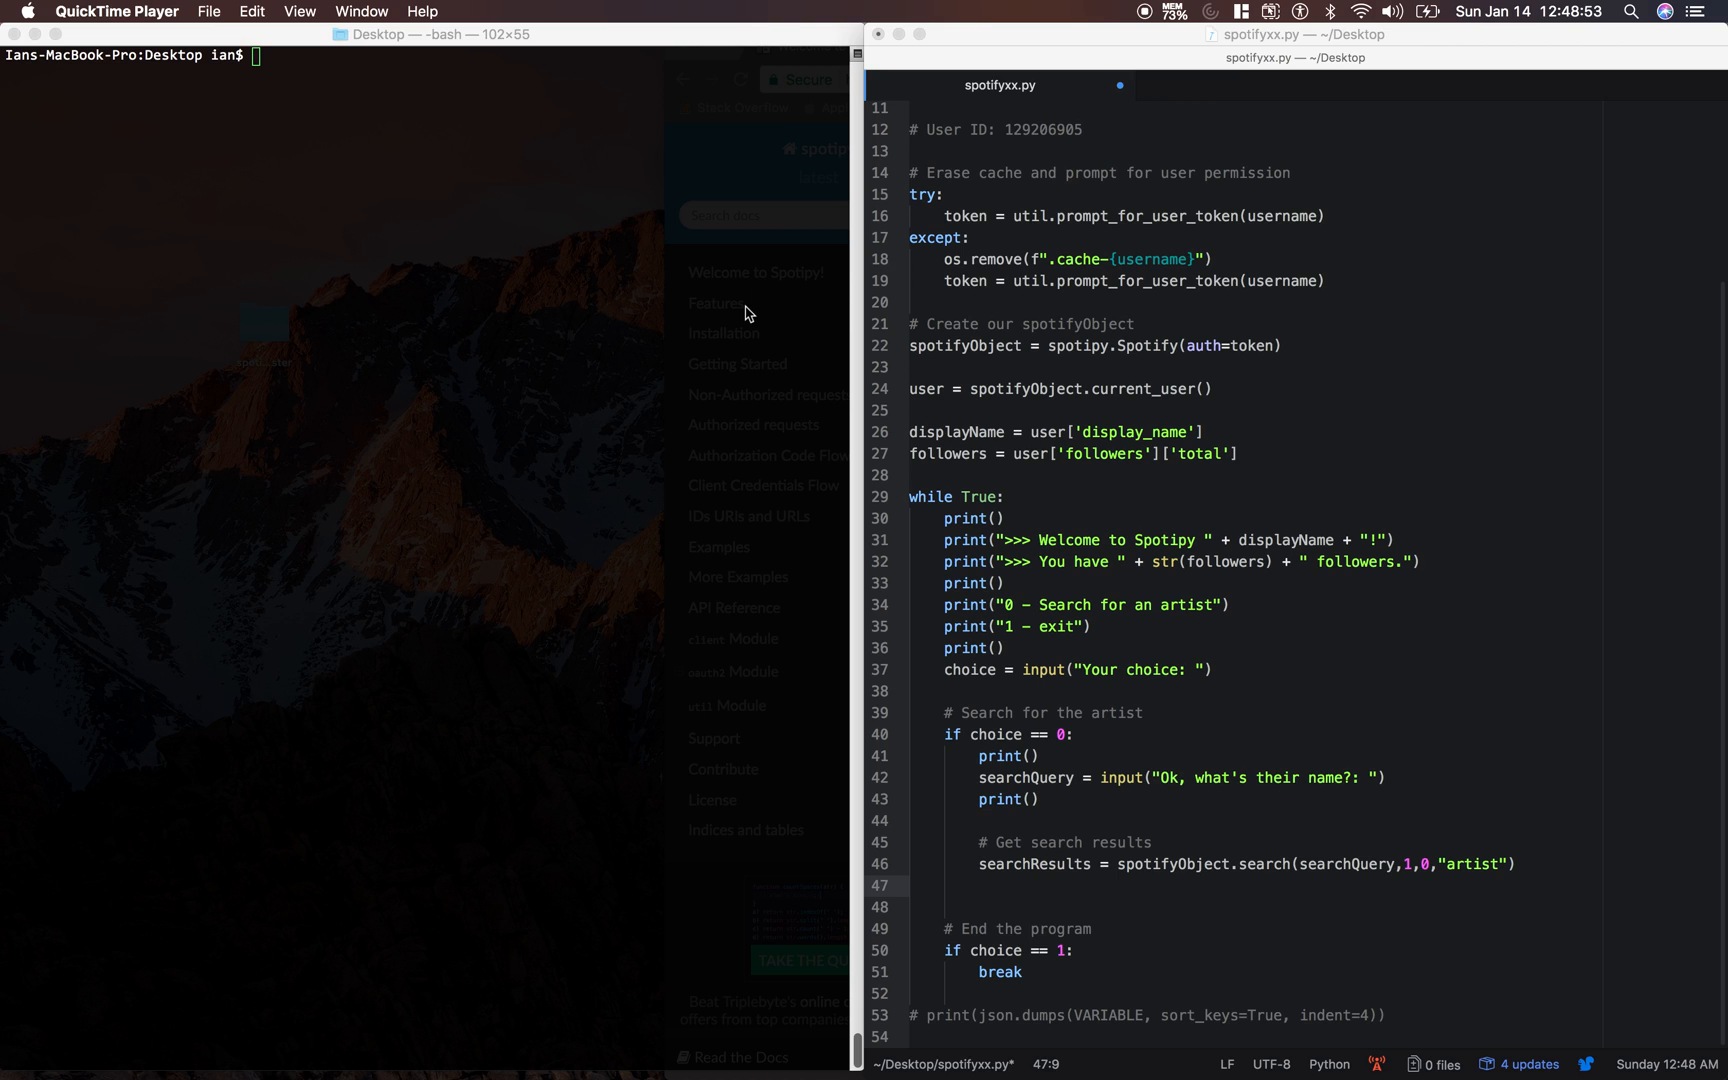
{"action": "mouse_move", "coordinate": [946, 476]}
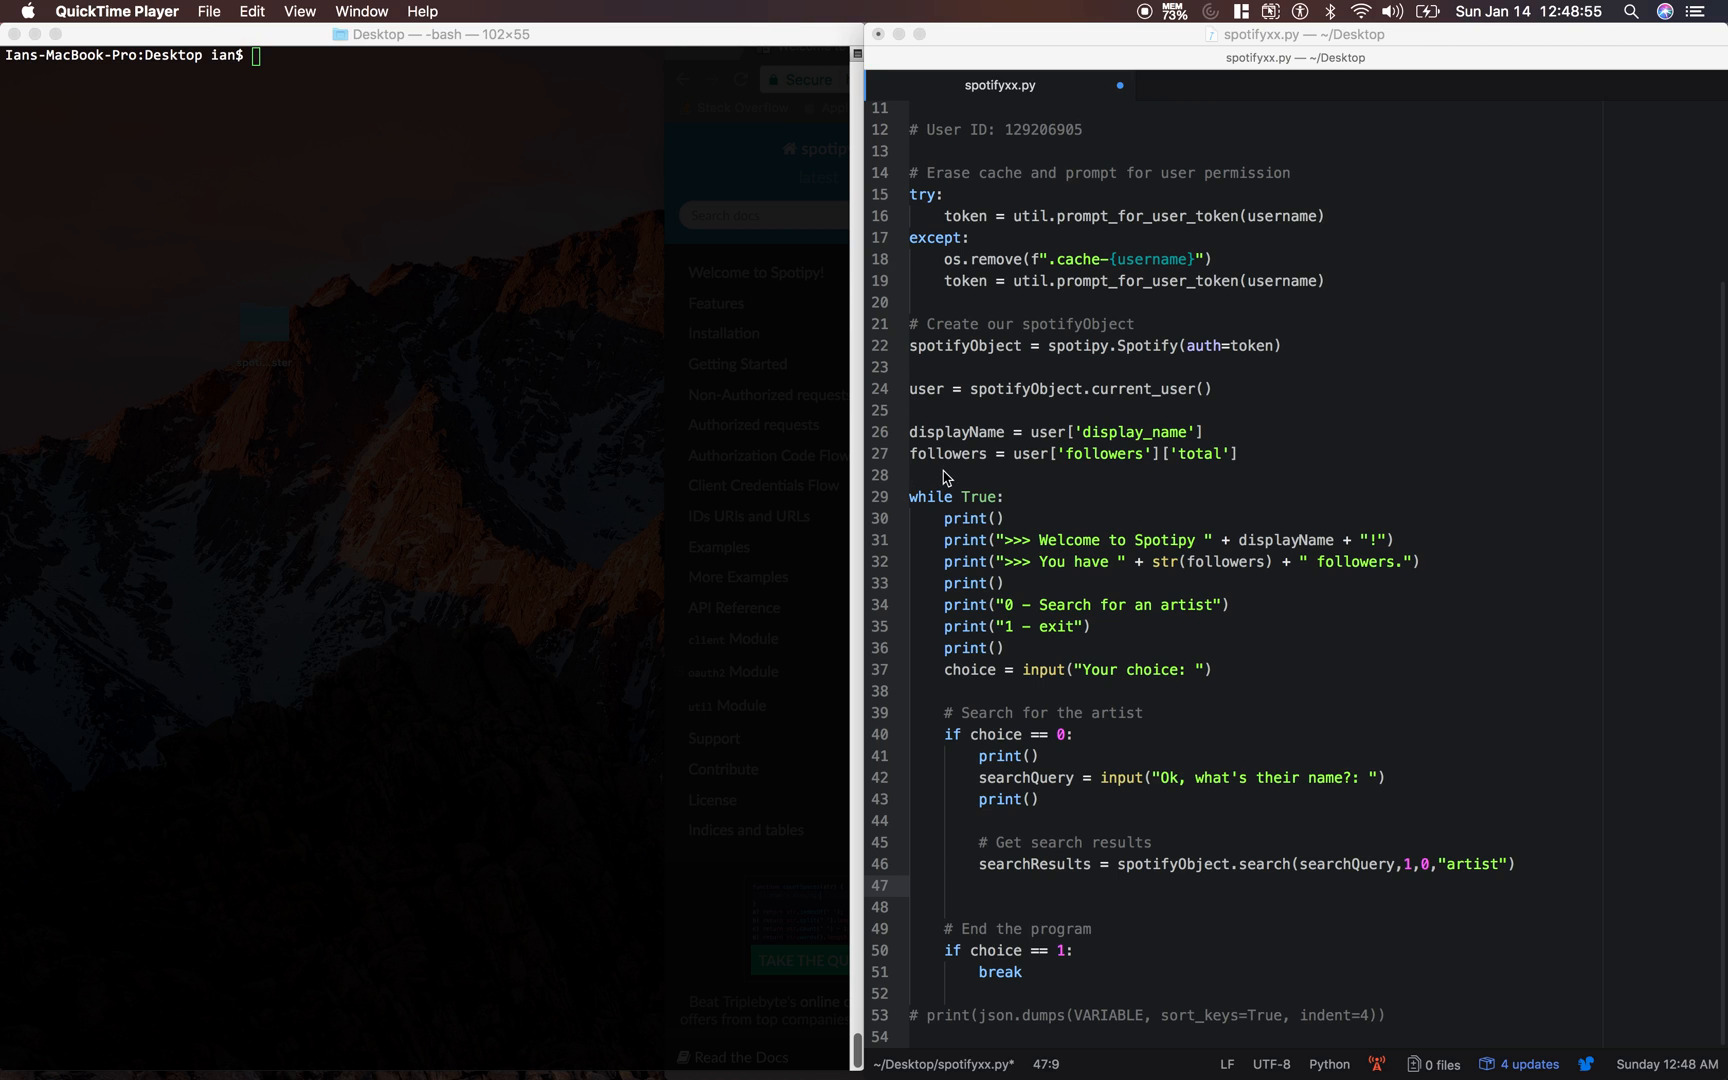
{"action": "mouse_move", "coordinate": [1170, 848]}
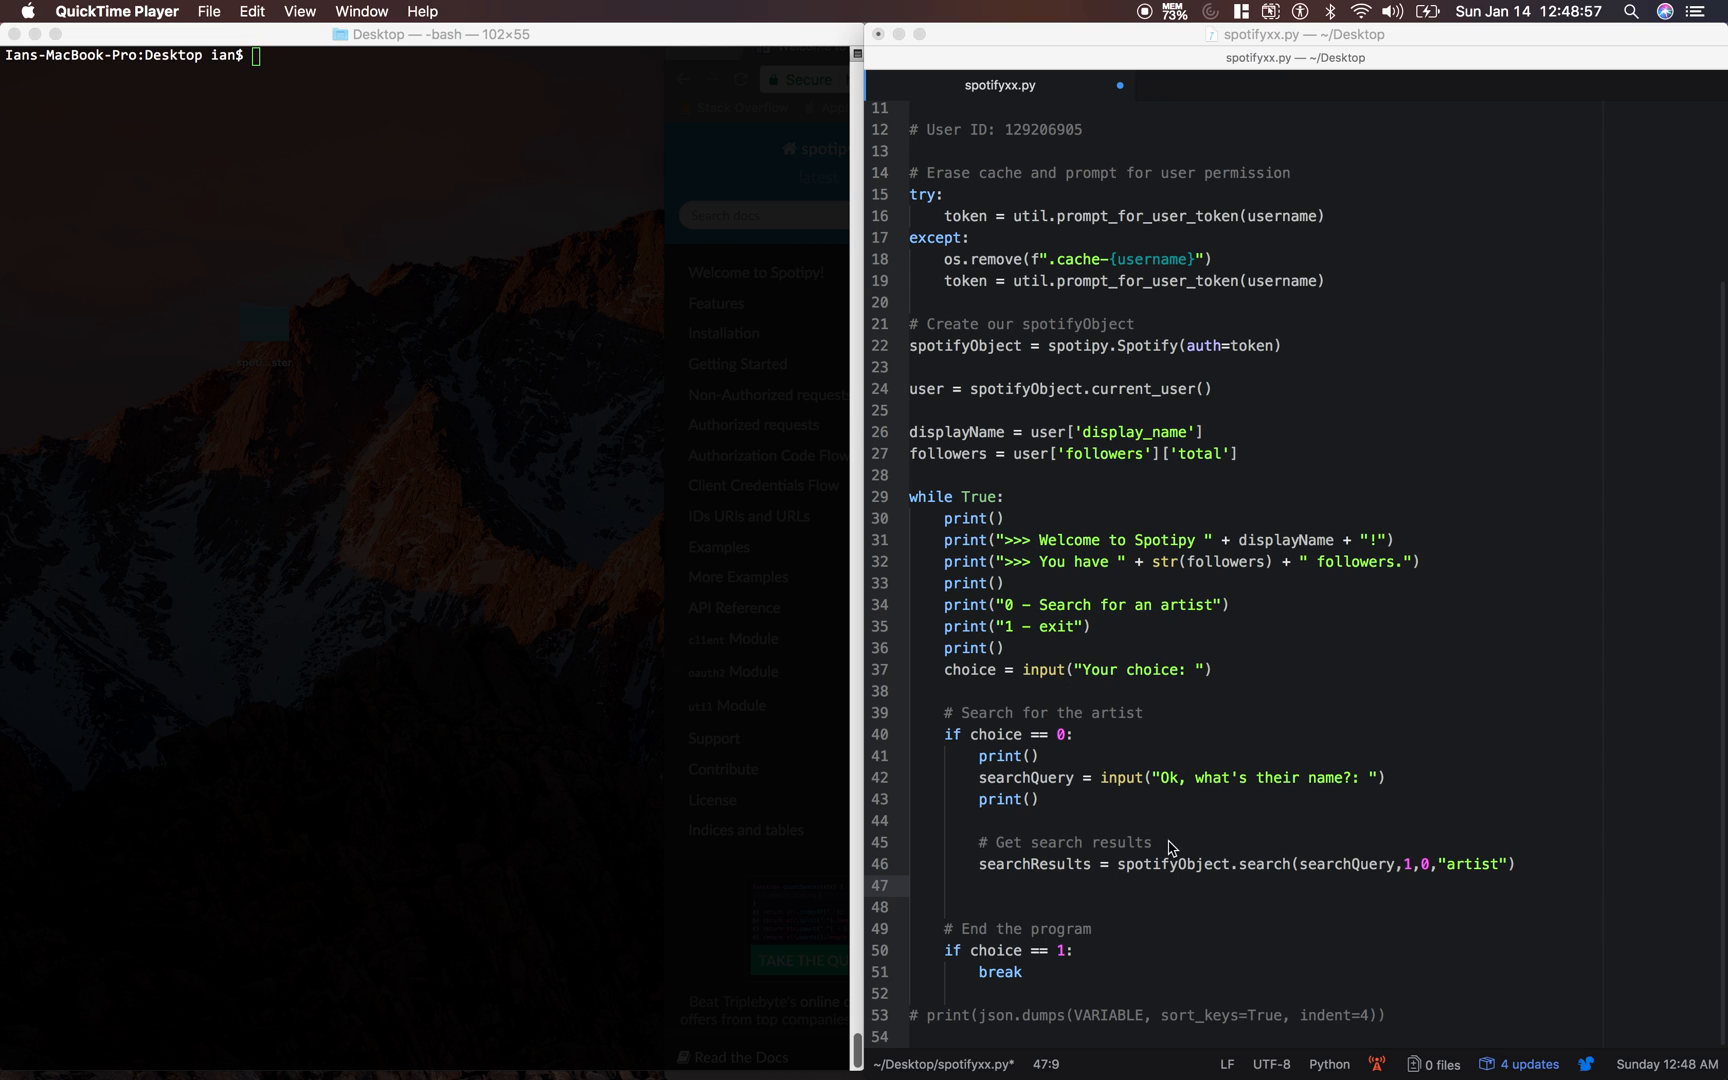
- Run python3 spotifyxx.py 129206905 in Terminal so the script greets the user and shows its menu
{"action": "left_click", "coordinate": [480, 544]}
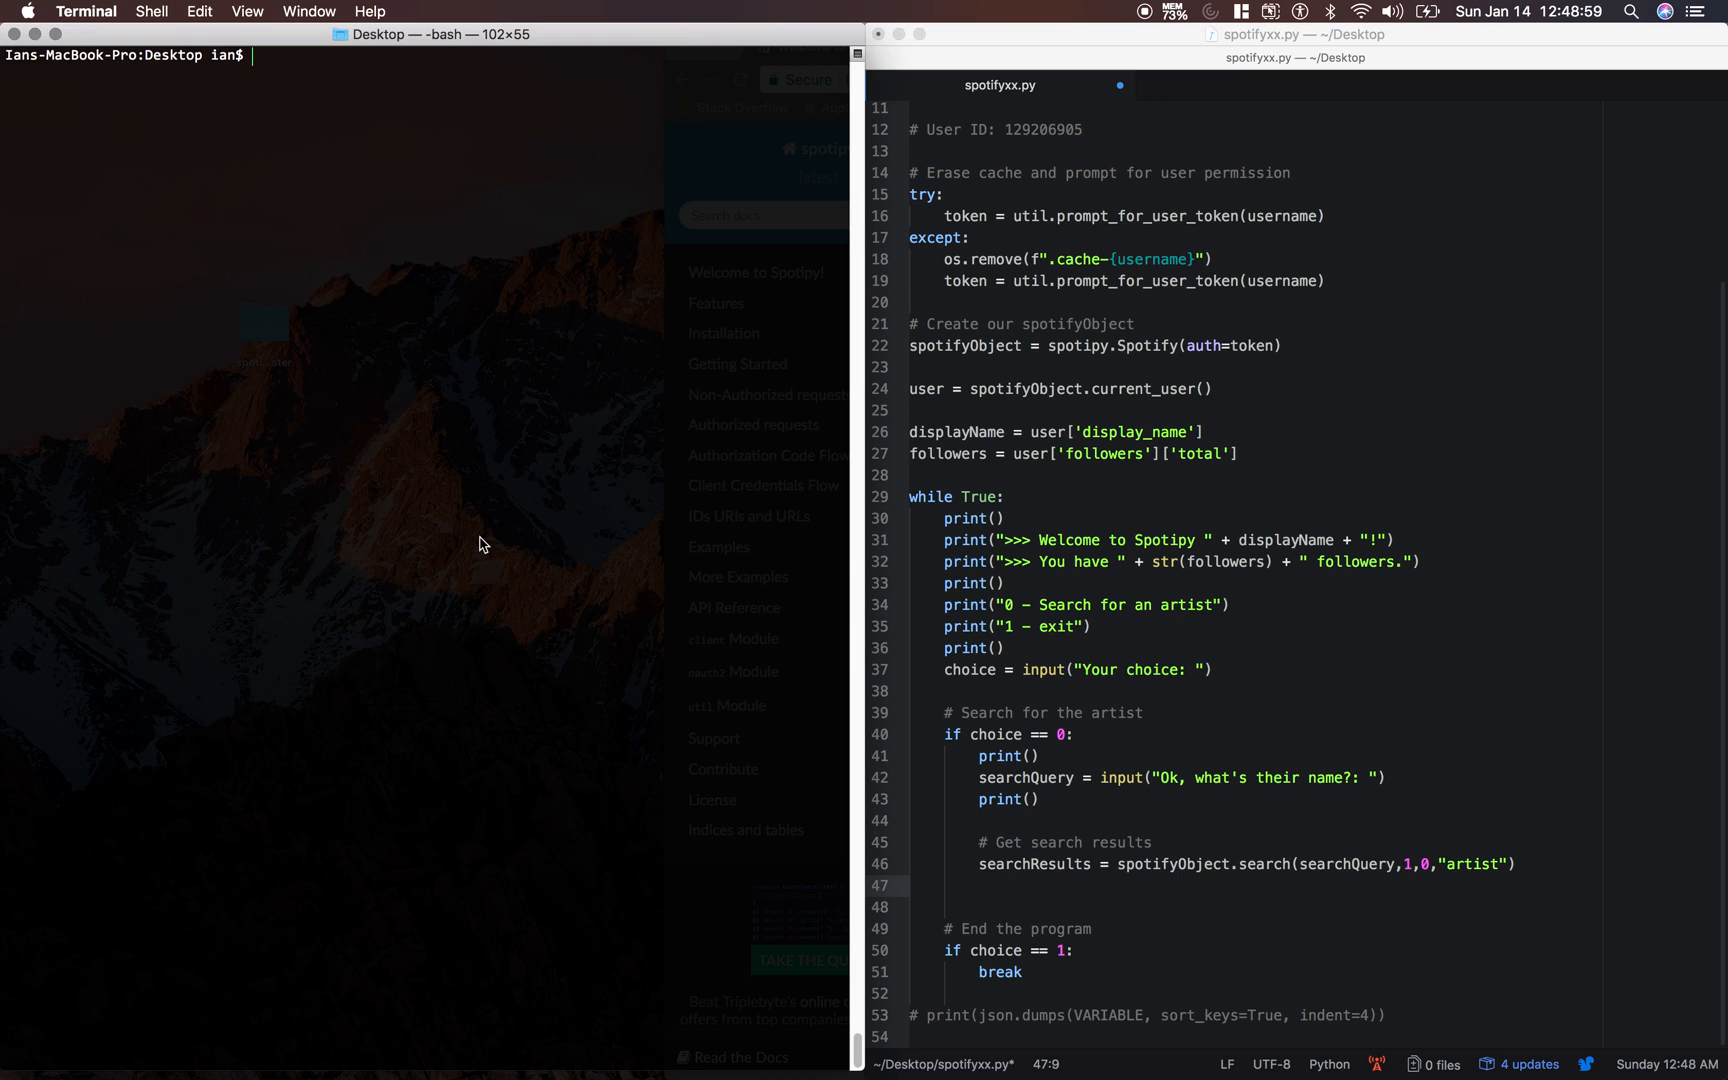
{"action": "type", "text": "python3 spotifyxx.py 129206905"}
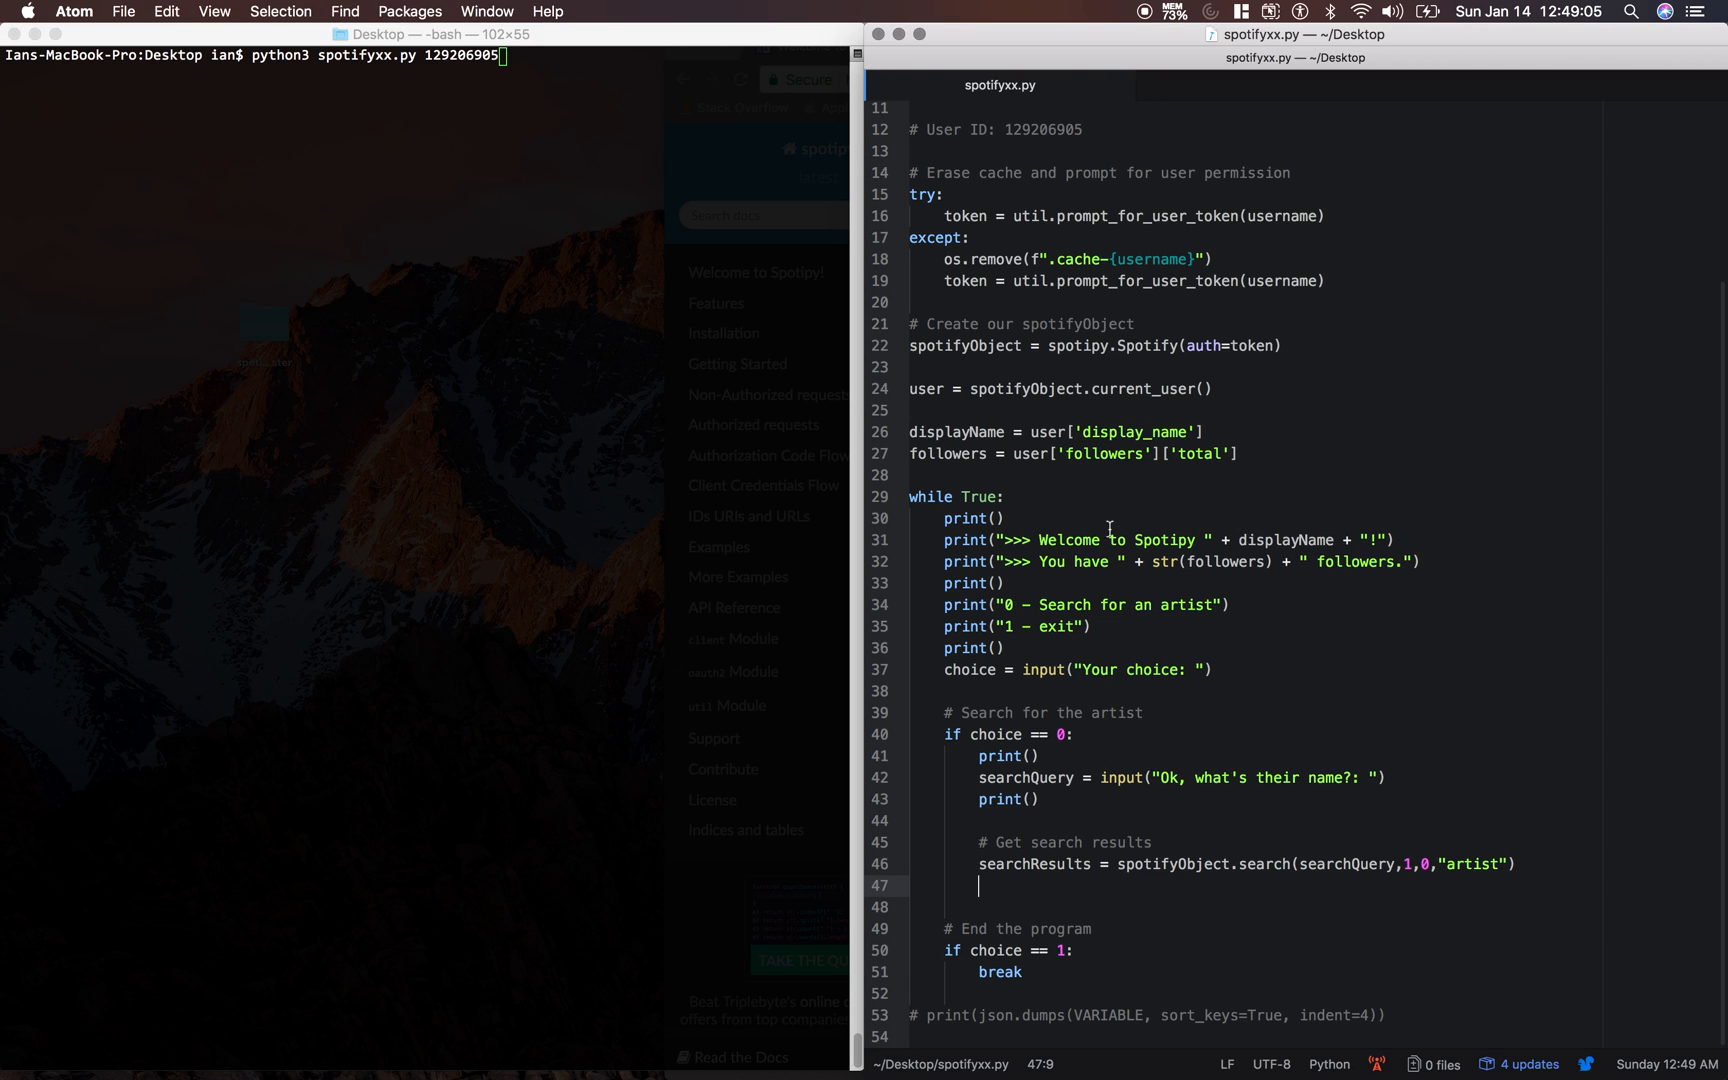
{"action": "left_click", "coordinate": [520, 422]}
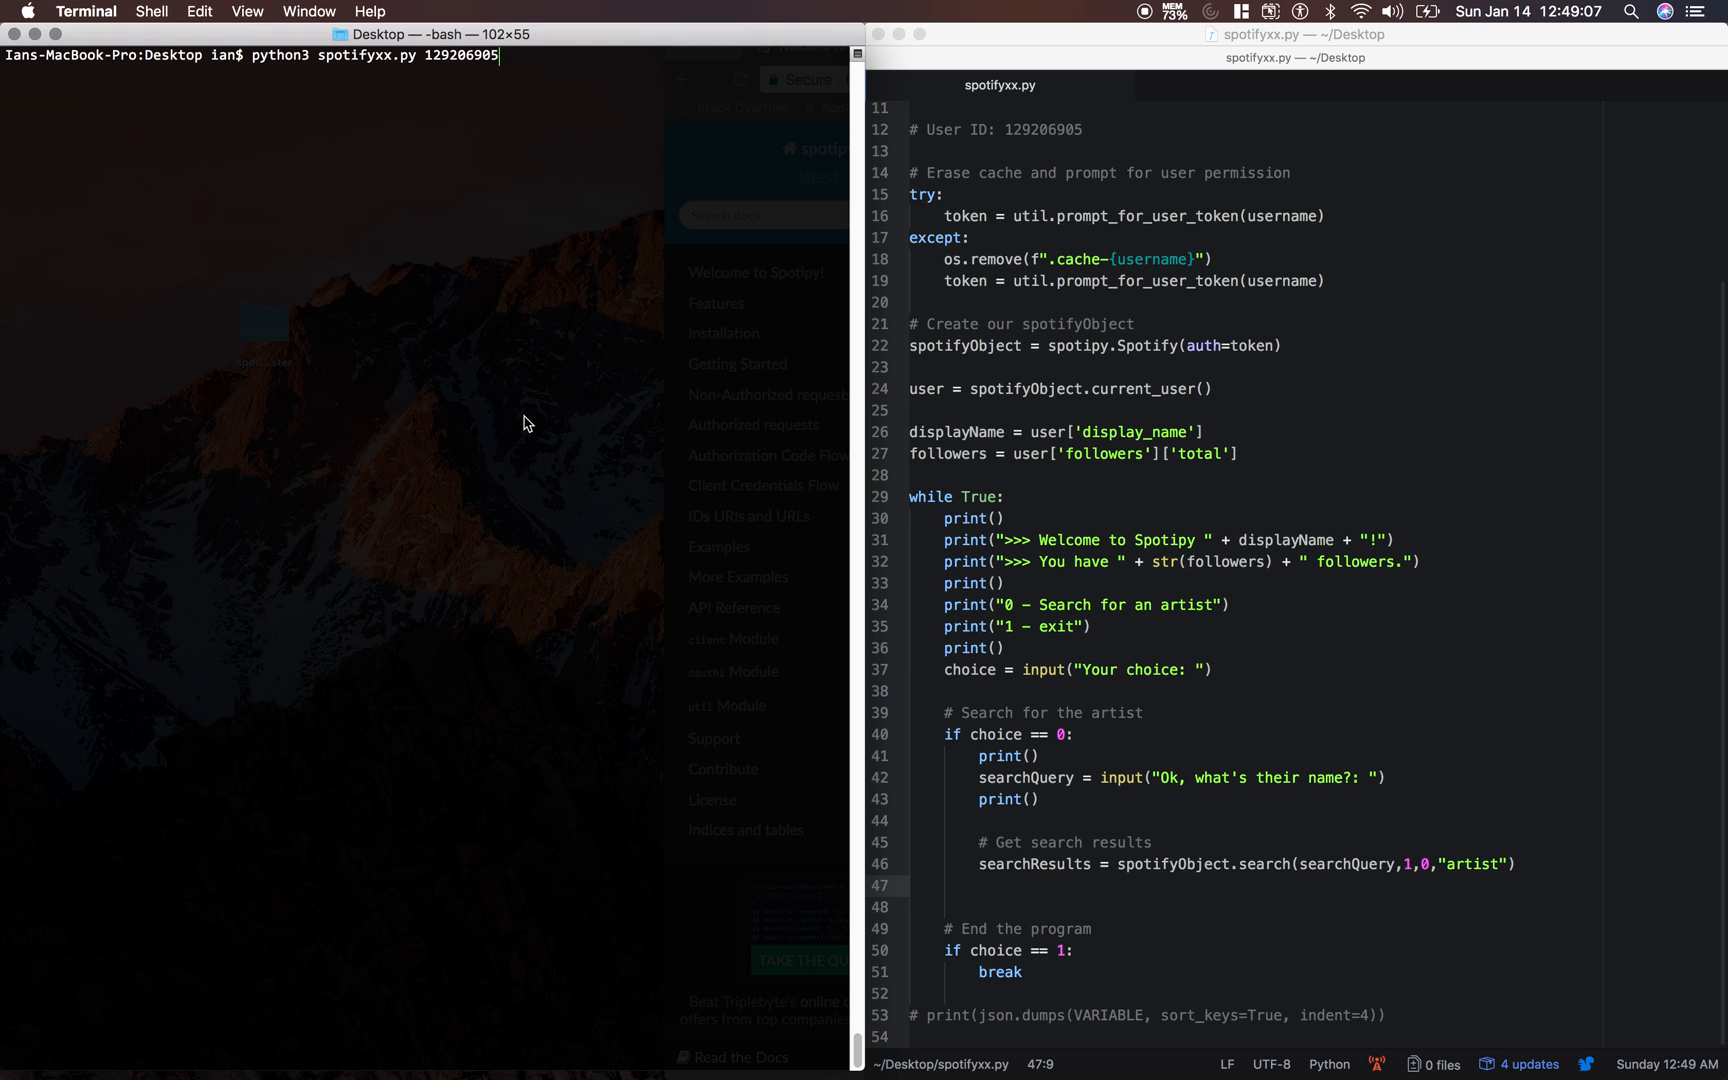
{"action": "key", "text": "Return"}
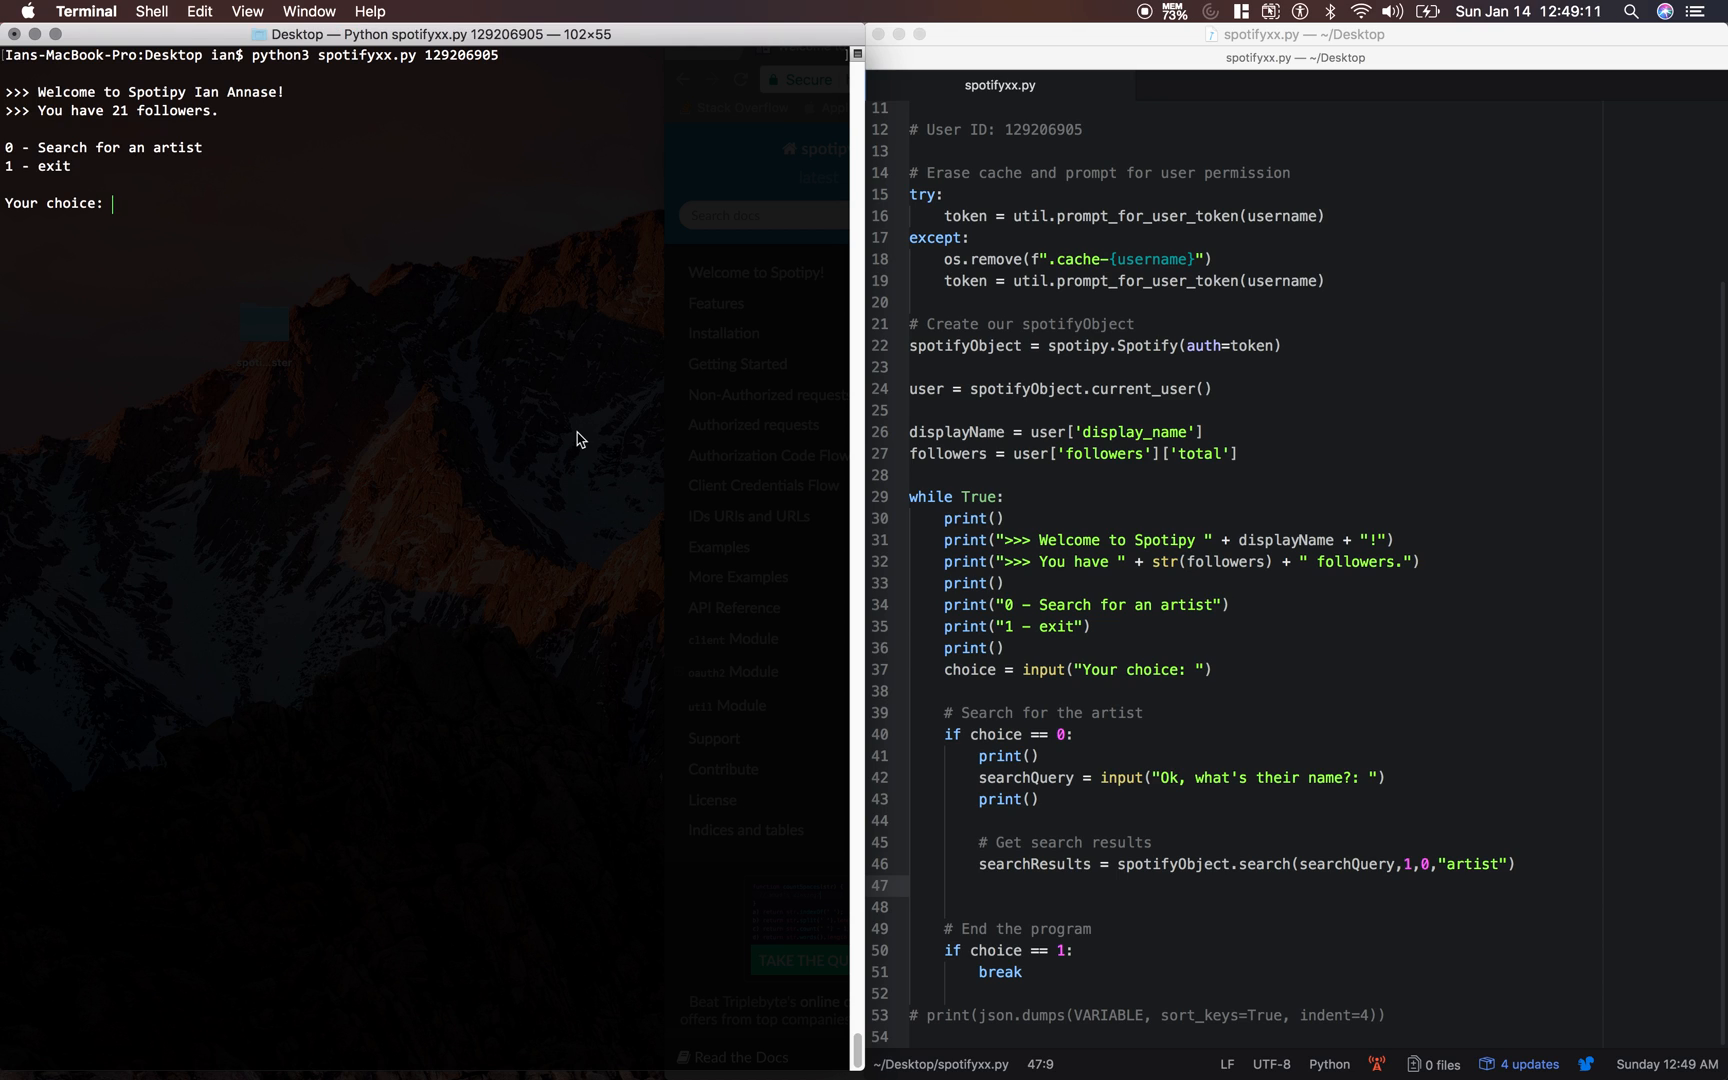
- Quote the choice comparisons as "1" and "0" in the if checks, then rerun and exit with 1
{"action": "type", "text": "1"}
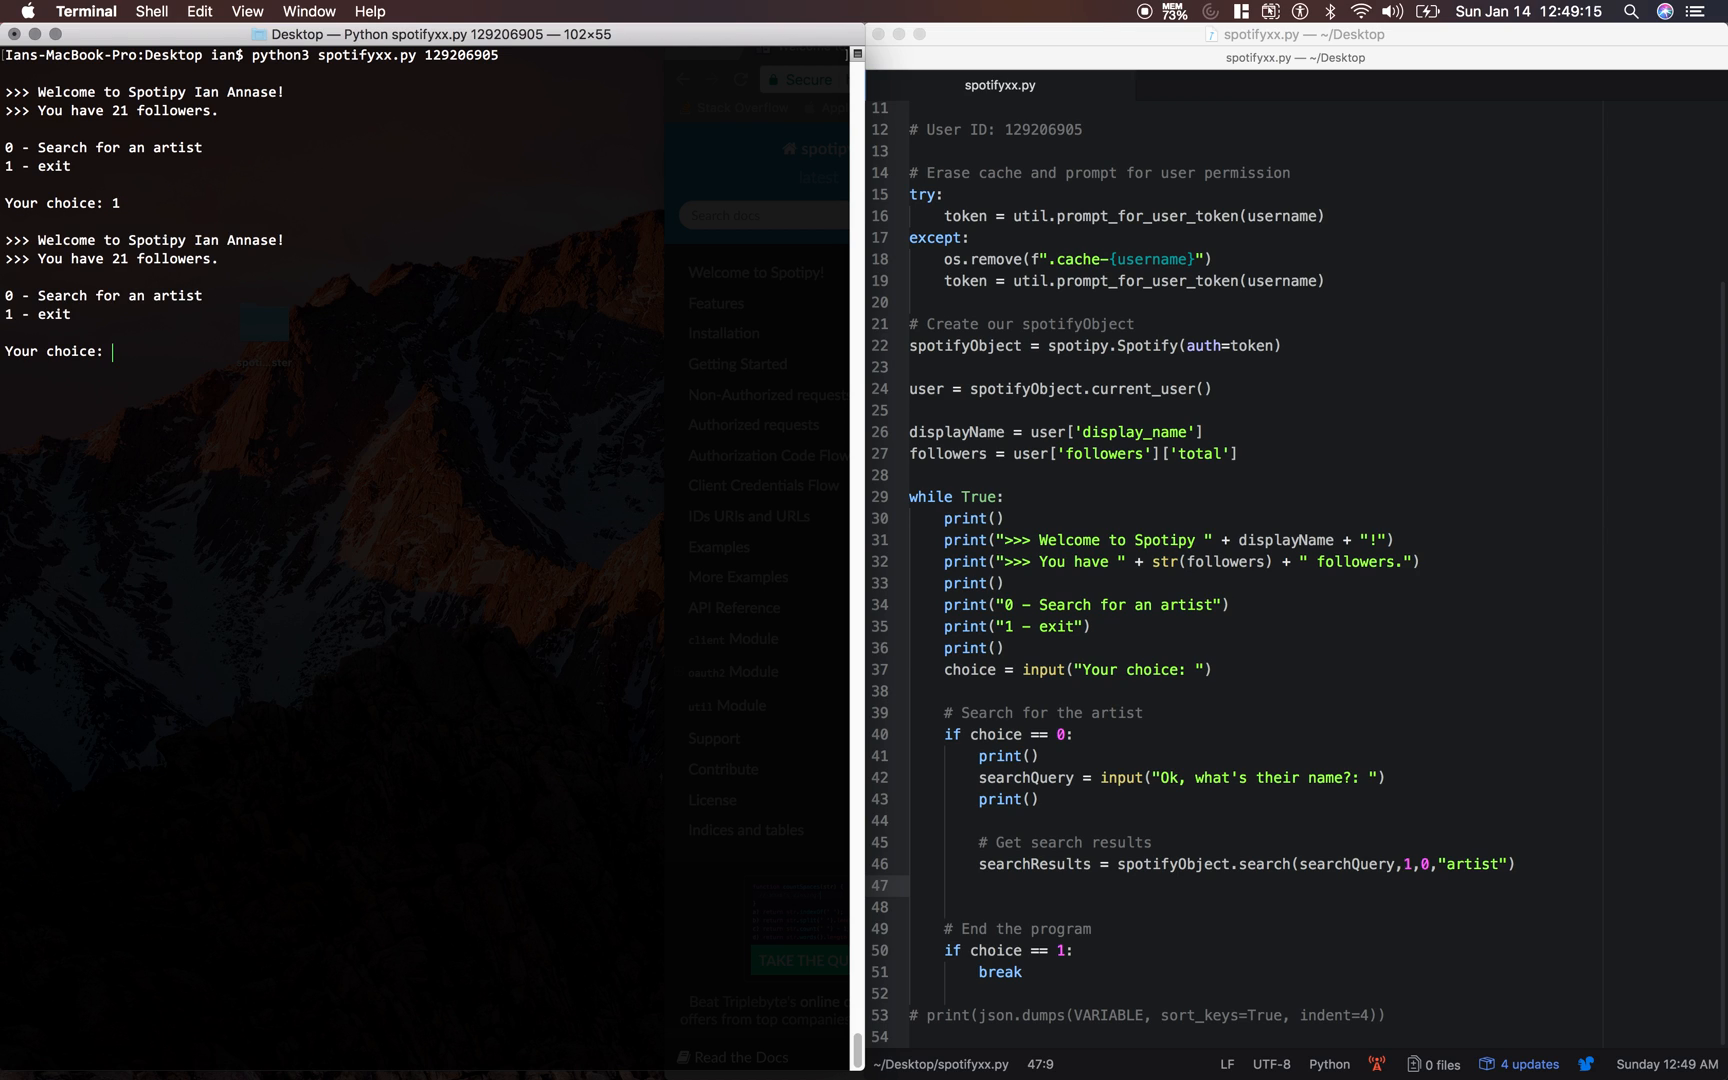
{"action": "mouse_move", "coordinate": [256, 312]}
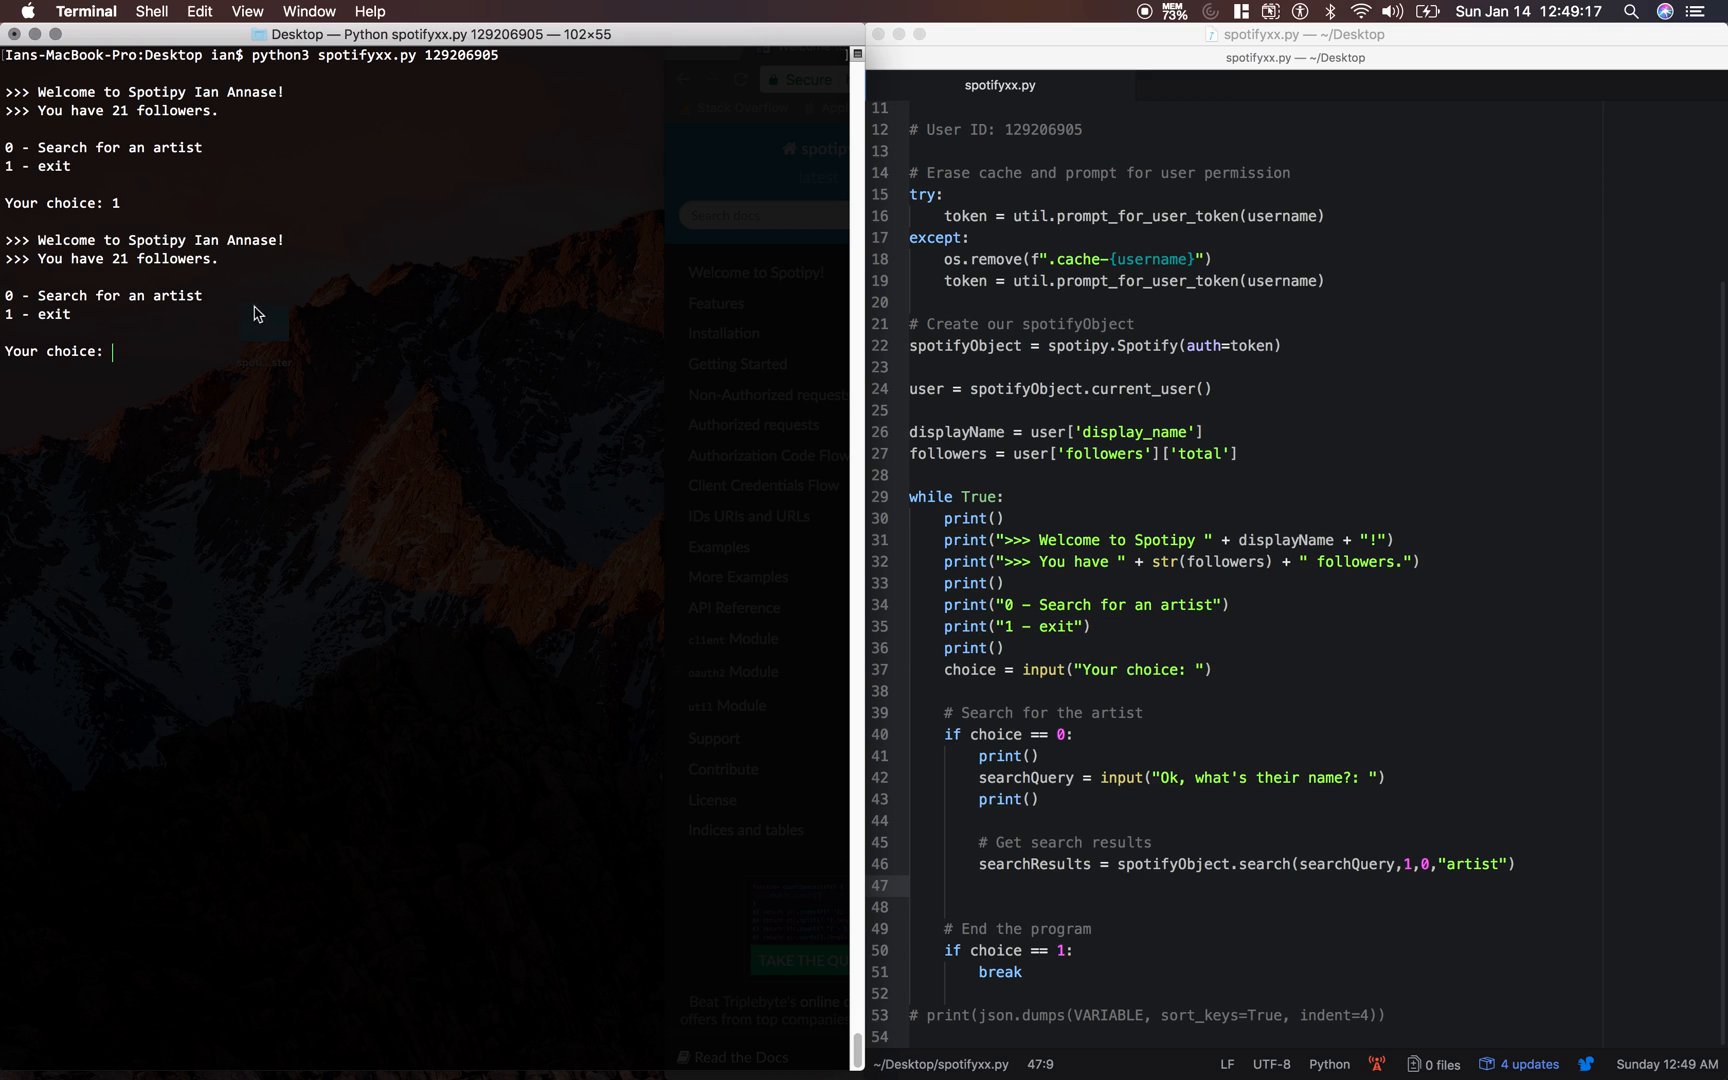
{"action": "mouse_move", "coordinate": [672, 488]}
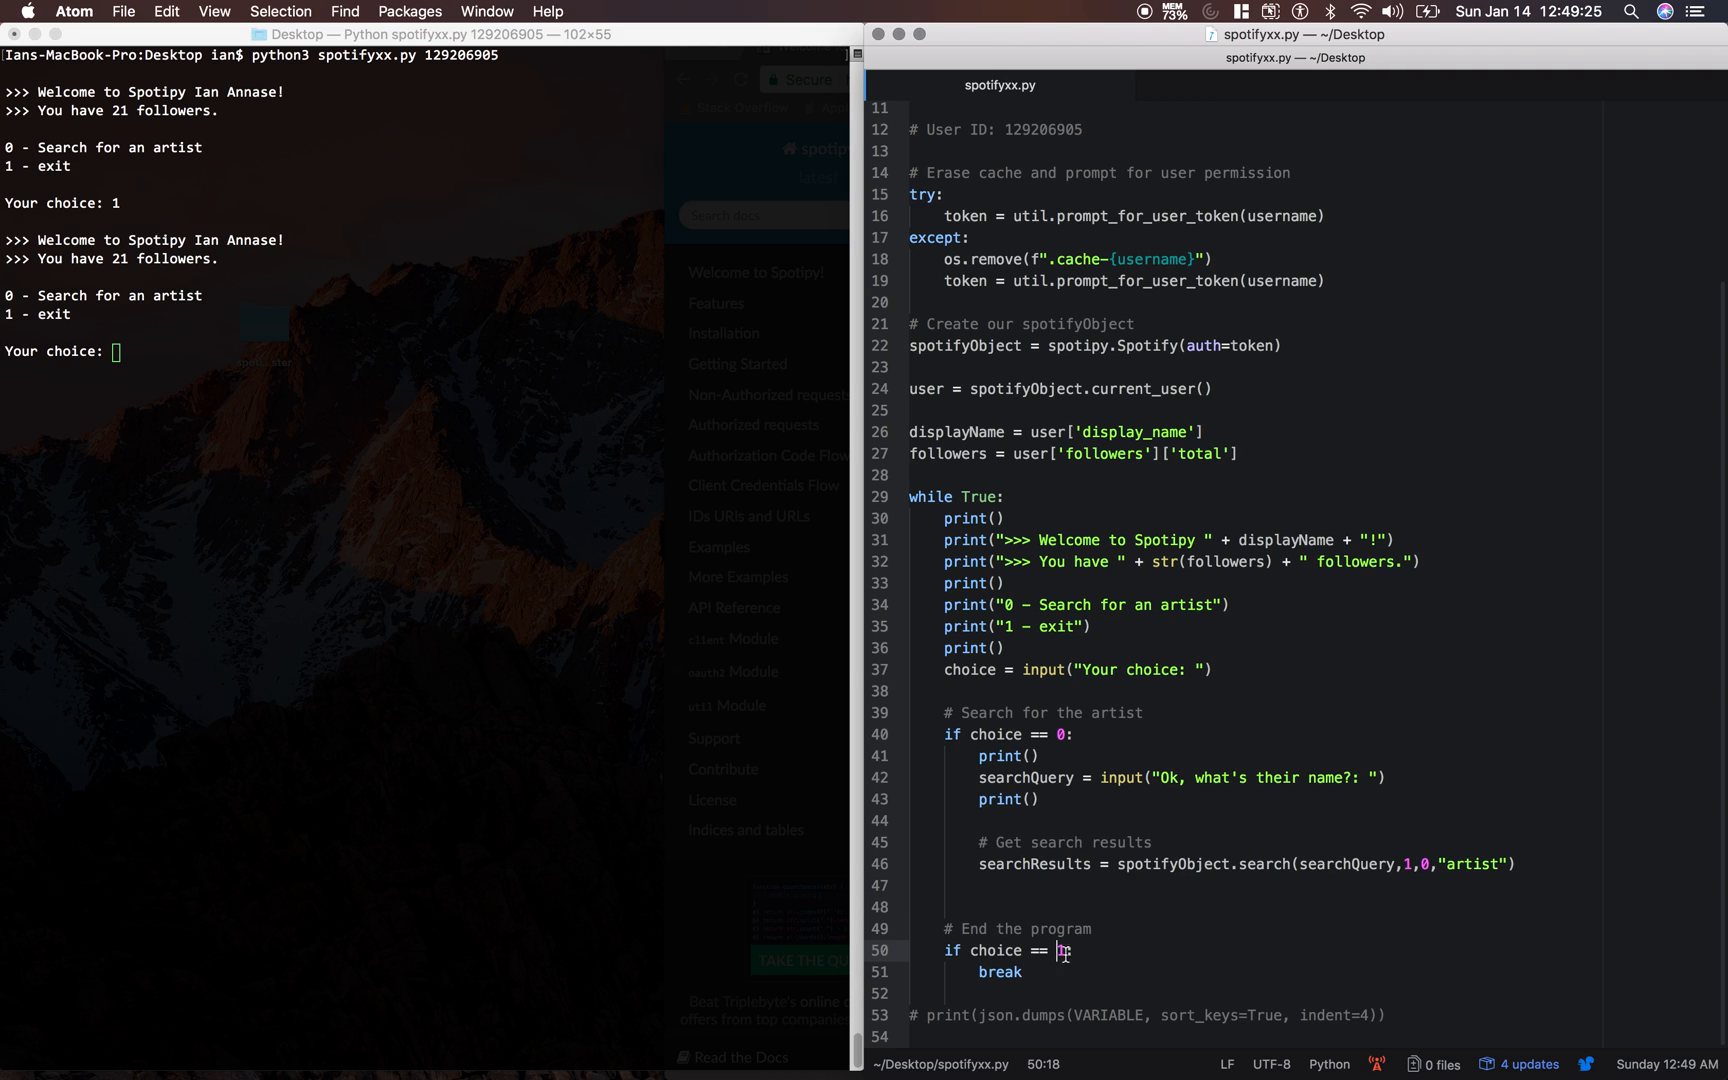
{"action": "type", "text": "\"1\""}
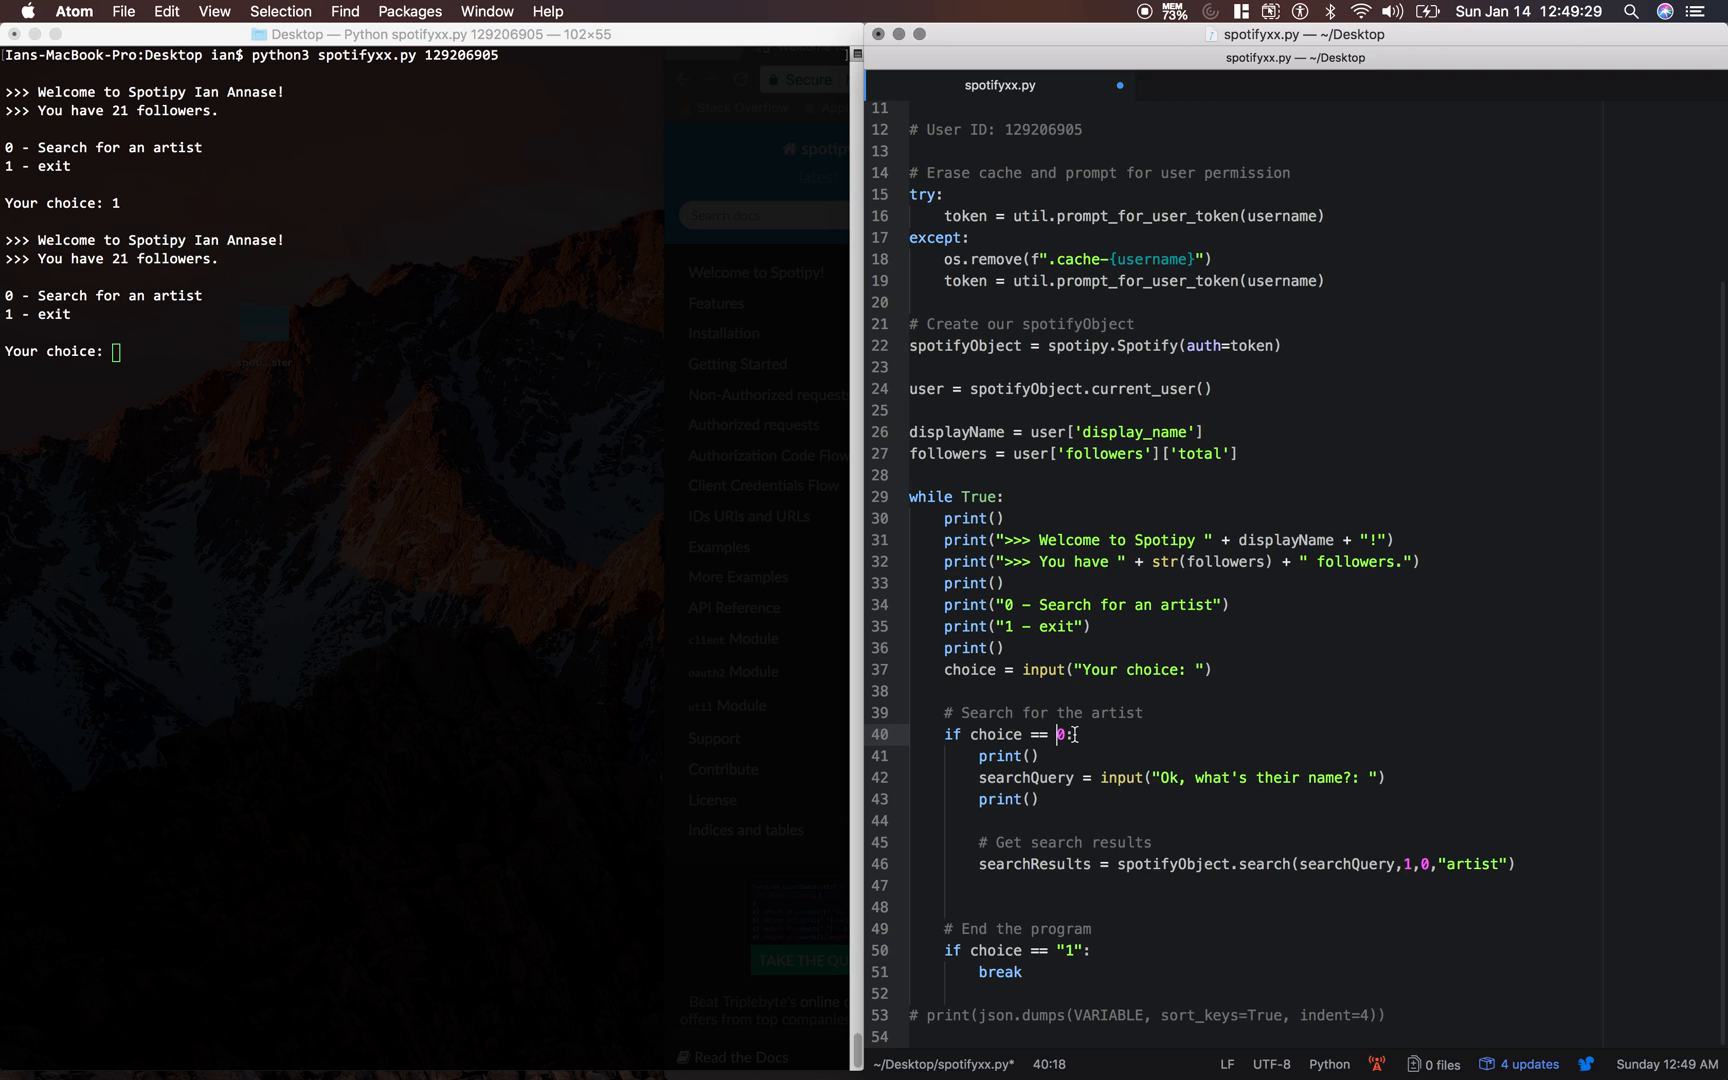
{"action": "type", "text": "\"0\""}
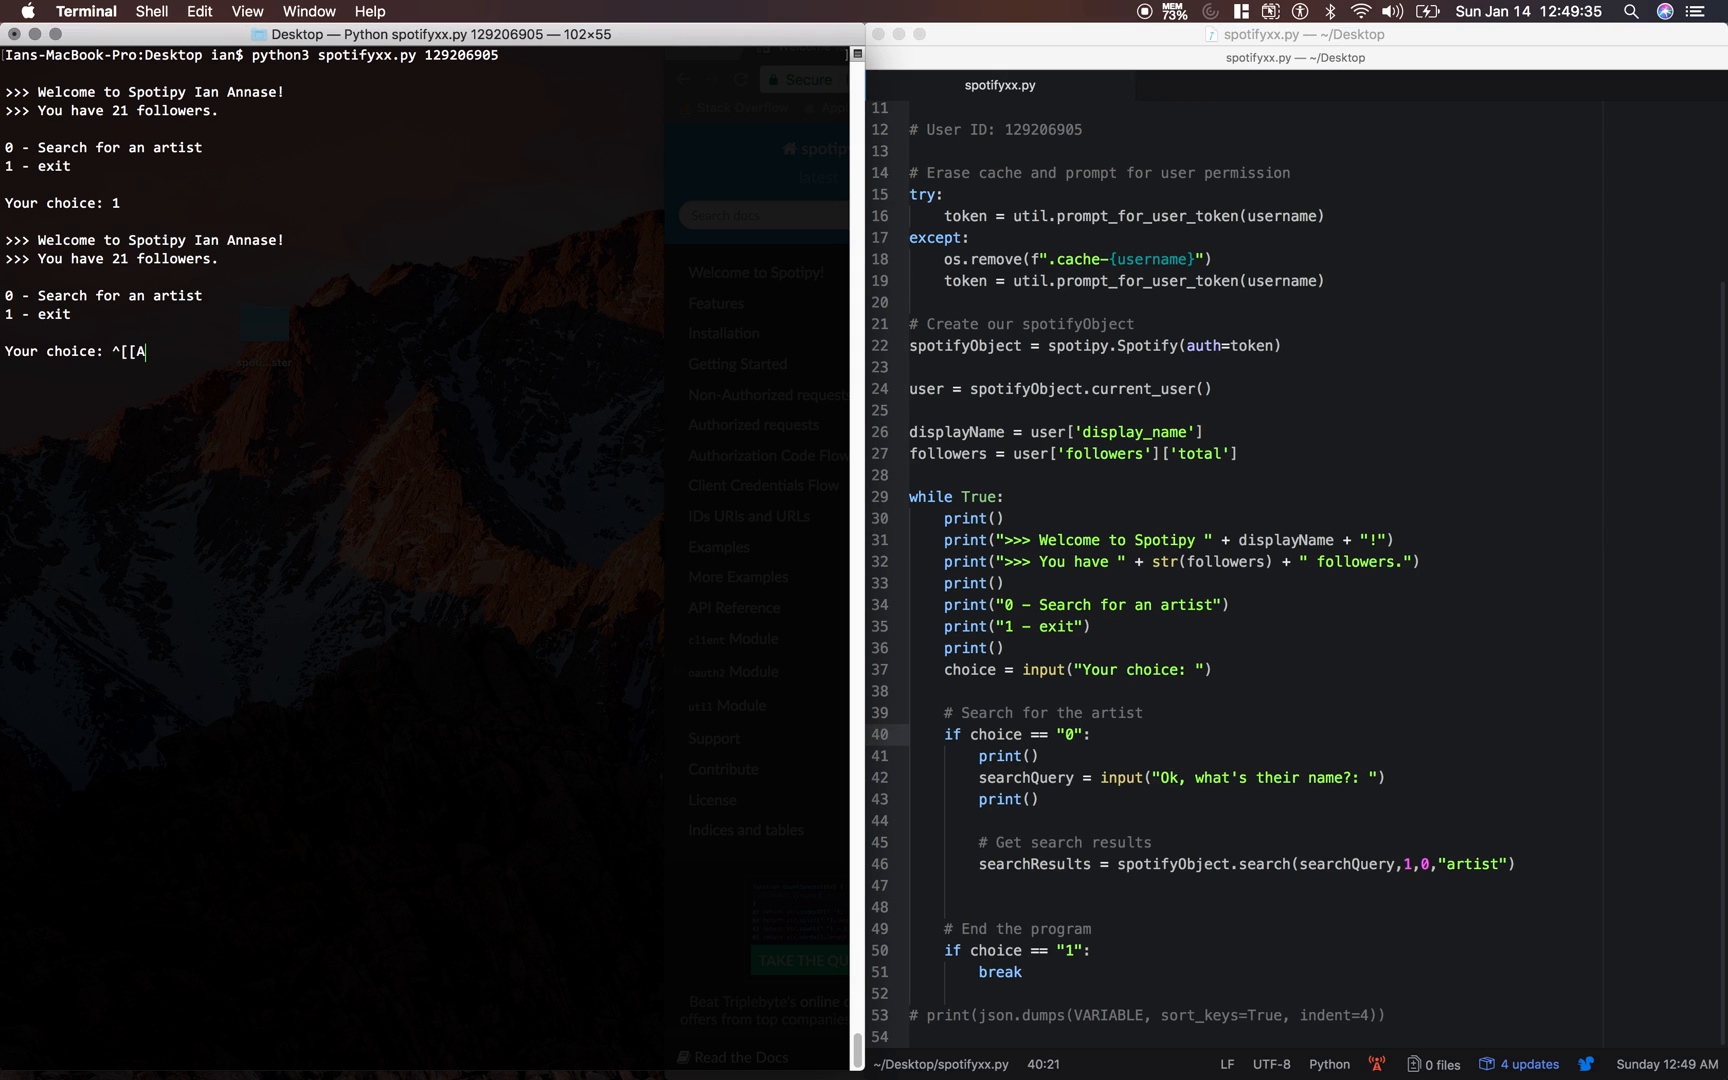
{"action": "type", "text": "1"}
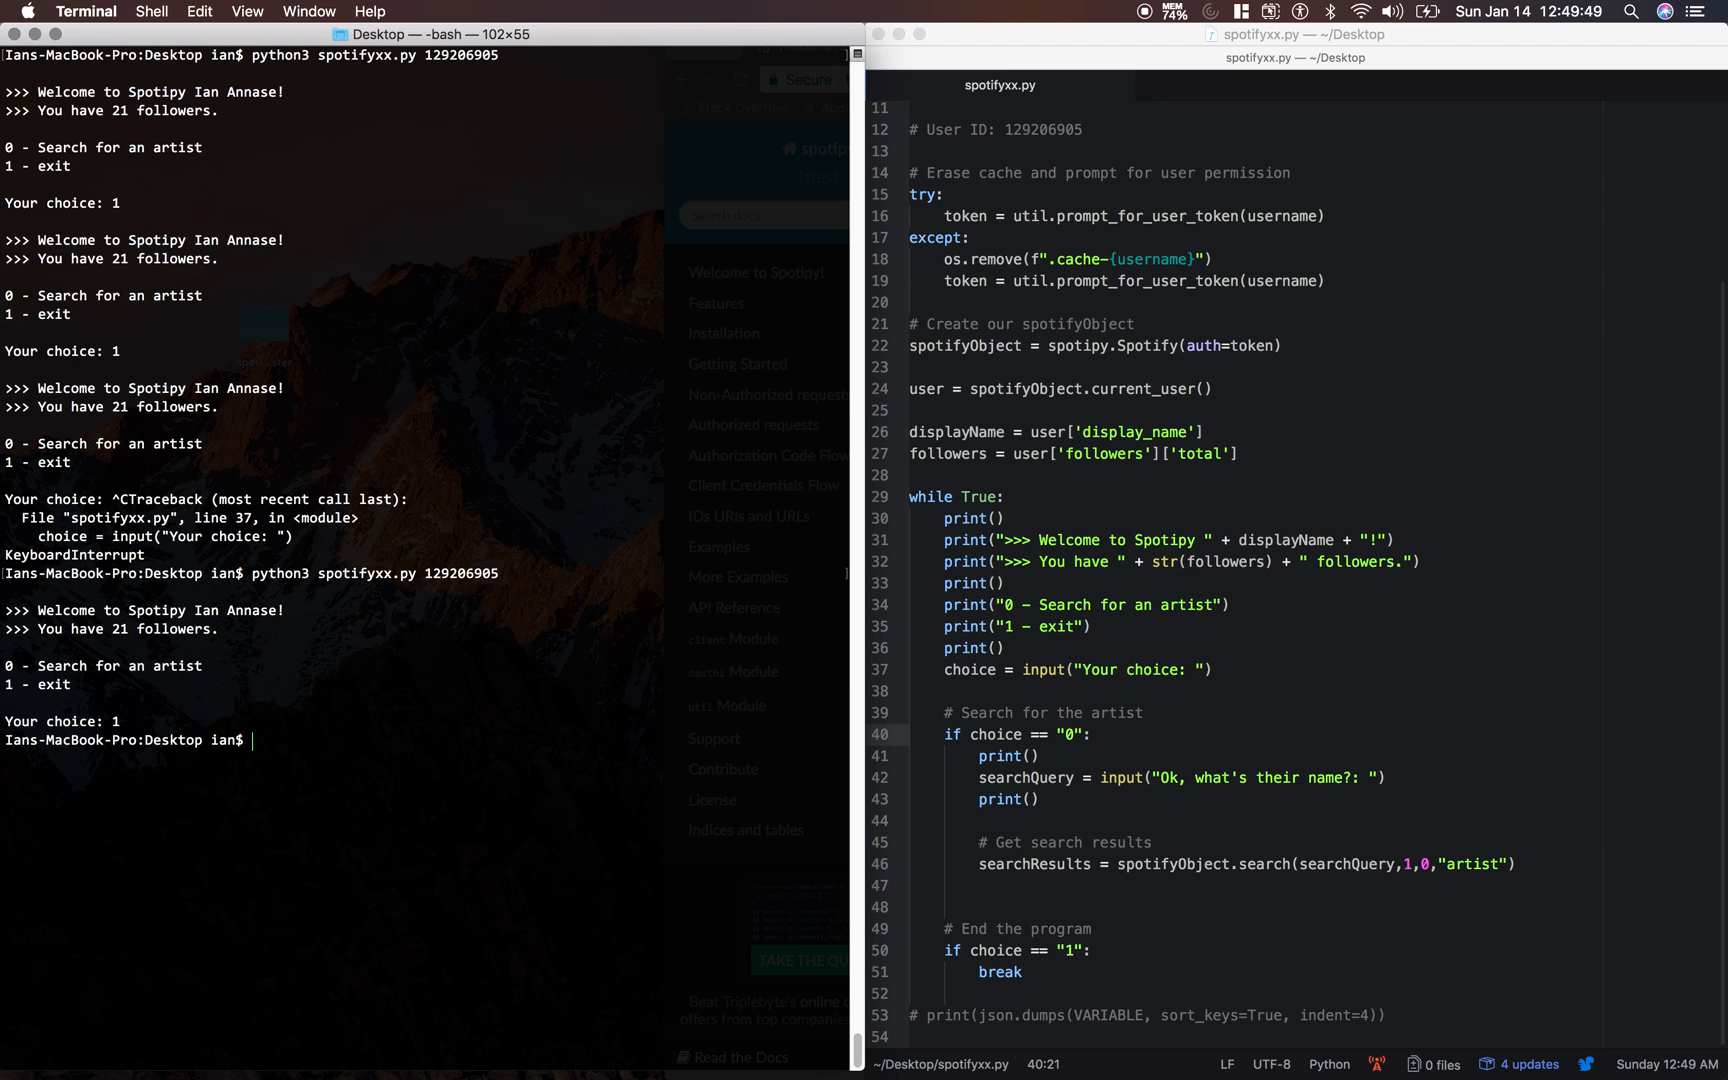
{"action": "mouse_move", "coordinate": [550, 640]}
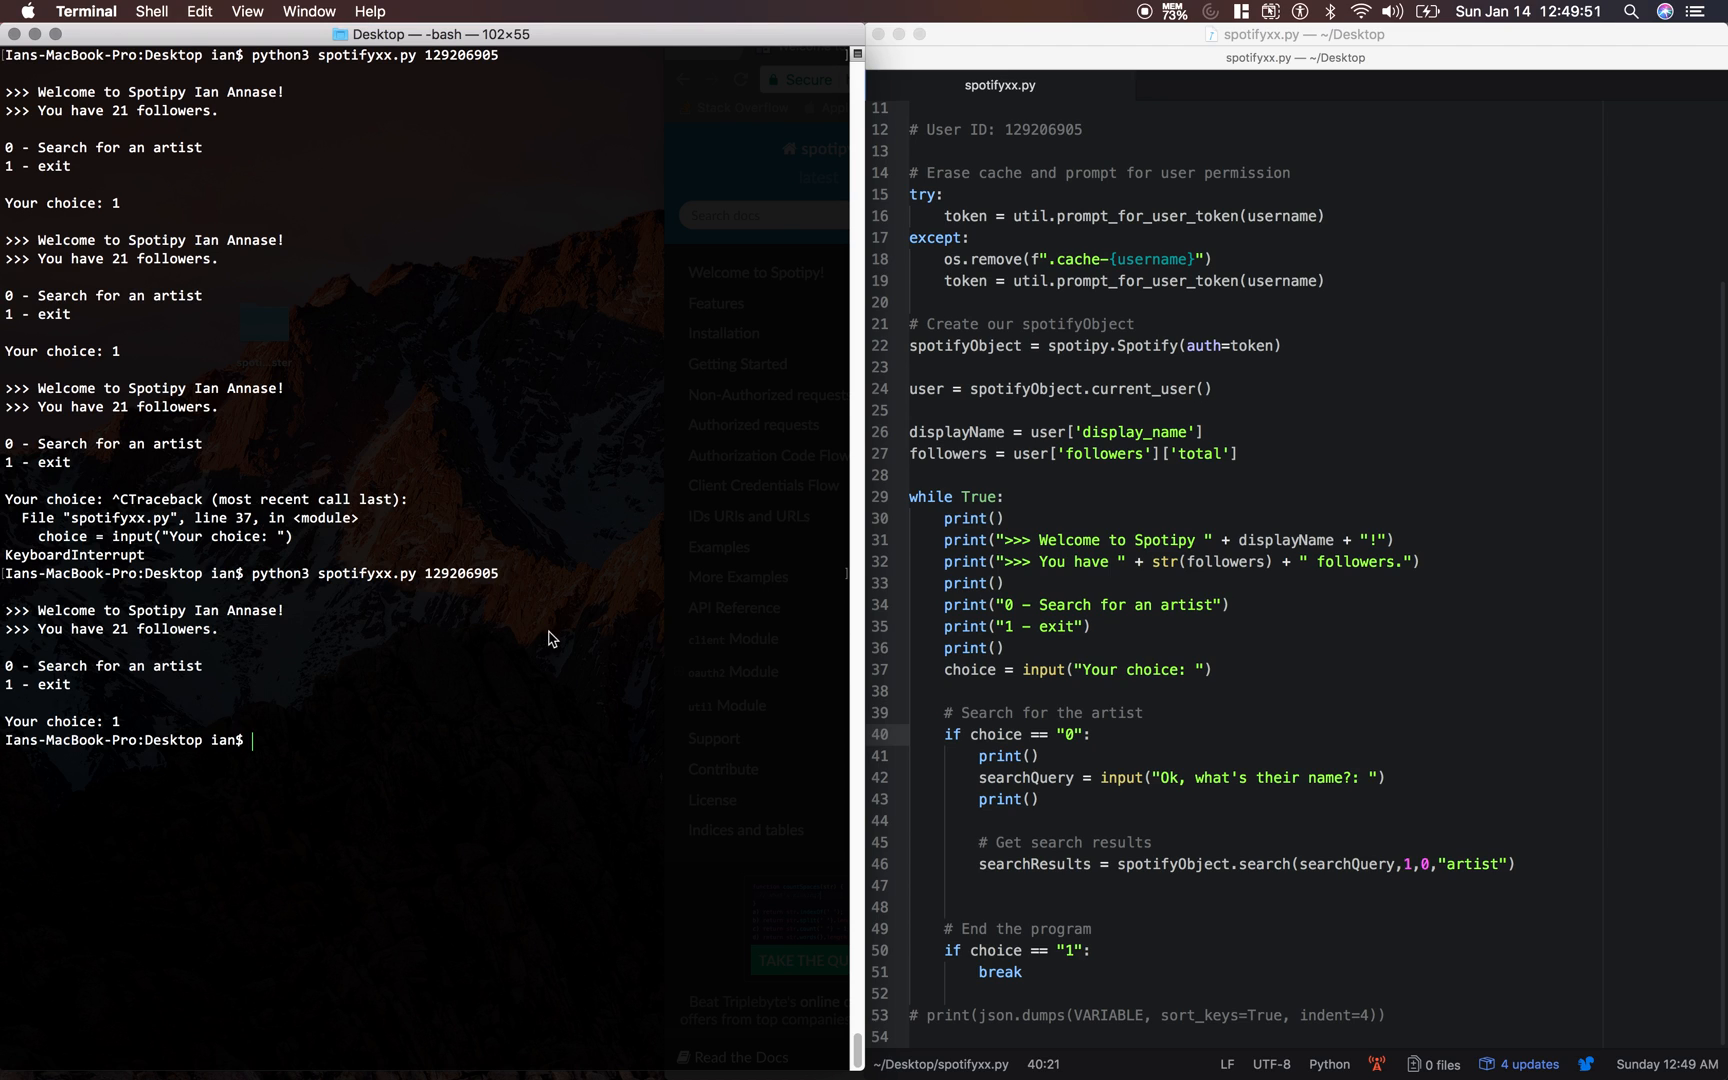
{"action": "mouse_move", "coordinate": [1052, 884]}
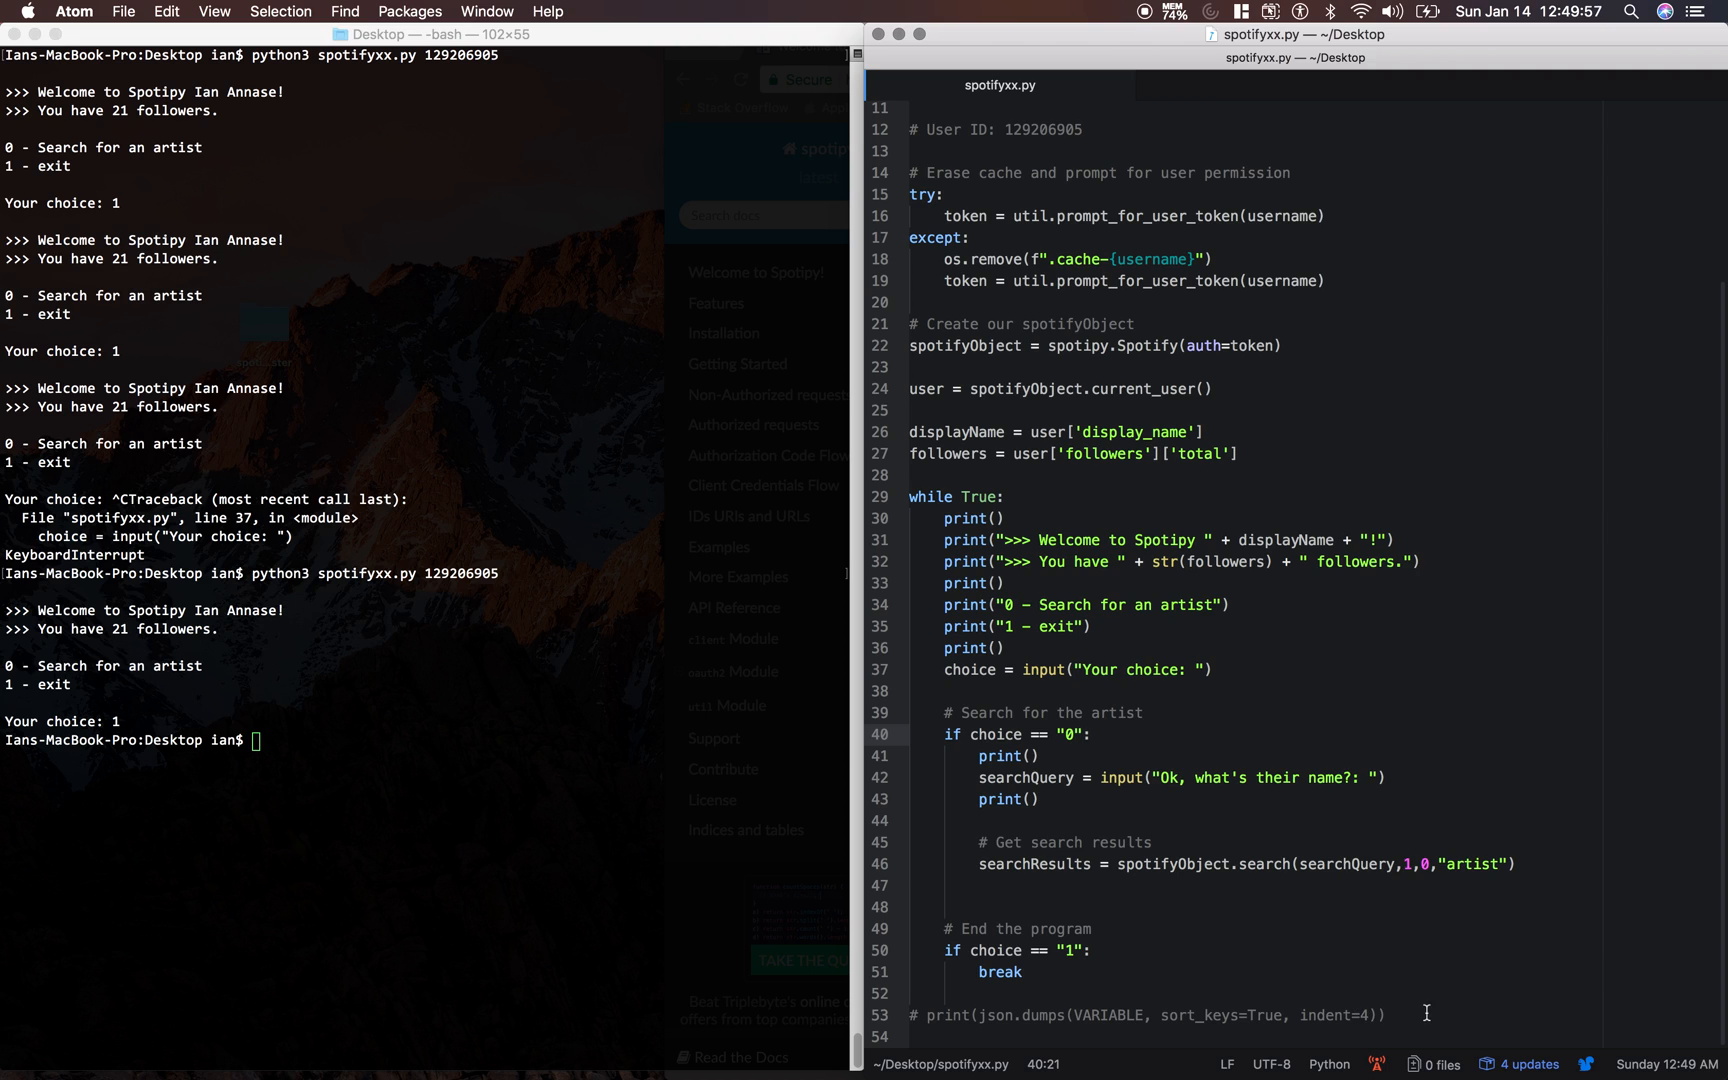
- Add print(json.dumps(searchResults, sort_keys=True, indent=4)) after the artist search line
{"action": "left_click", "coordinate": [930, 1042]}
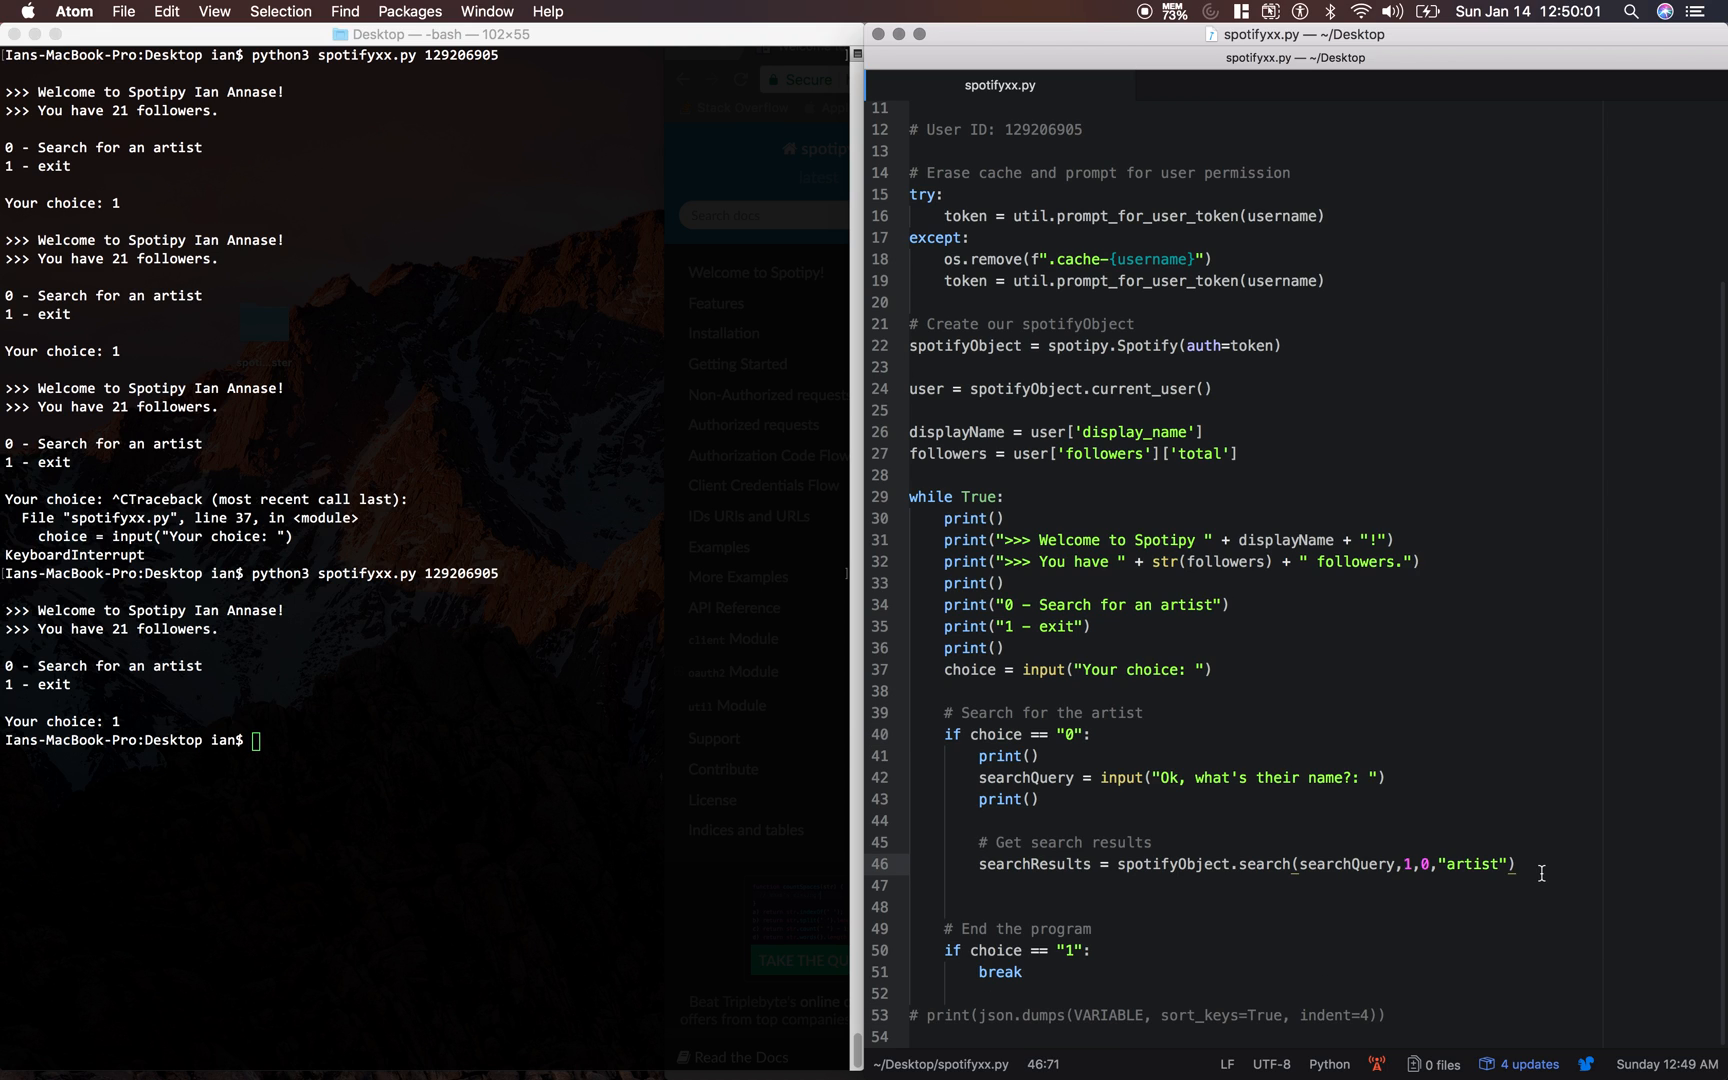
{"action": "type", "text": "print(json.dumps(VARIABLE, sort_keys=True, indent=4))"}
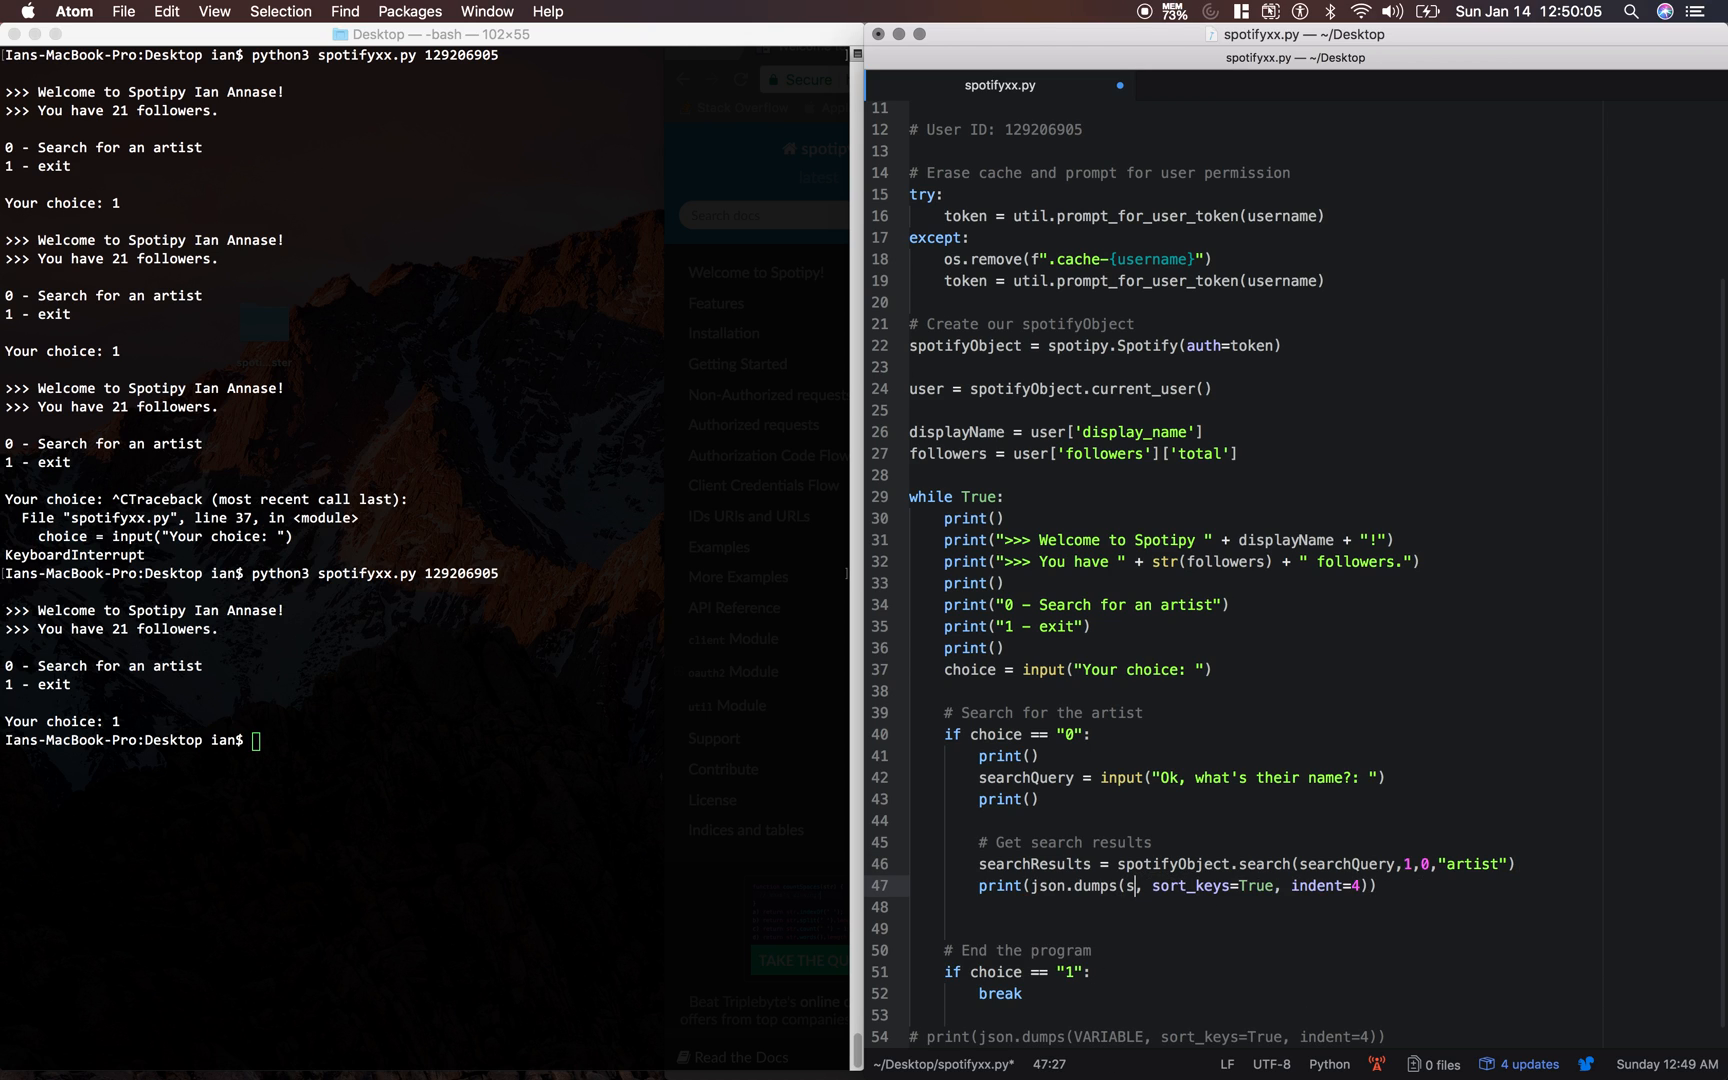
{"action": "type", "text": "earchResult"}
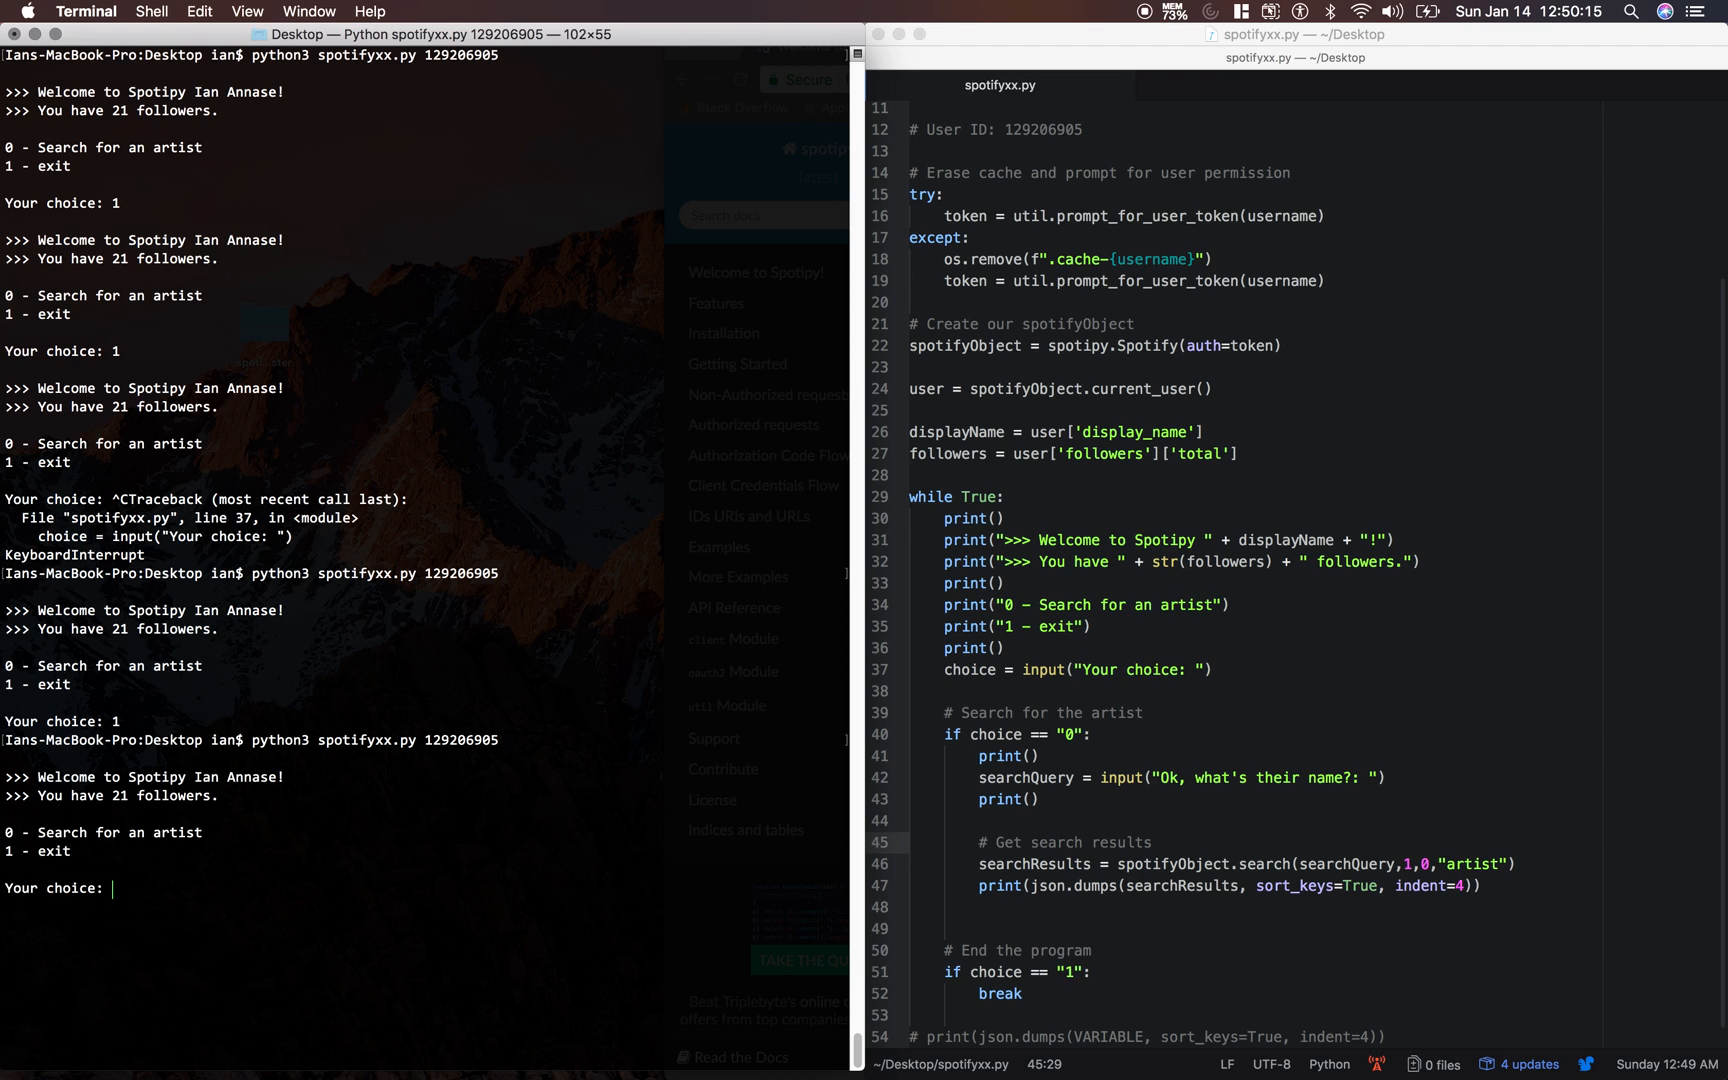
- Choose option 0 and search for Kendrick to see the artist results printed as formatted JSON
{"action": "type", "text": "0"}
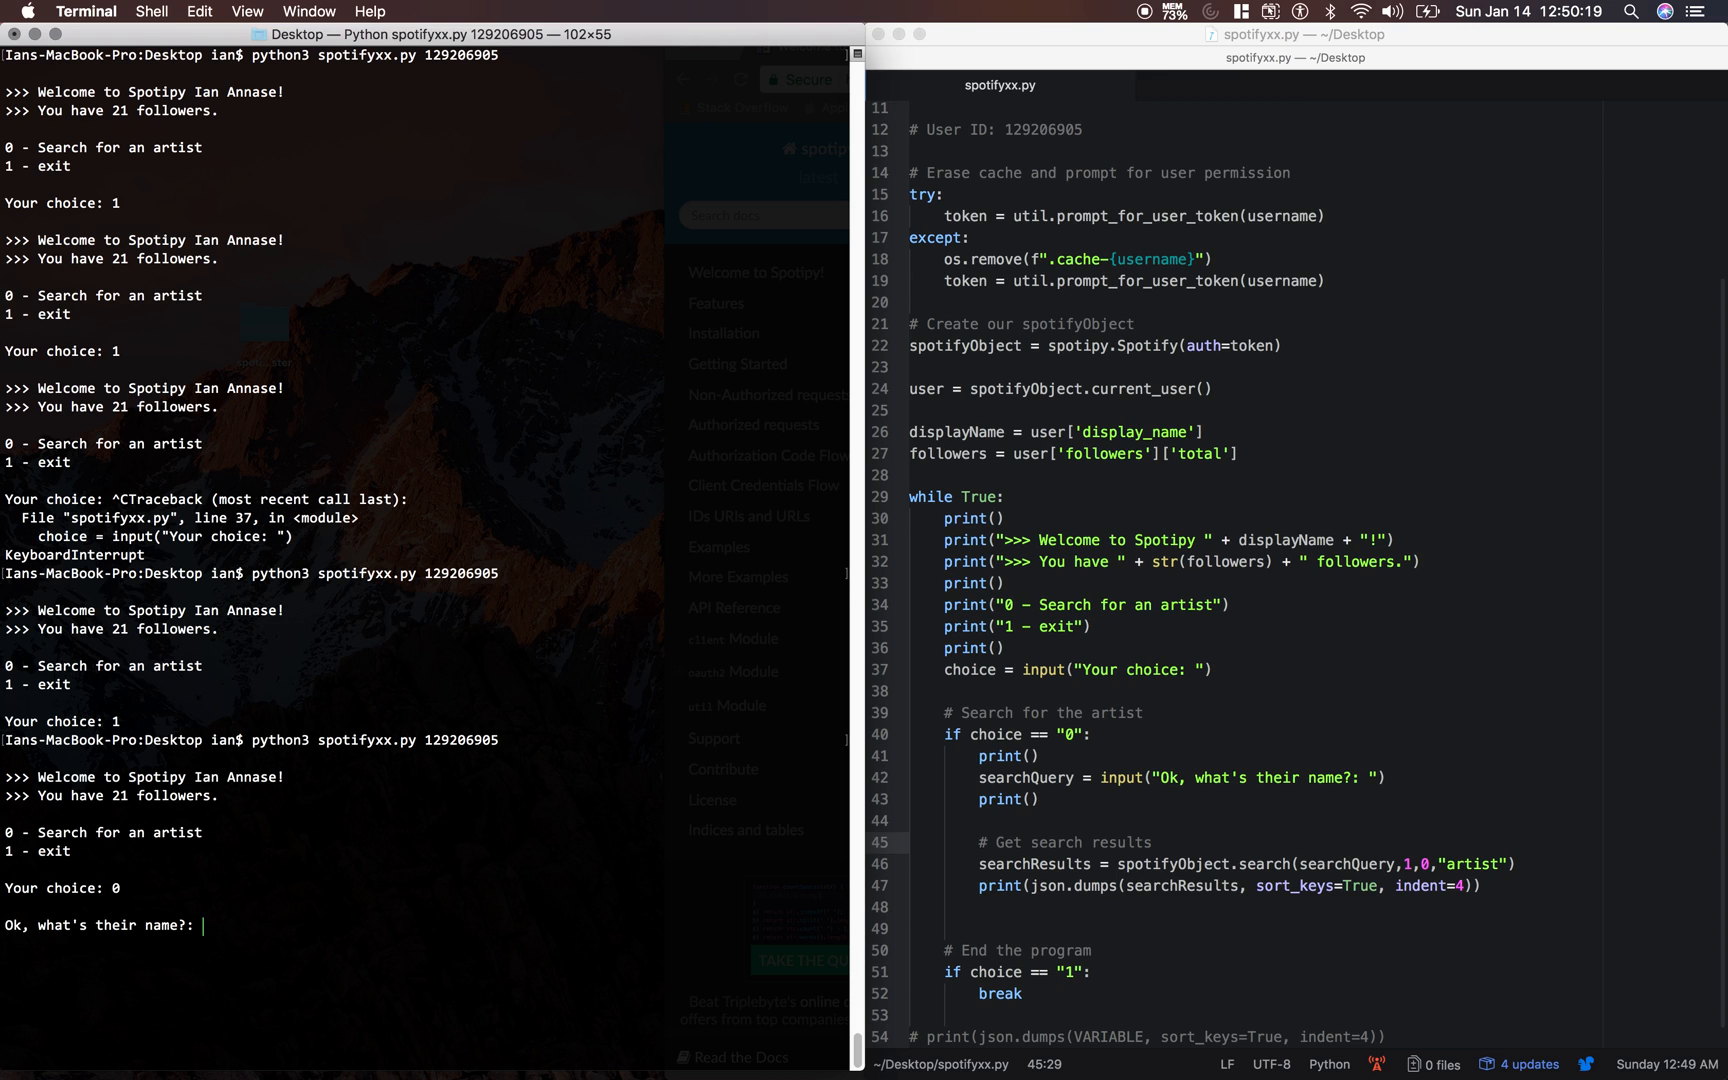
{"action": "type", "text": "Kendrick"}
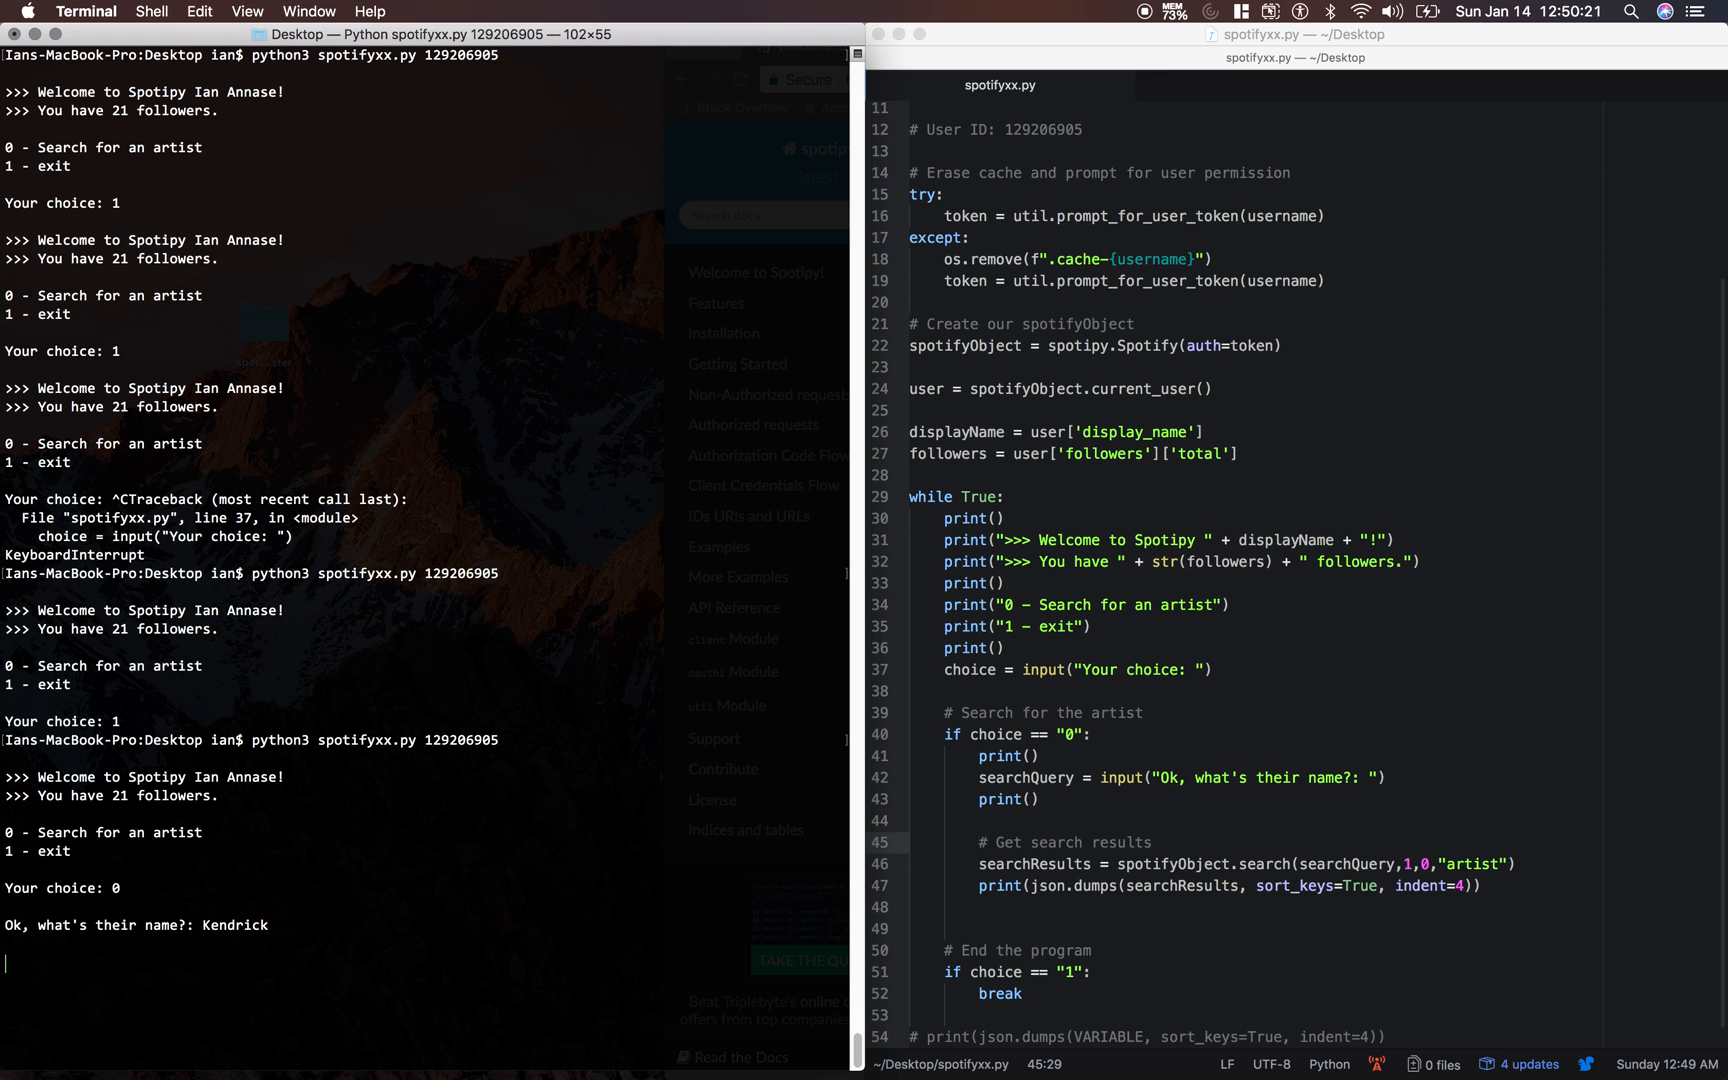
{"action": "key", "text": "Return"}
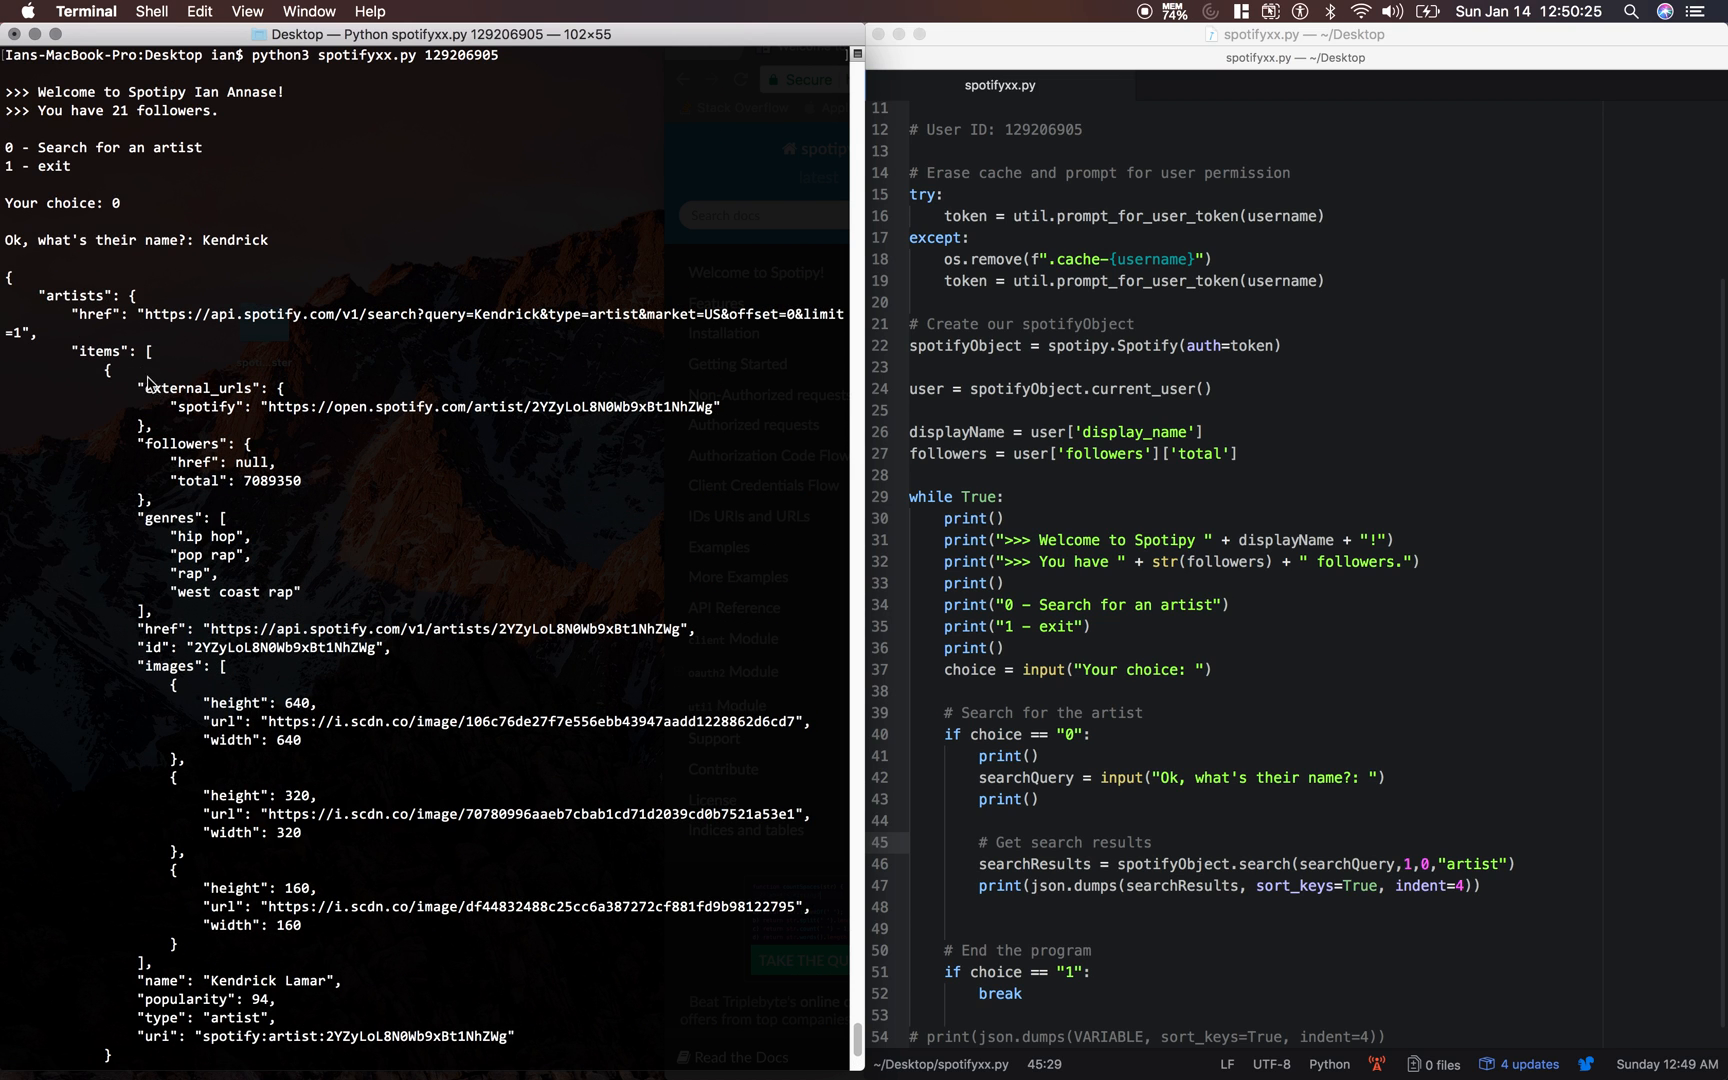
{"action": "scroll", "scroll_direction": "down", "scroll_amount": 3}
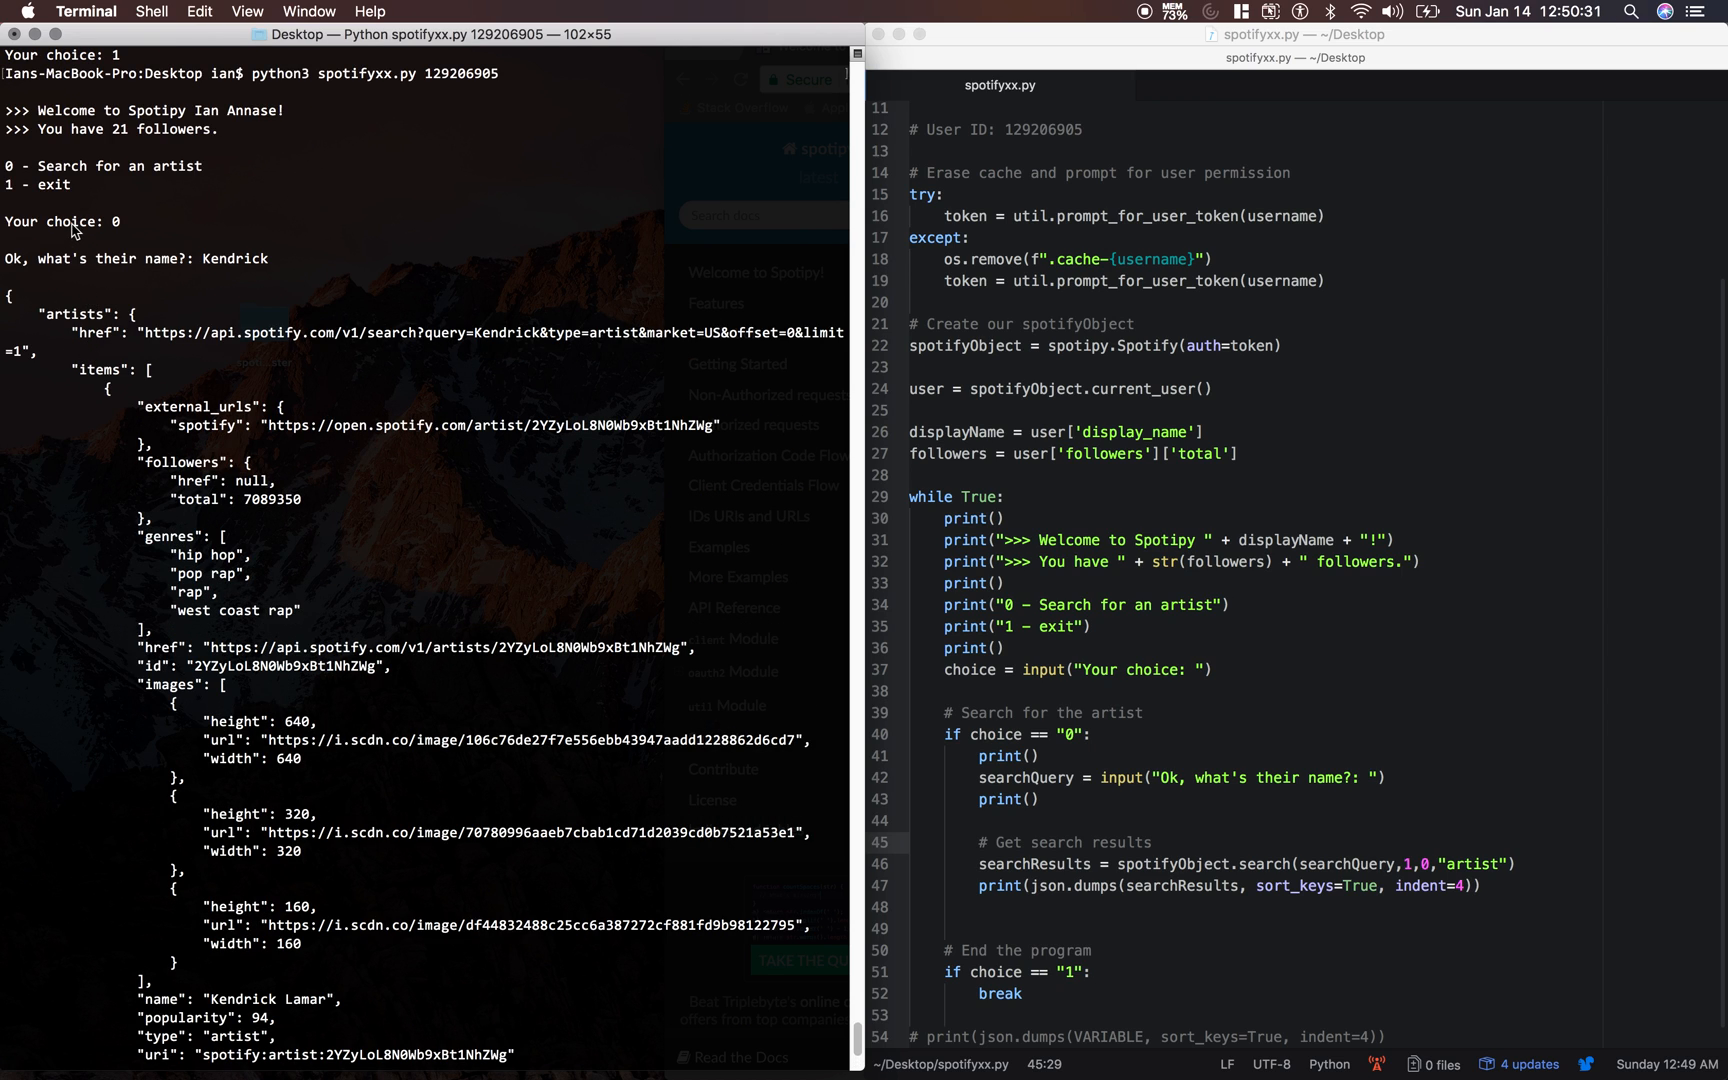
{"action": "mouse_move", "coordinate": [74, 306]}
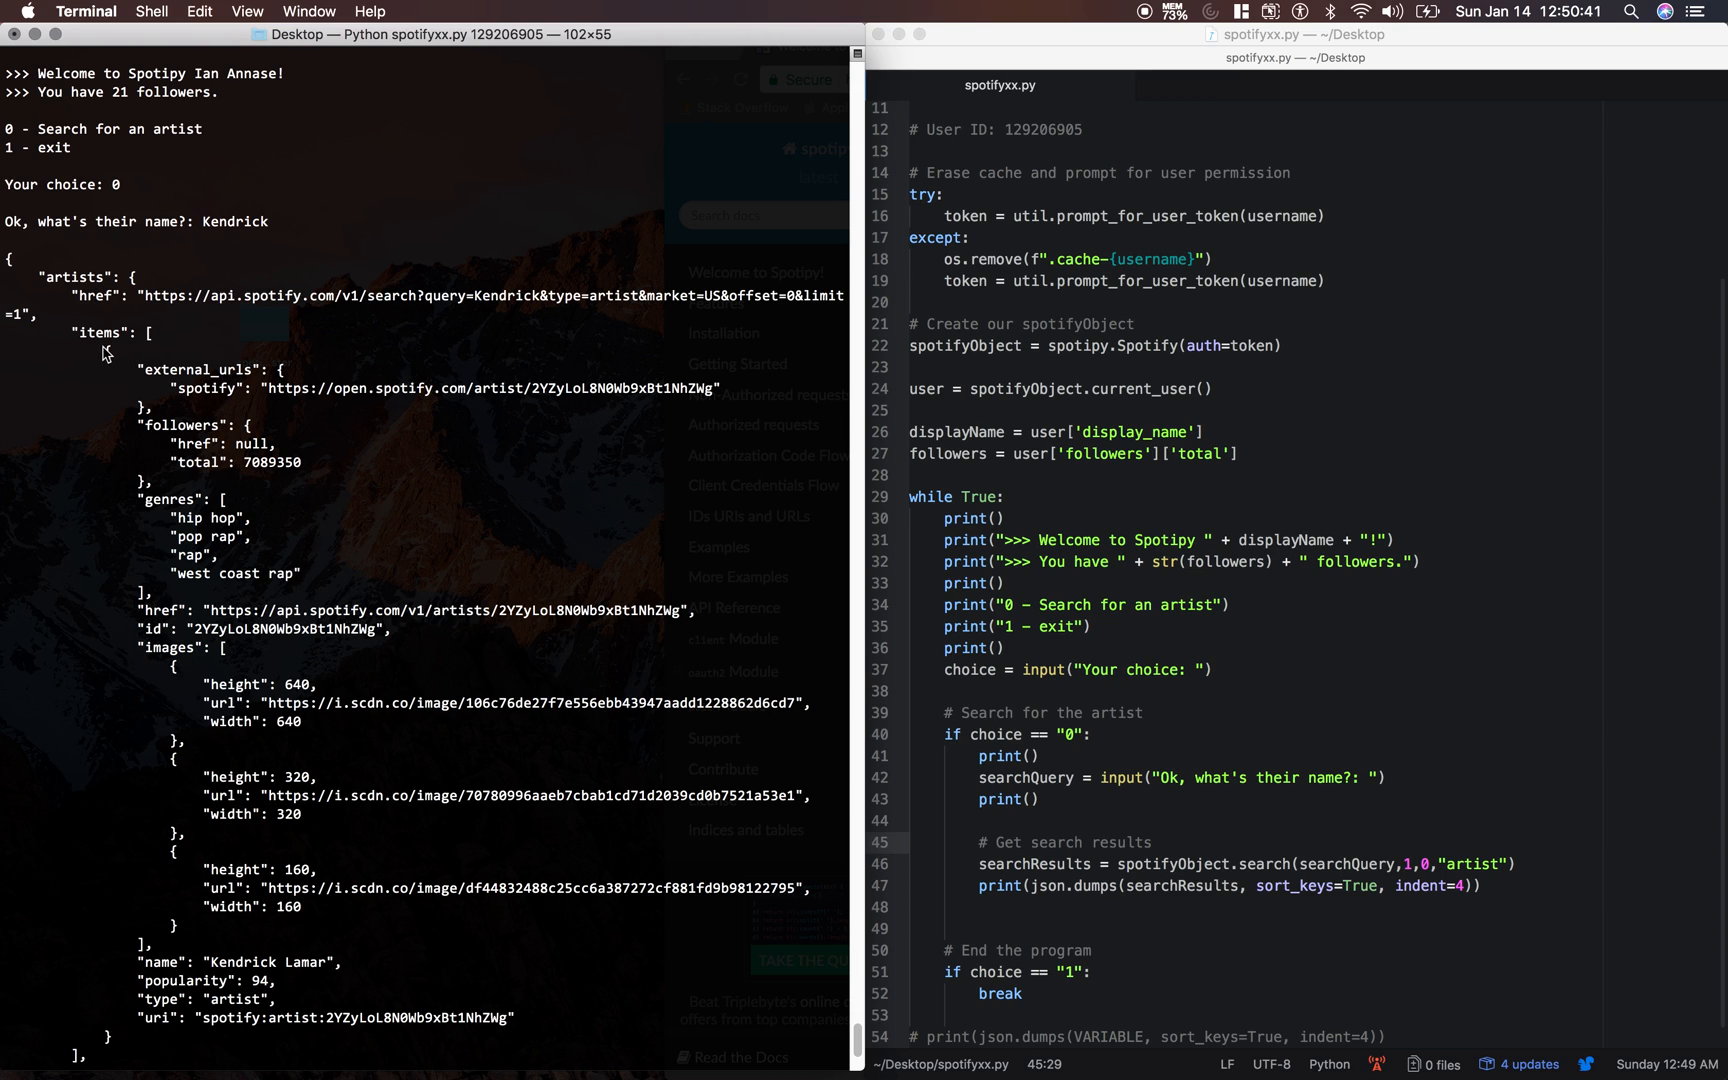
{"action": "mouse_move", "coordinate": [158, 346]}
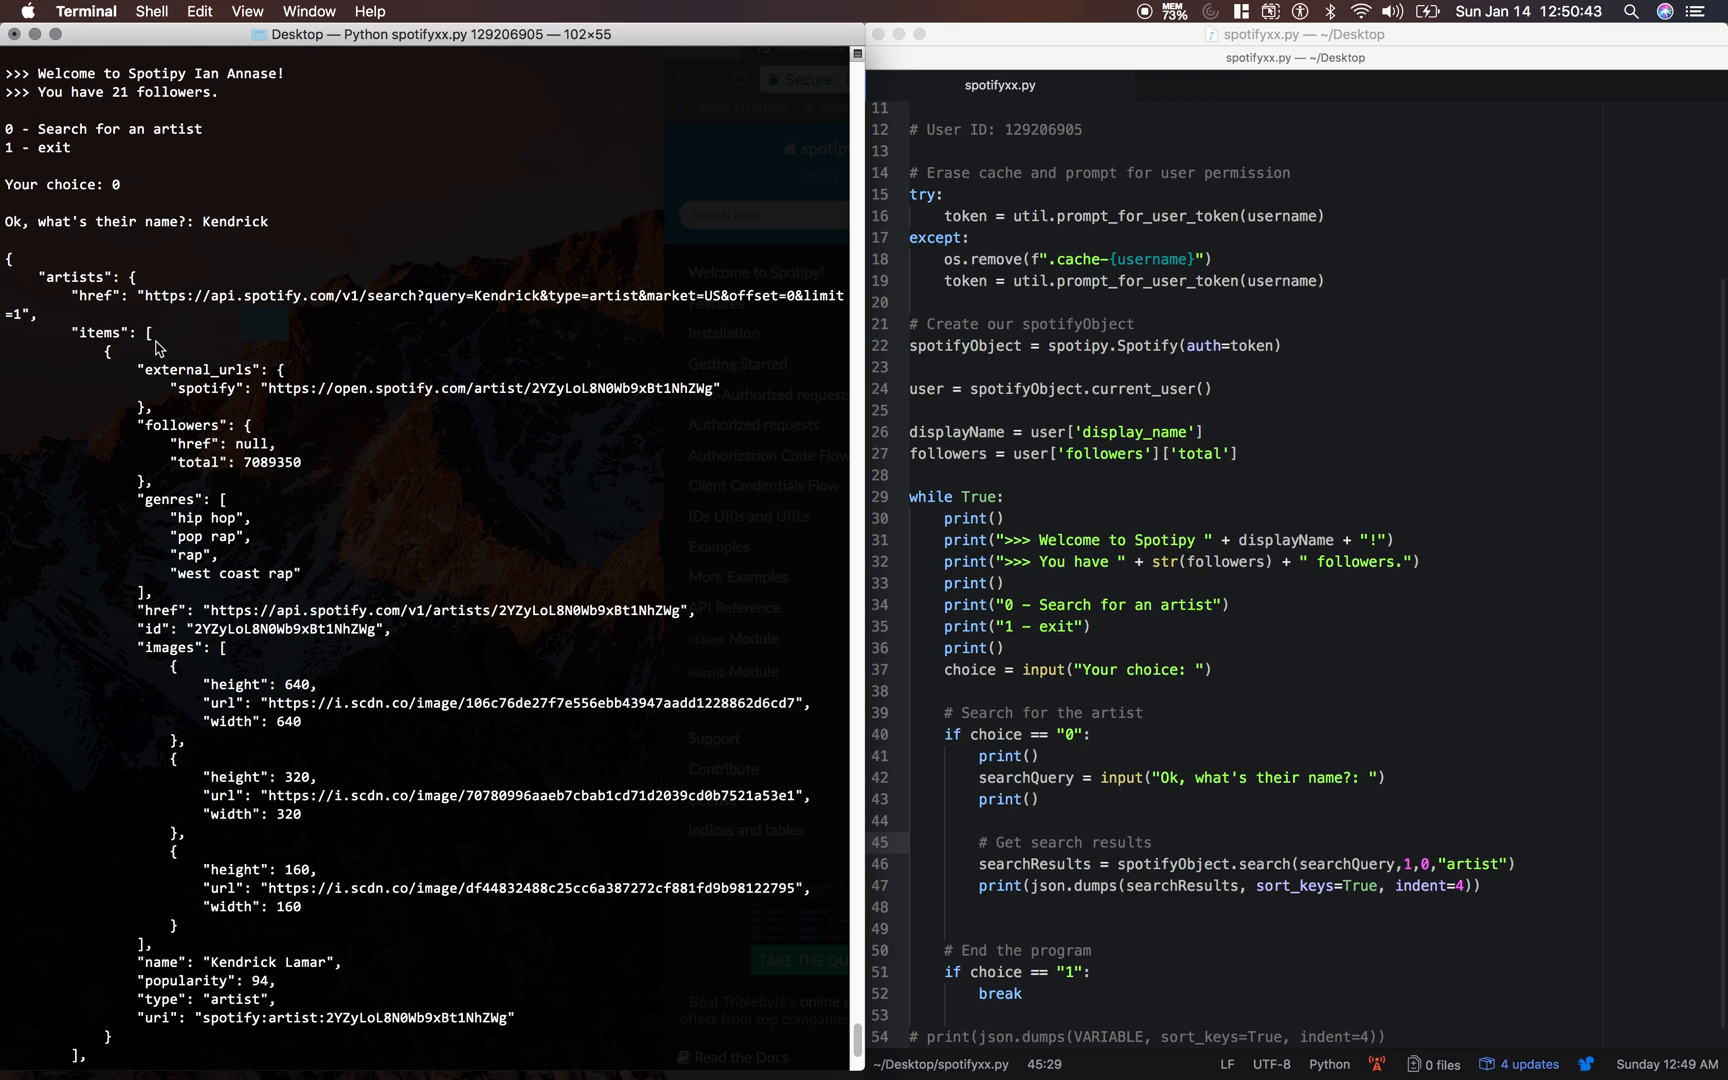
{"action": "mouse_move", "coordinate": [136, 344]}
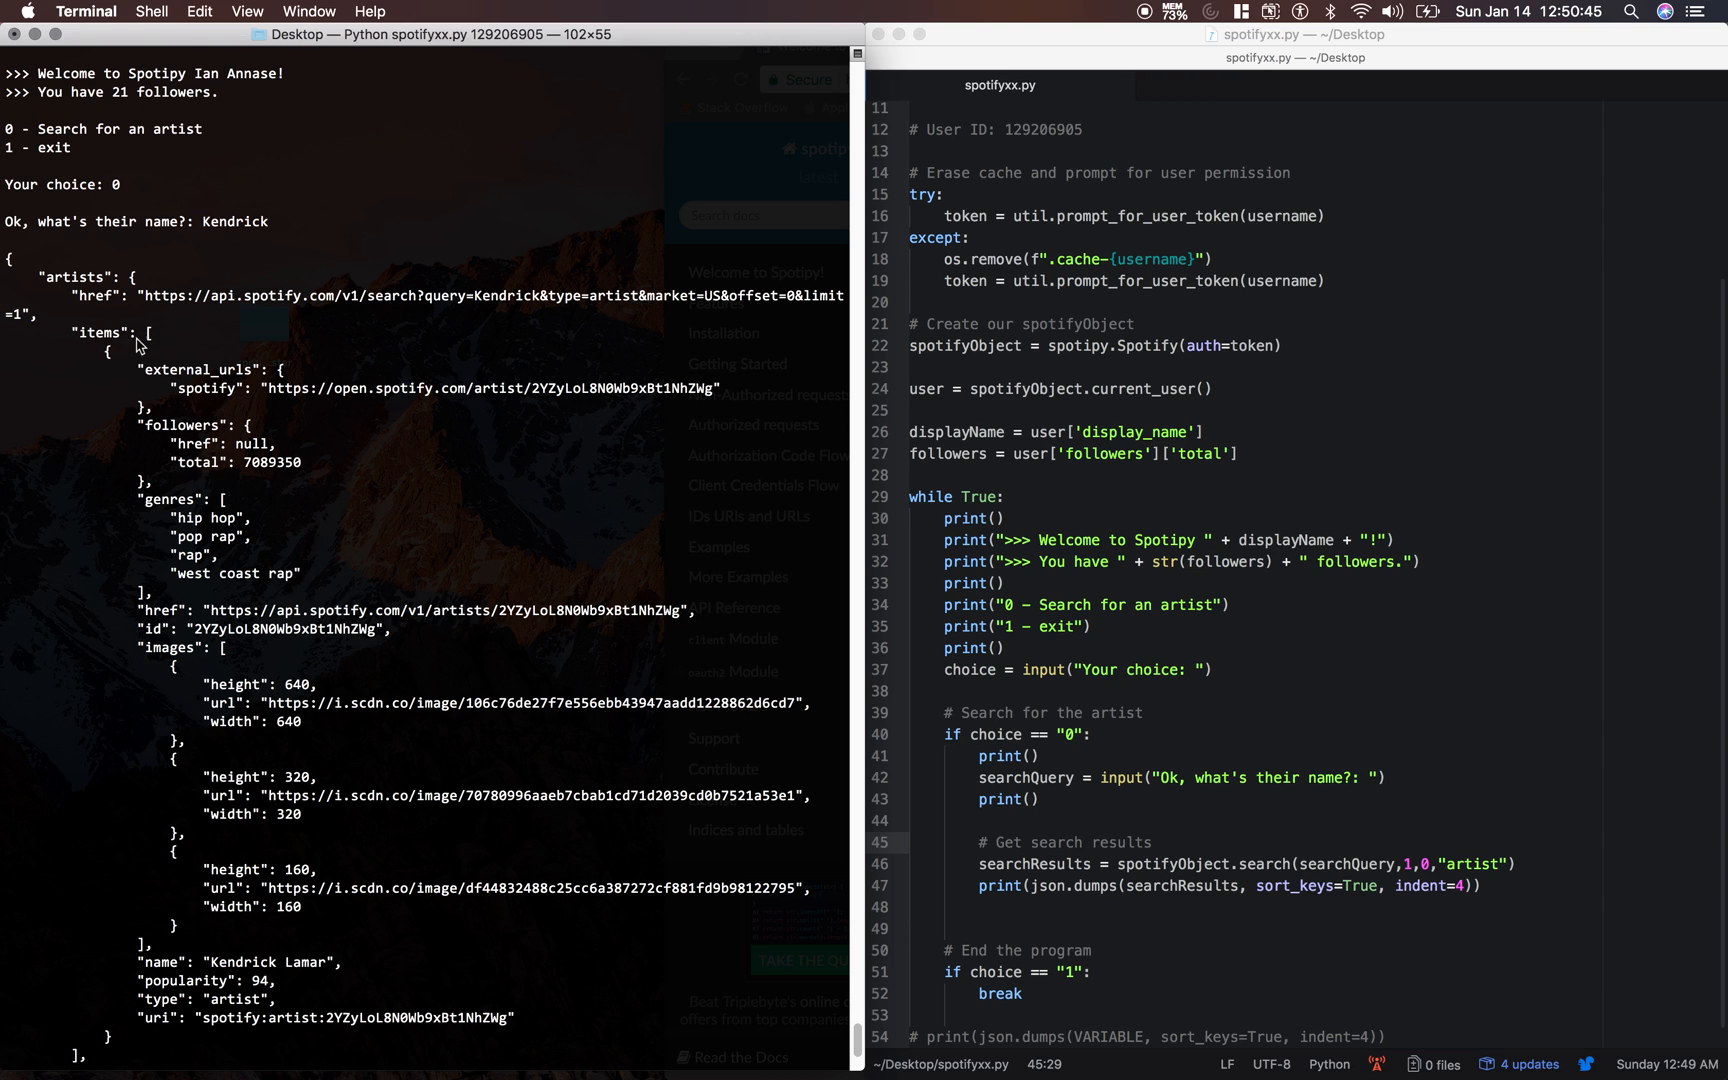
{"action": "mouse_move", "coordinate": [180, 360]}
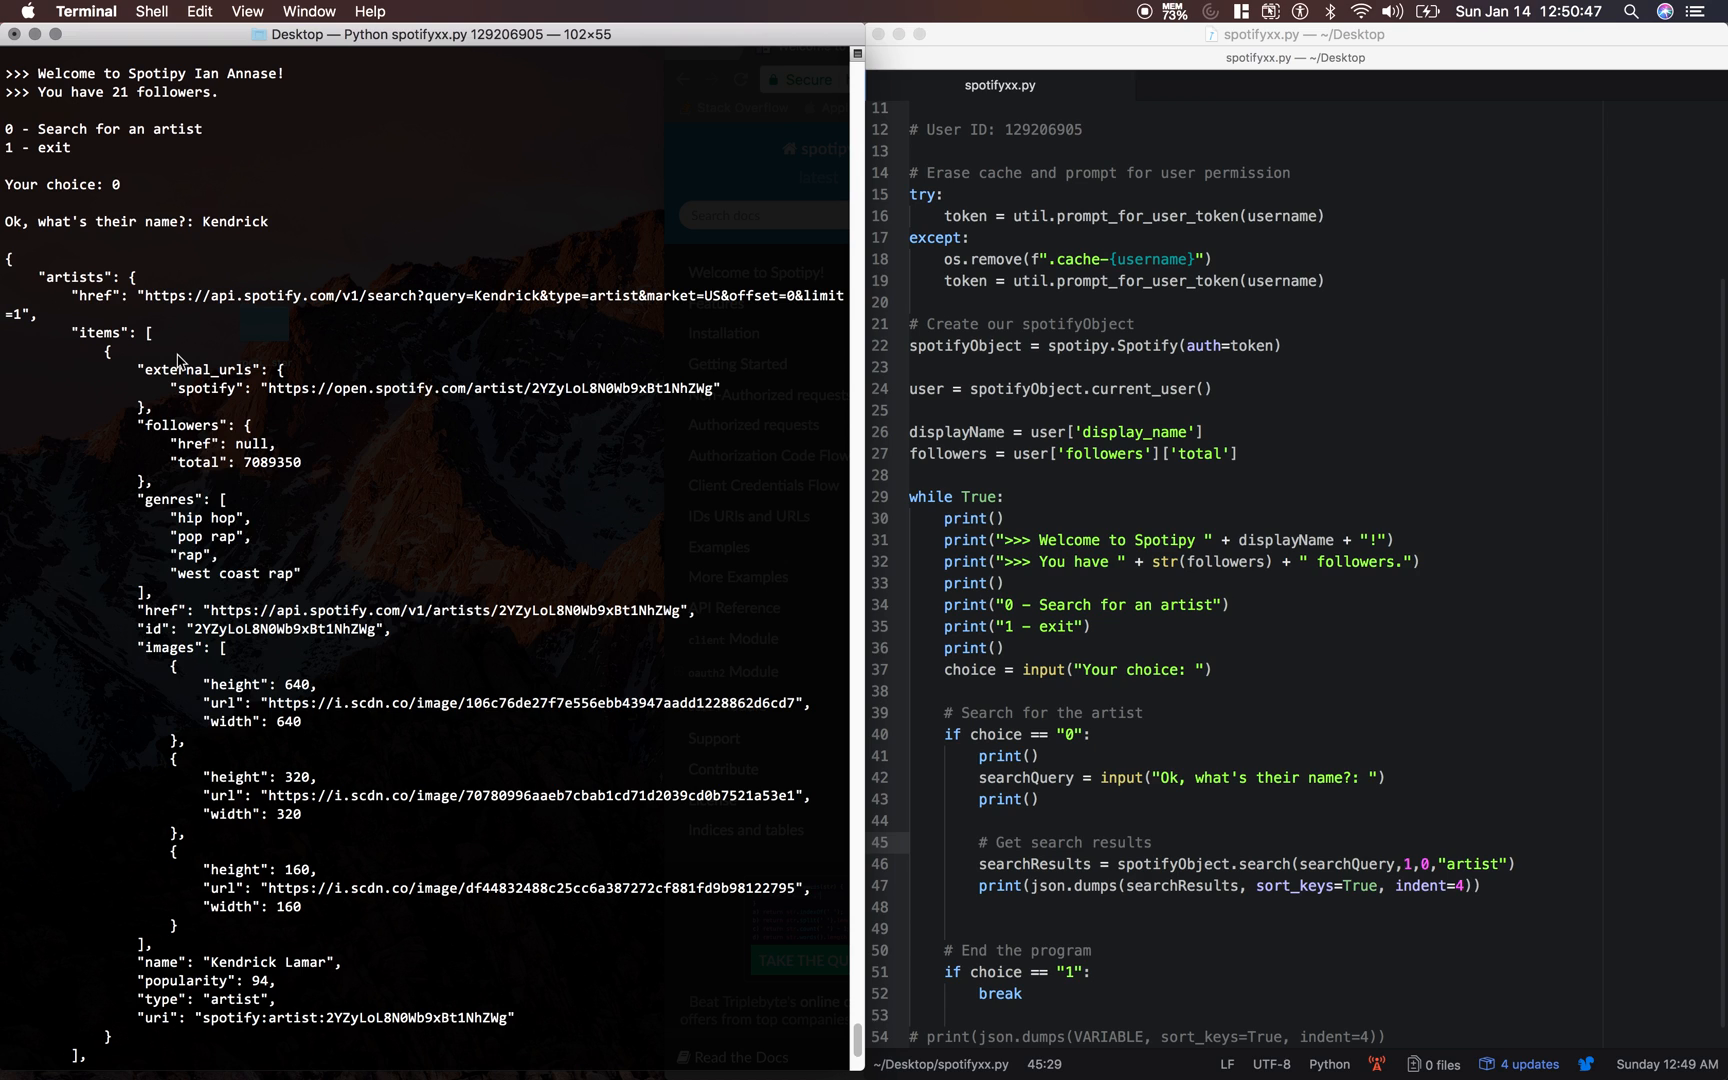
- Add artist = searchResults['artists']['items'][0] below the JSON print line
{"action": "left_click", "coordinate": [1196, 932]}
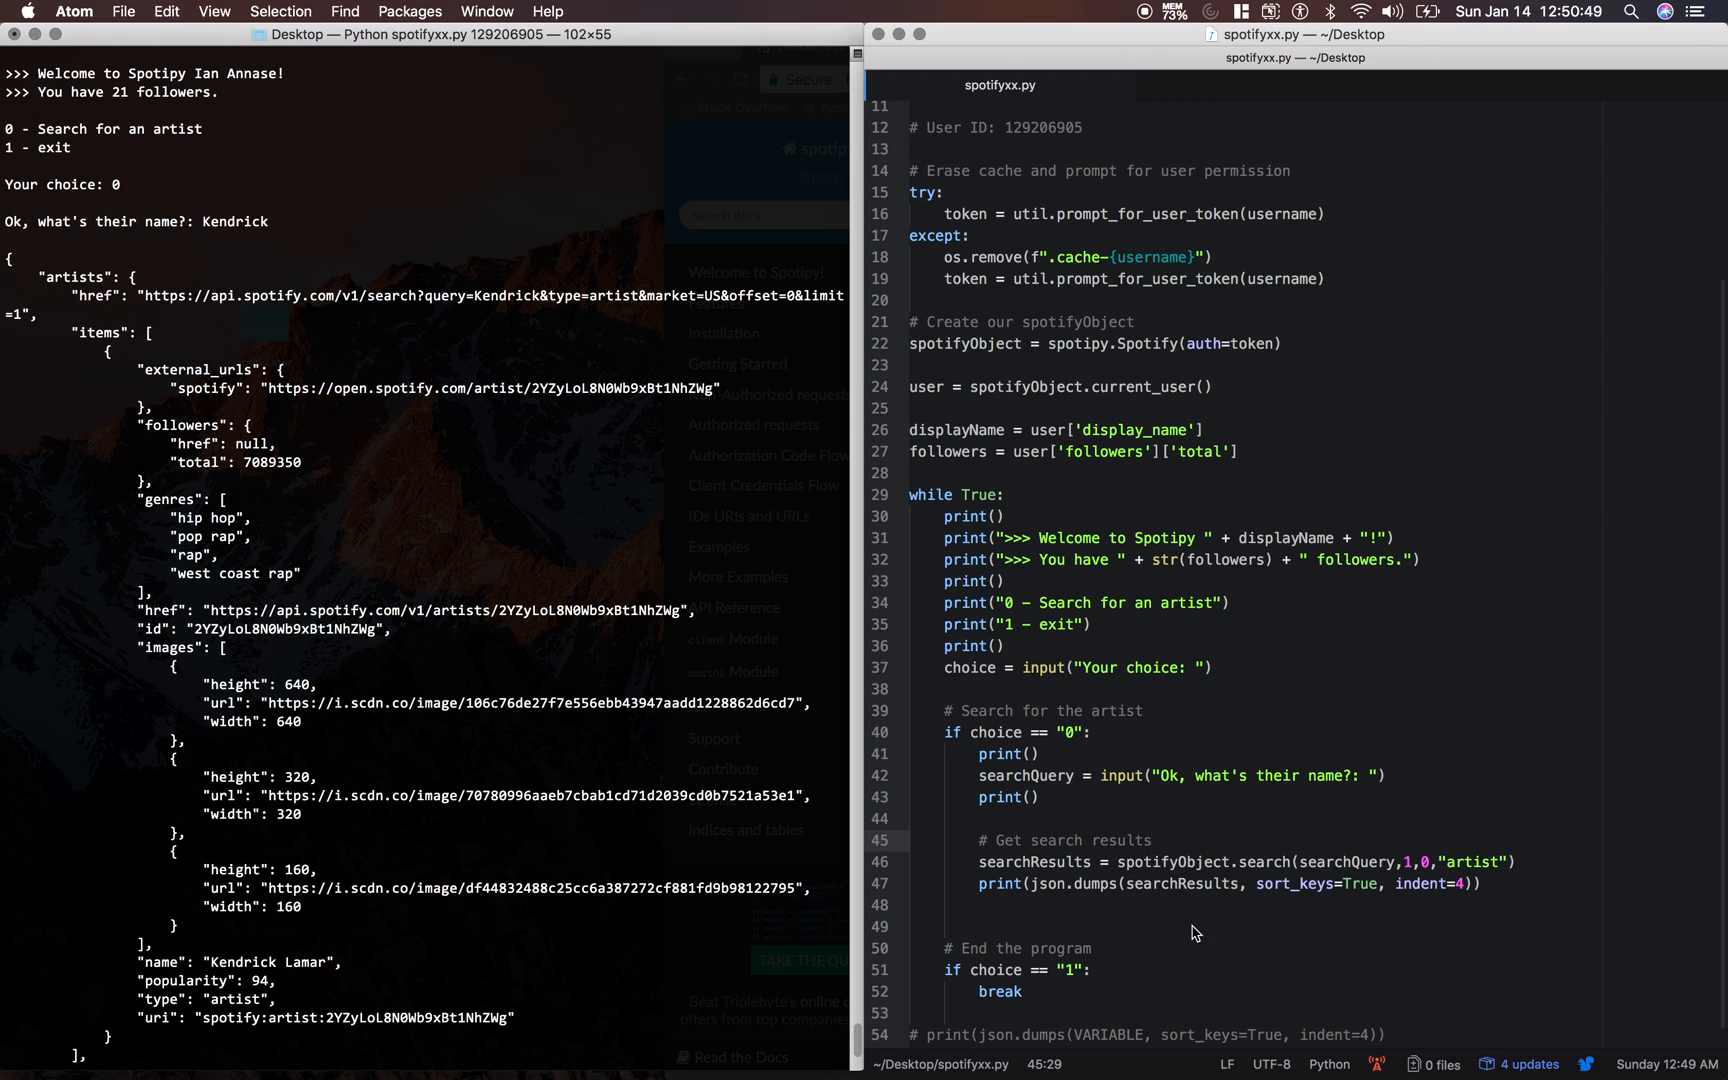
{"action": "left_click", "coordinate": [1514, 884]}
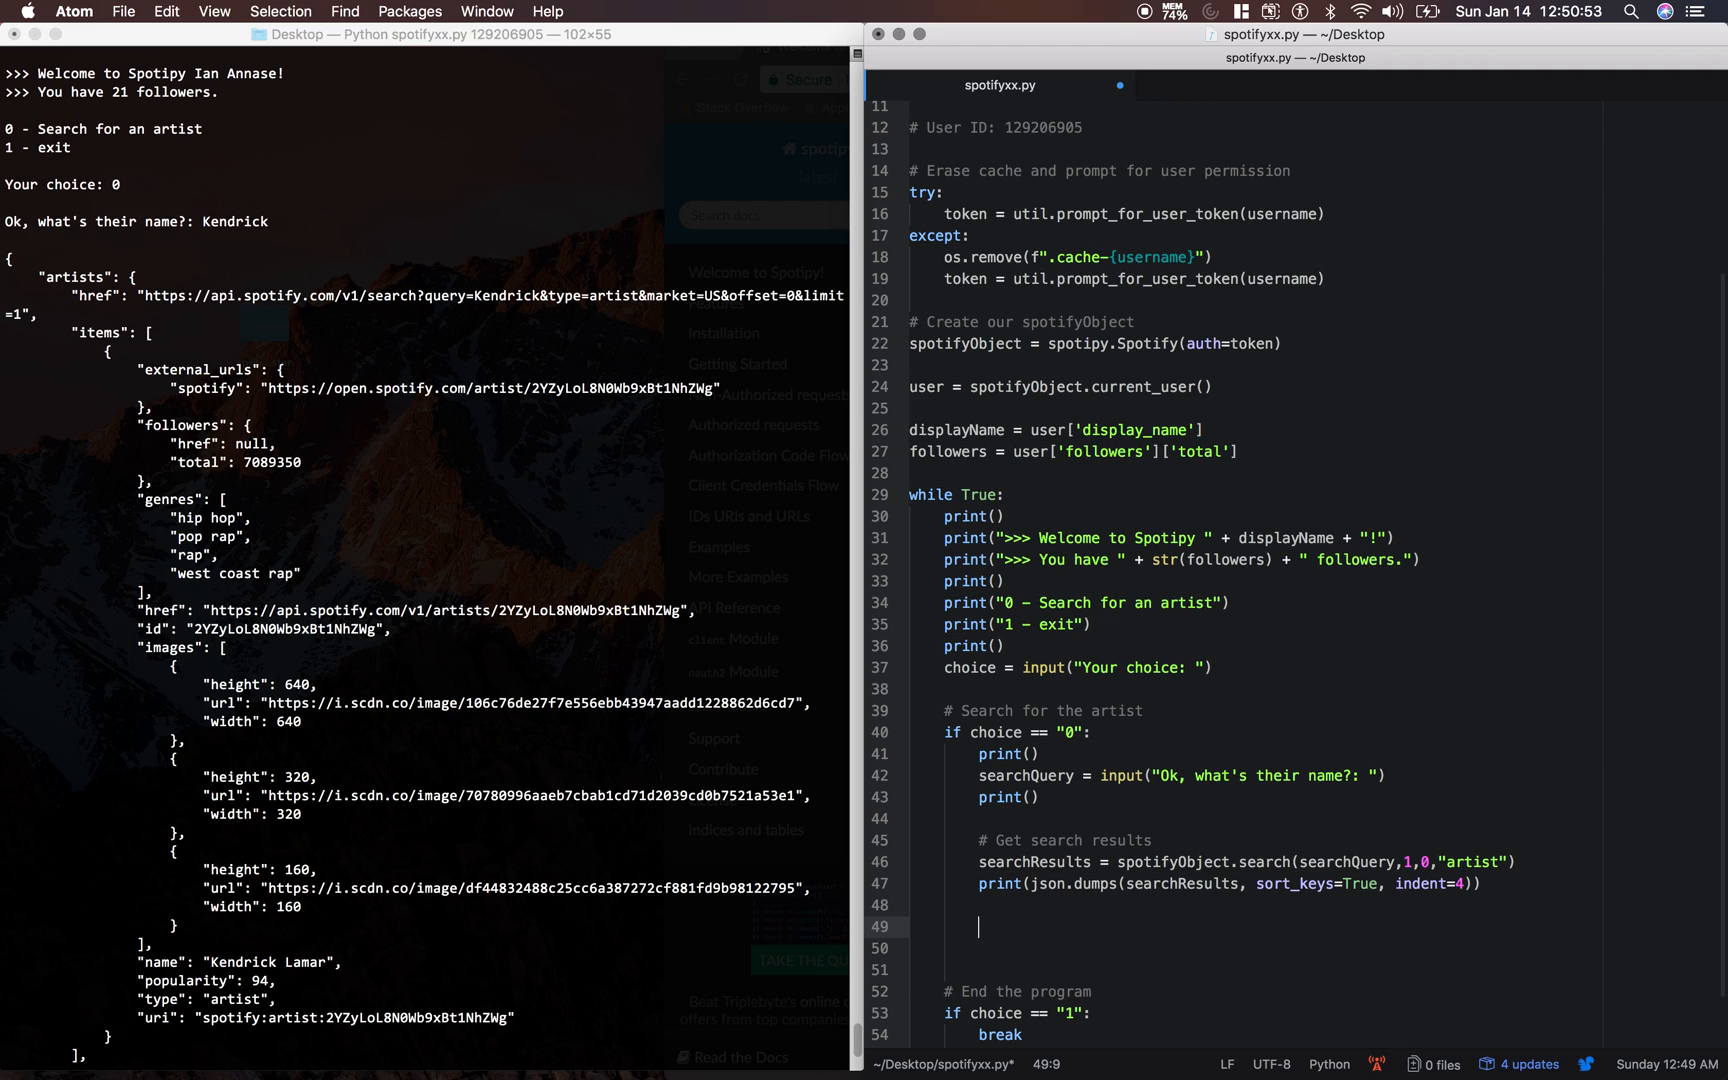
{"action": "type", "text": "artist ="}
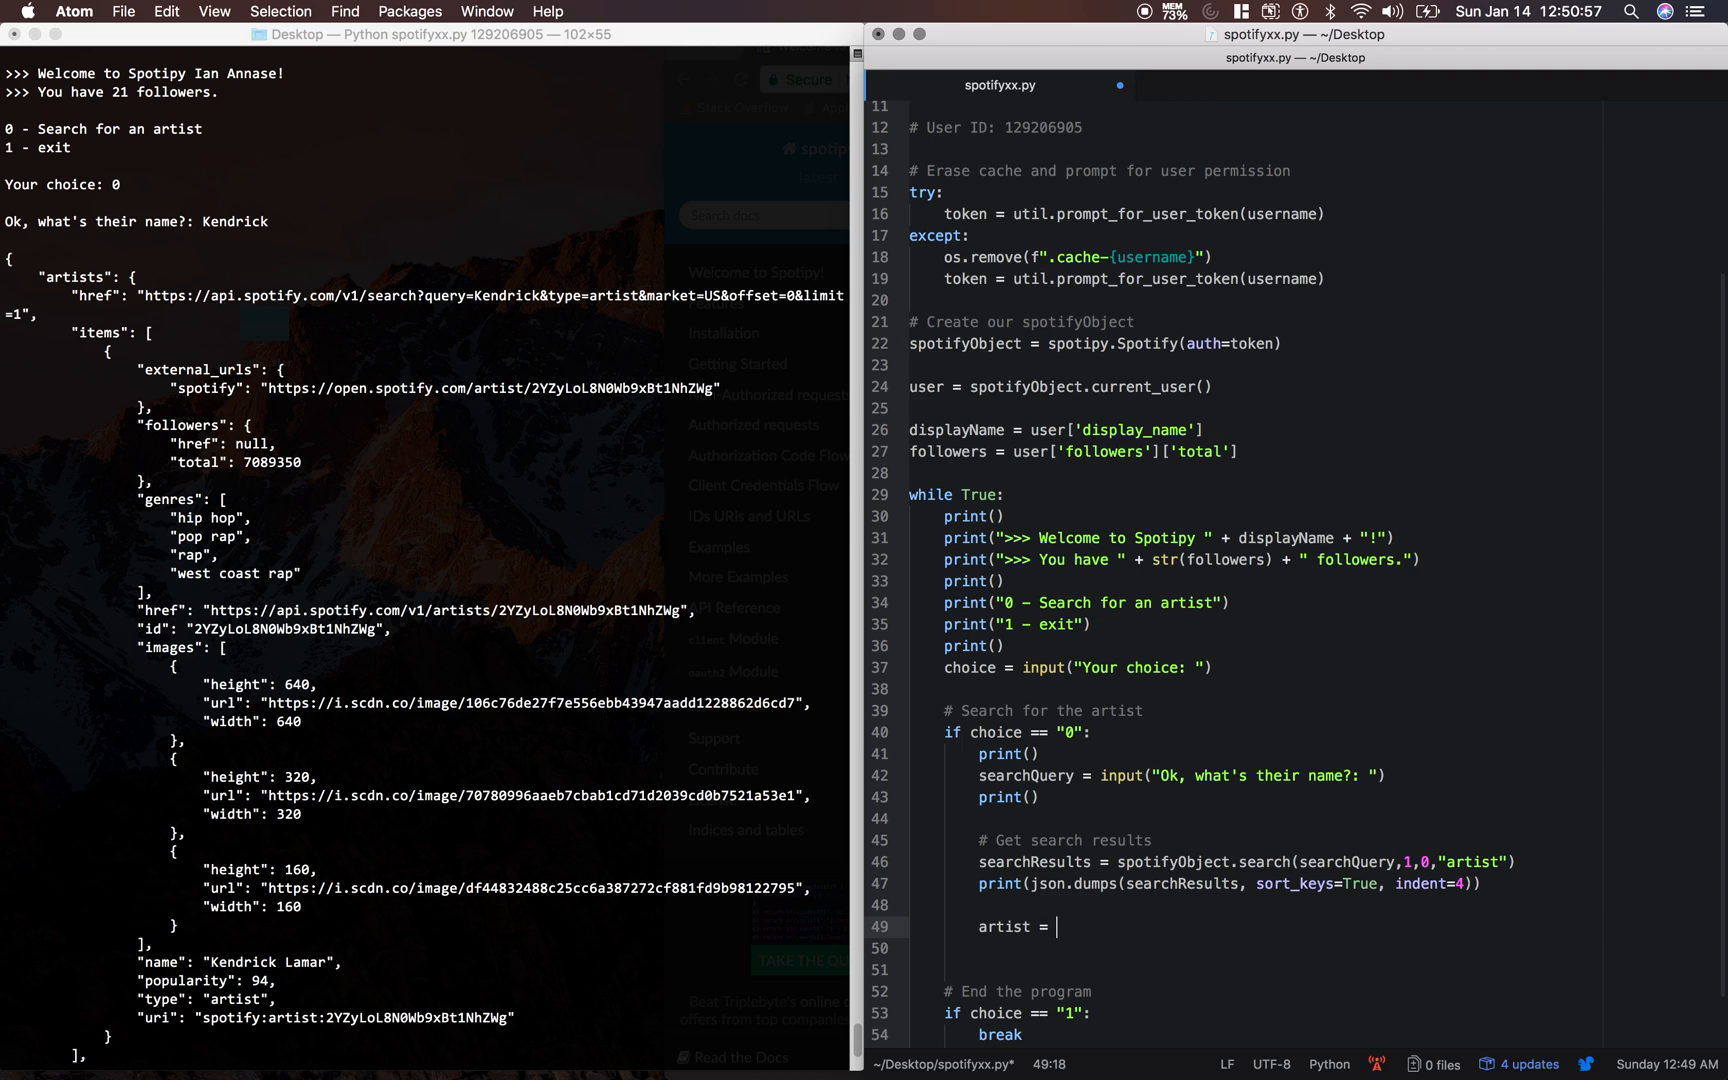
{"action": "type", "text": "searchResults"}
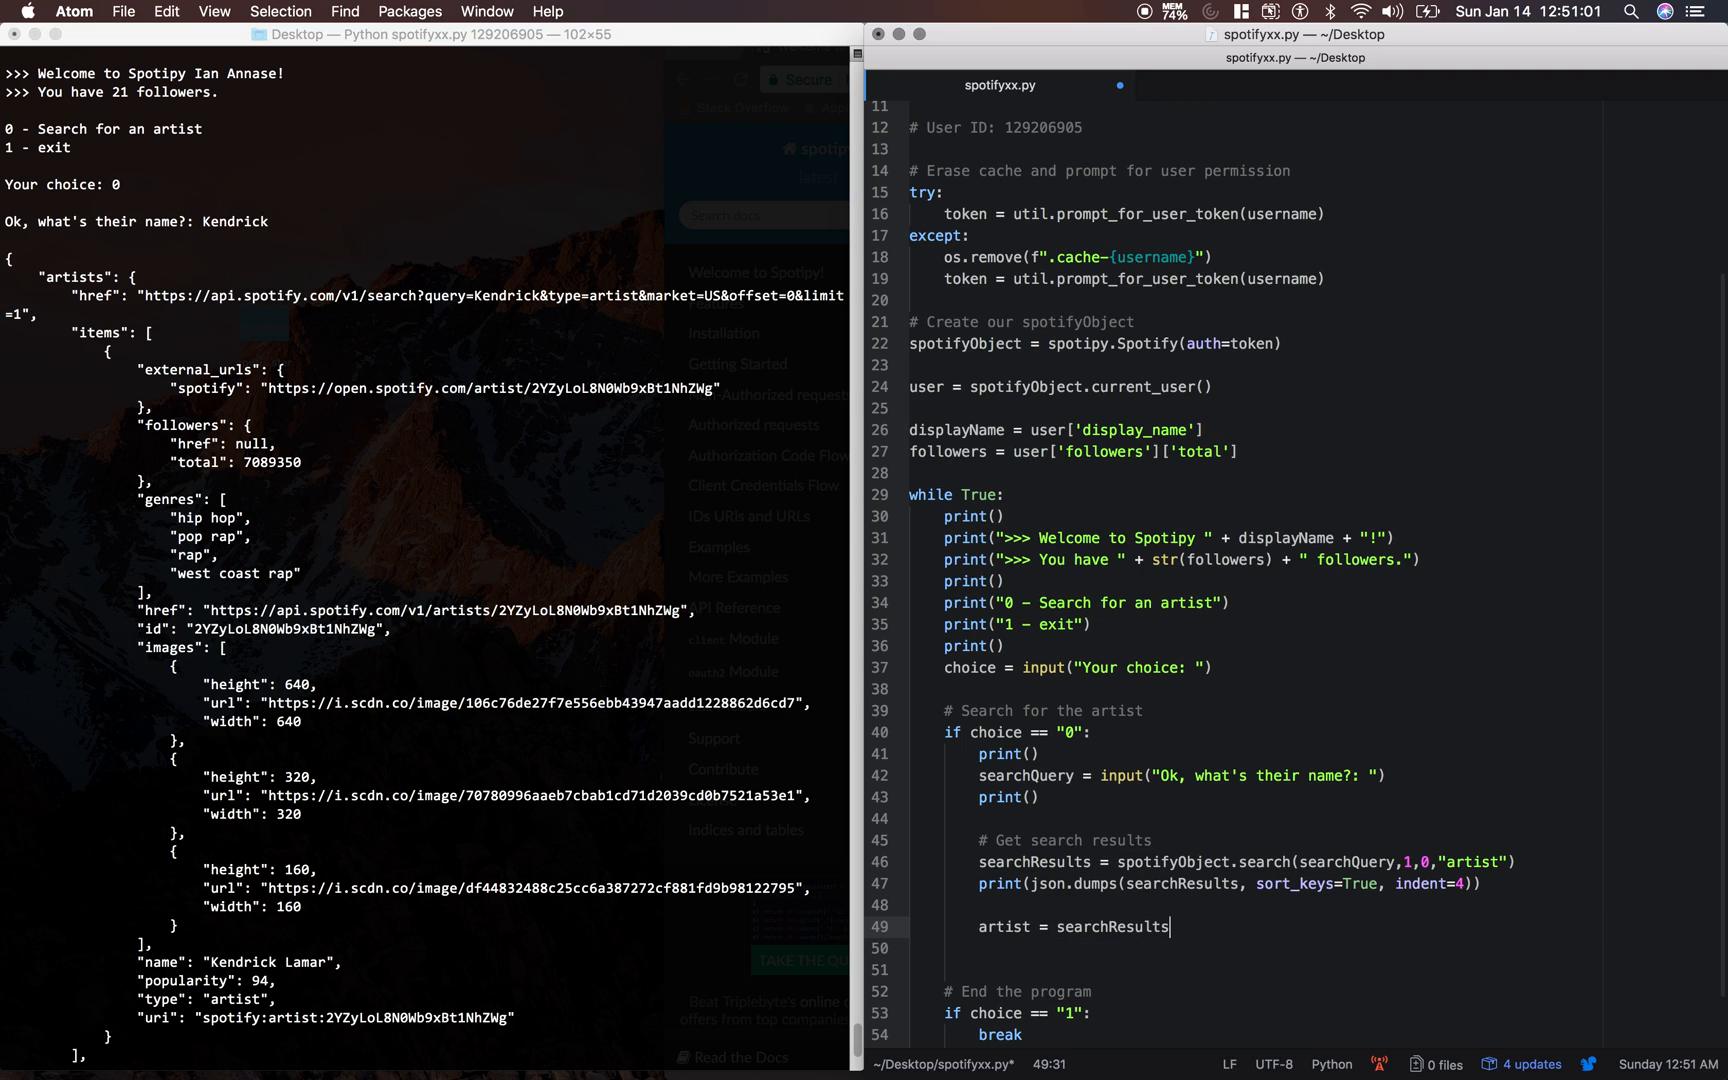
{"action": "type", "text": "['']"}
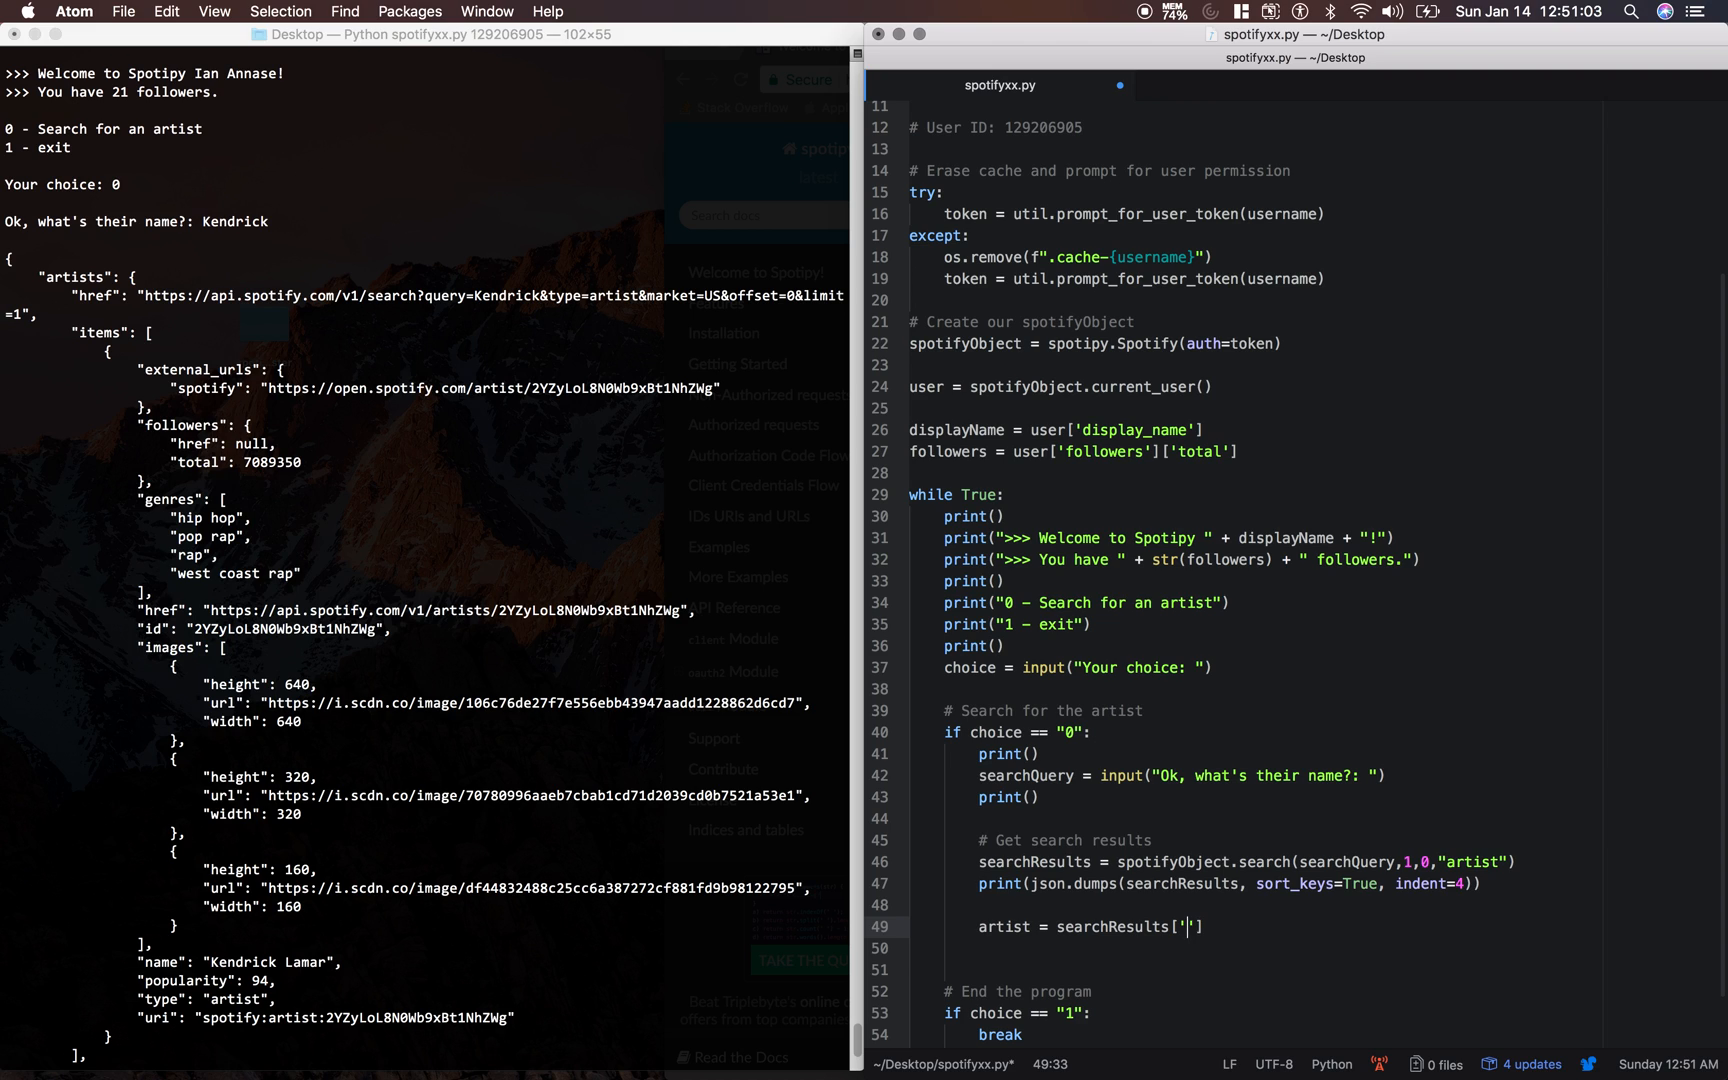
{"action": "type", "text": "artists"}
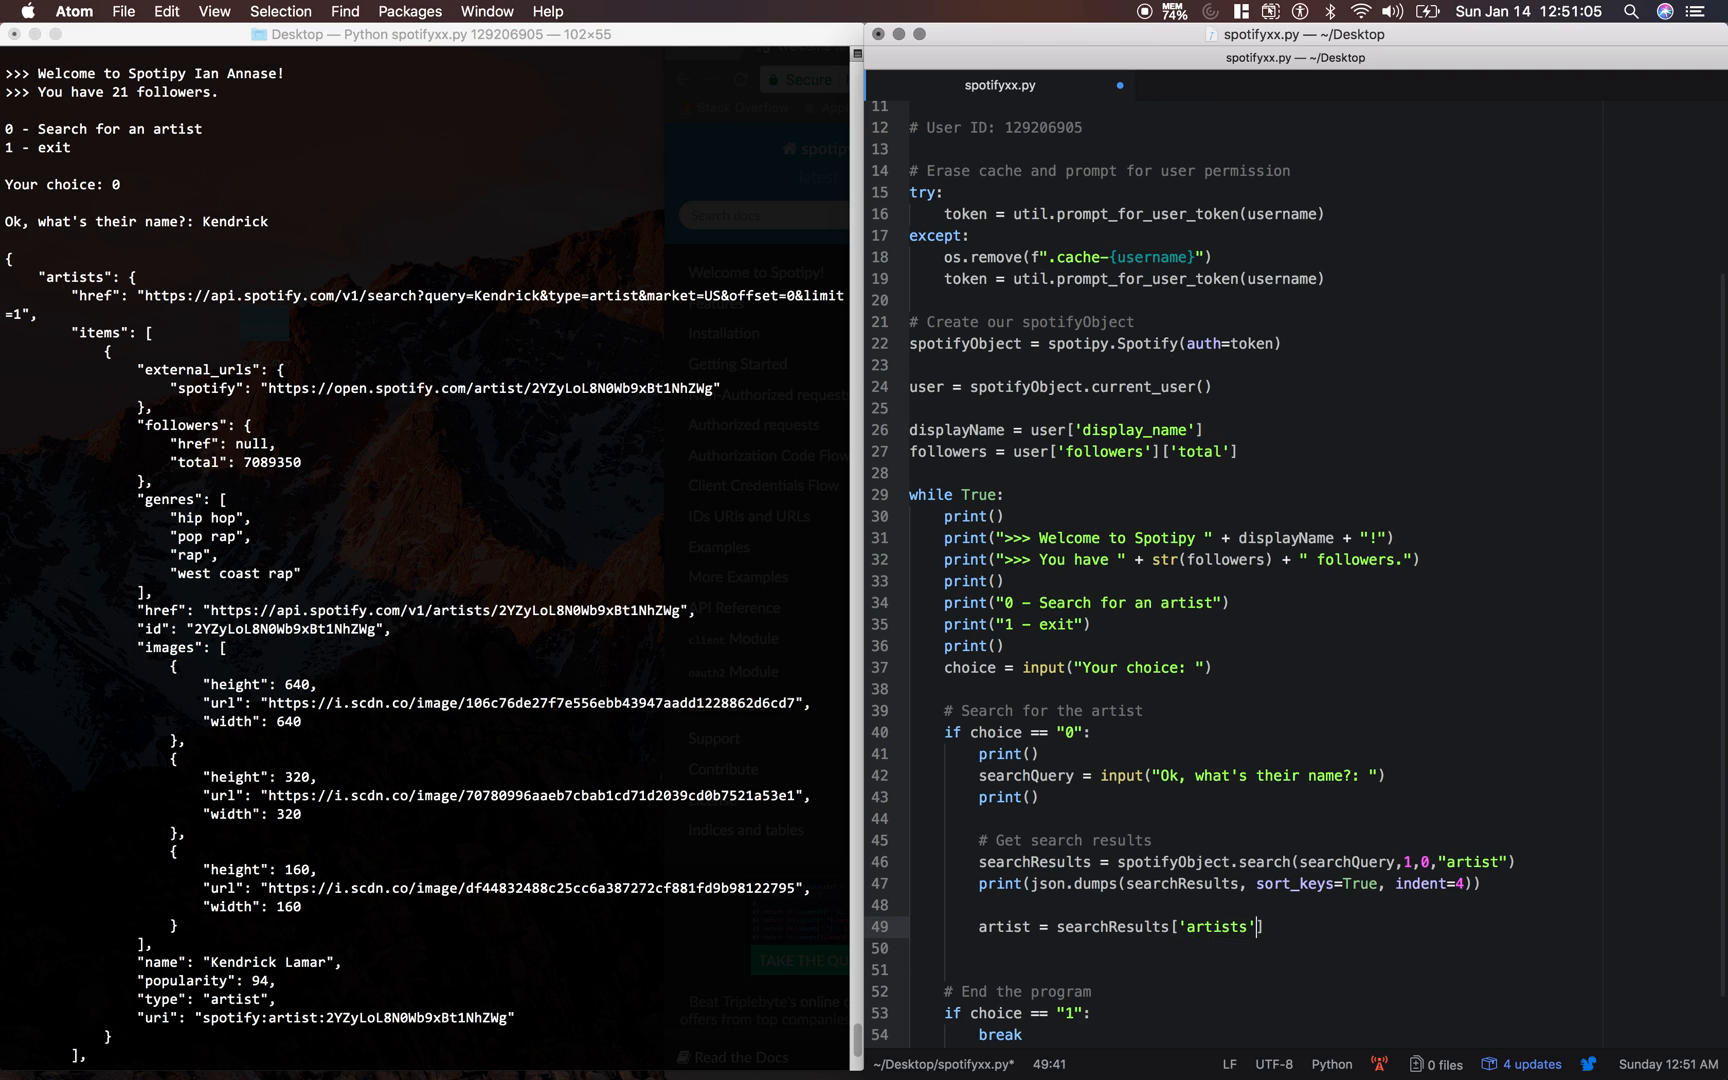
{"action": "type", "text": "['']"}
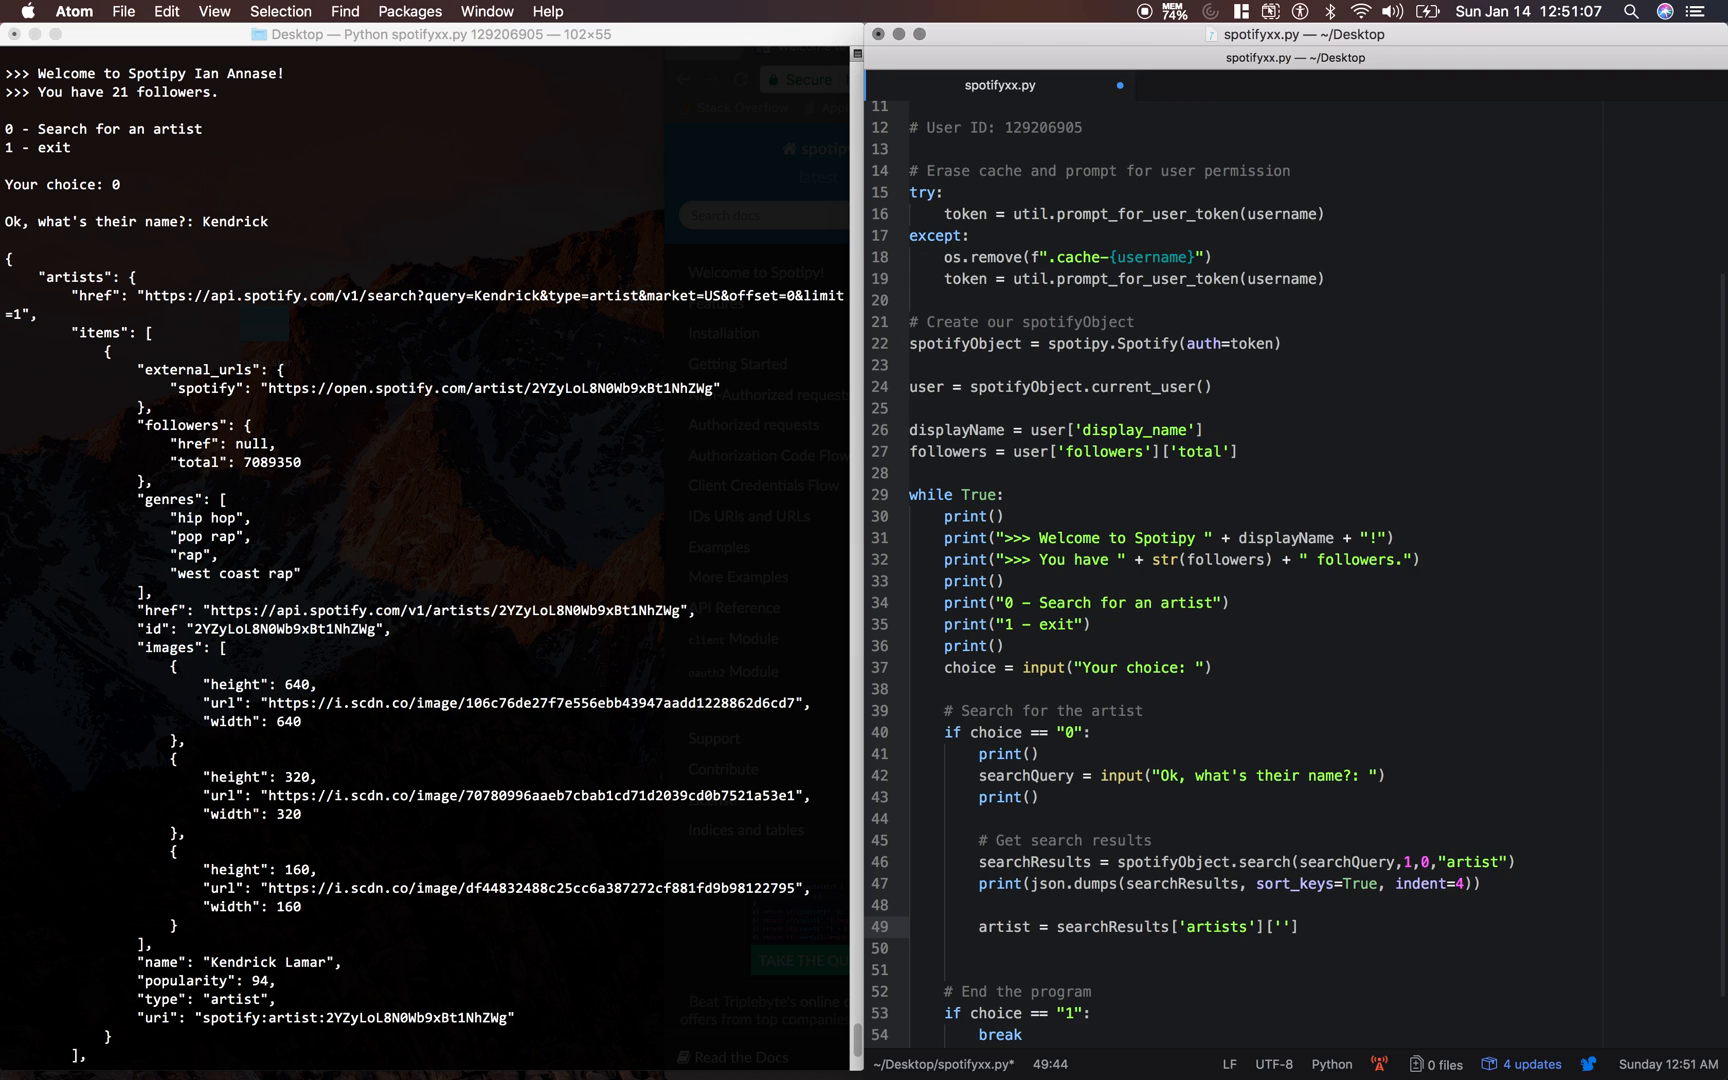
{"action": "type", "text": "items"}
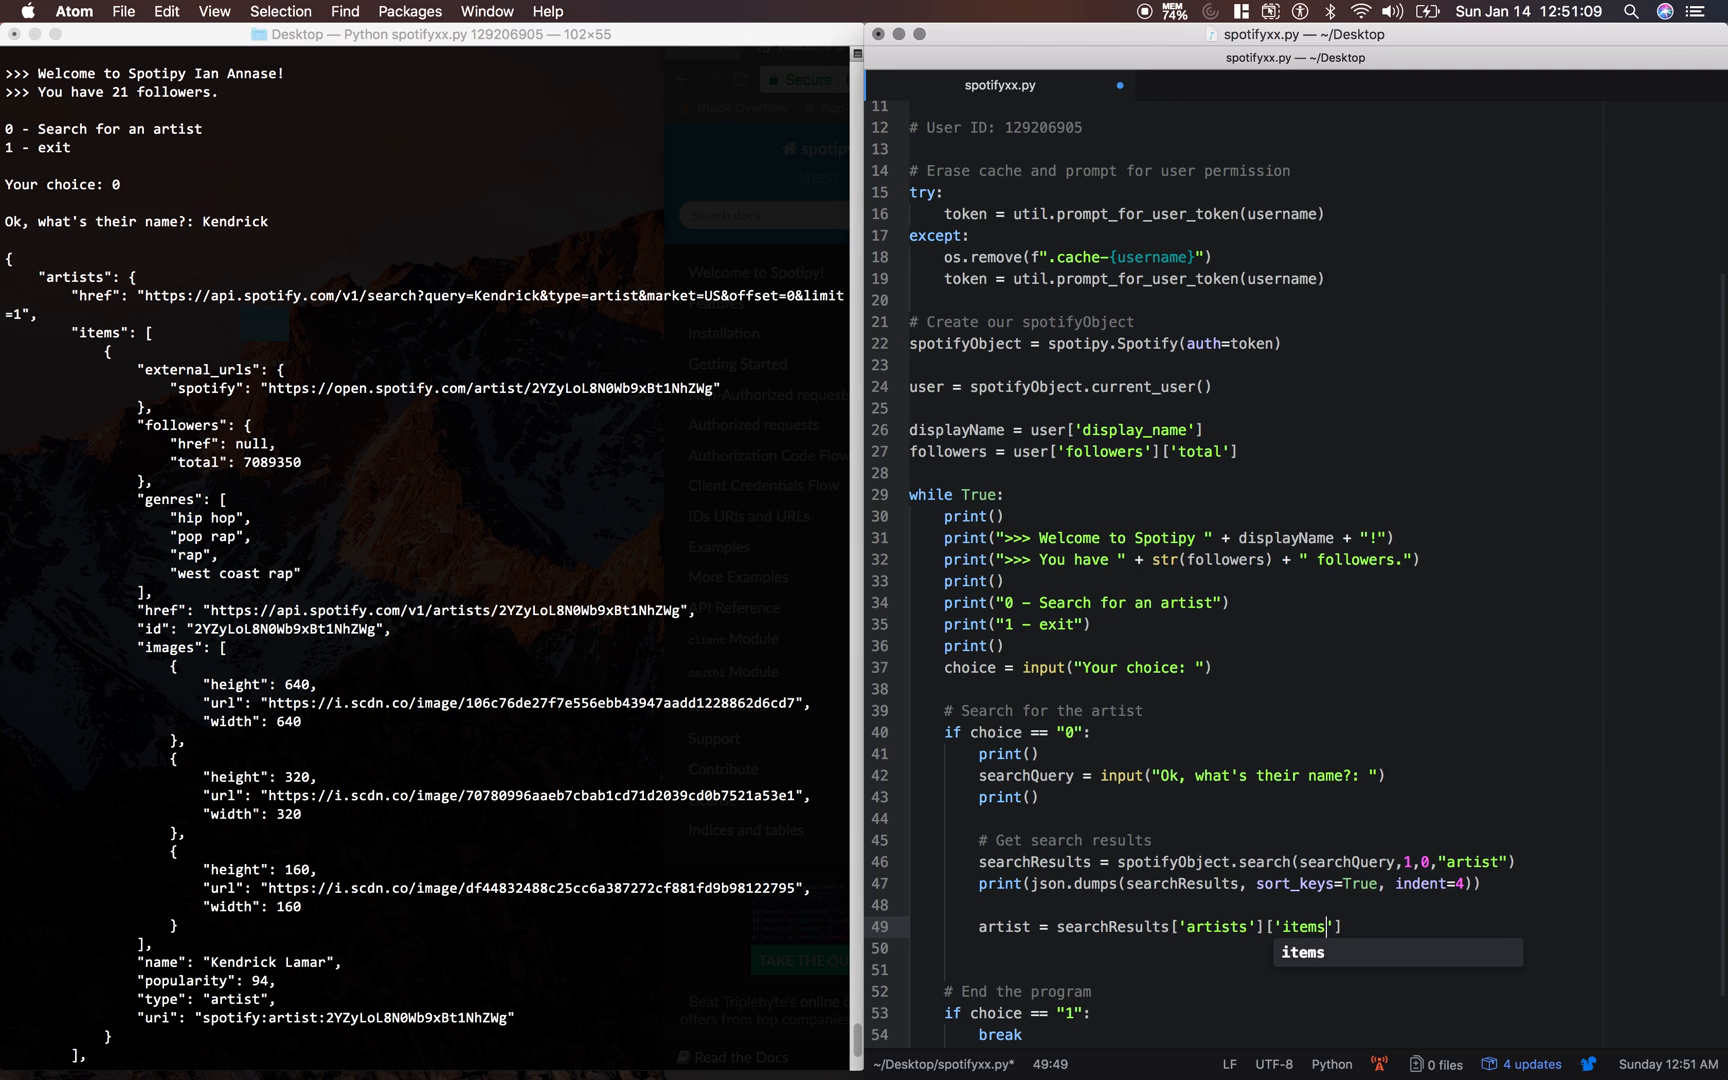
{"action": "type", "text": "[0]"}
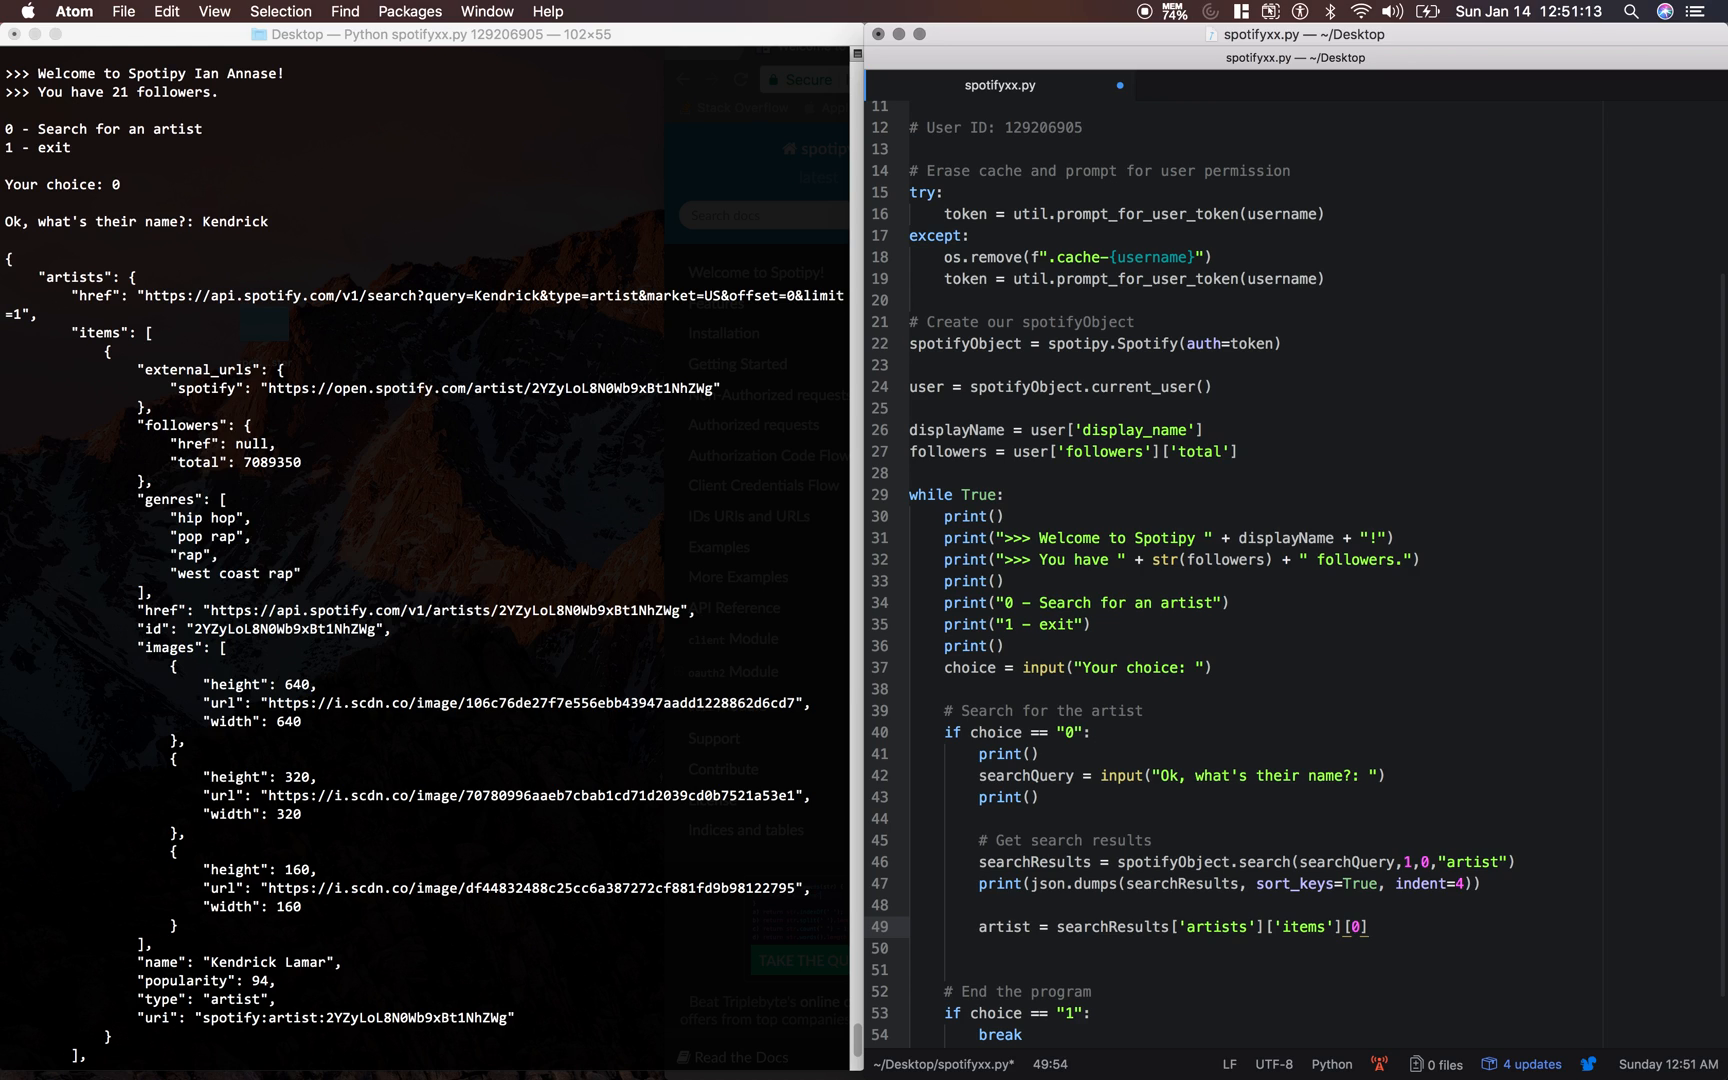
{"action": "key", "text": "Enter"}
{"action": "type", "text": "print("}
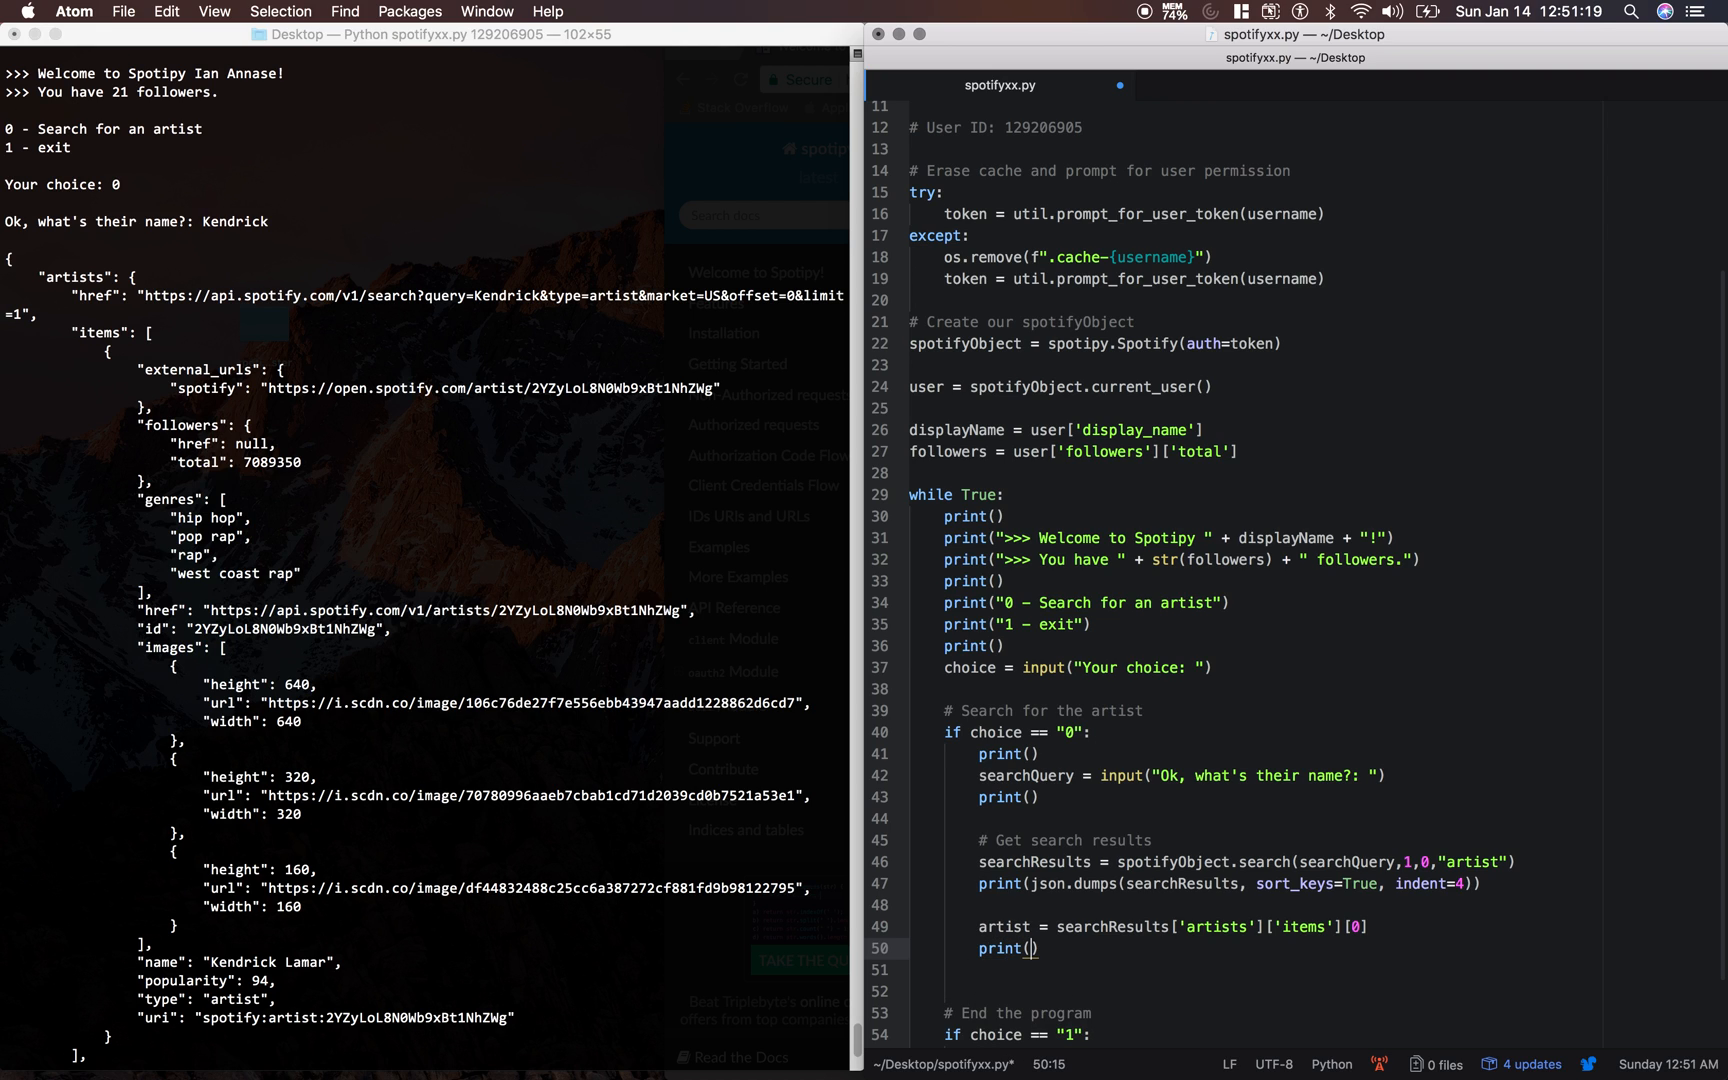
- Begin the print(artist['name']) line that outputs the artist's name
{"action": "type", "text": "artist"}
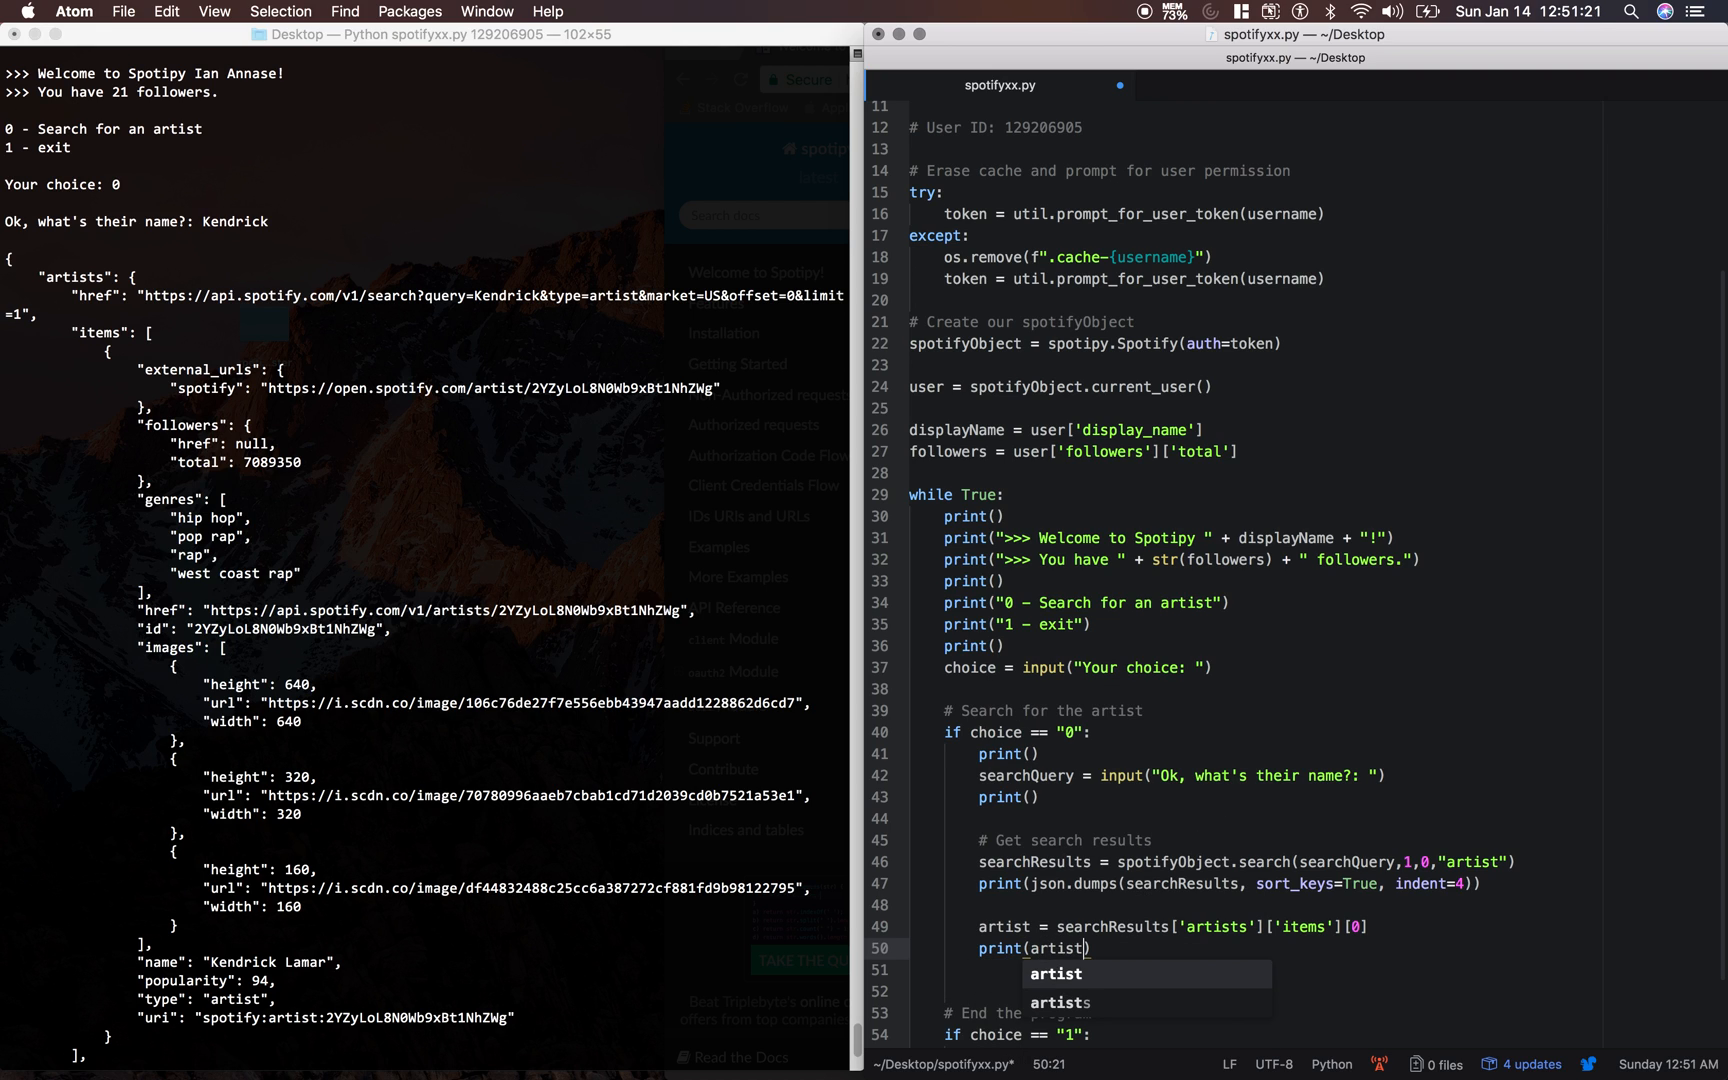
{"action": "type", "text": "['name"}
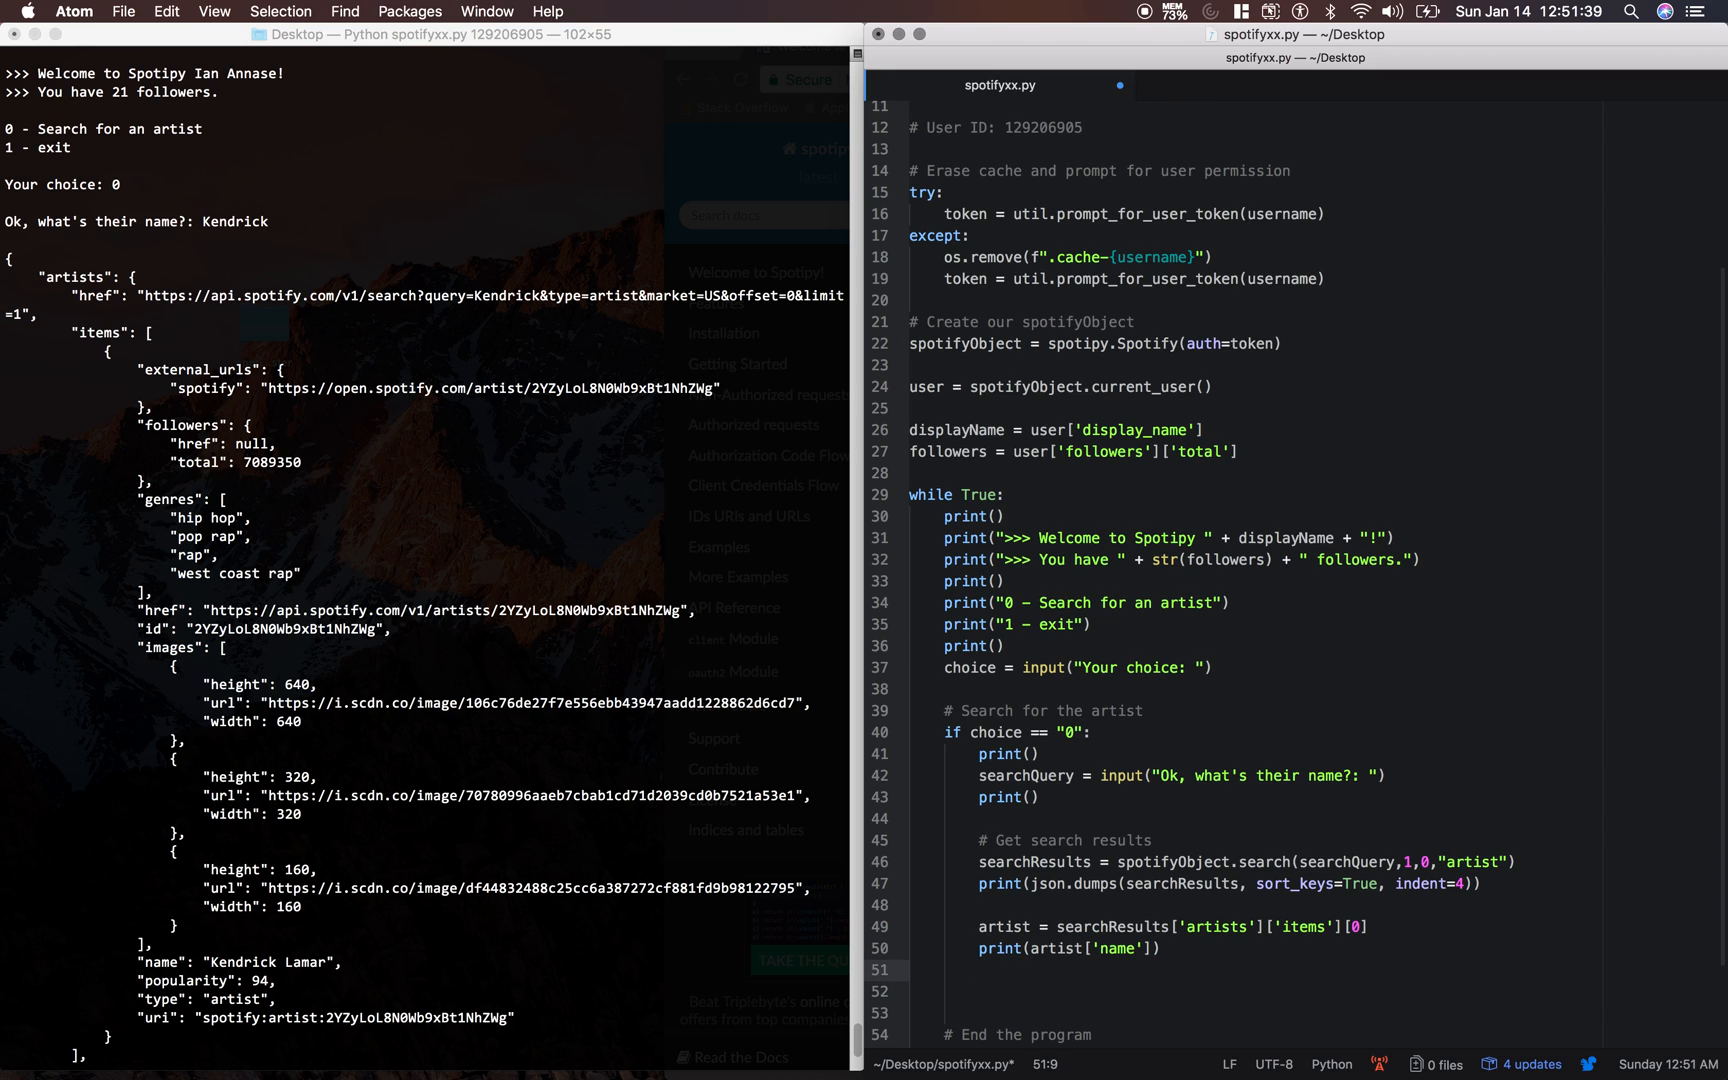
- Add print(str(artist['followers']['total']) + " followers") to show the follower count
{"action": "type", "text": "print()"}
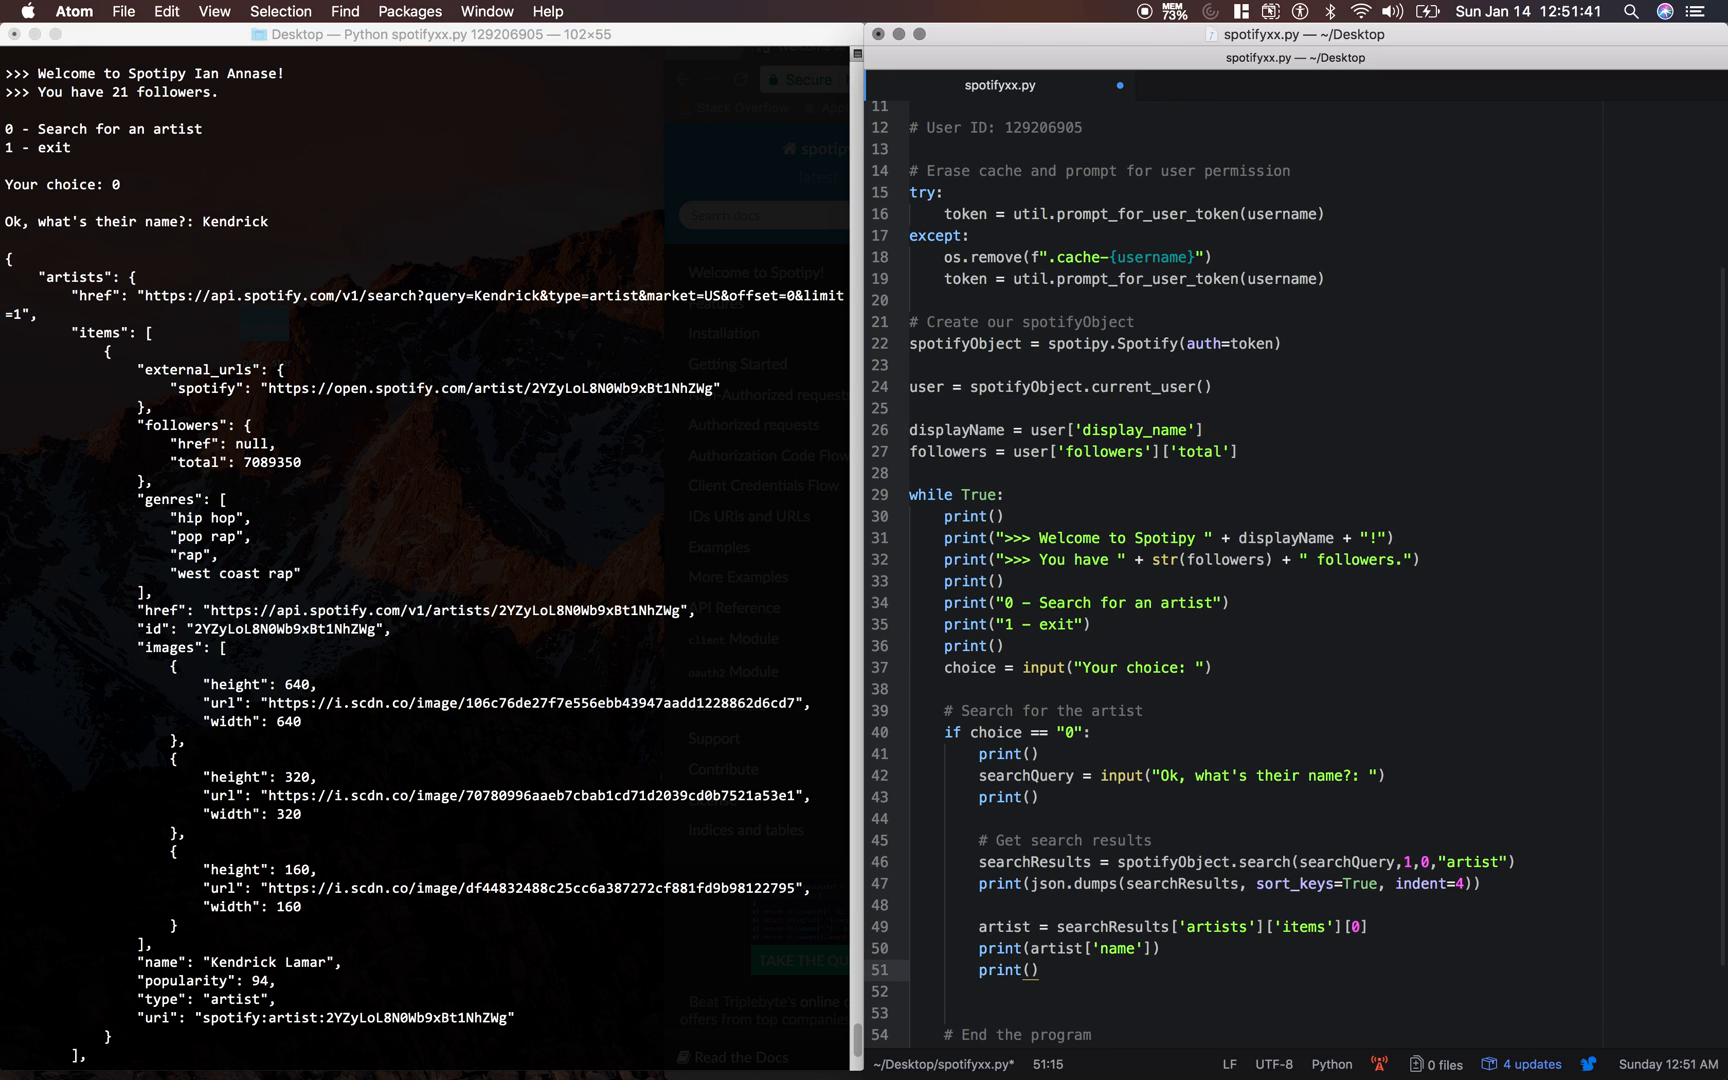
{"action": "type", "text": "s"}
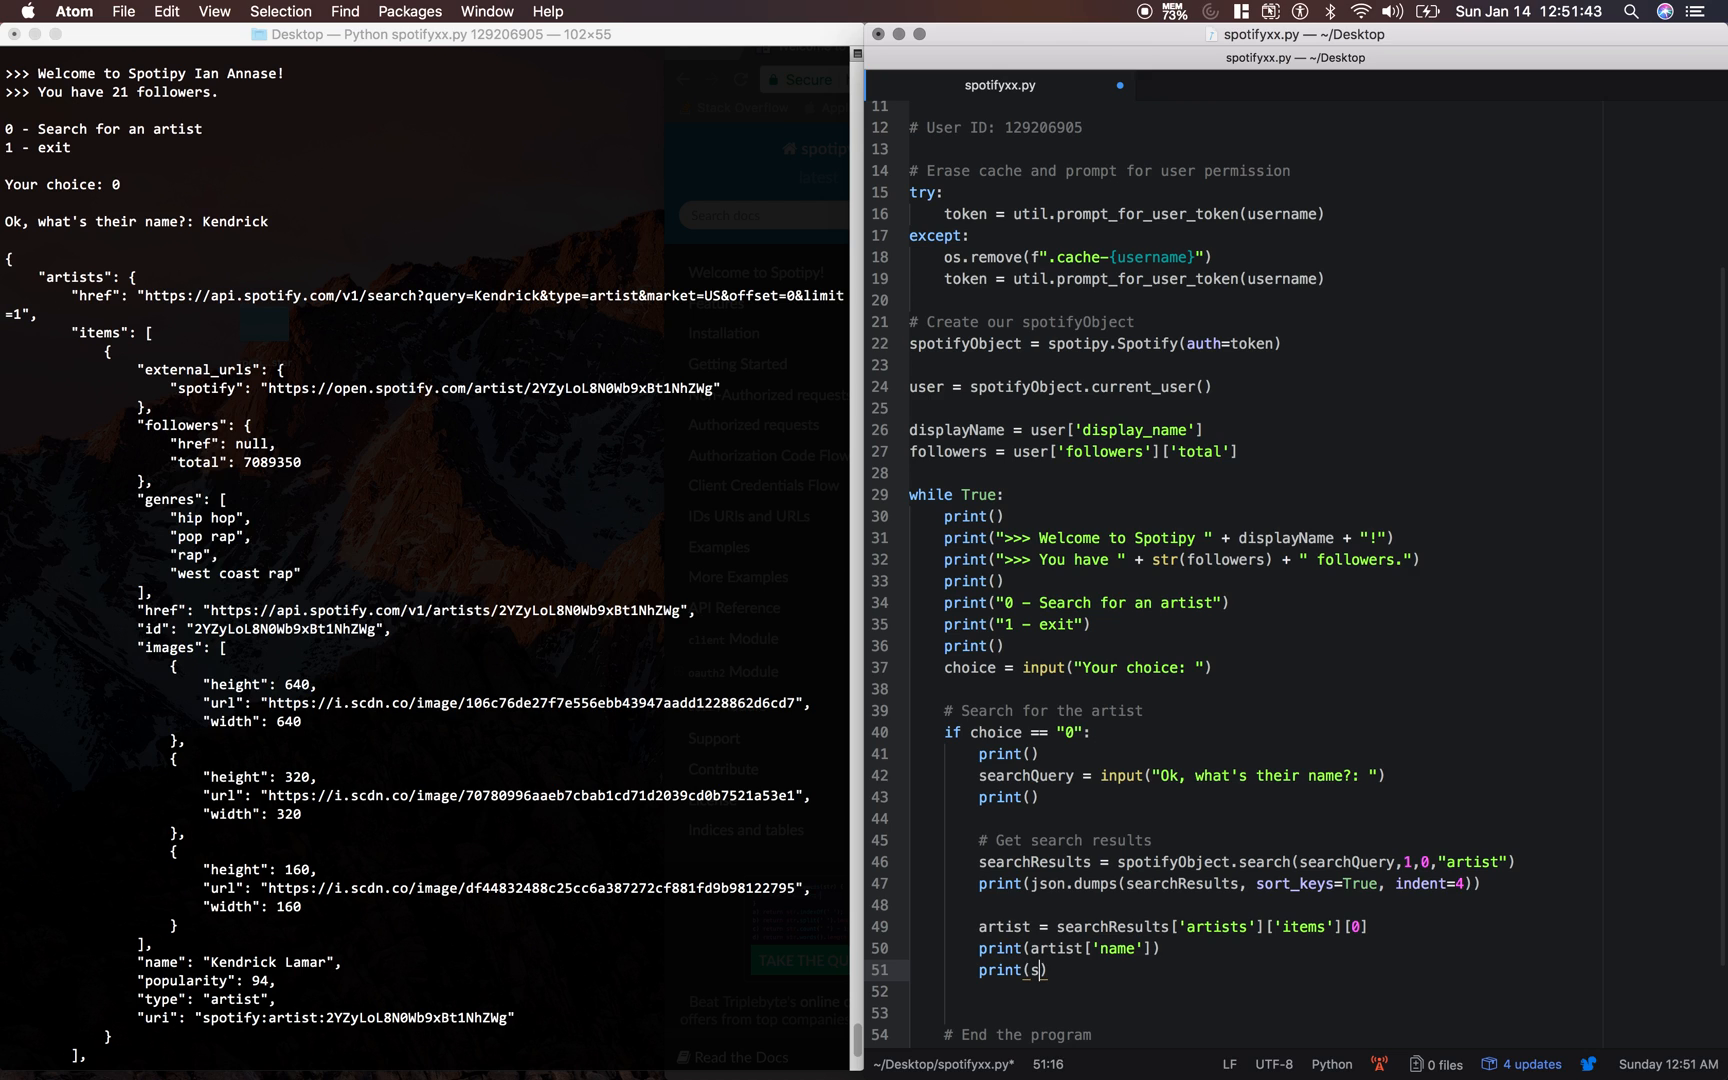
{"action": "type", "text": "tr()"}
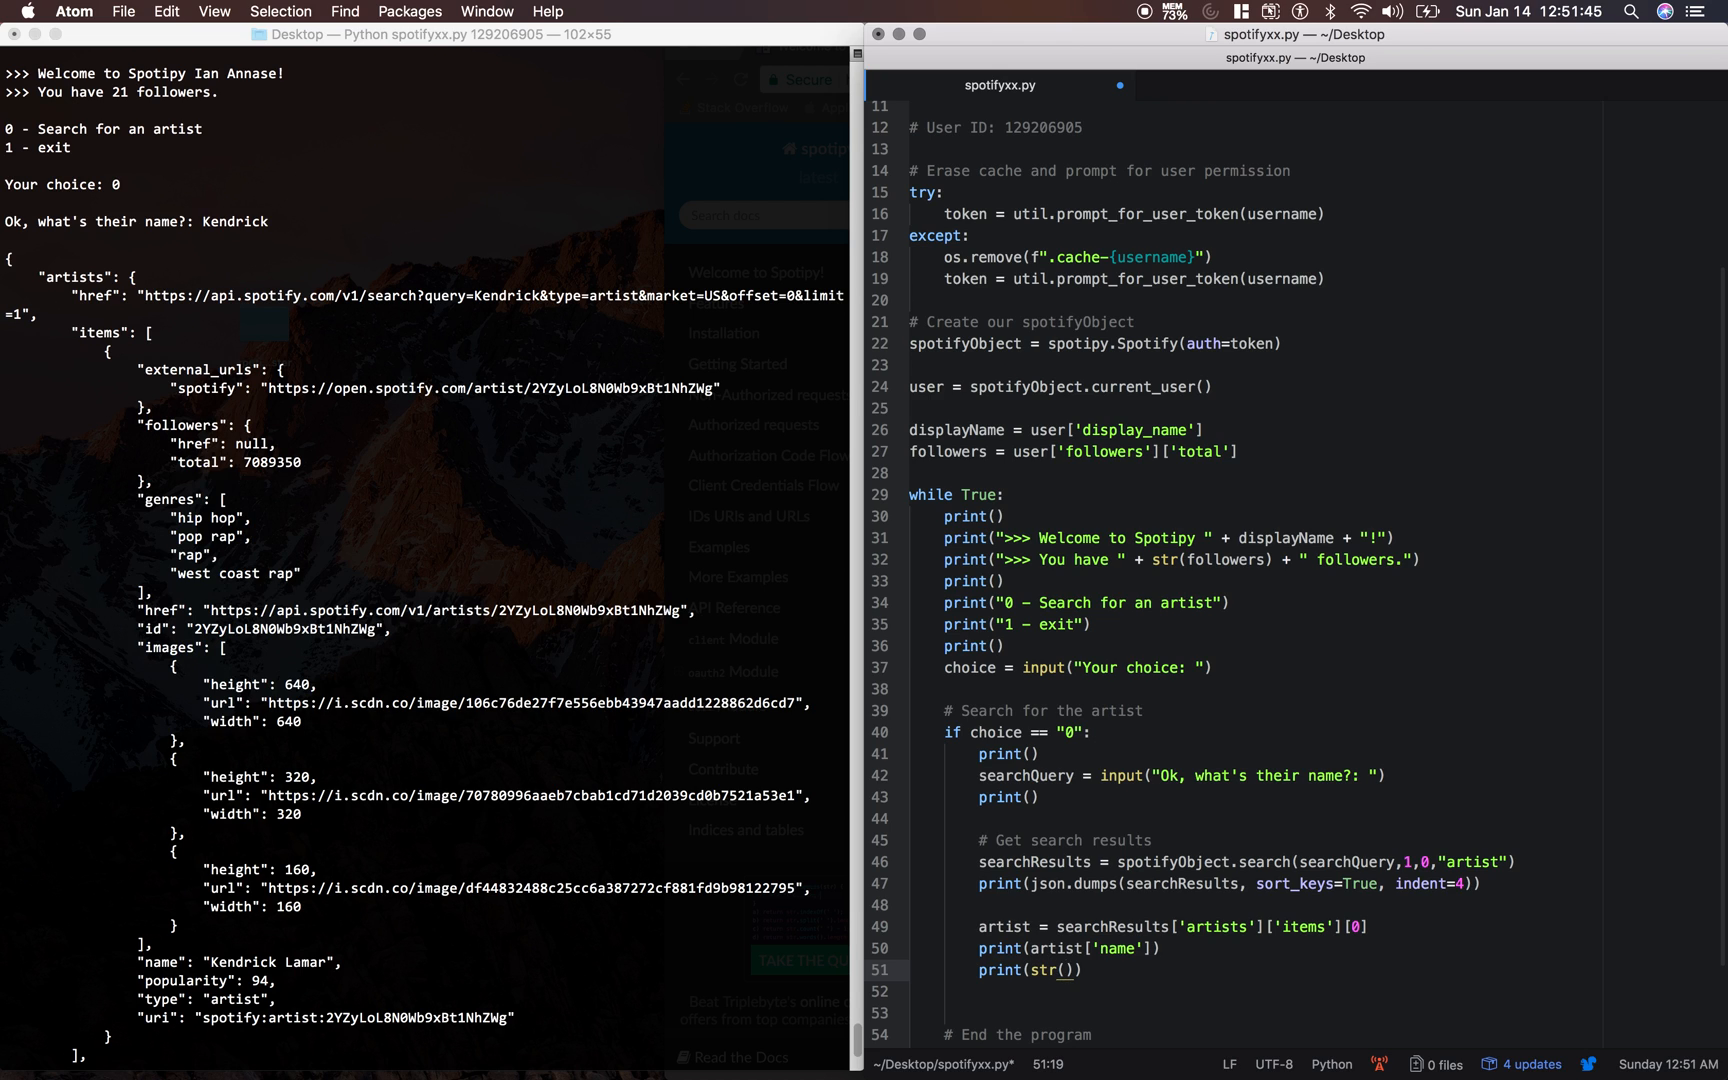
{"action": "type", "text": "artist"}
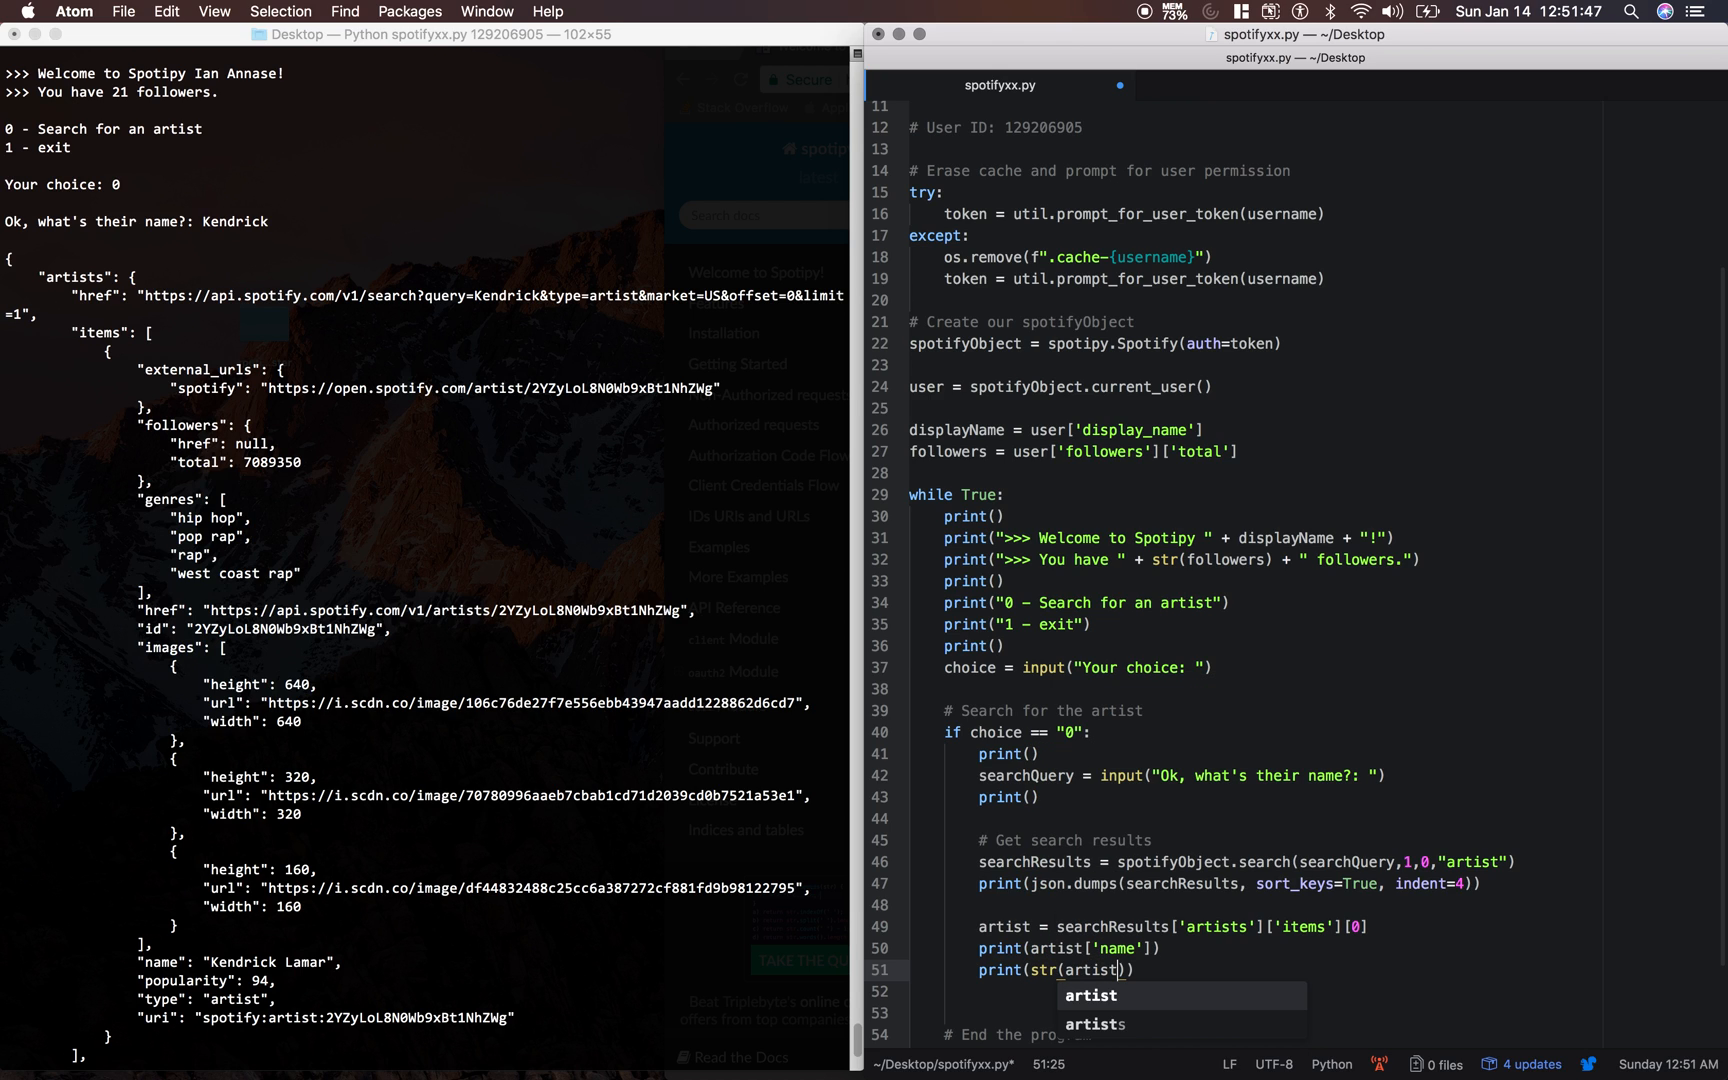
{"action": "type", "text": "['fol'"}
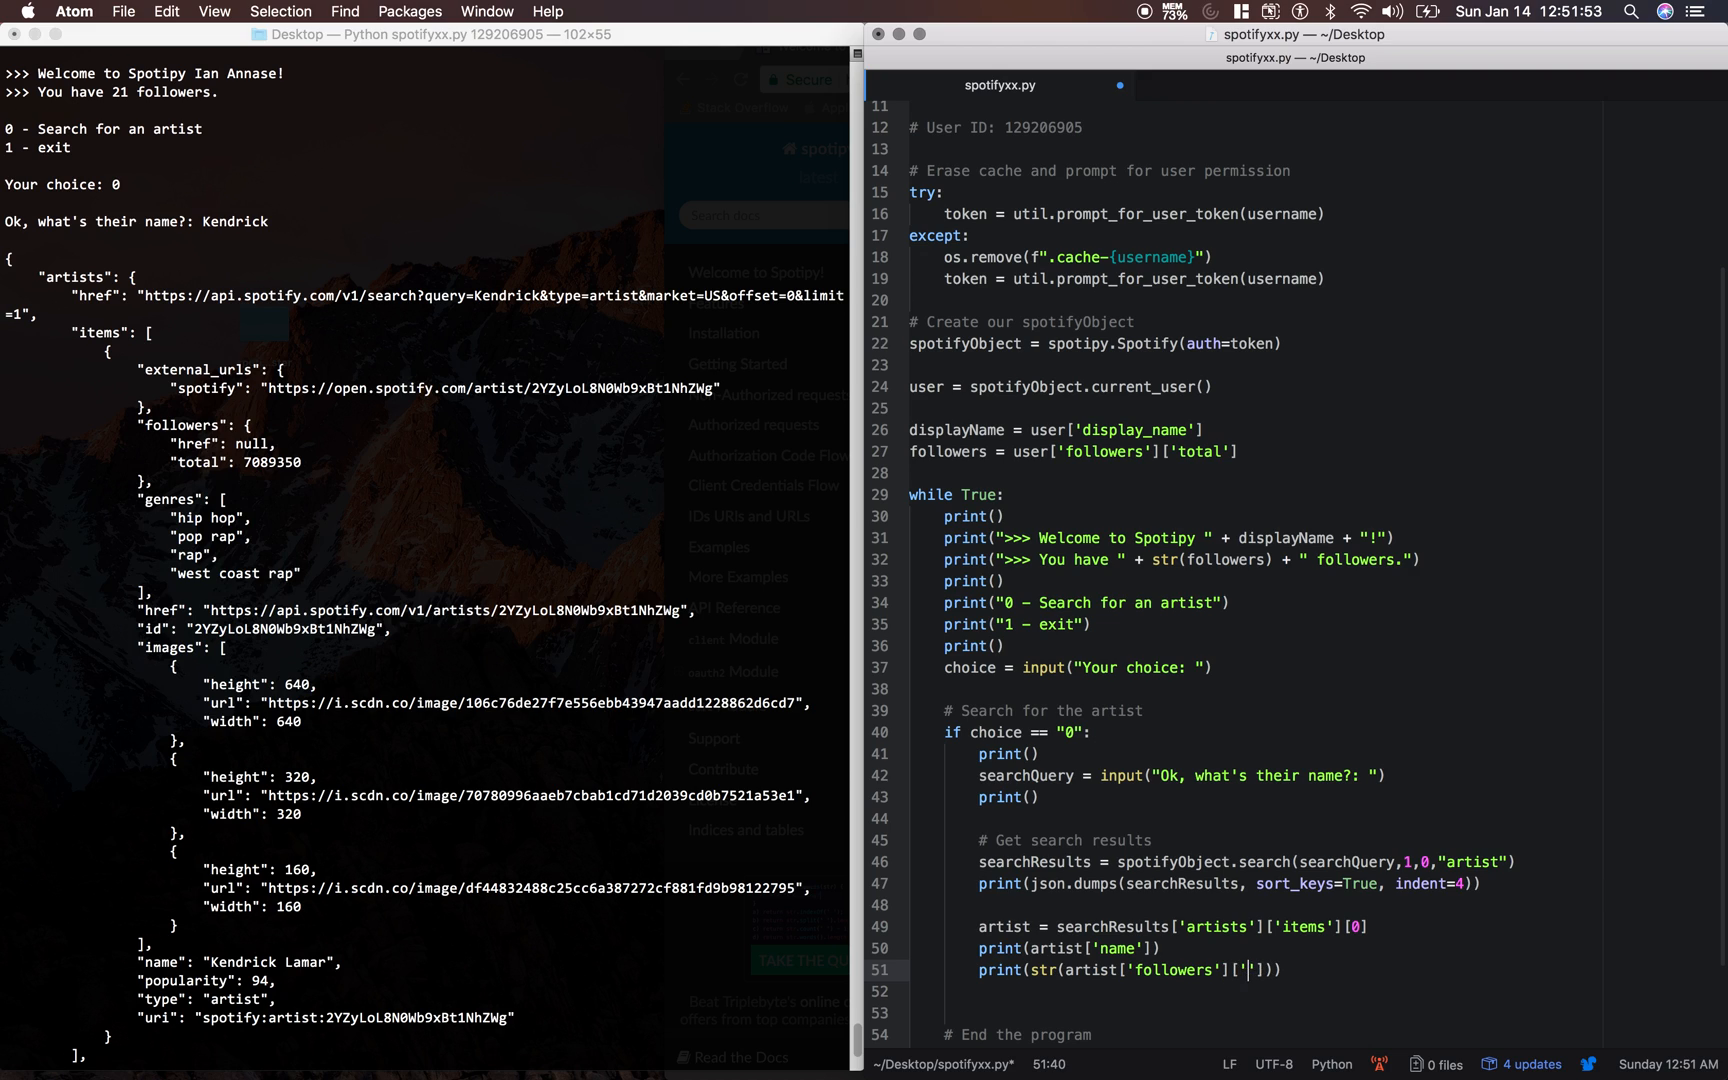
{"action": "type", "text": "total"}
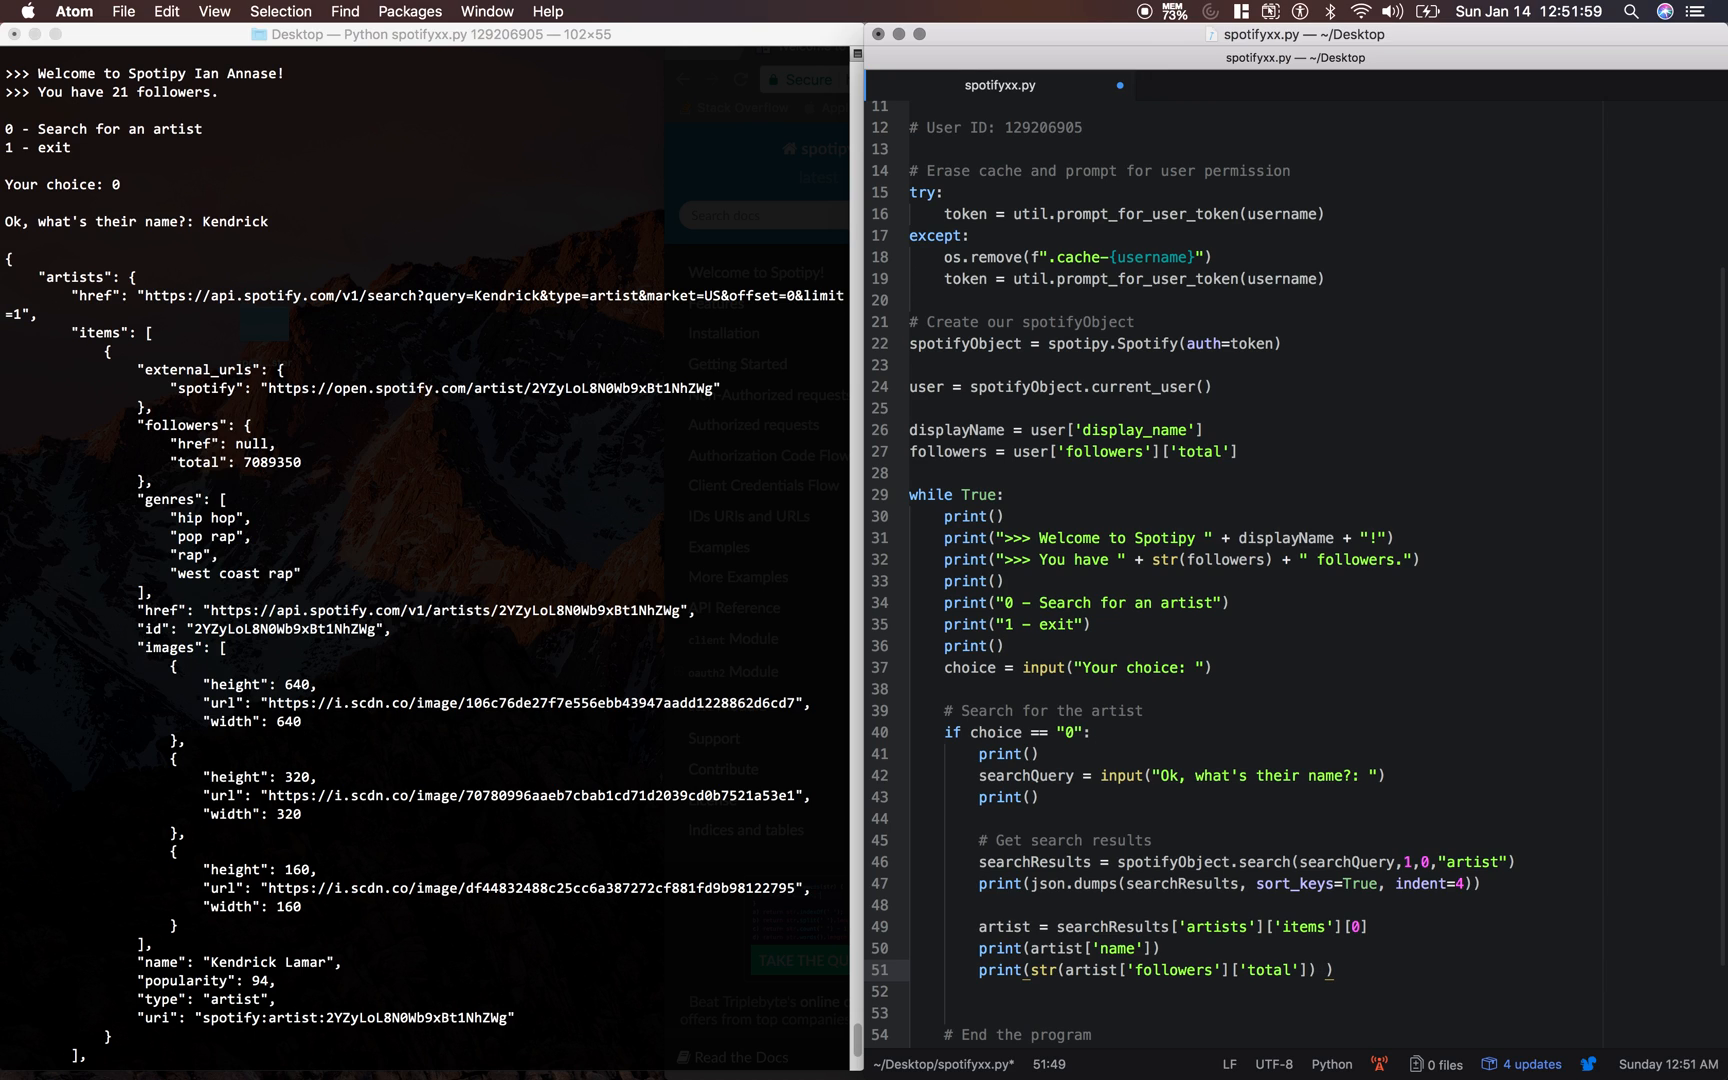
{"action": "type", "text": "+ \"\""}
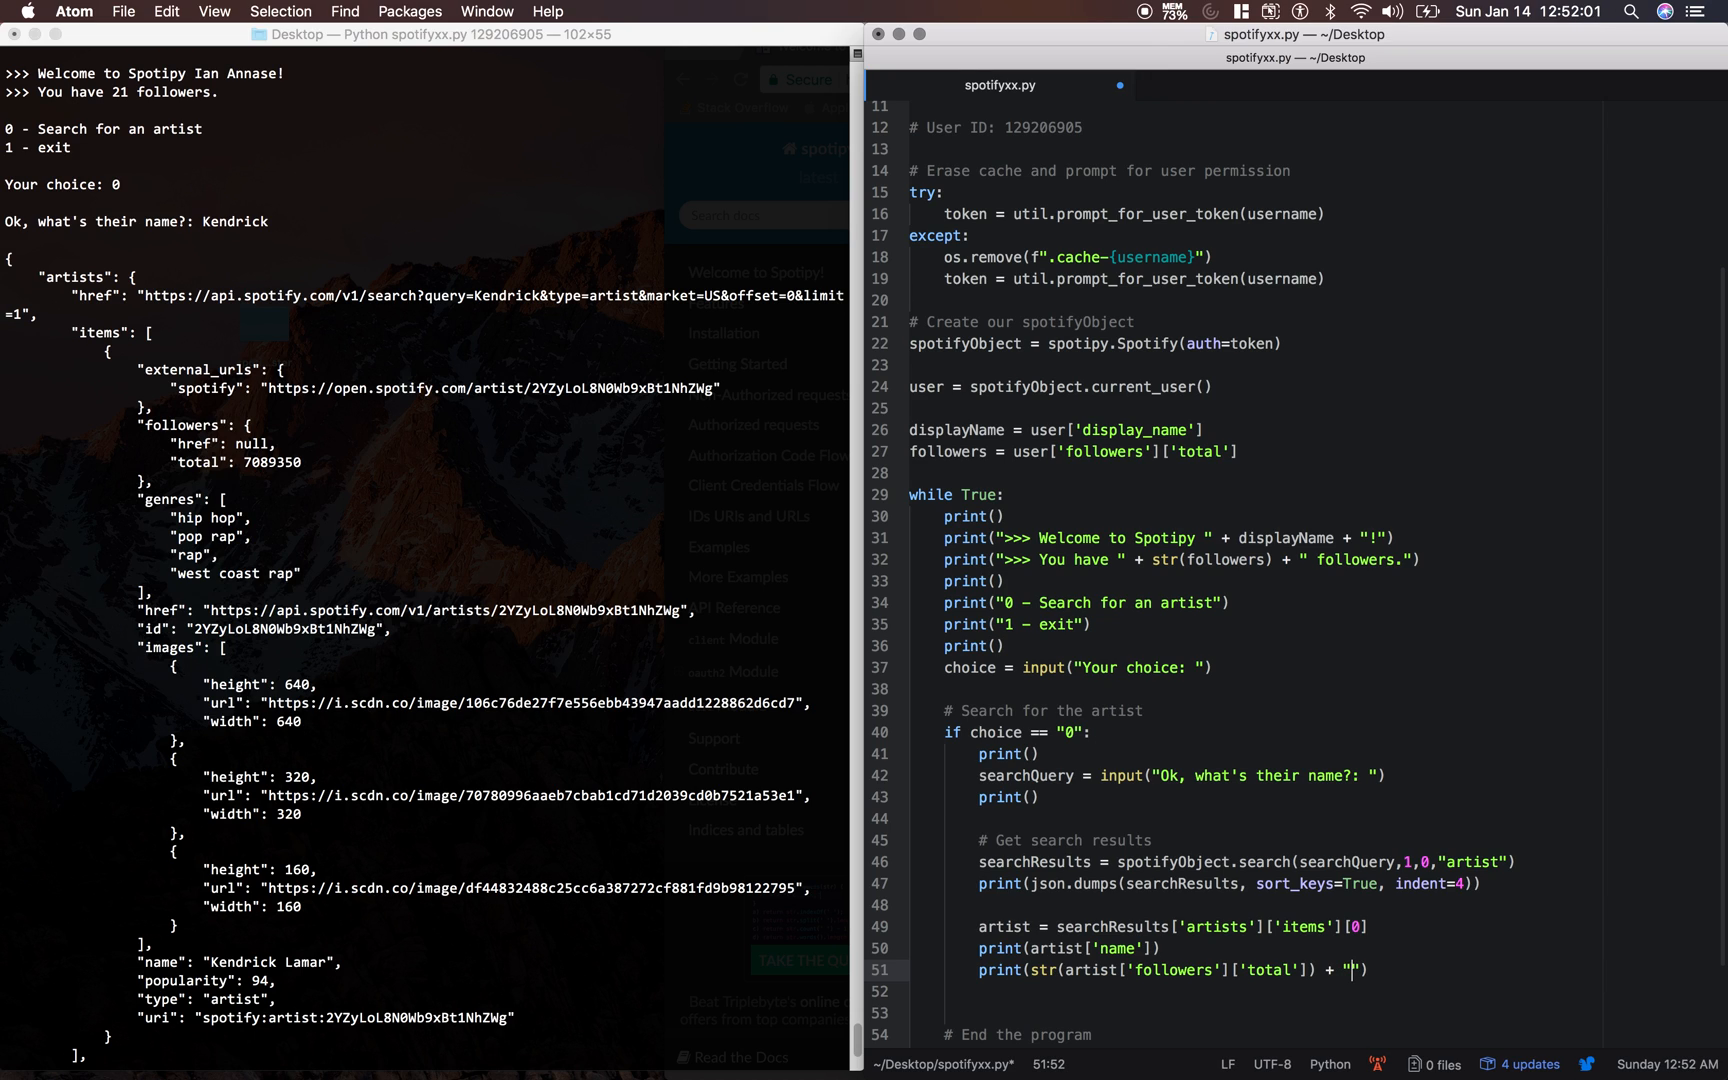
{"action": "type", "text": "followers"}
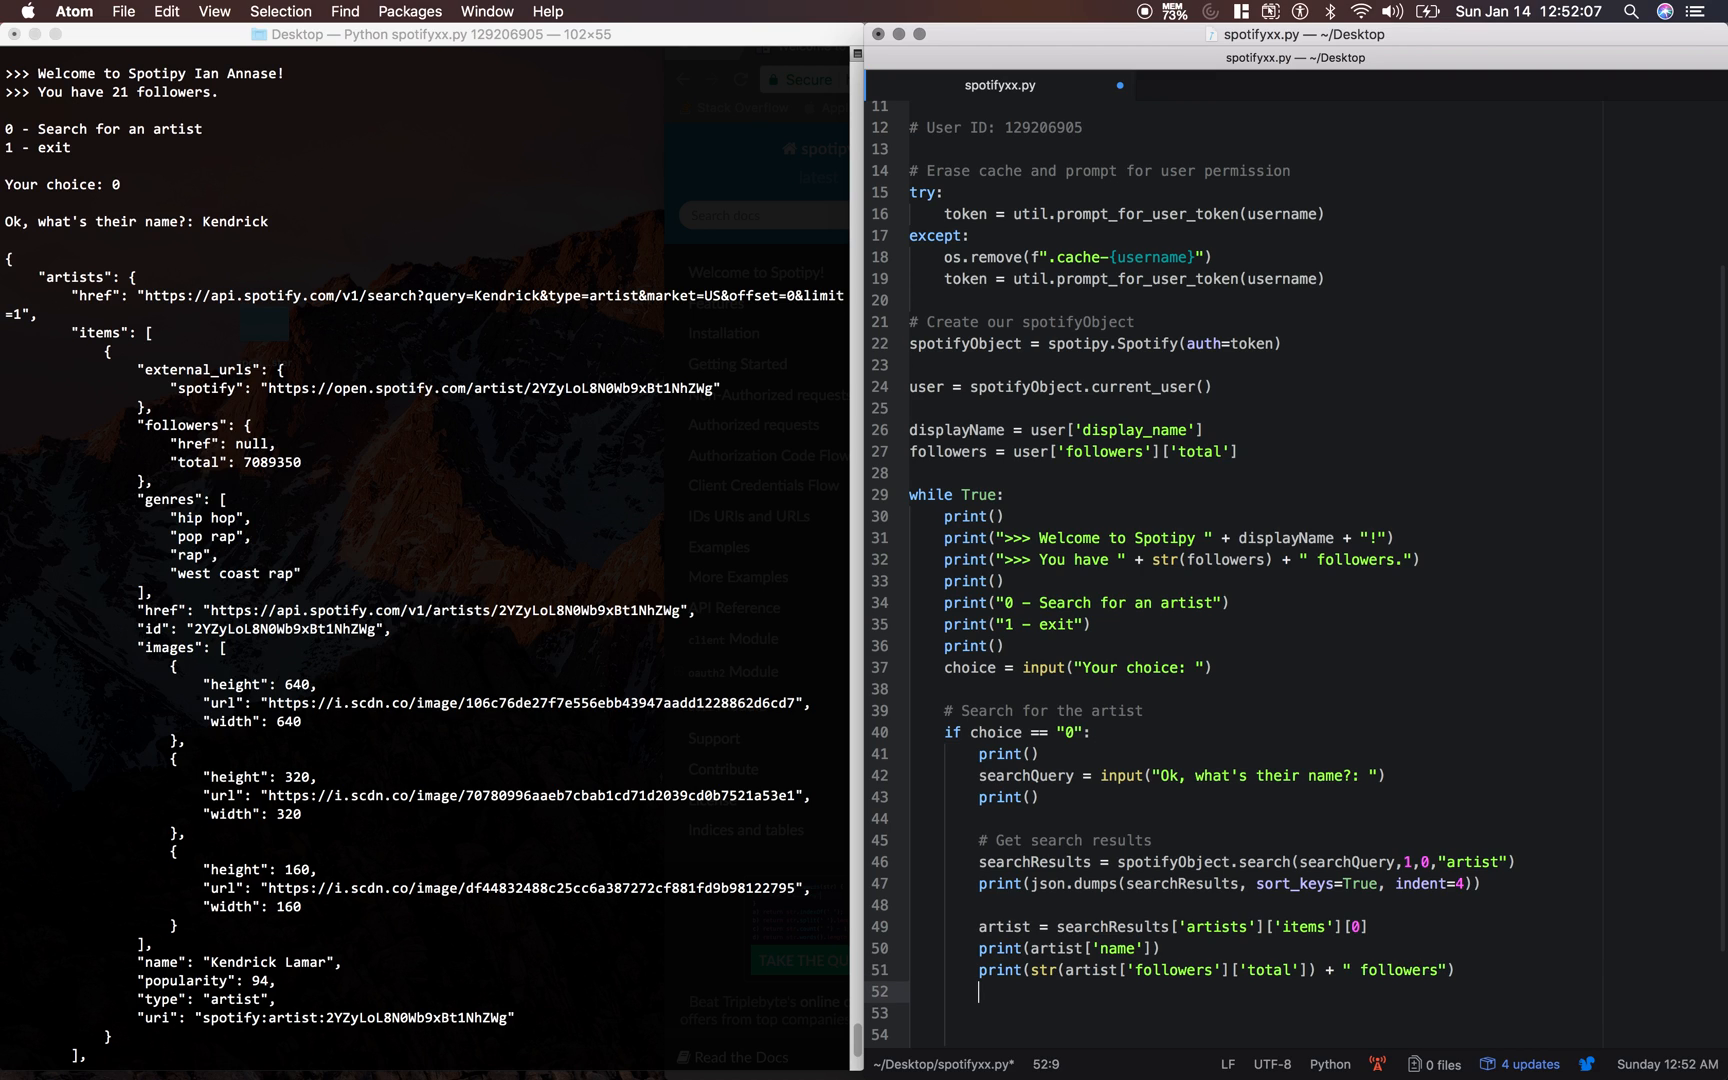
- Add print(artist['genres'][0]) for the top genre followed by an empty print() line
{"action": "type", "text": "print()"}
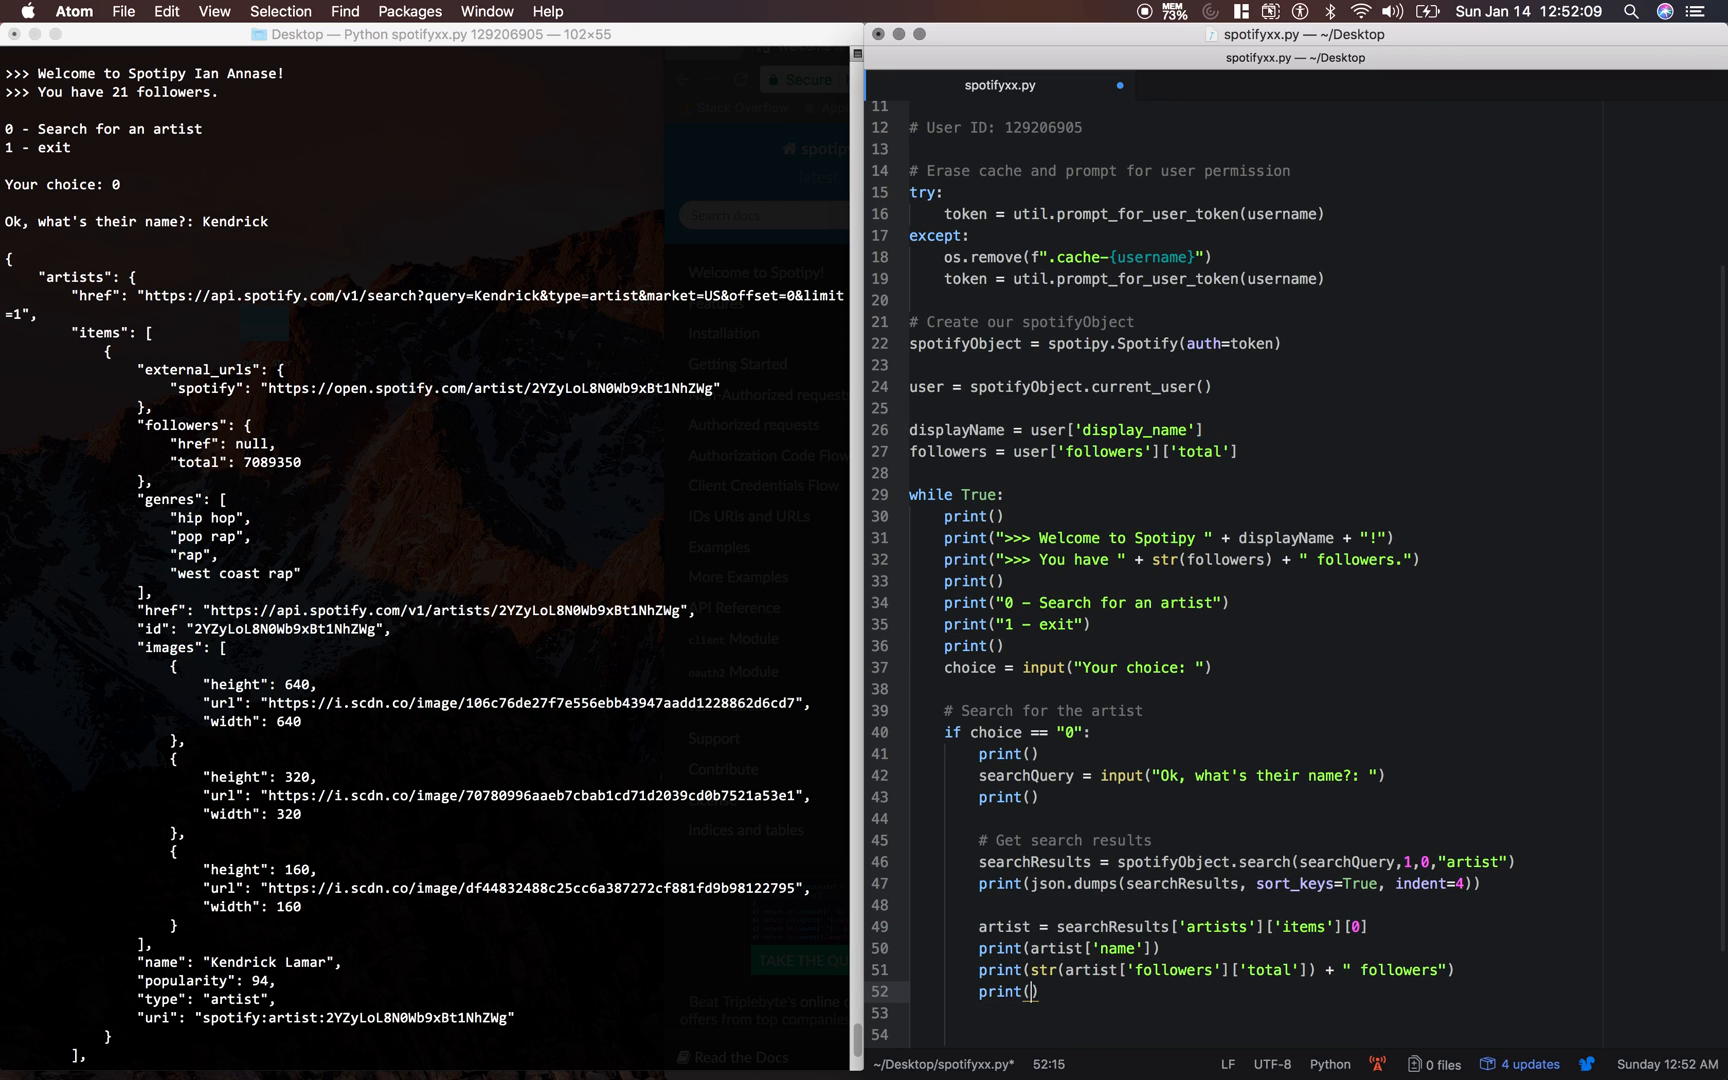
{"action": "type", "text": "artists"}
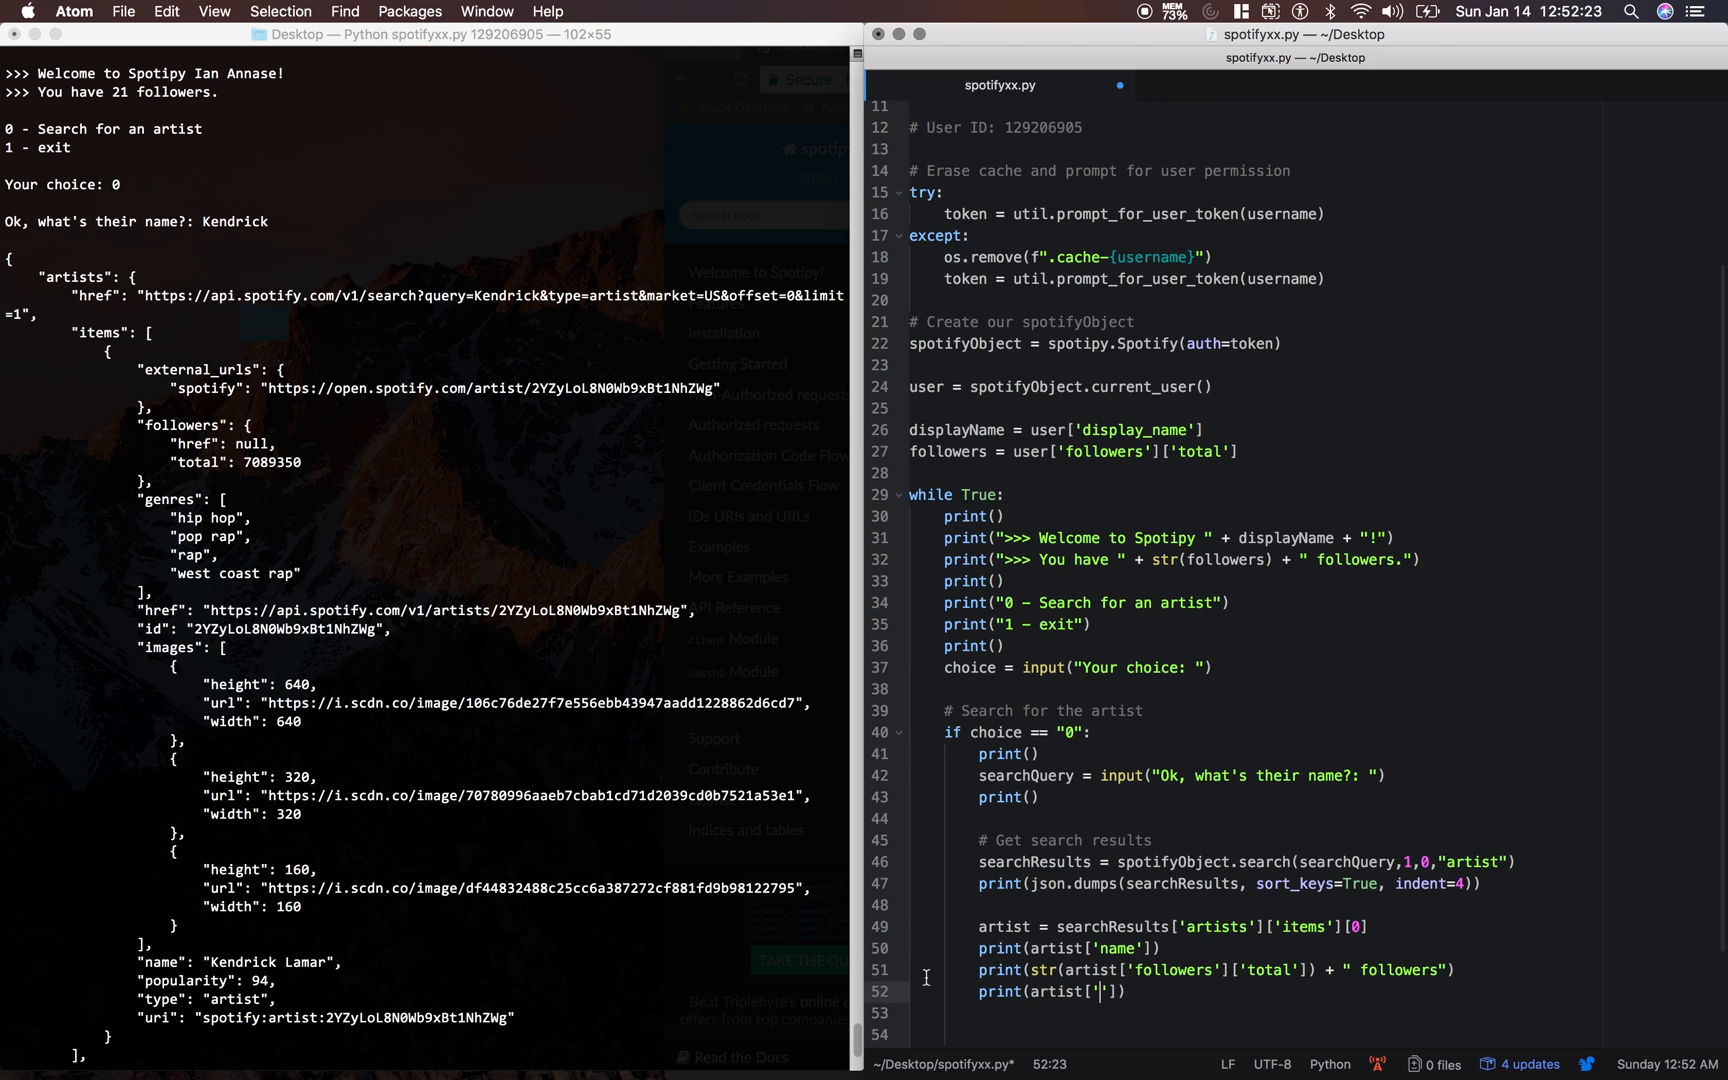
{"action": "mouse_move", "coordinate": [1104, 1004]}
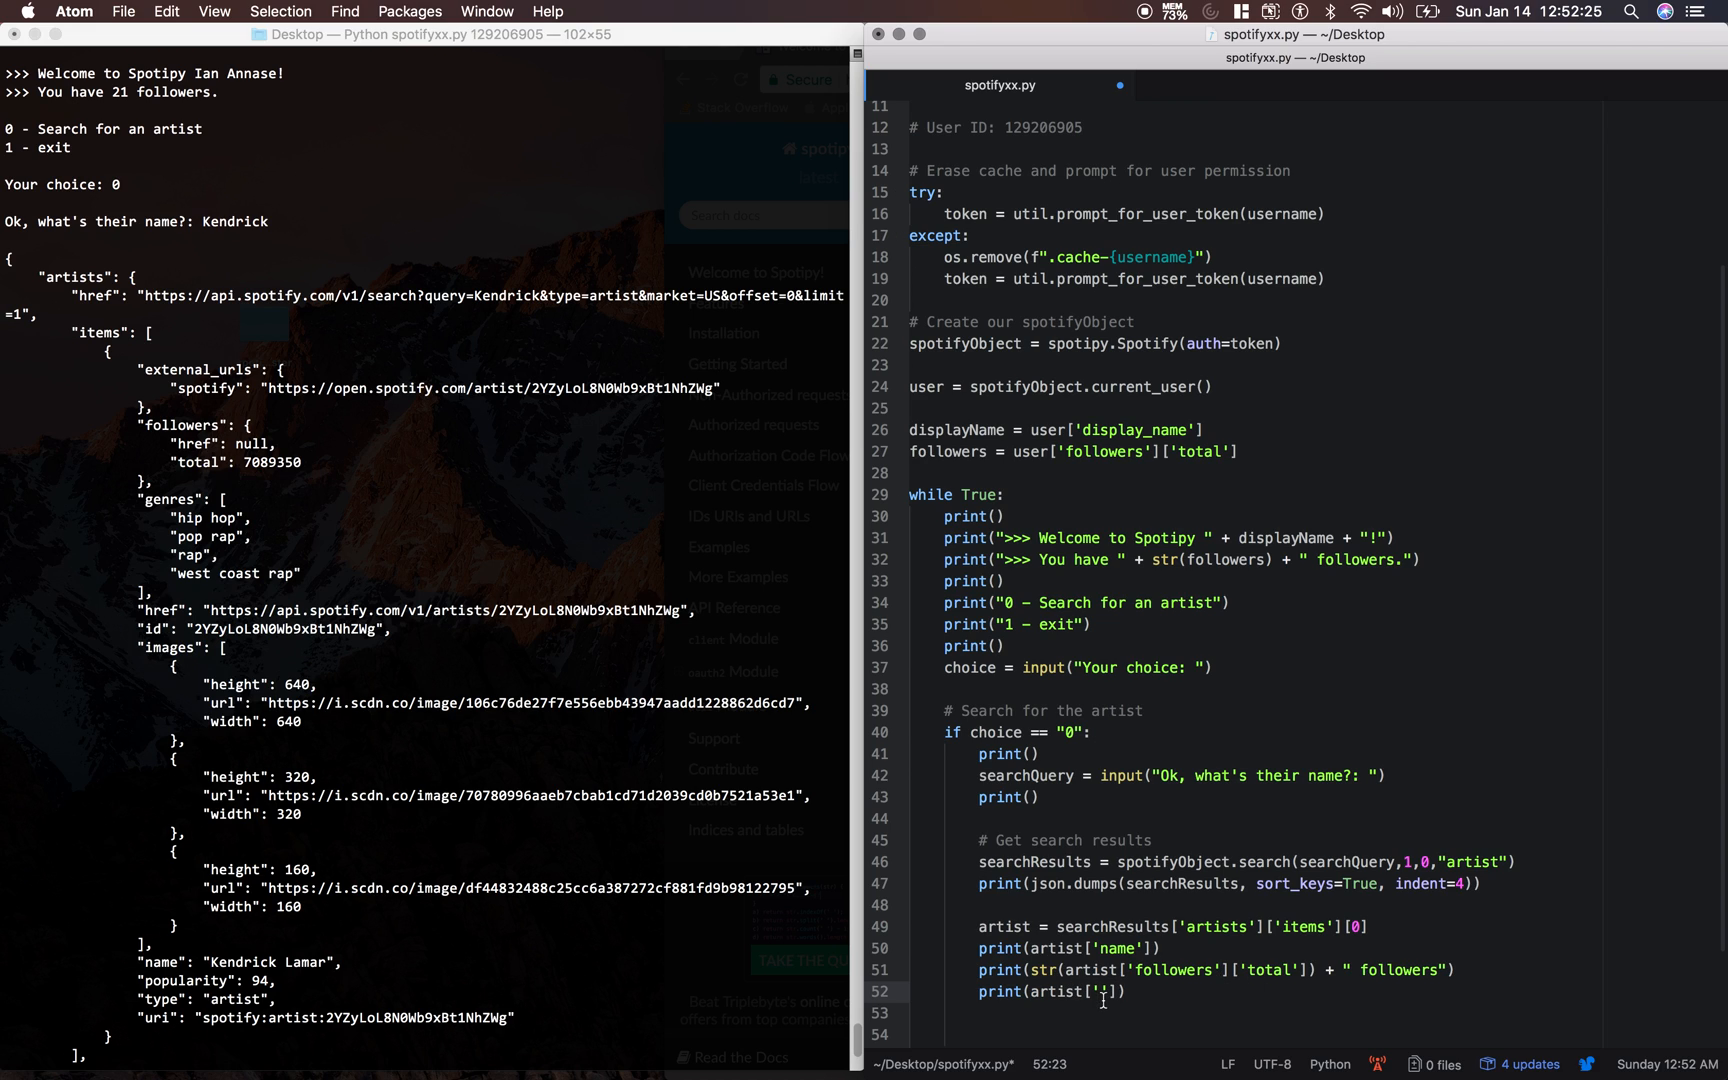
{"action": "type", "text": "genres"}
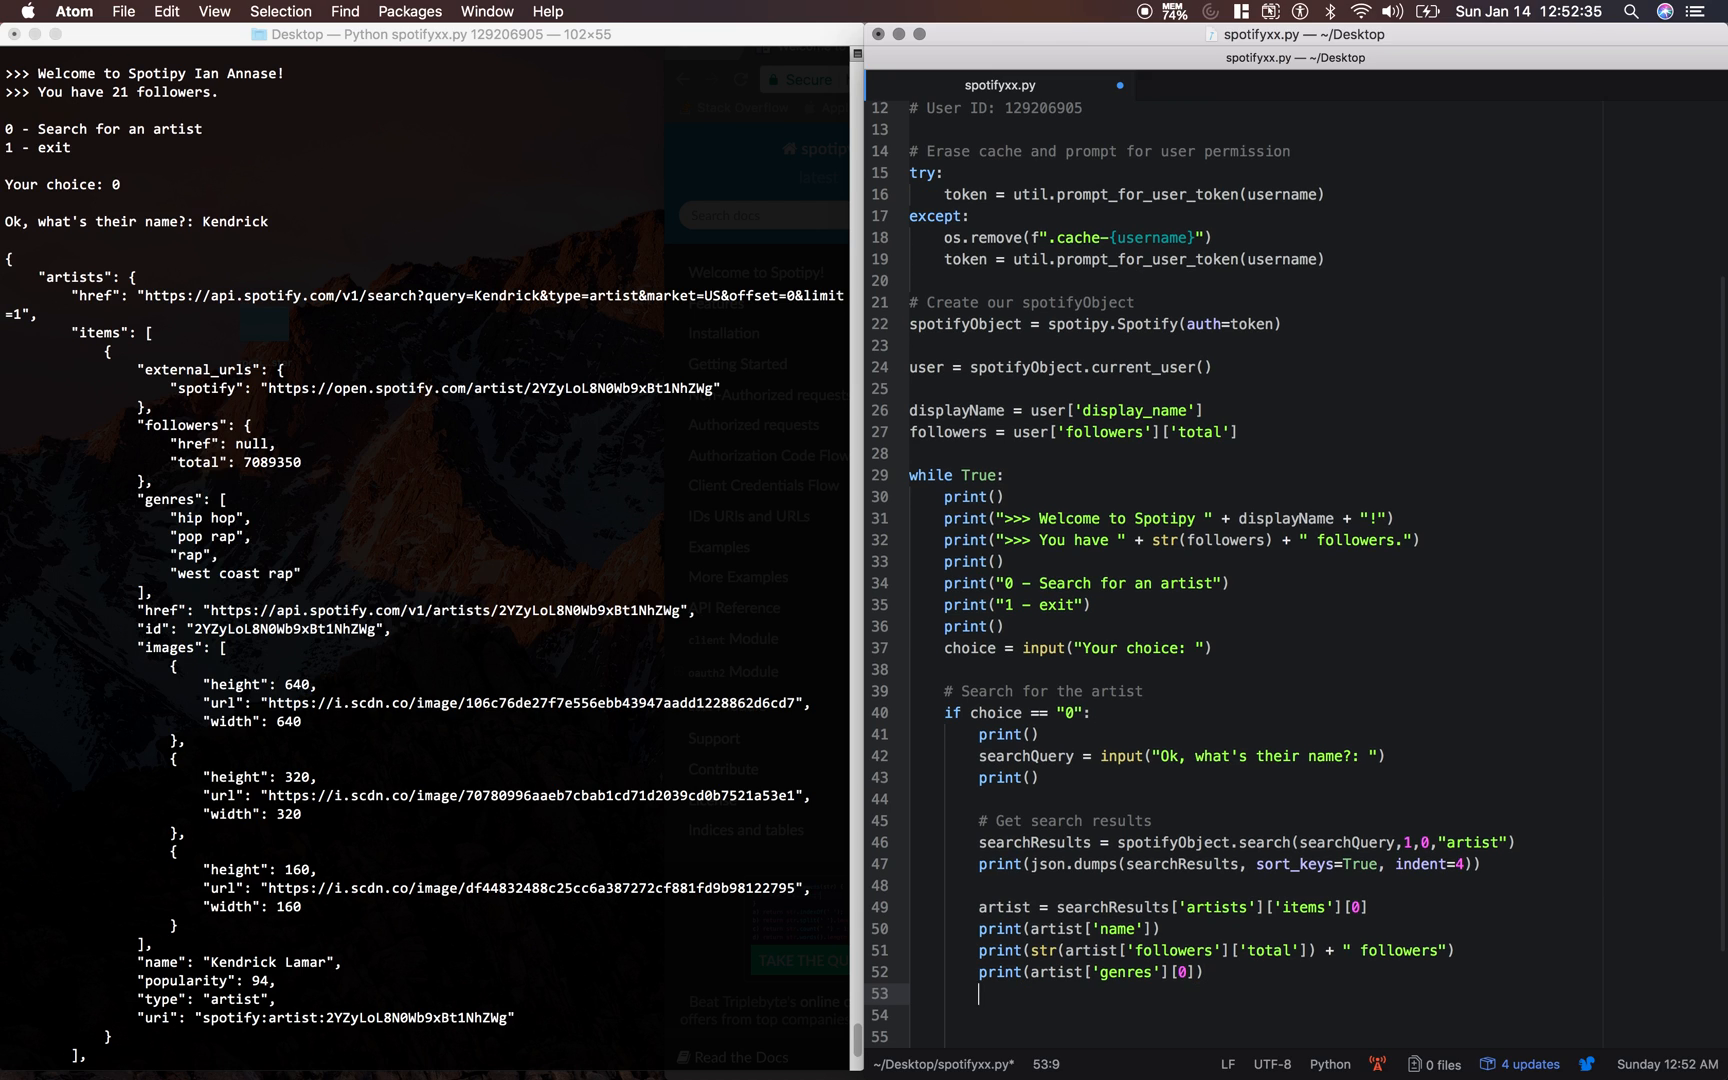
{"action": "type", "text": "print()"}
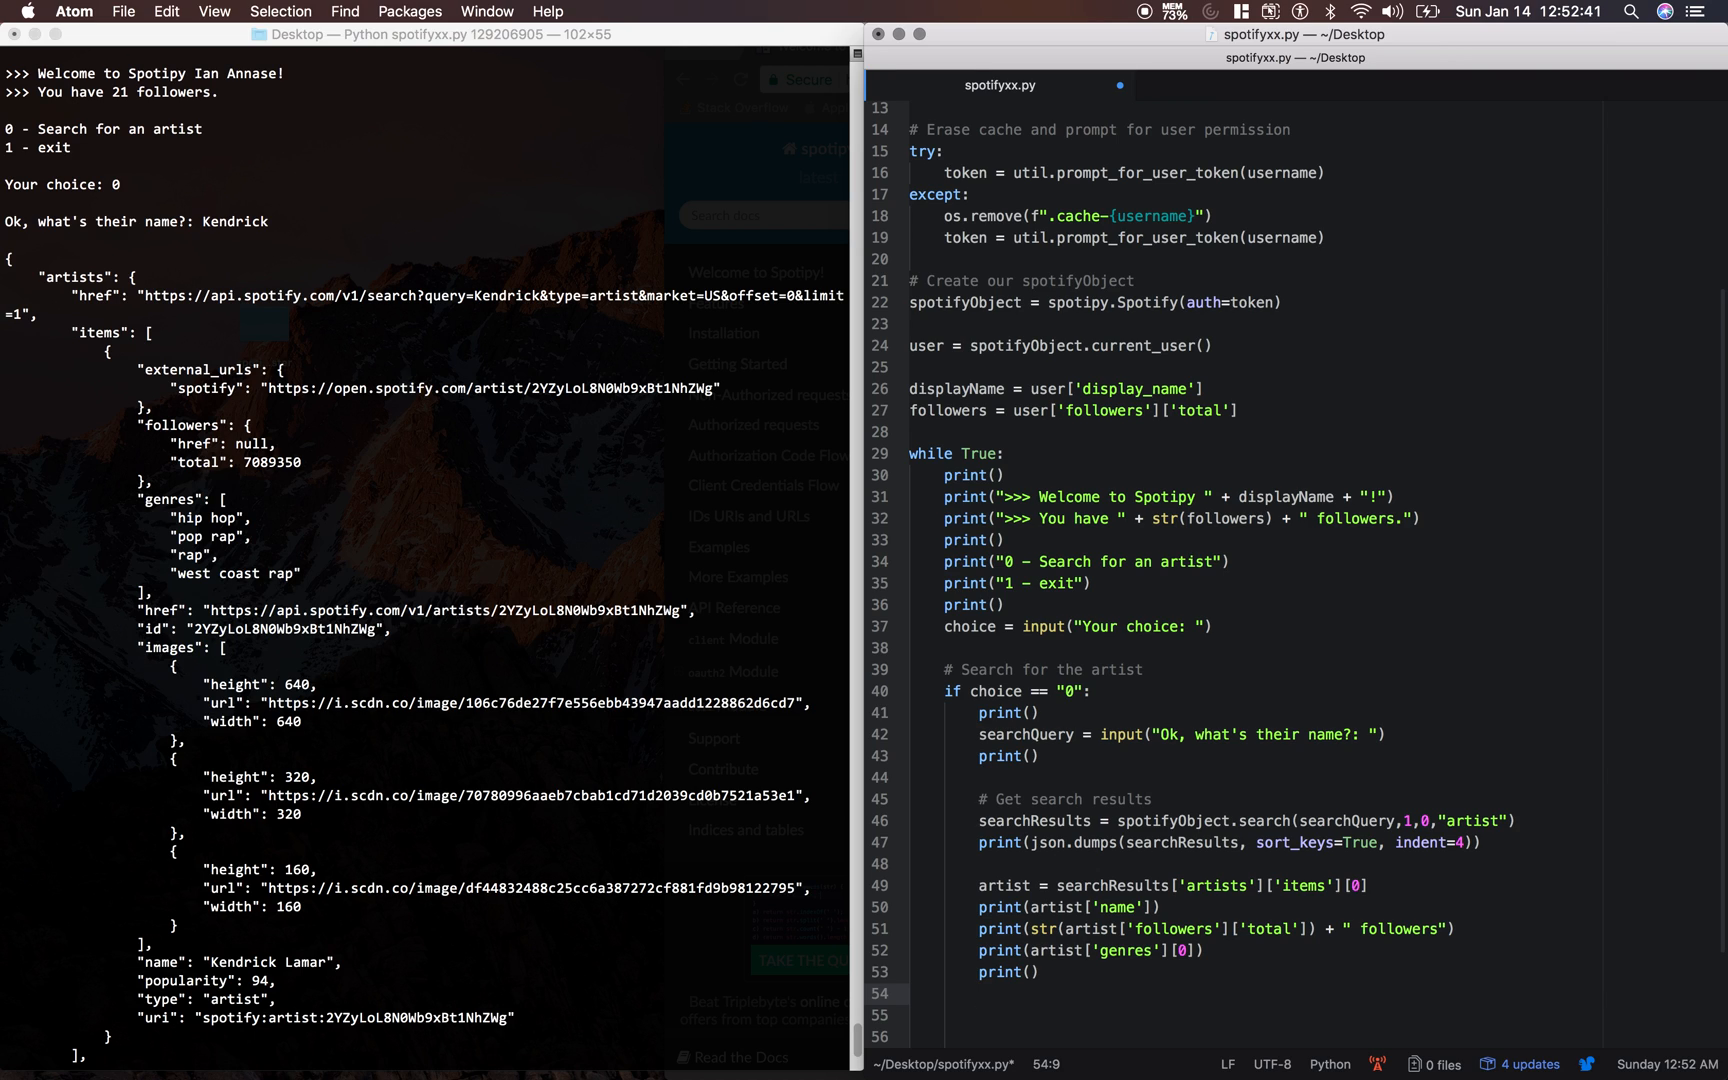
- Add webbrowser.open(artist['images'][0]['url']) to open the artist's first image in the browser
{"action": "type", "text": "webbrow"}
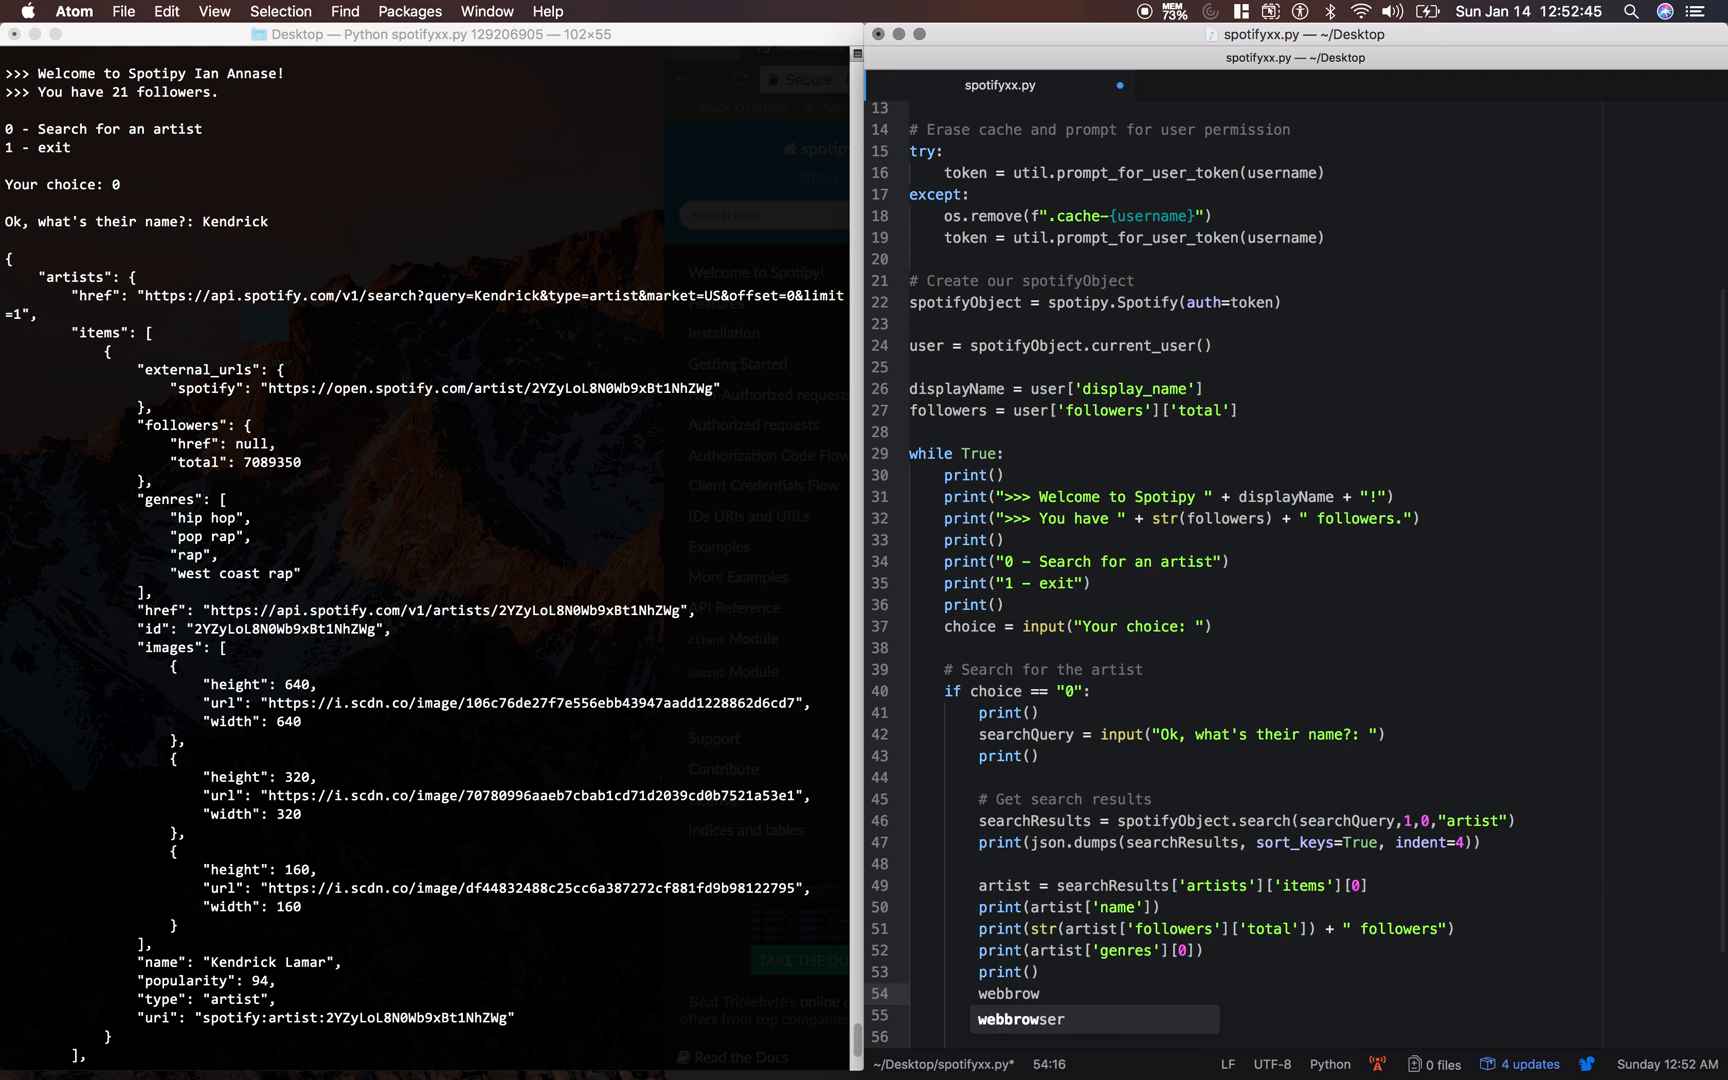
{"action": "type", "text": ".open"}
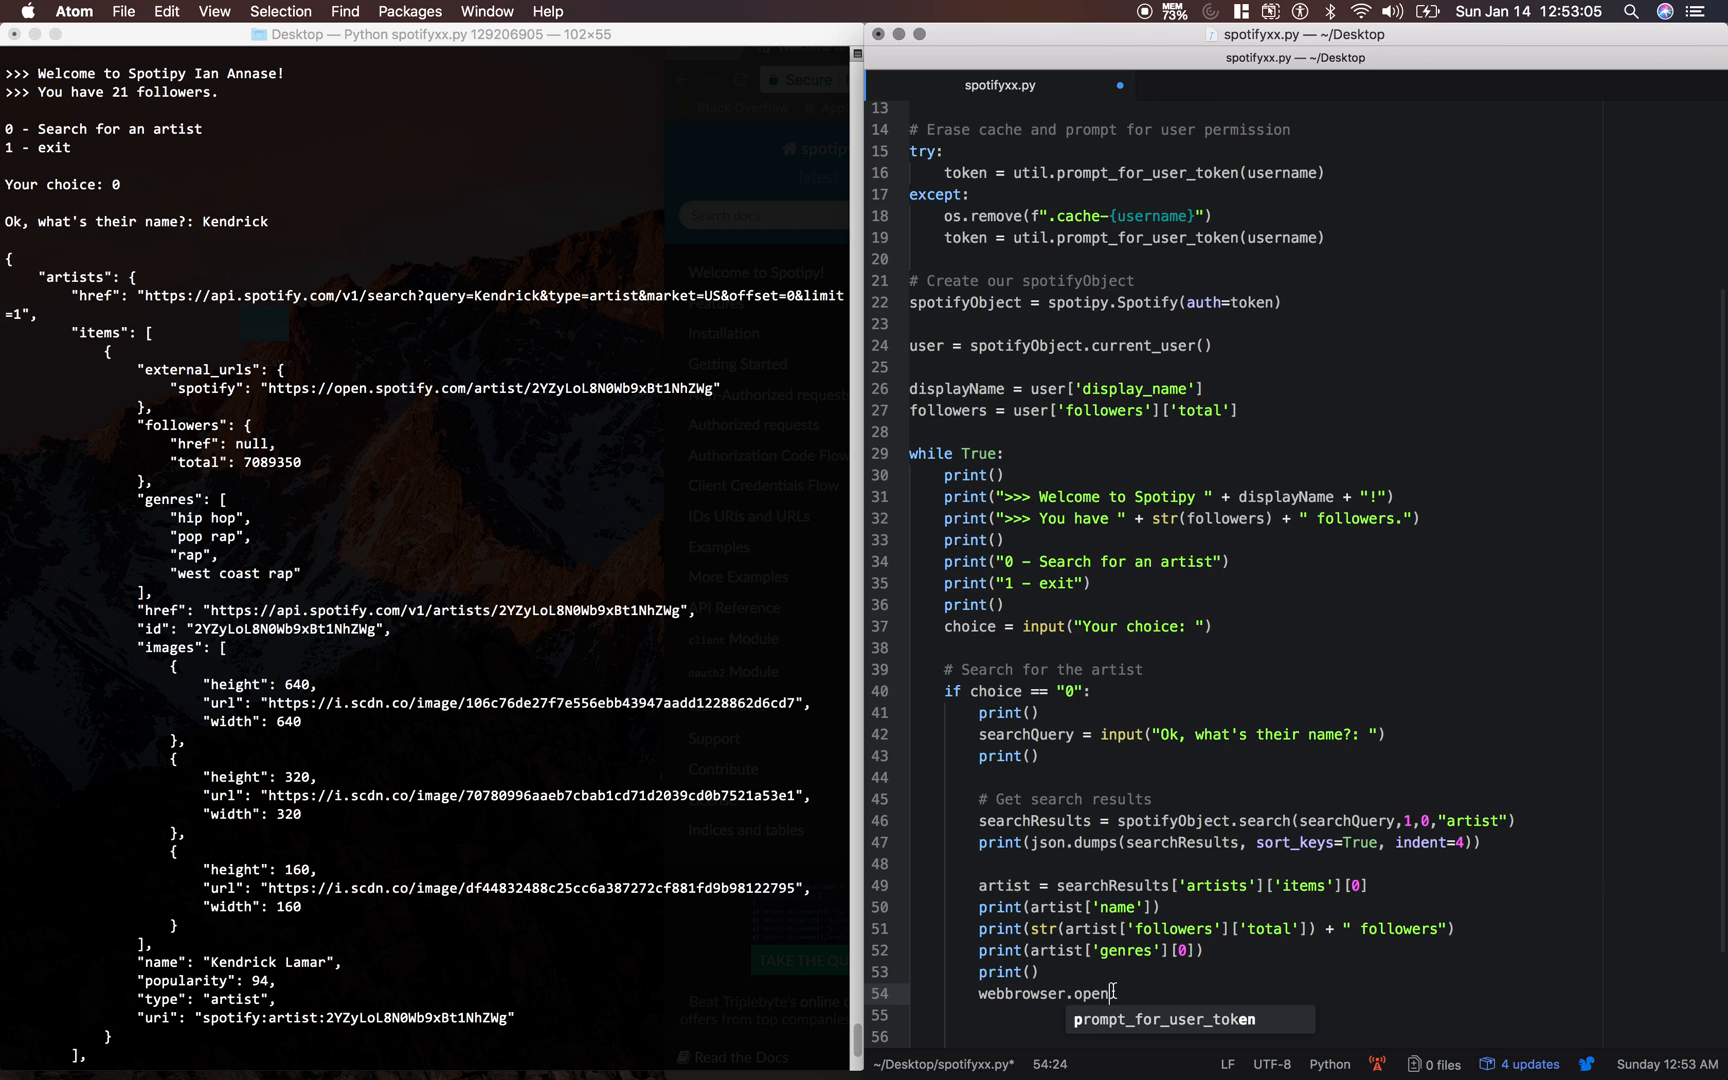
{"action": "type", "text": "artist[])"}
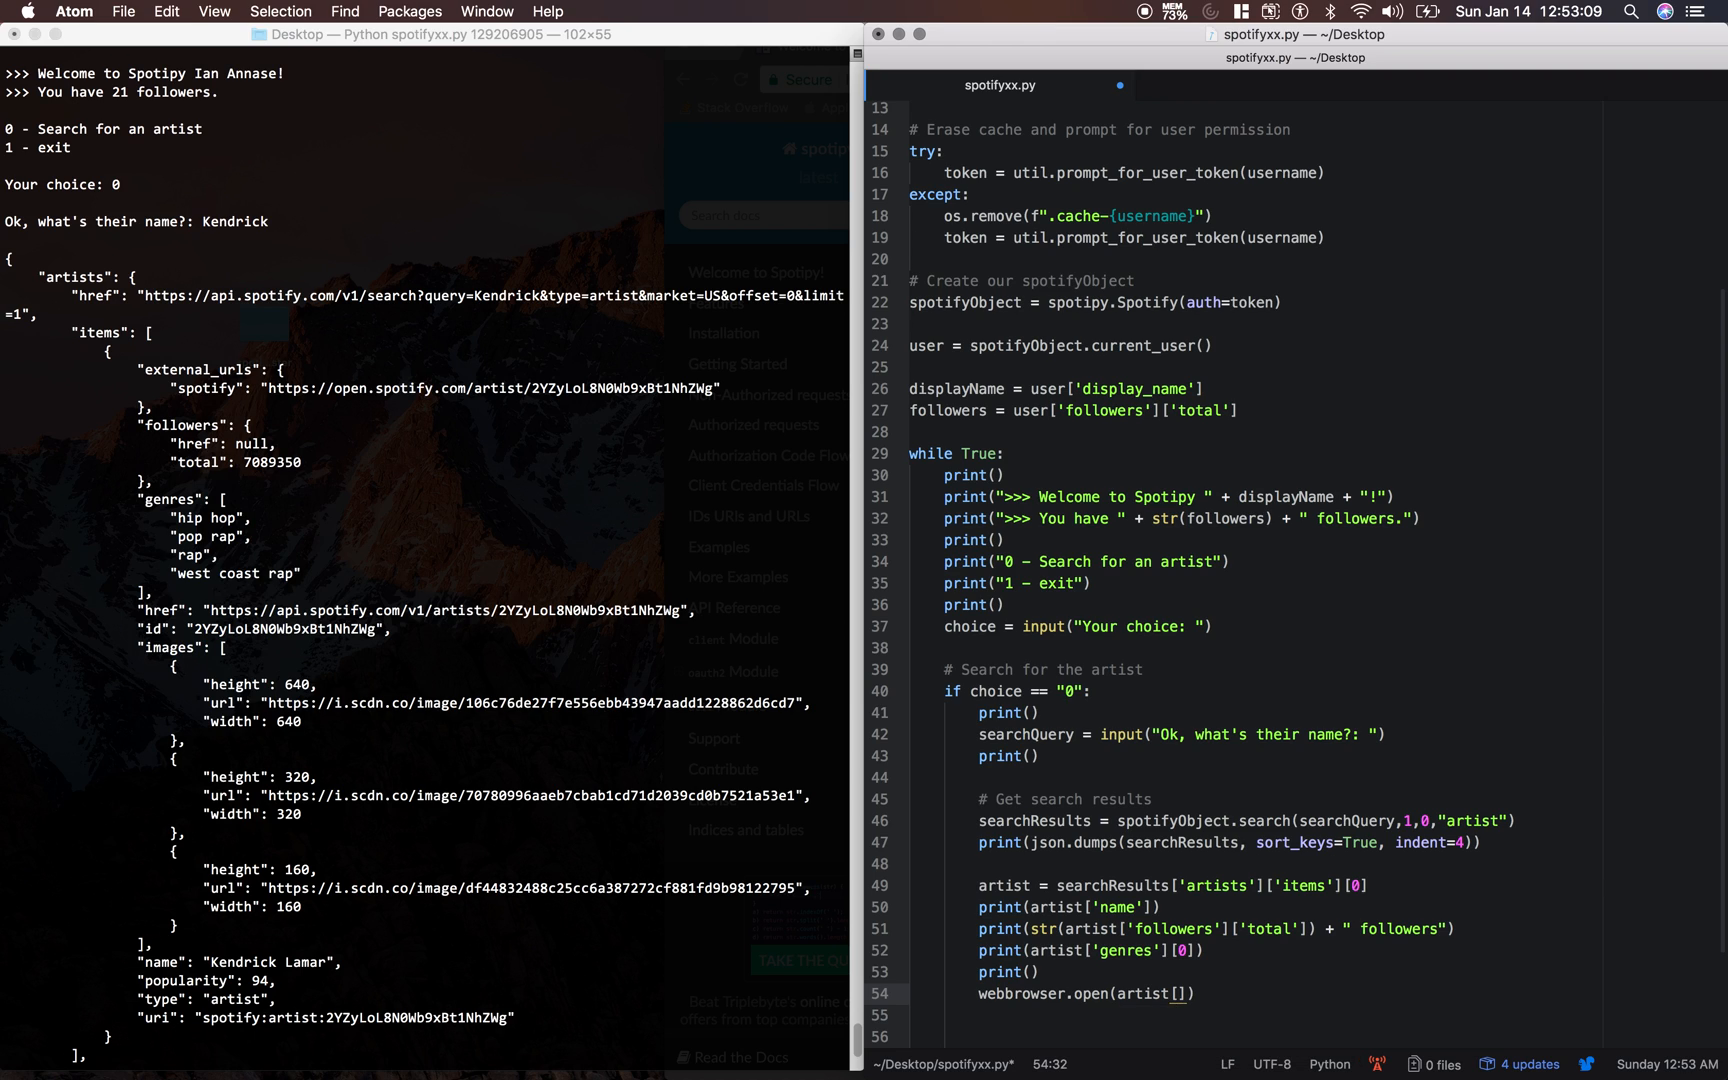
{"action": "type", "text": "'images'"}
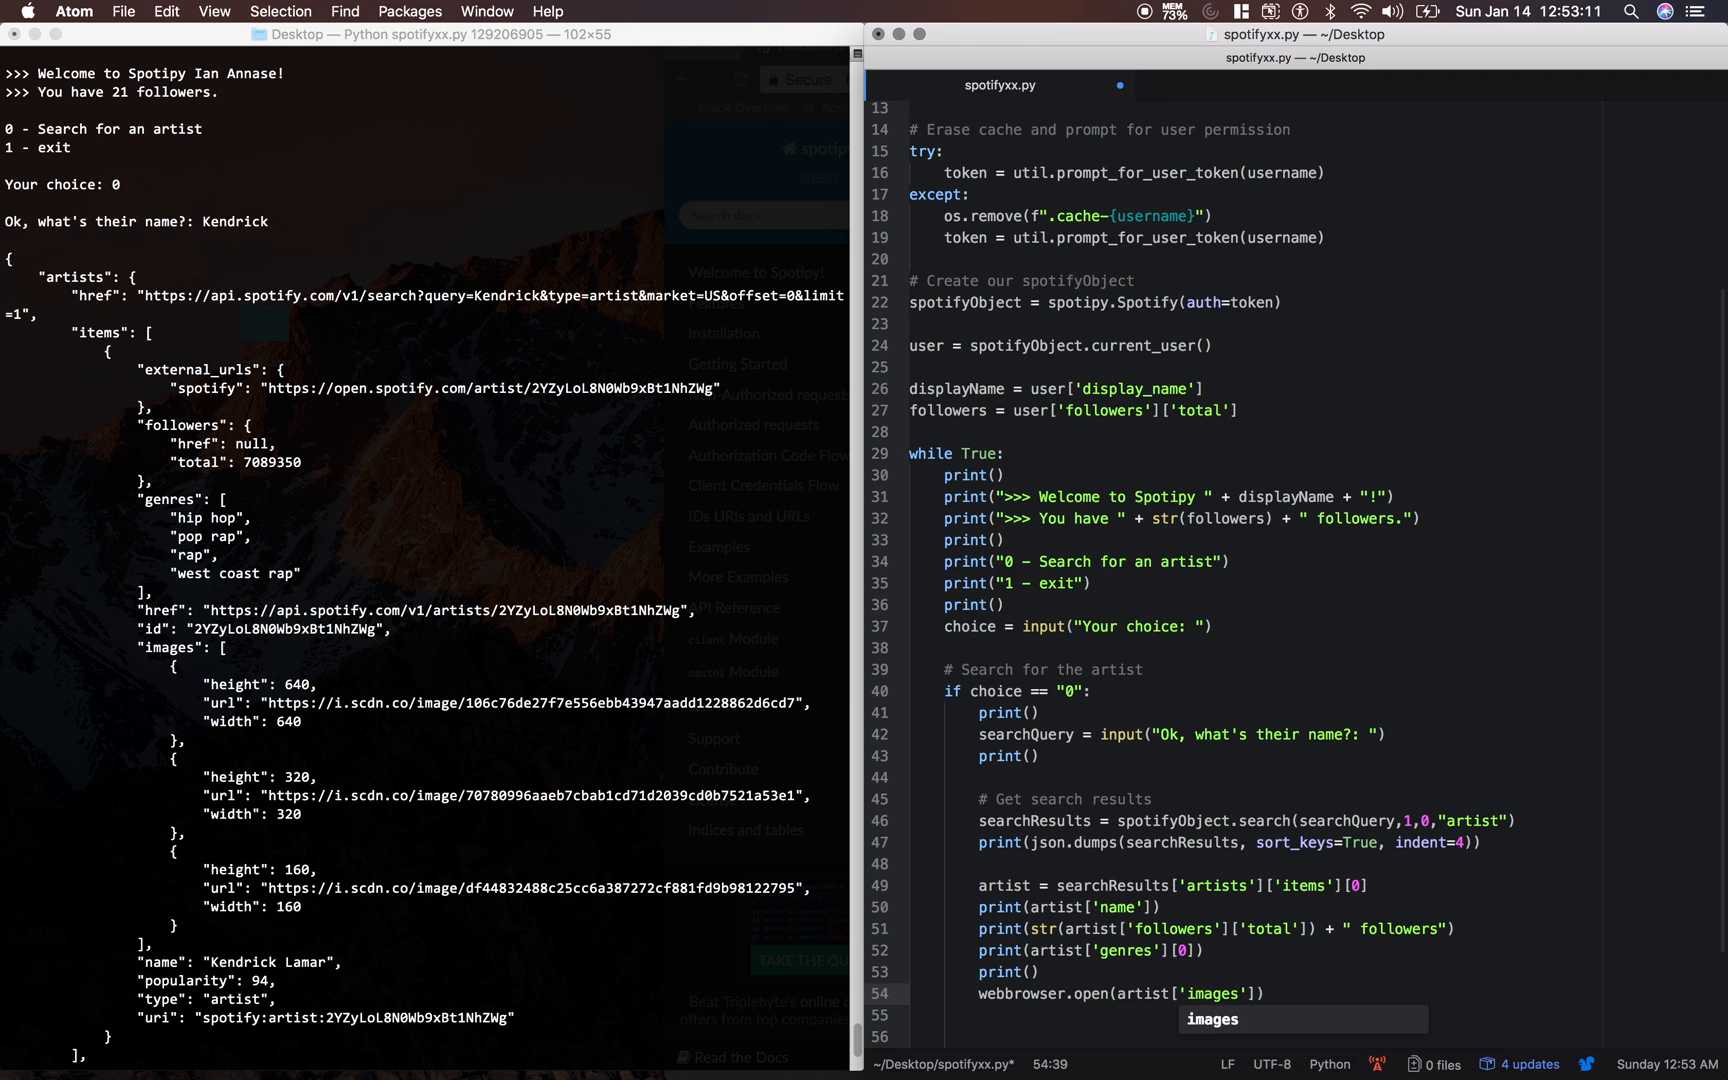
{"action": "type", "text": "[0]['url"}
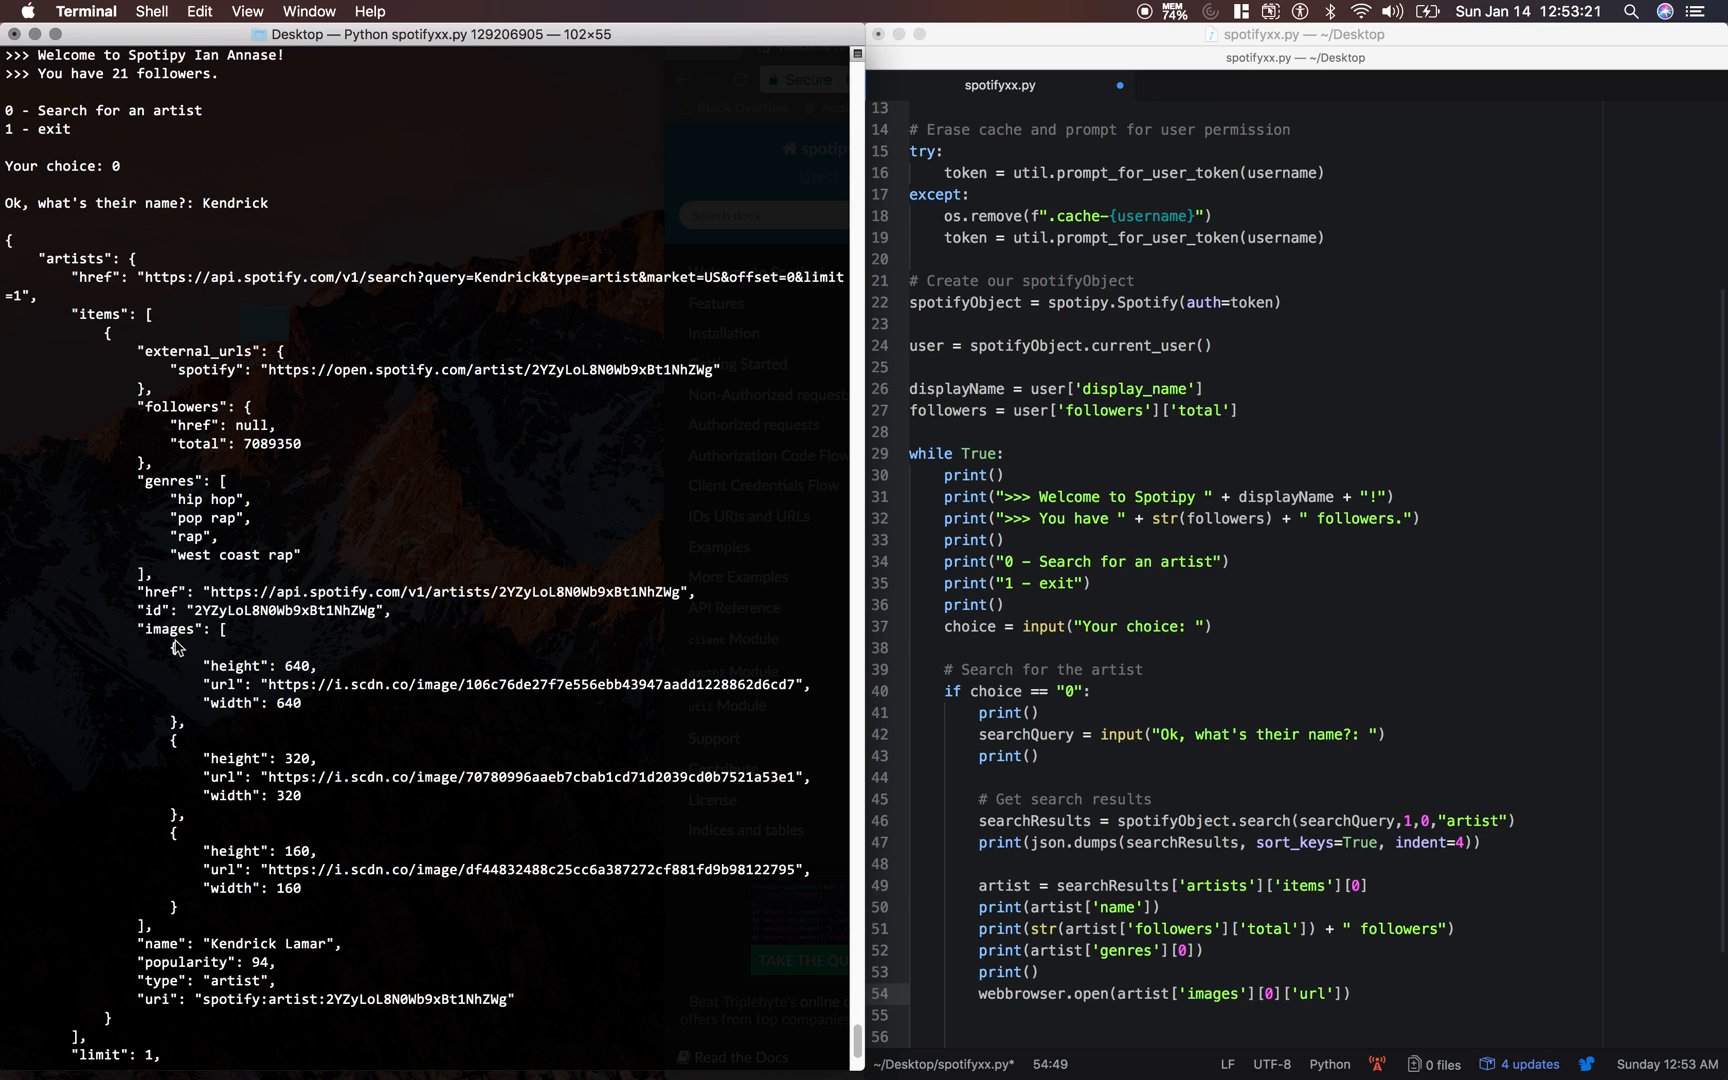
{"action": "mouse_move", "coordinate": [240, 680]}
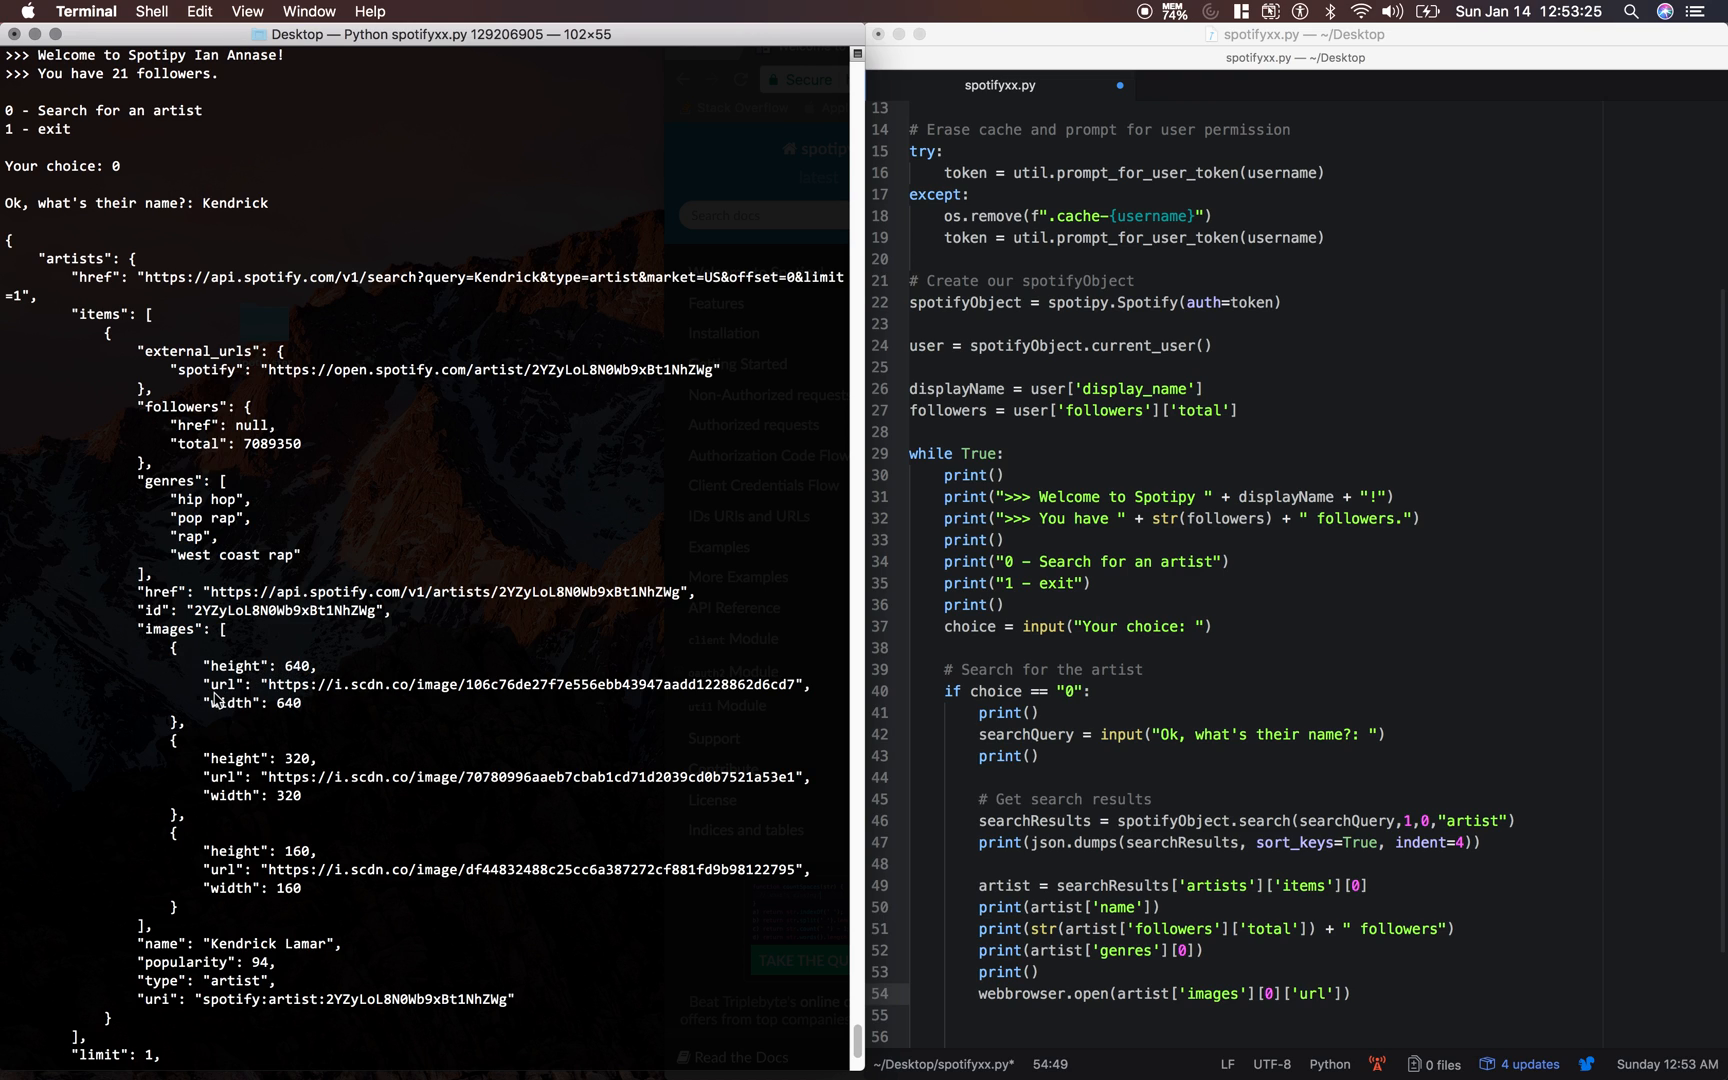
{"action": "mouse_move", "coordinate": [732, 708]}
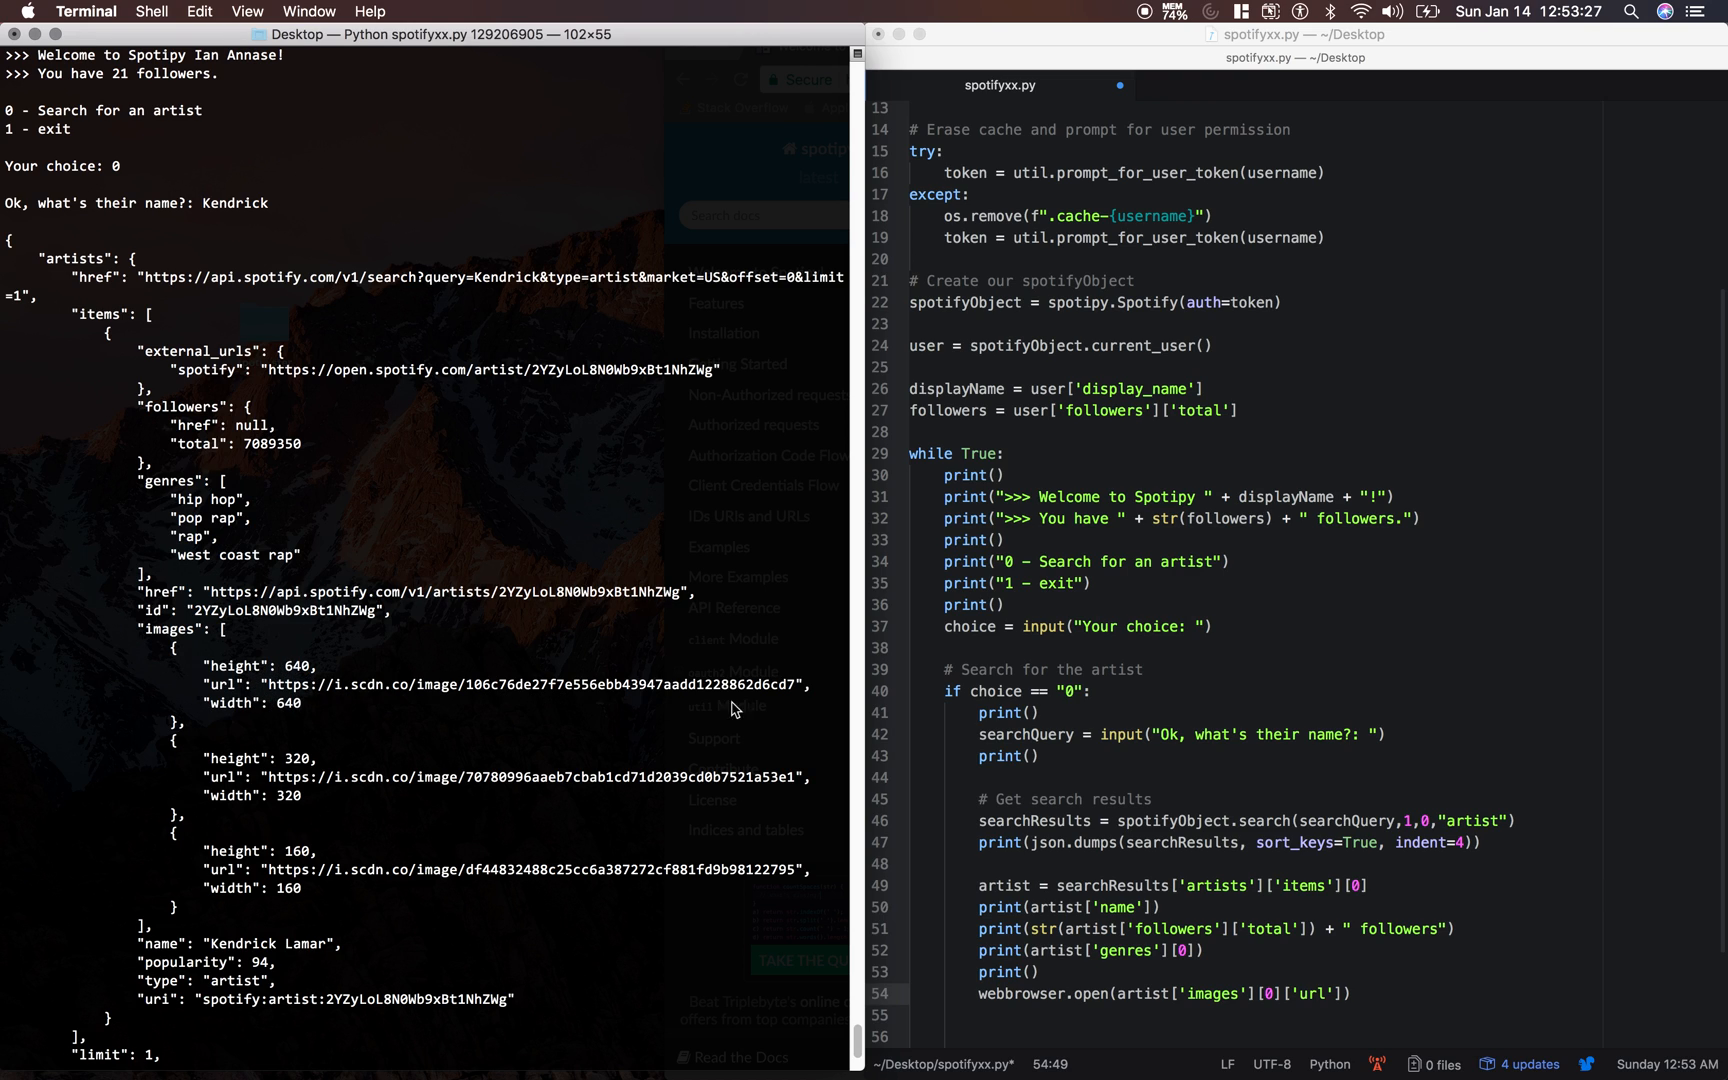
- Return focus to the Atom editor below the JSON search-results print
{"action": "left_click", "coordinate": [1352, 994]}
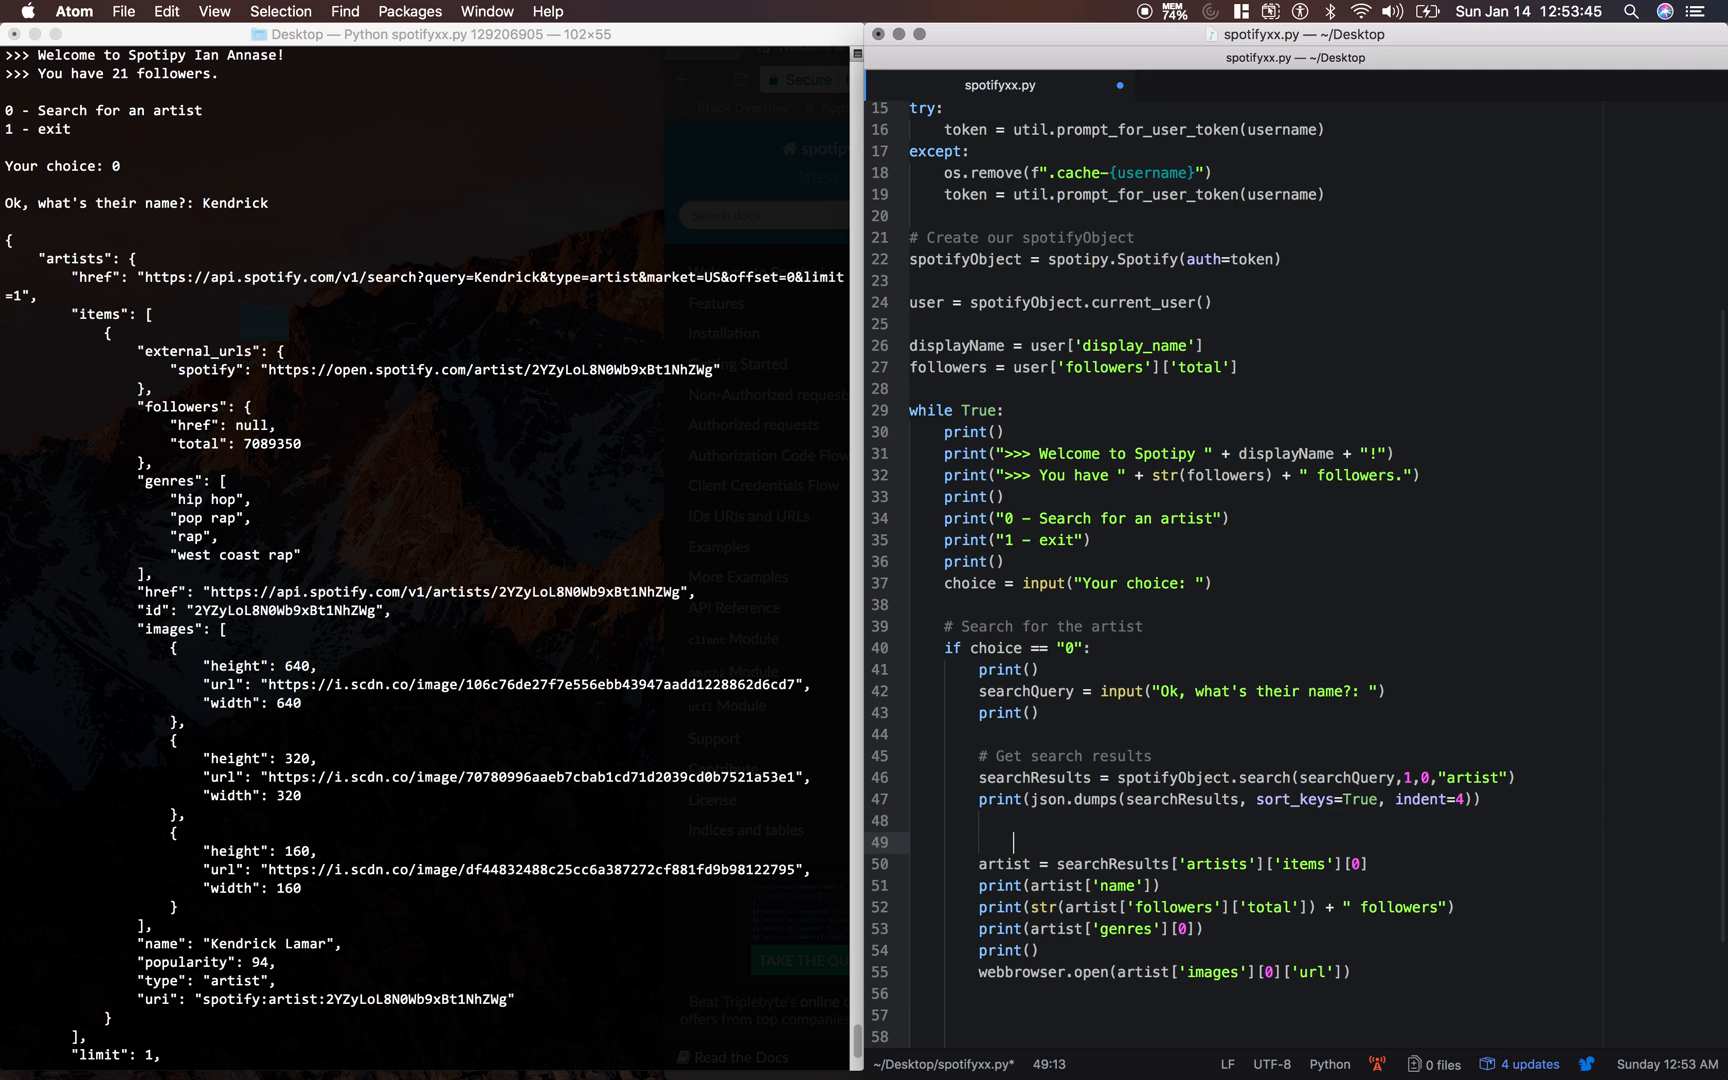
- Add the '# Artist details' and '# Album and track details' section comments
{"action": "type", "text": "# Artist details"}
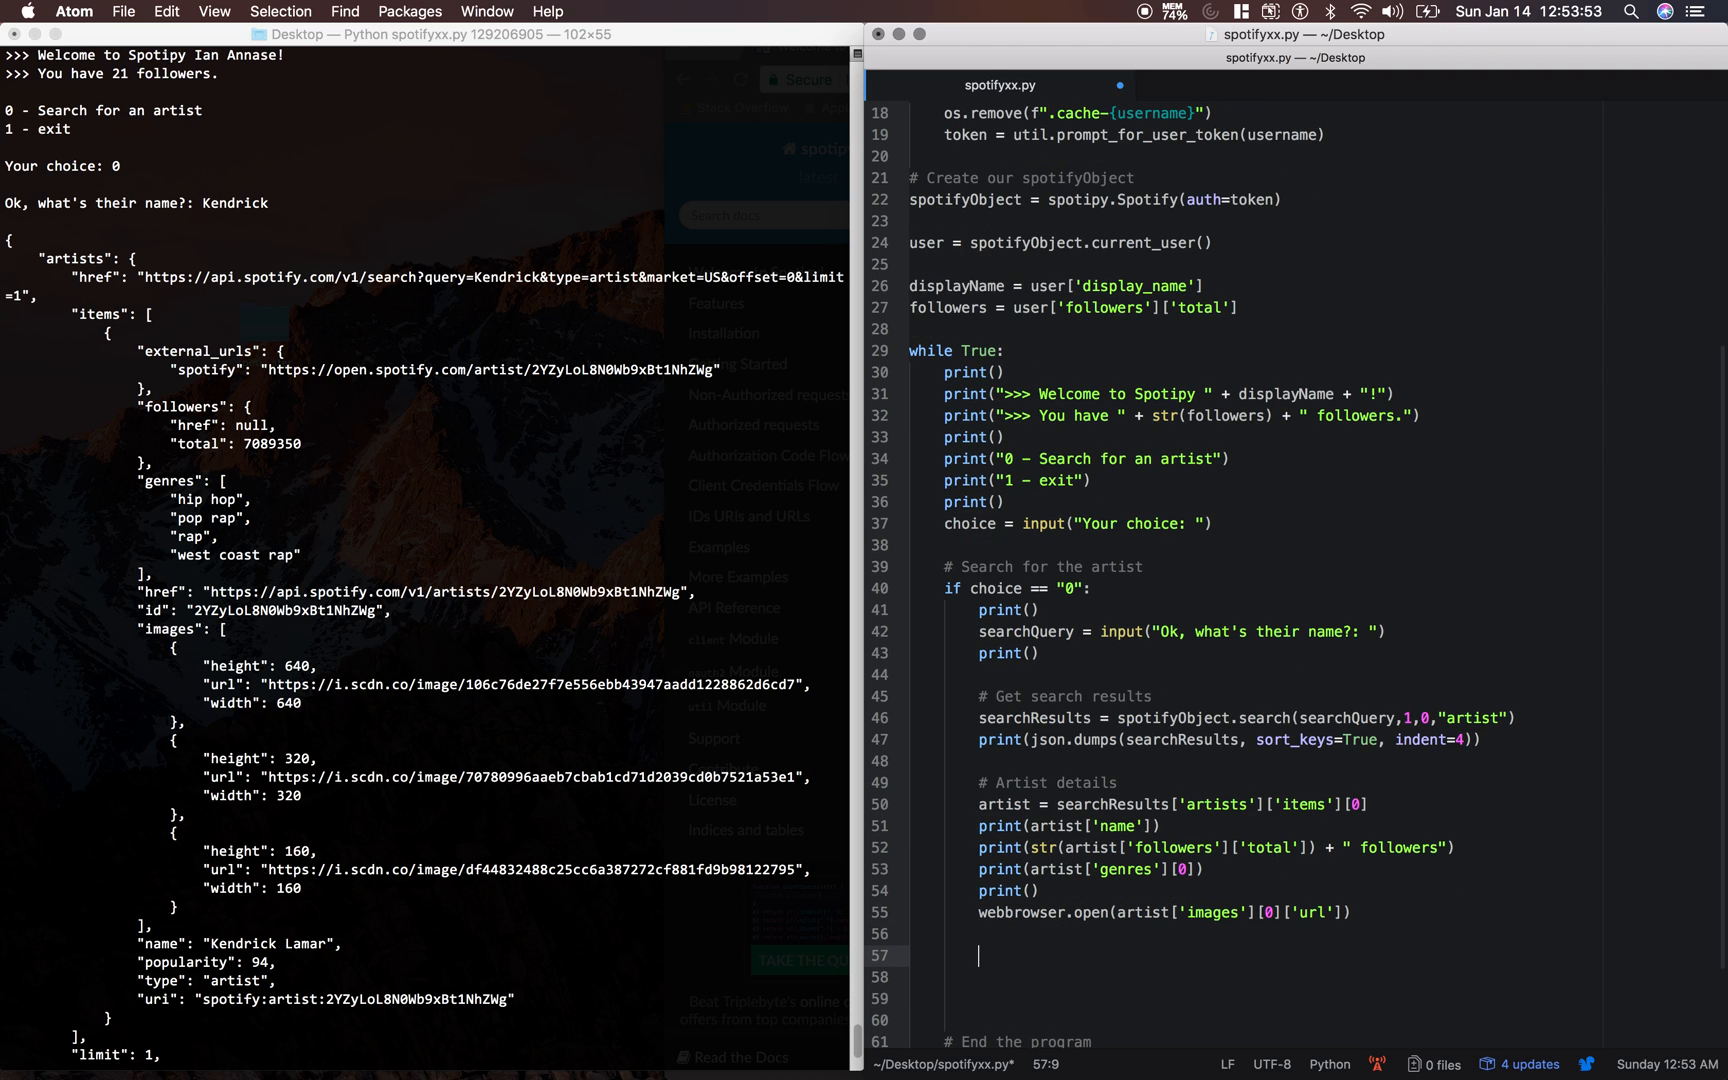
{"action": "type", "text": "# A"}
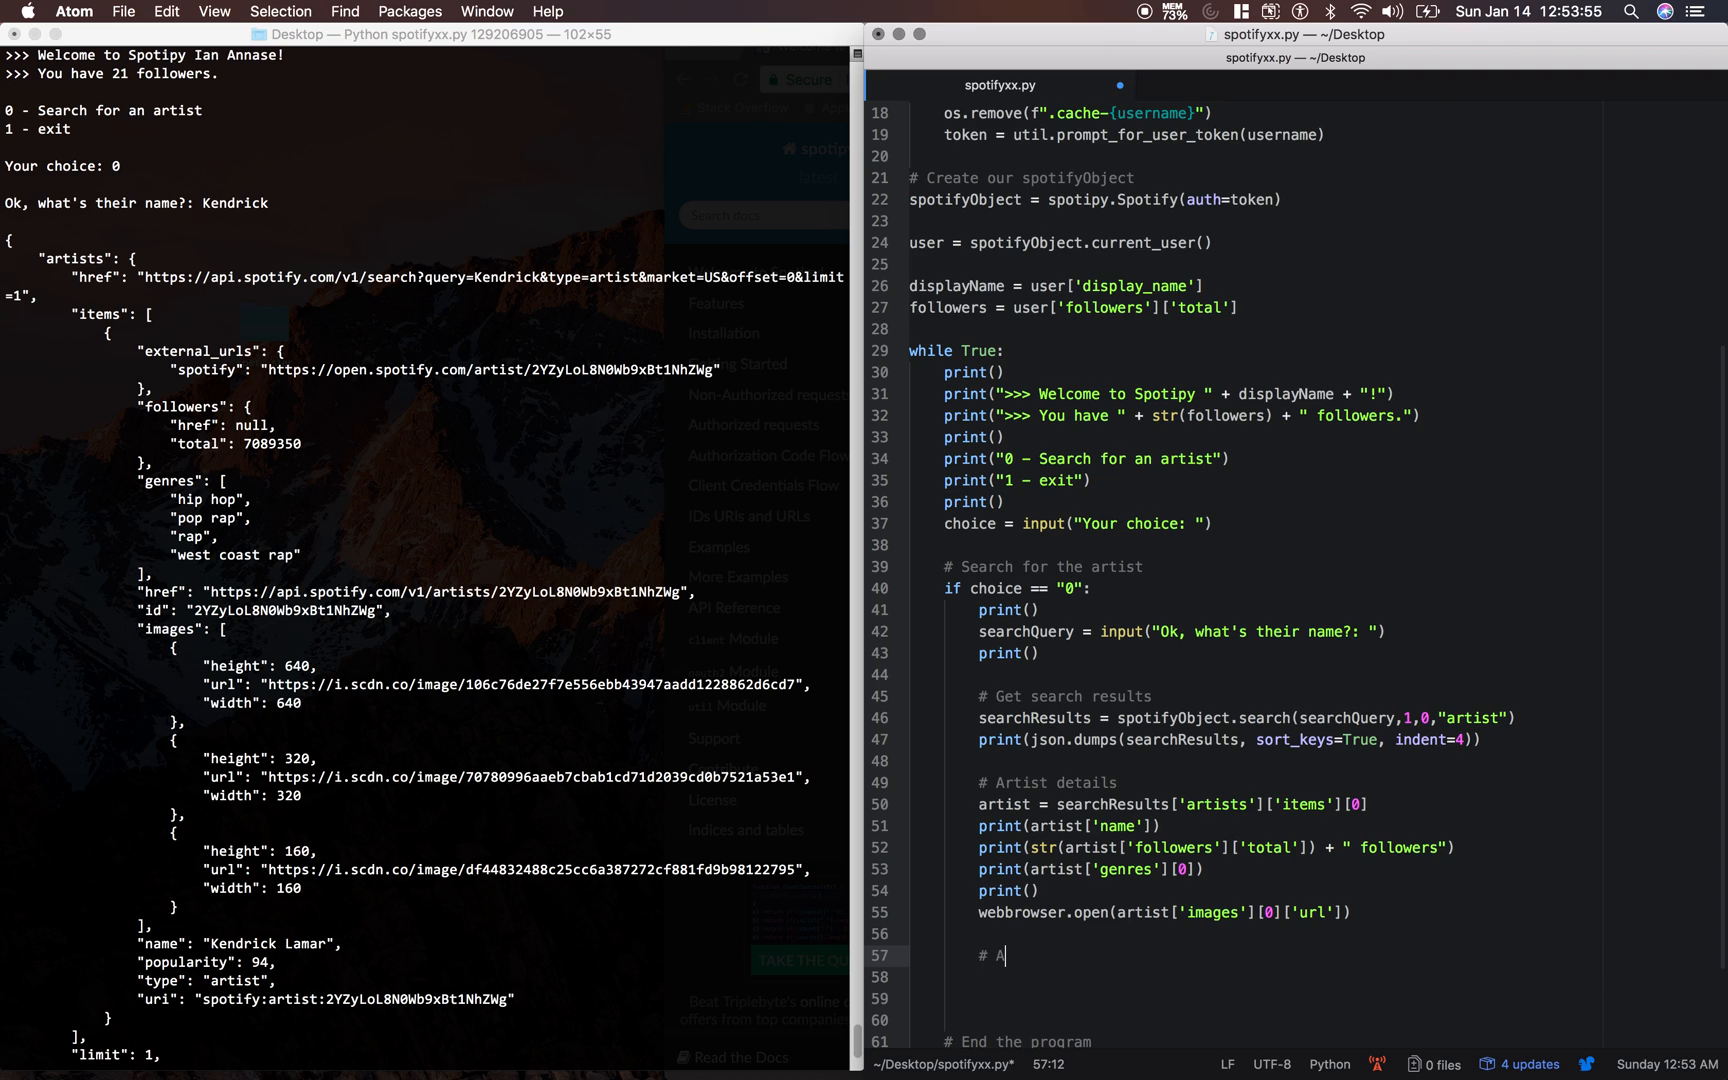
{"action": "type", "text": "l"}
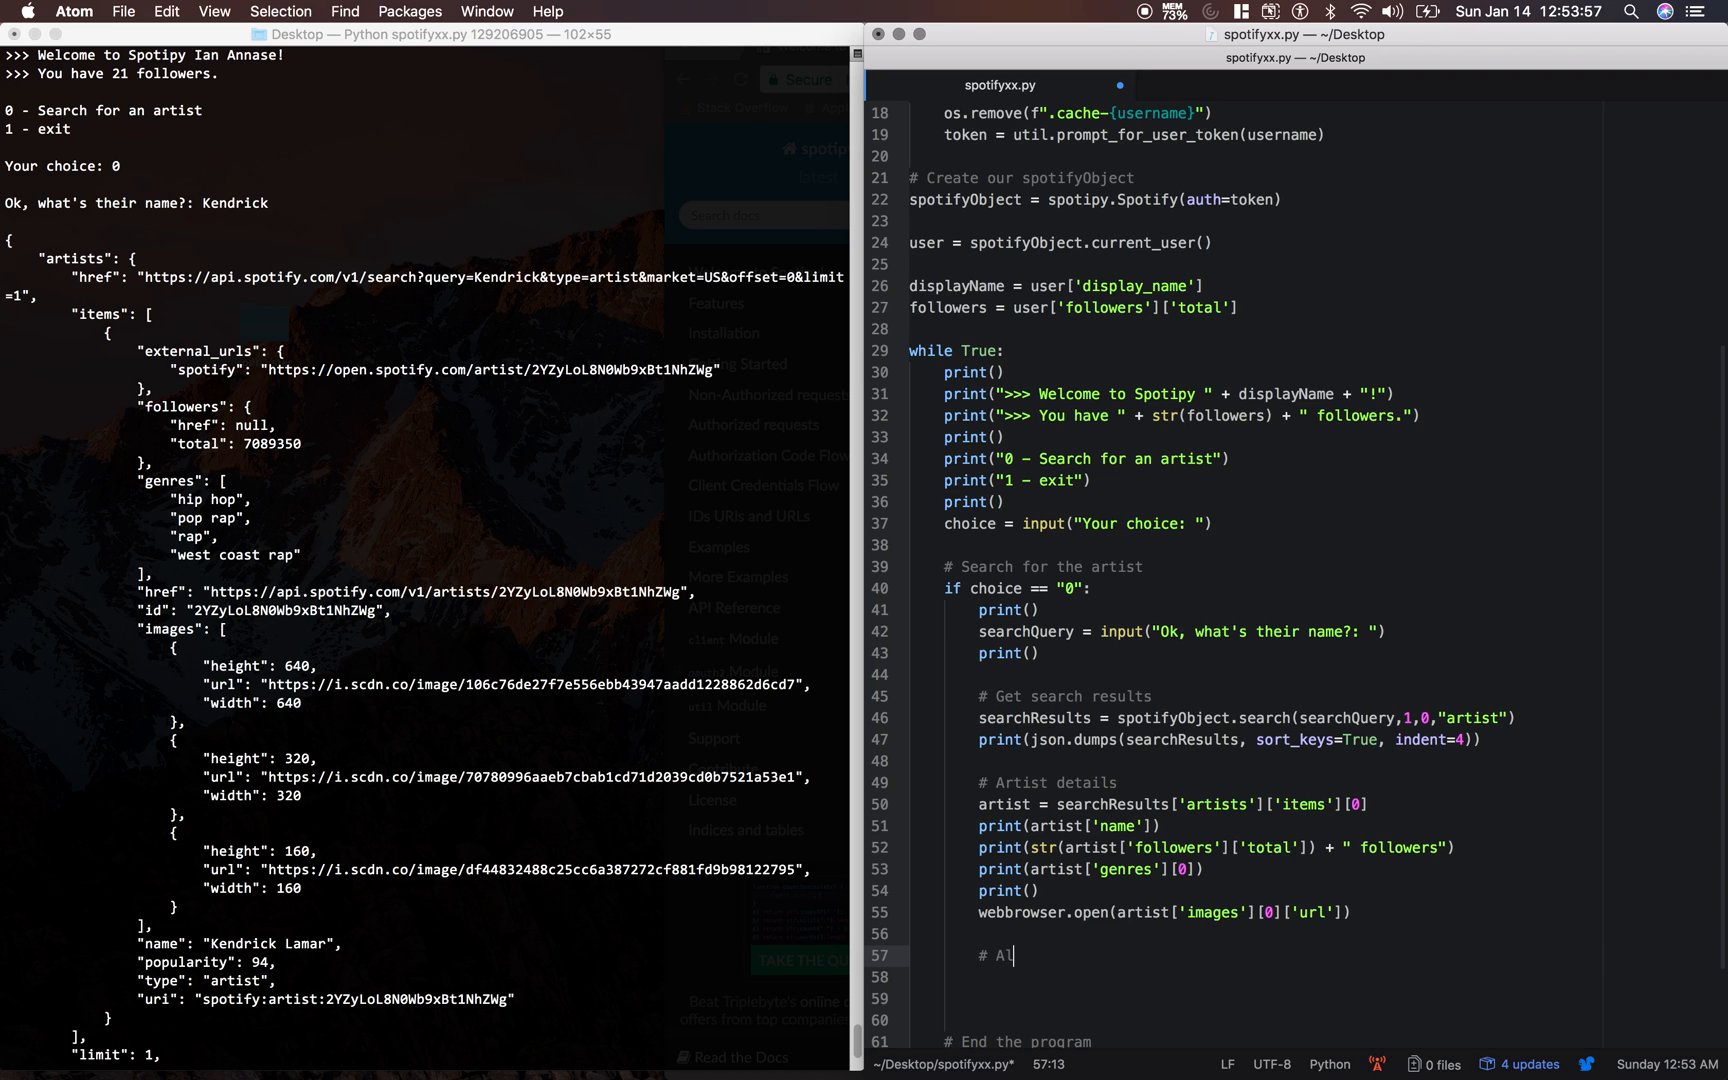
{"action": "type", "text": "bum and"}
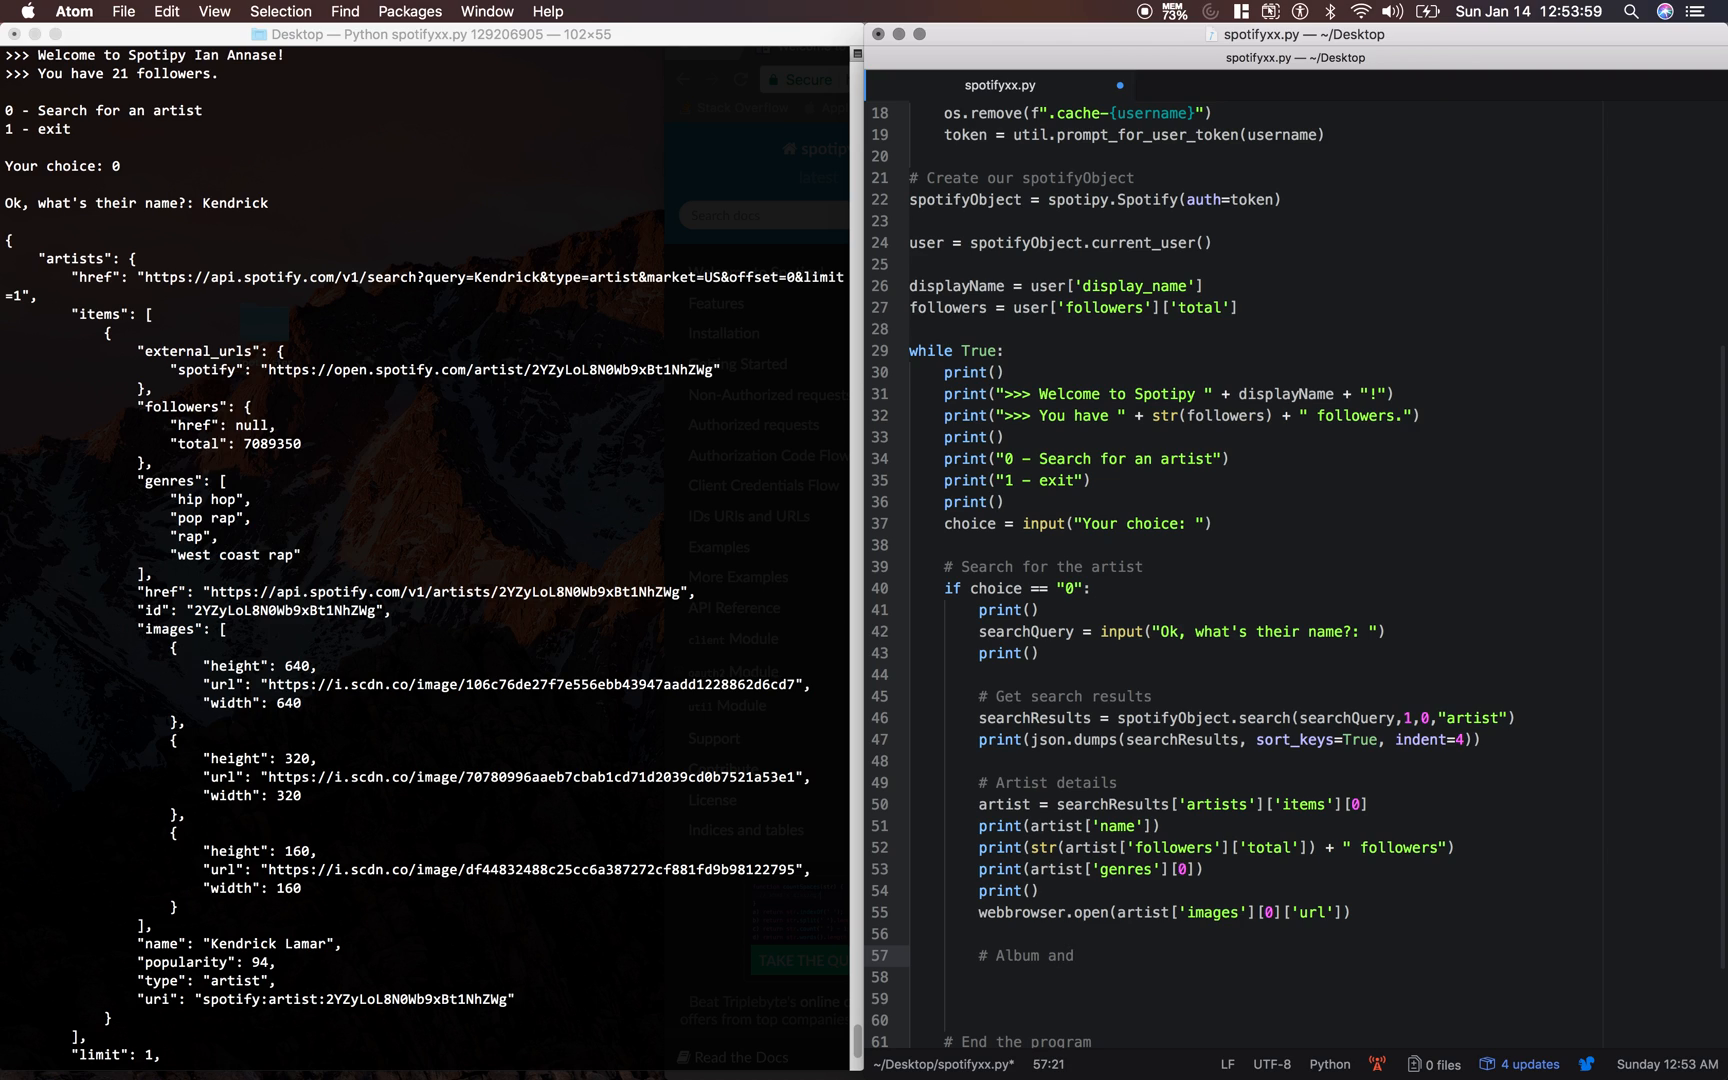
{"action": "type", "text": "t"}
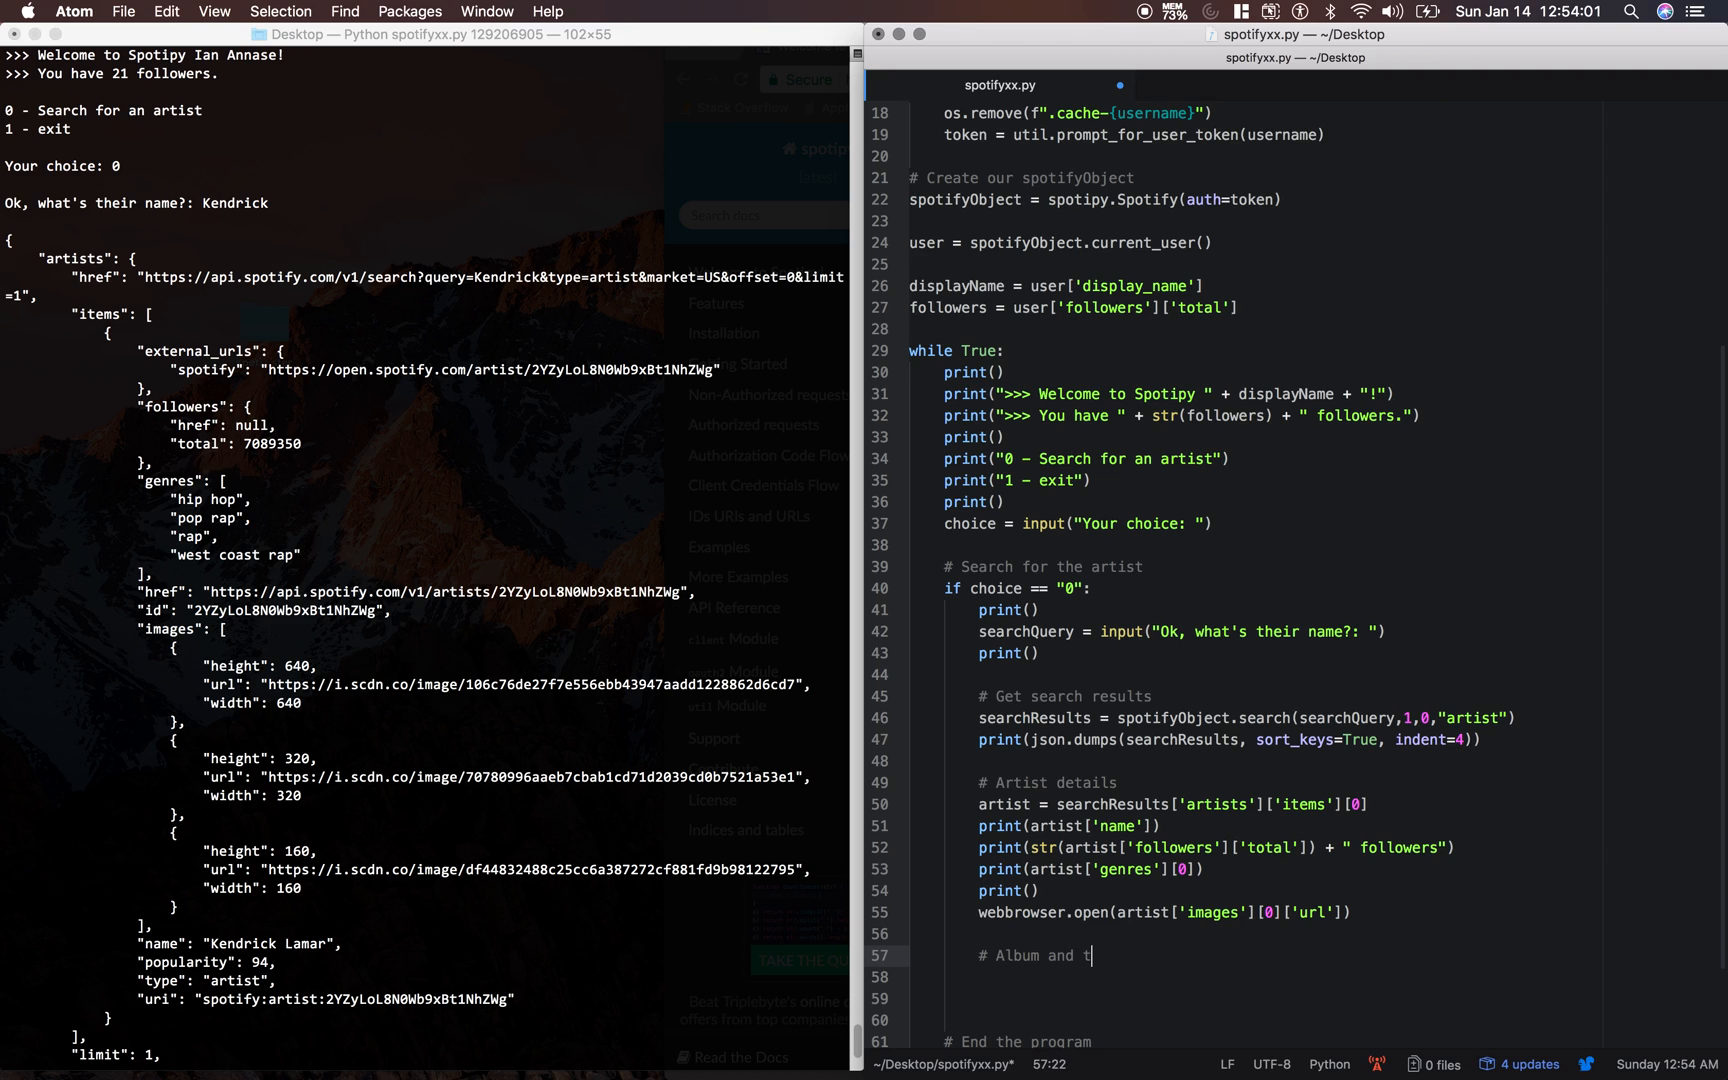
{"action": "type", "text": "rack details"}
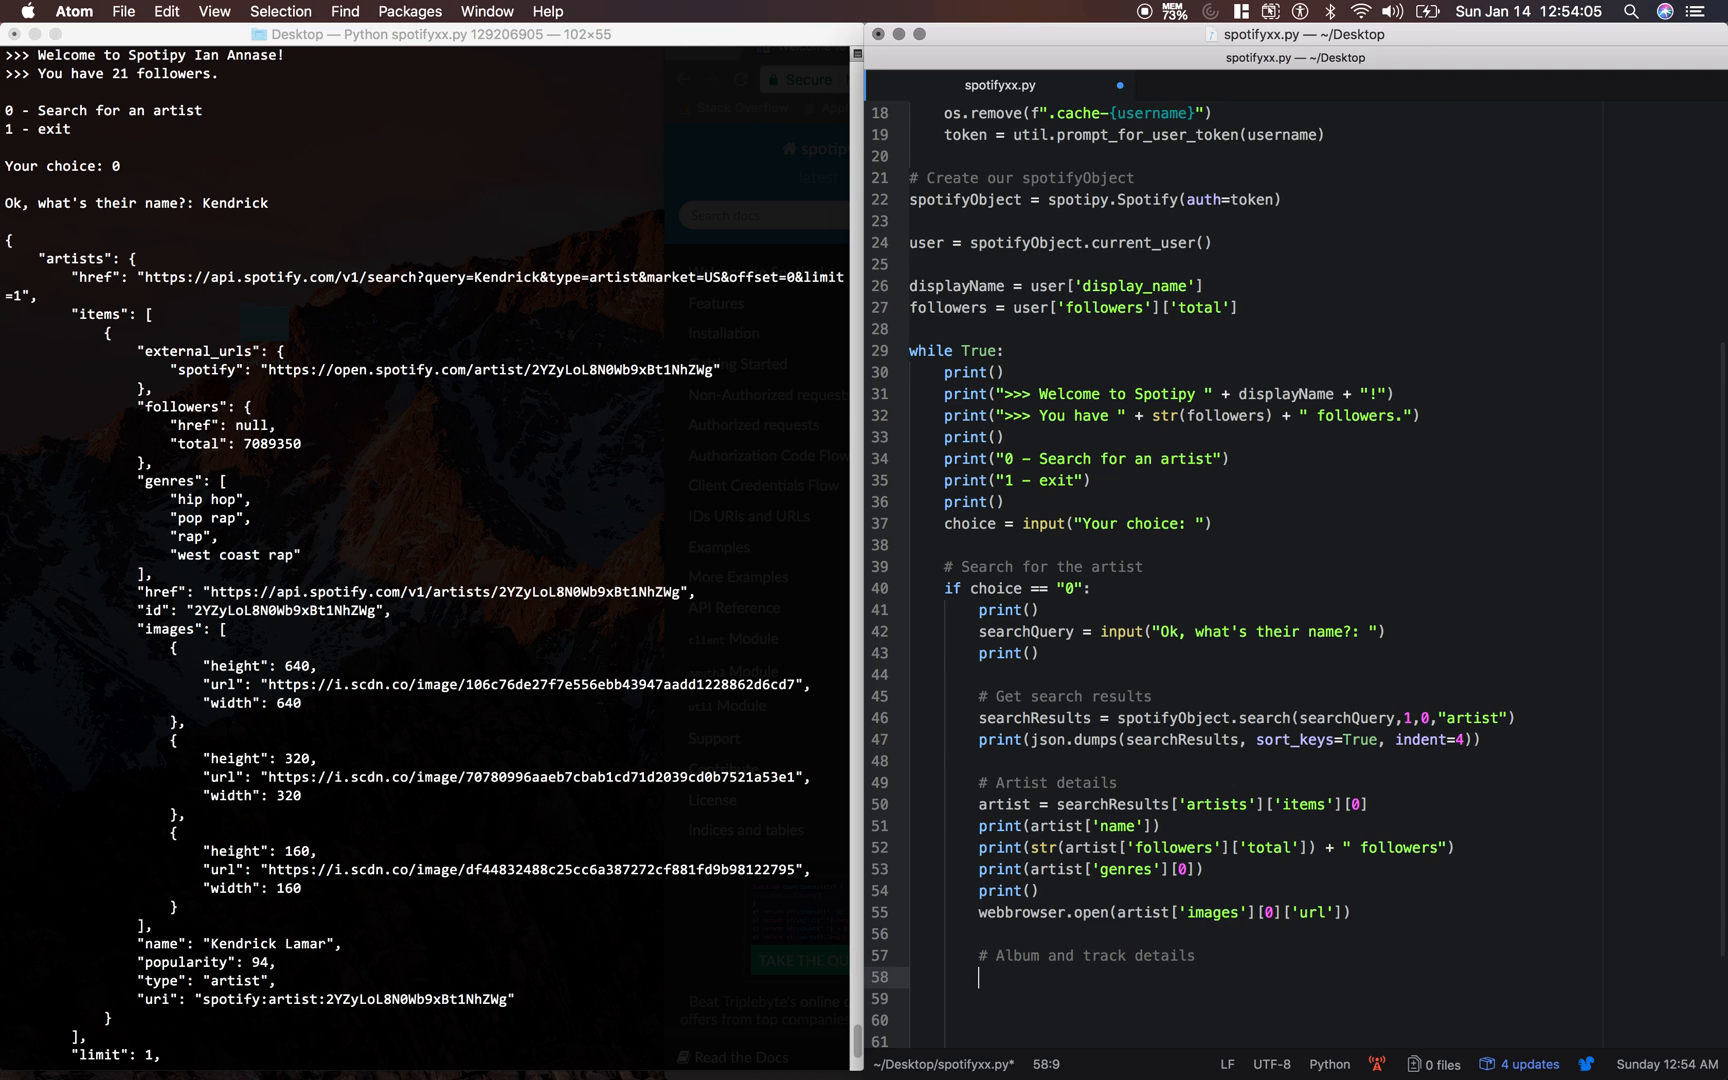
- Initialise trackURIs = [], trackArt = [], z = 0 and add the '# Extract album data' comment
{"action": "type", "text": "track"}
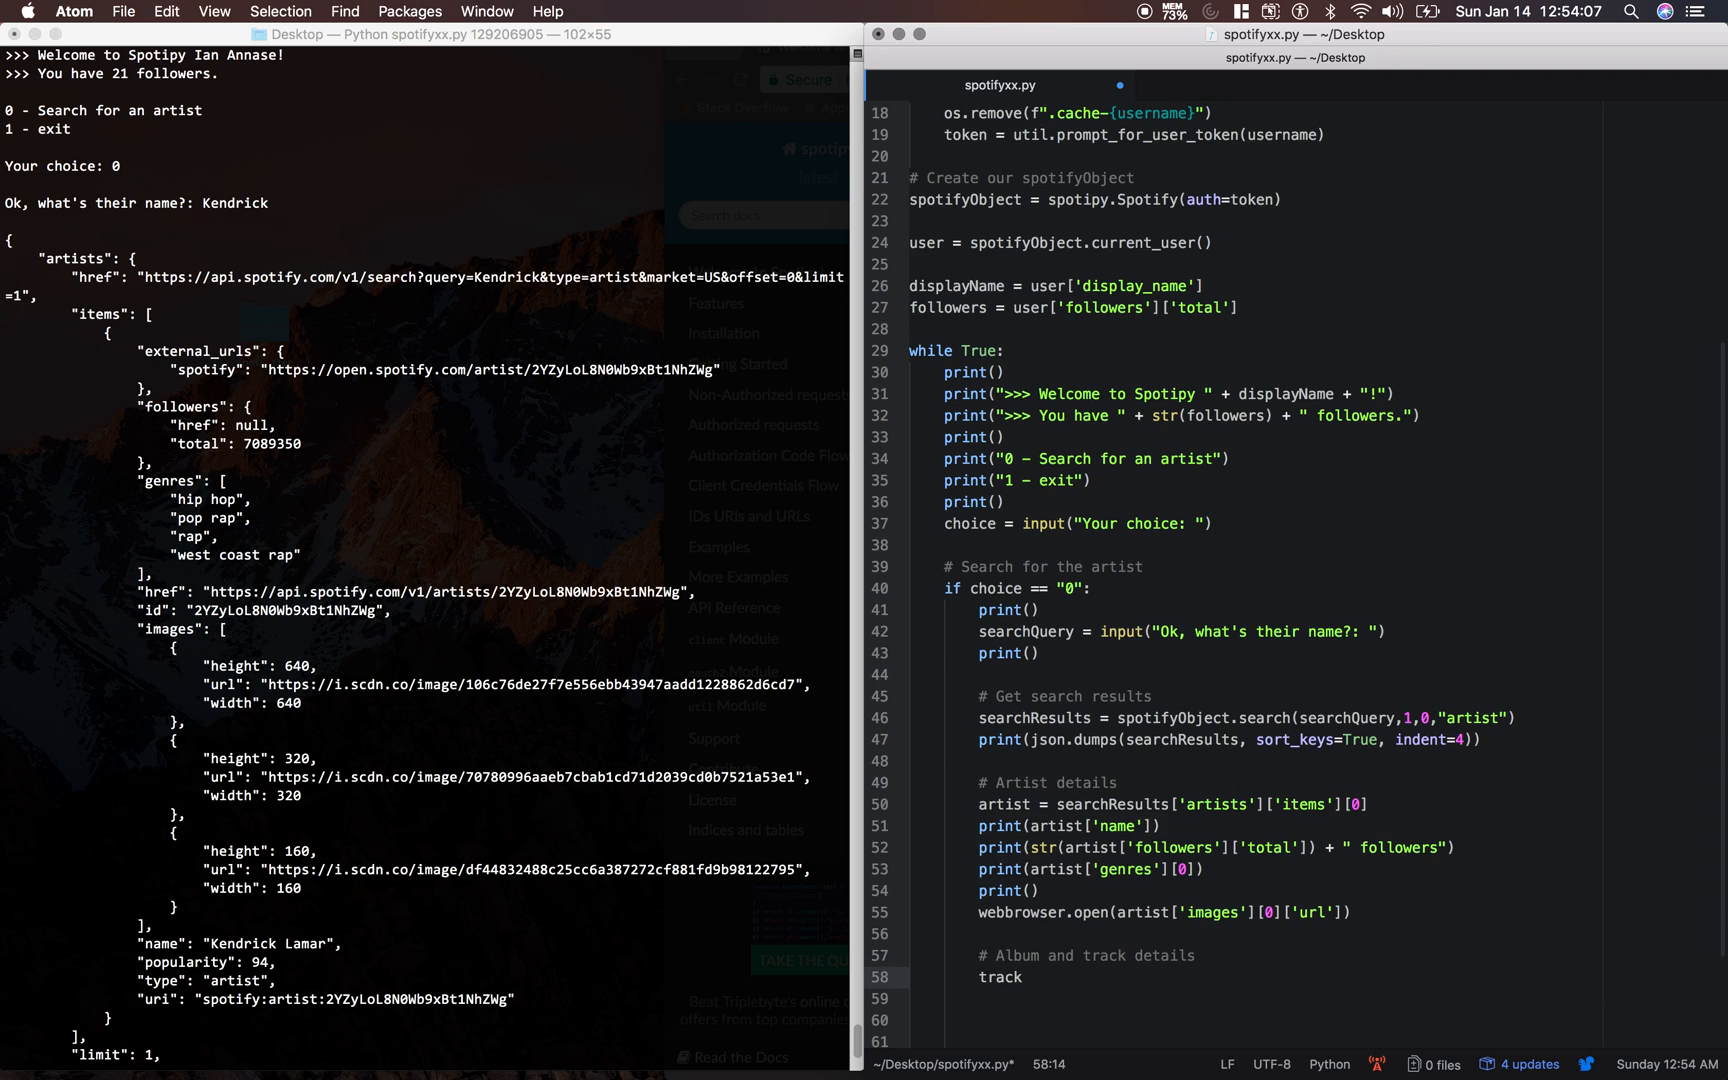
{"action": "type", "text": "URIs = ["}
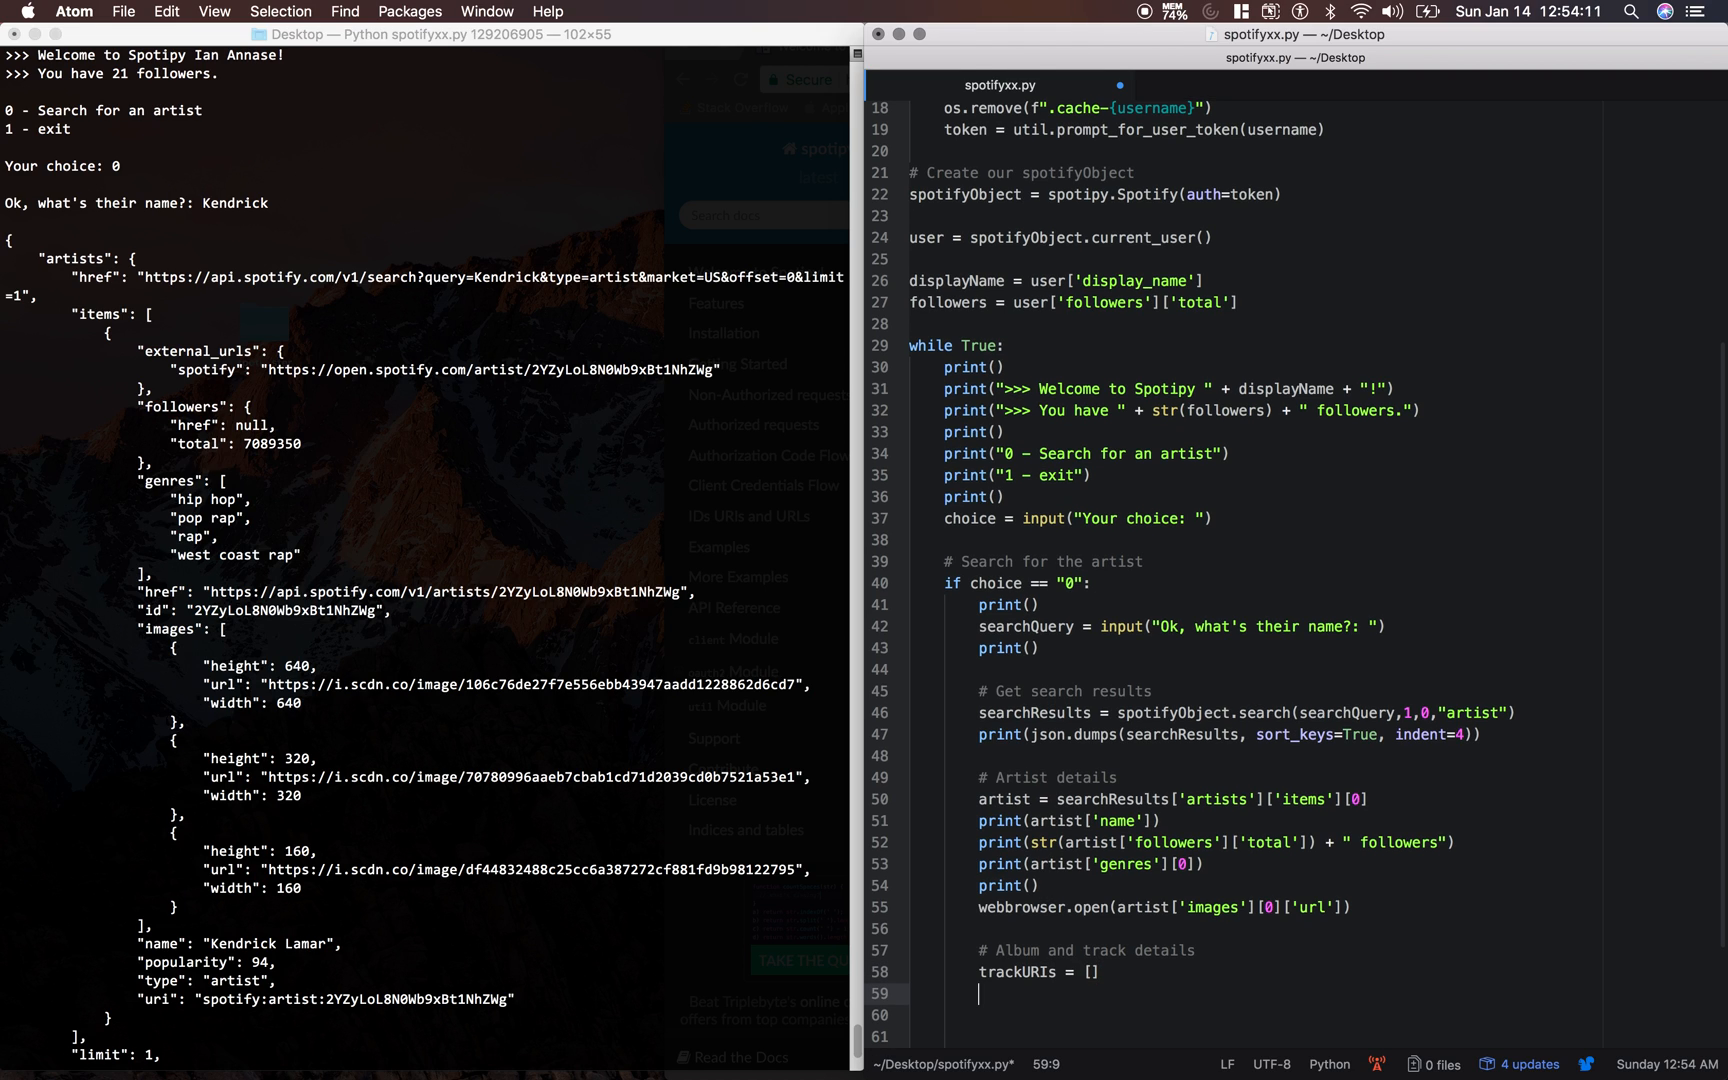
{"action": "type", "text": "trac"}
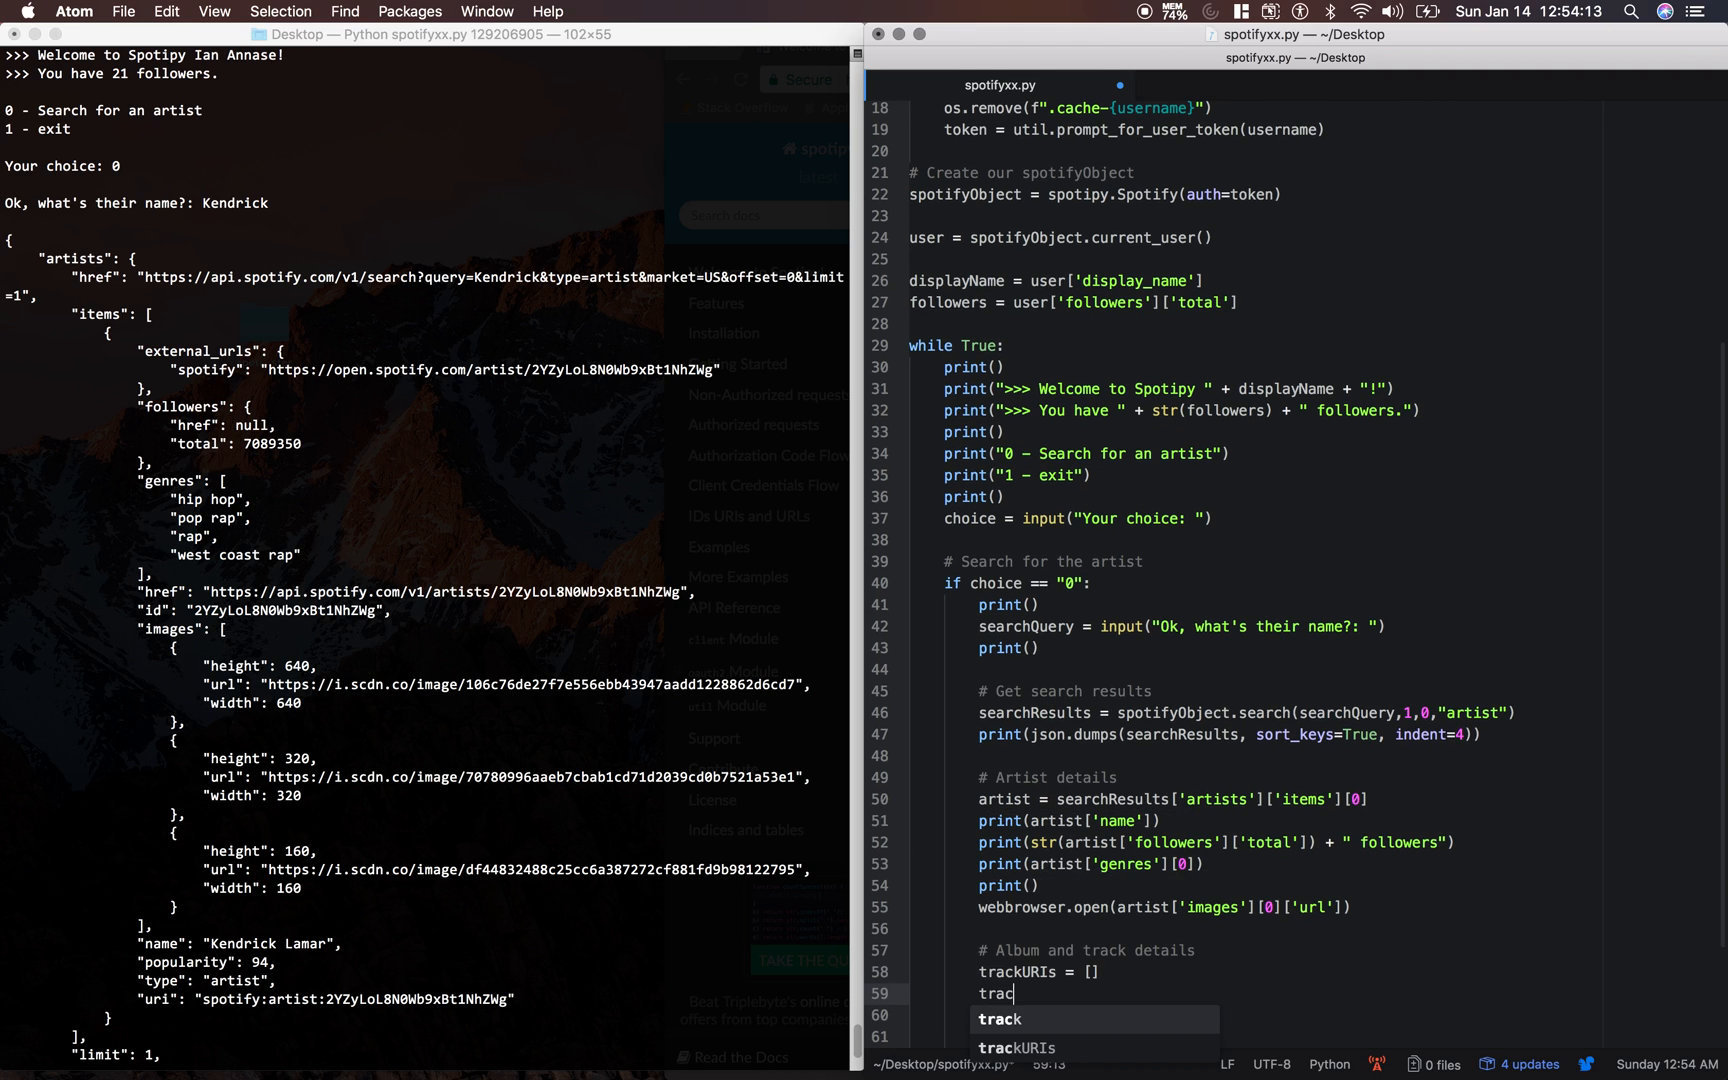
{"action": "type", "text": "kArt = ["}
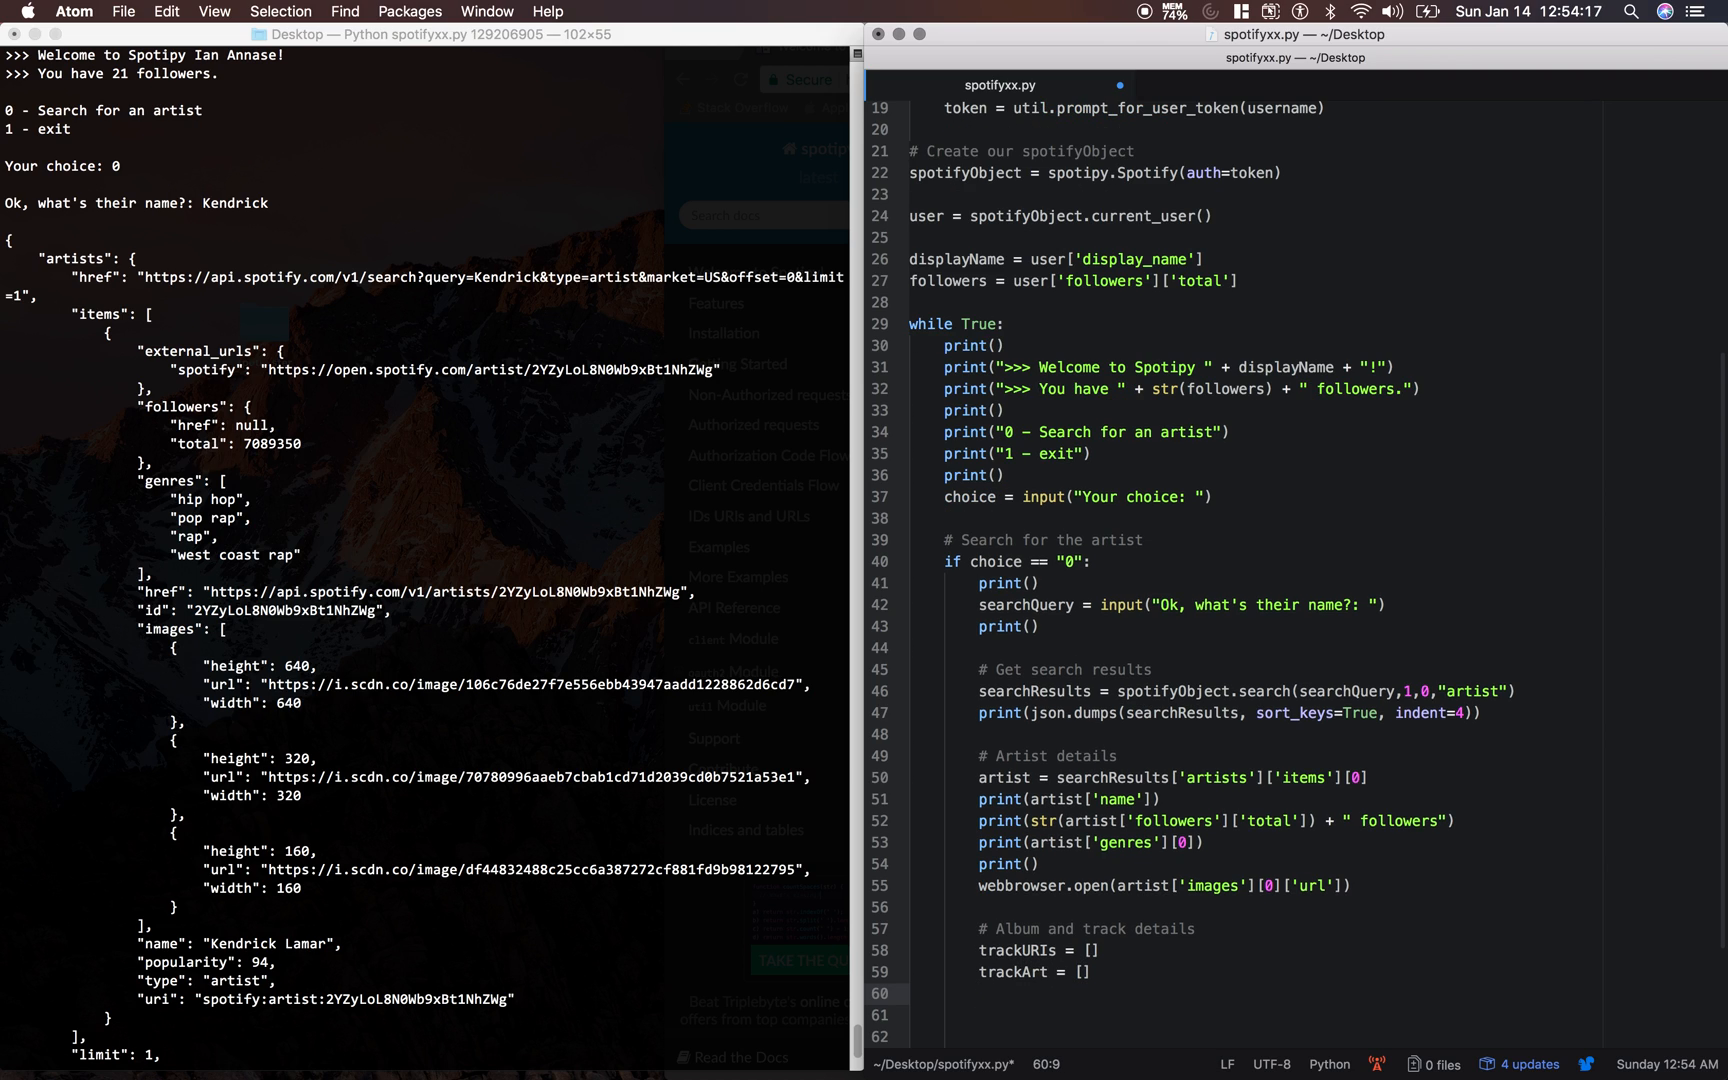
{"action": "type", "text": "z"}
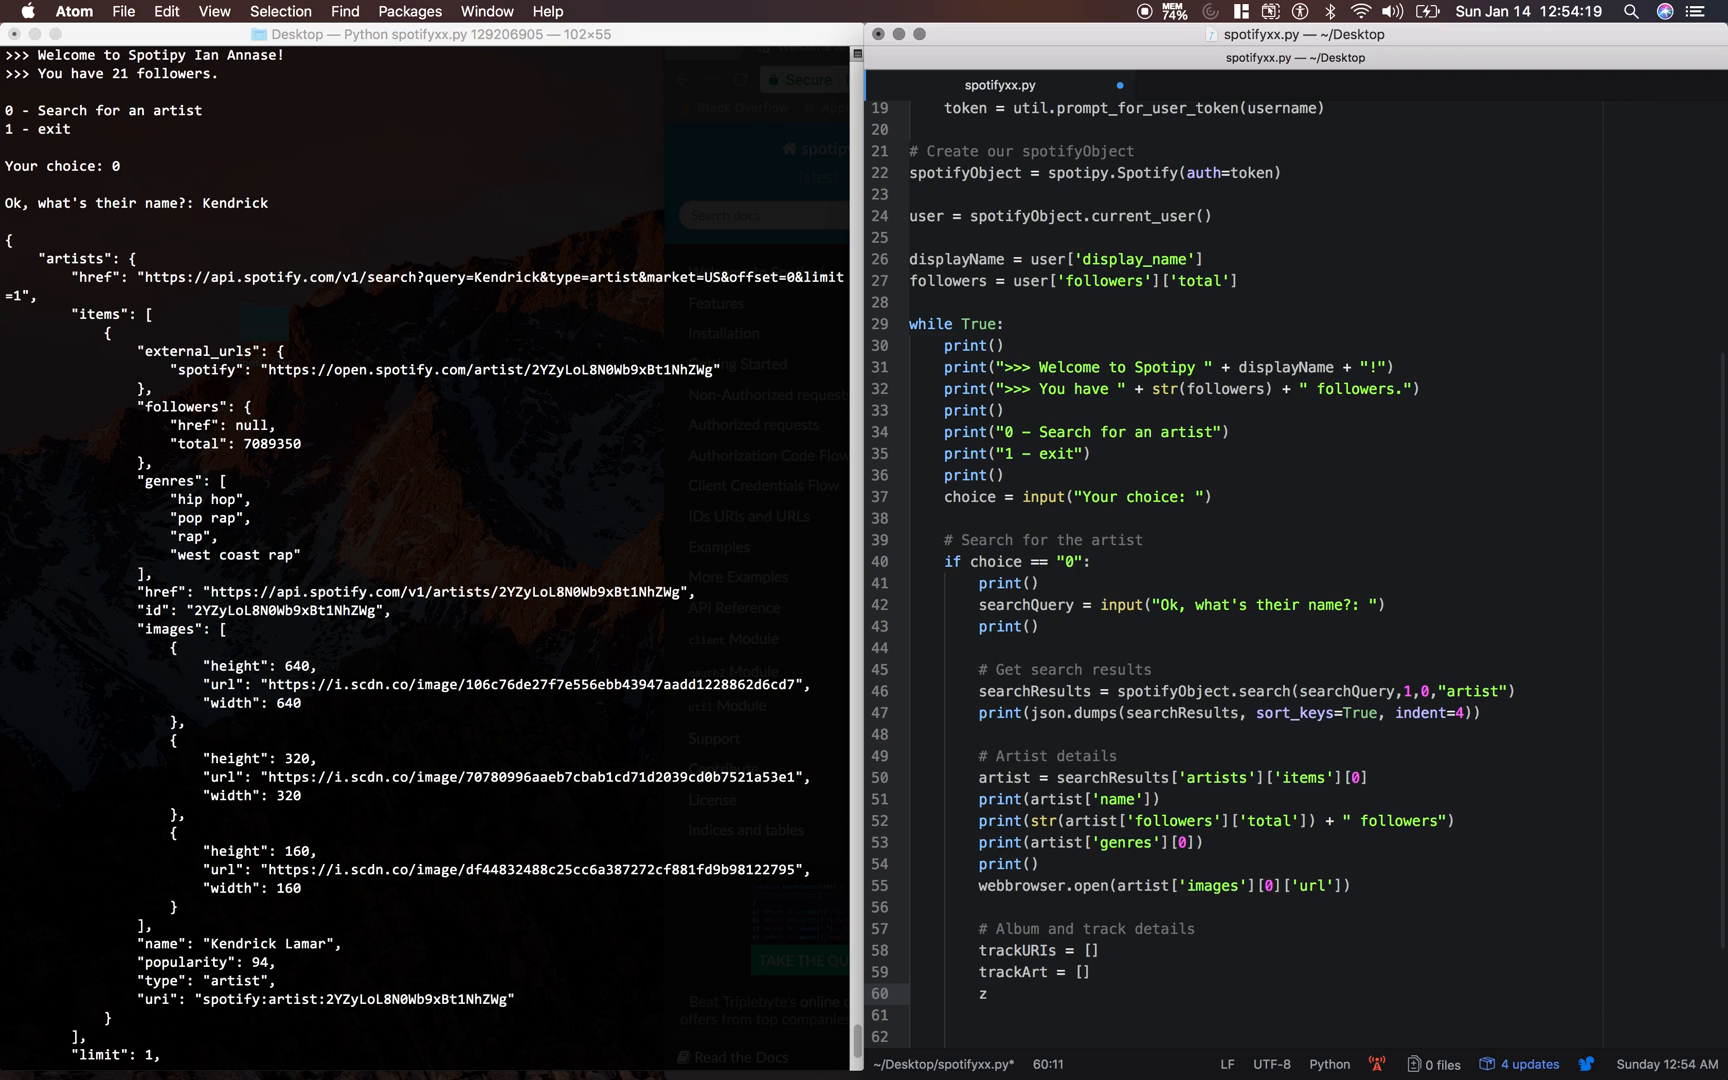
{"action": "type", "text": "= 0"}
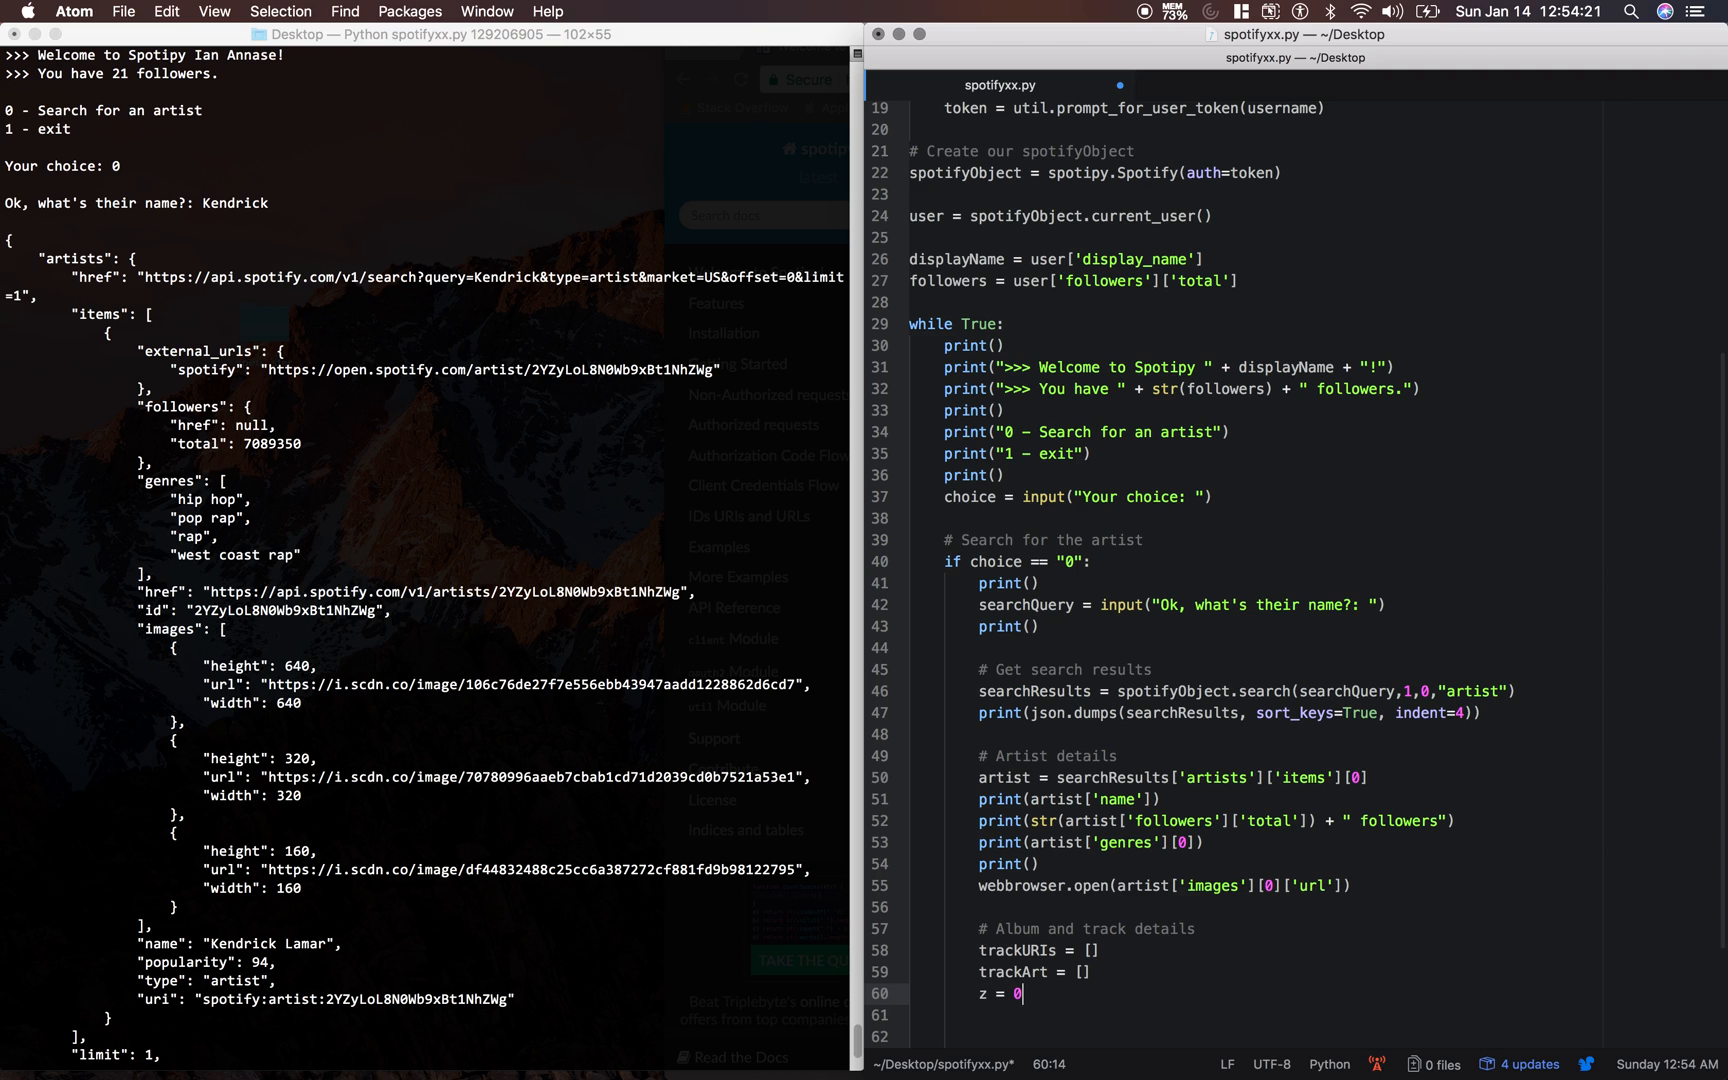
{"action": "scroll", "scroll_direction": "down", "scroll_amount": 3}
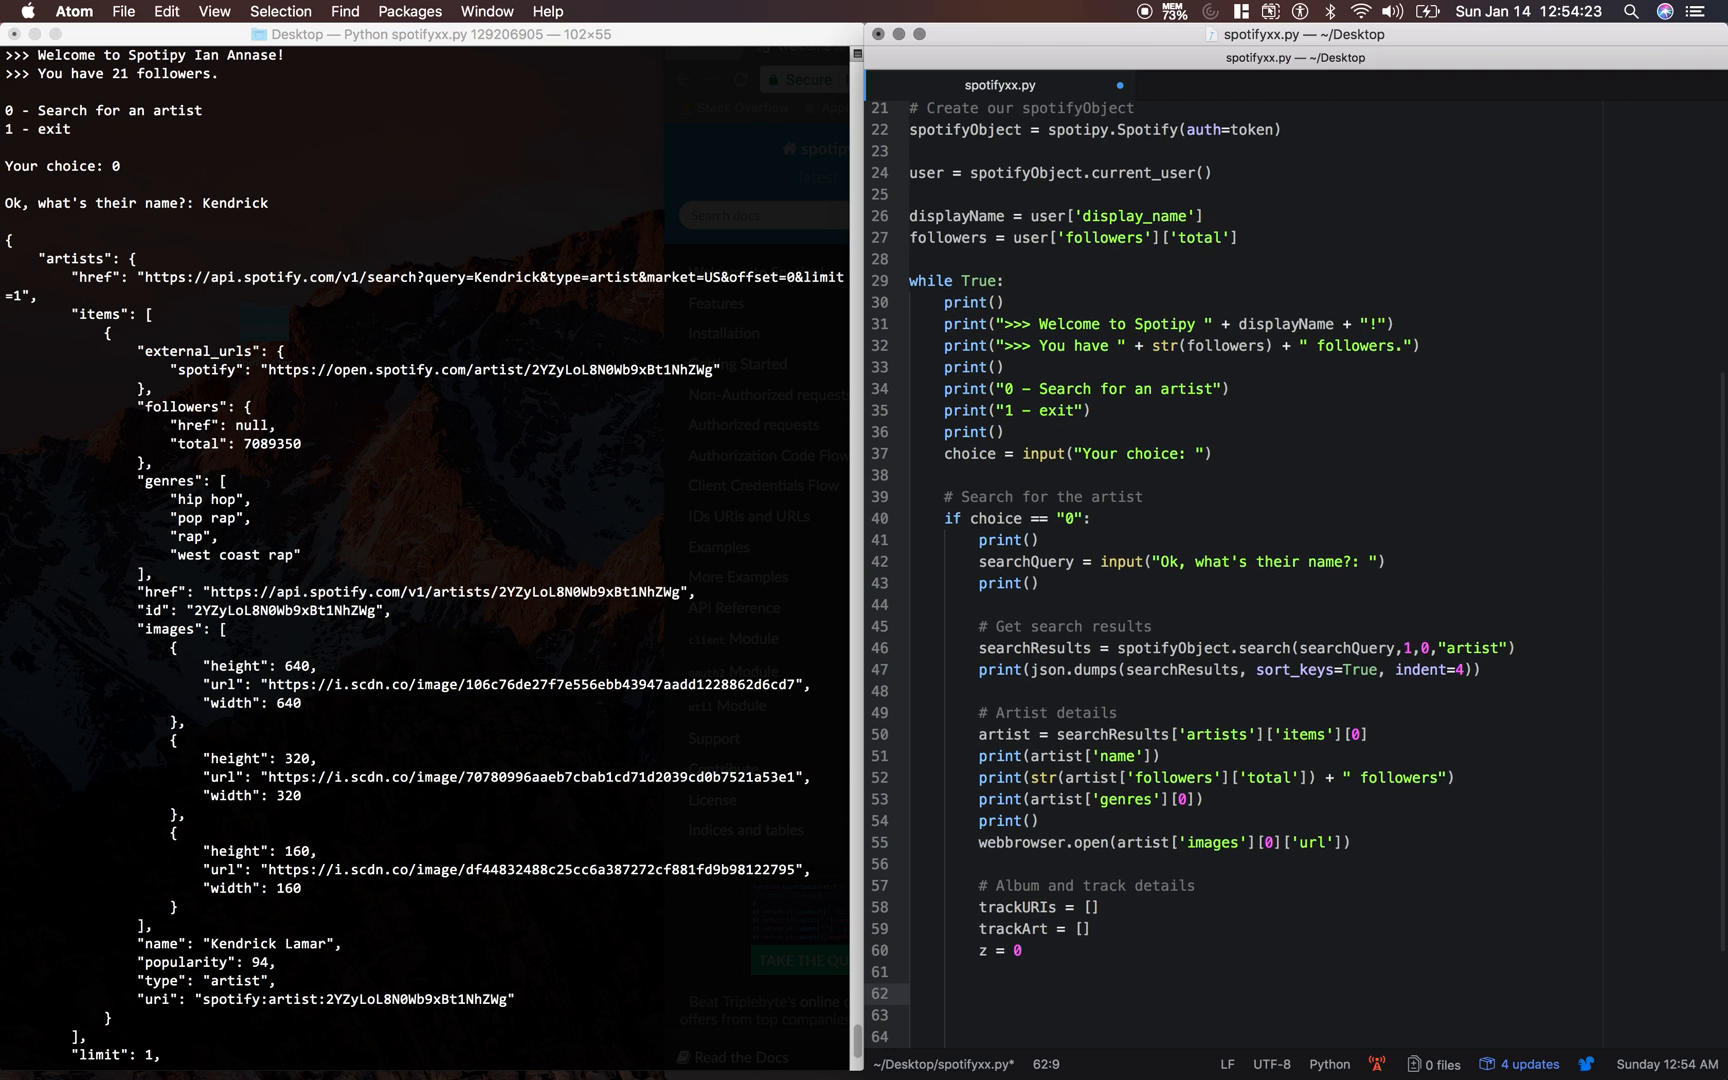
{"action": "type", "text": "# Extract album dat"}
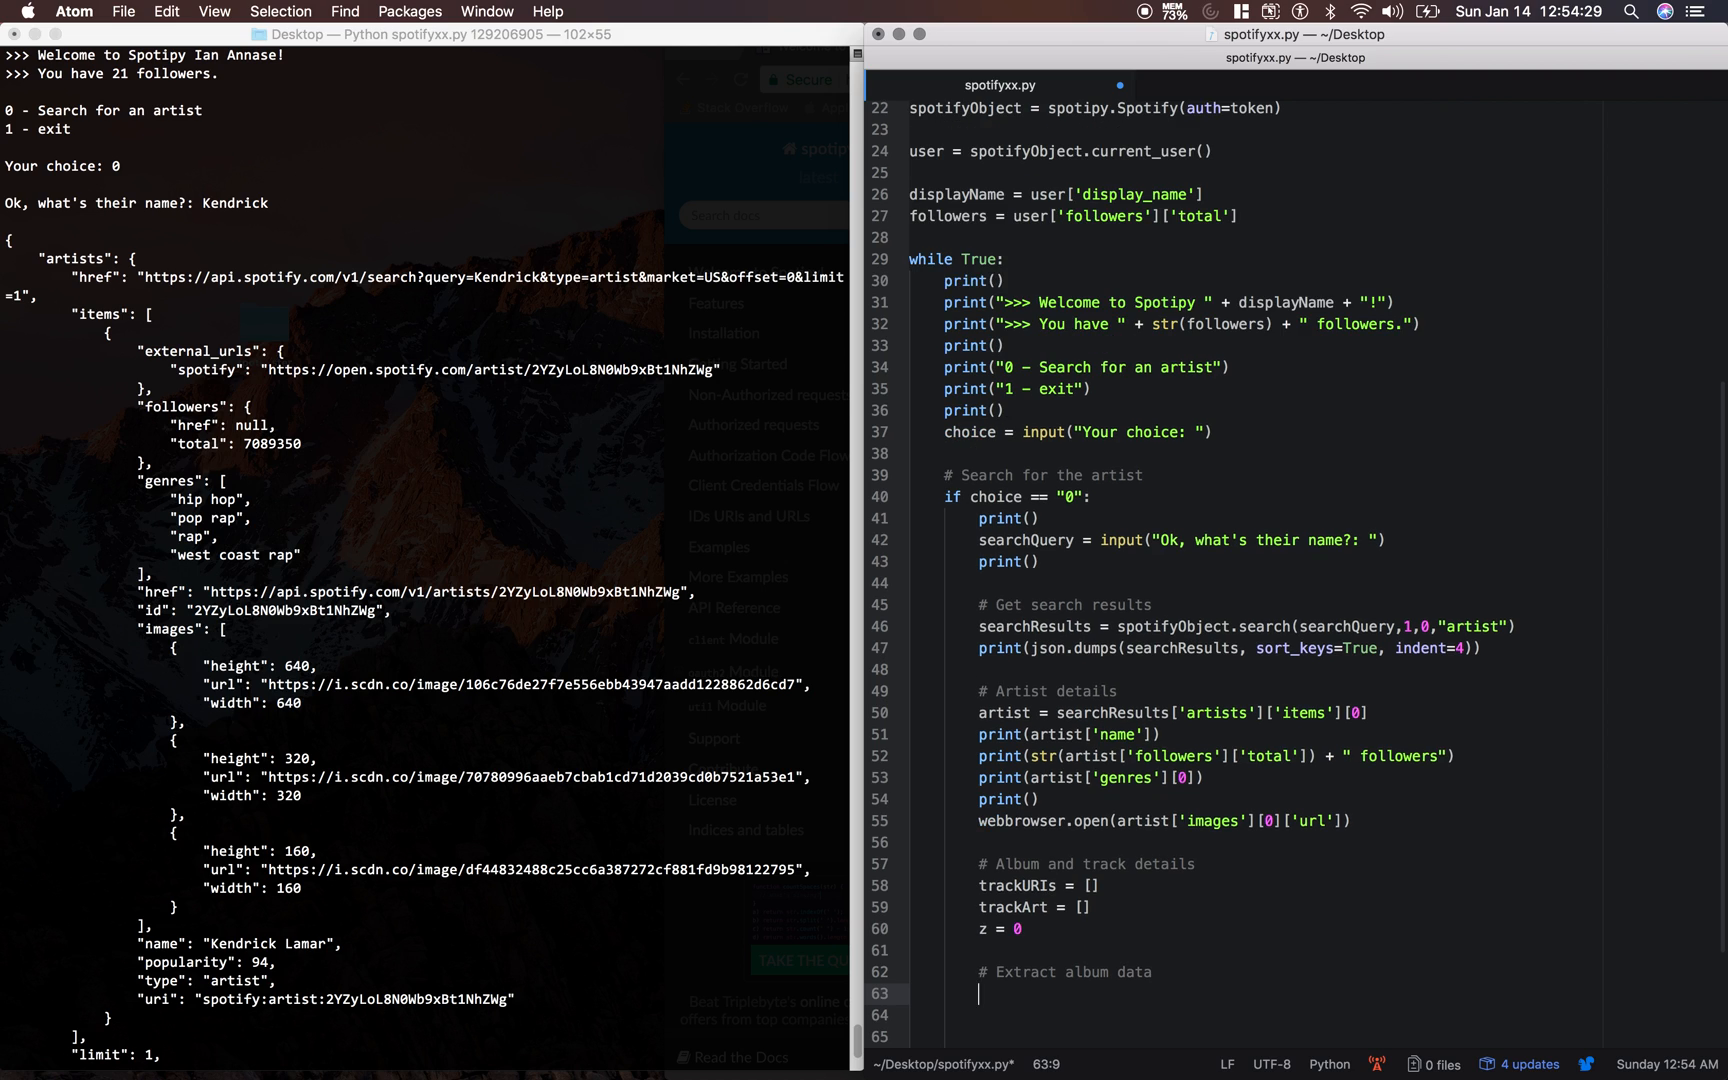
- Write the line albumResults = spotifyObject.artist_albums(artistID), completing spotifyObject via autocomplete
{"action": "type", "text": "al"}
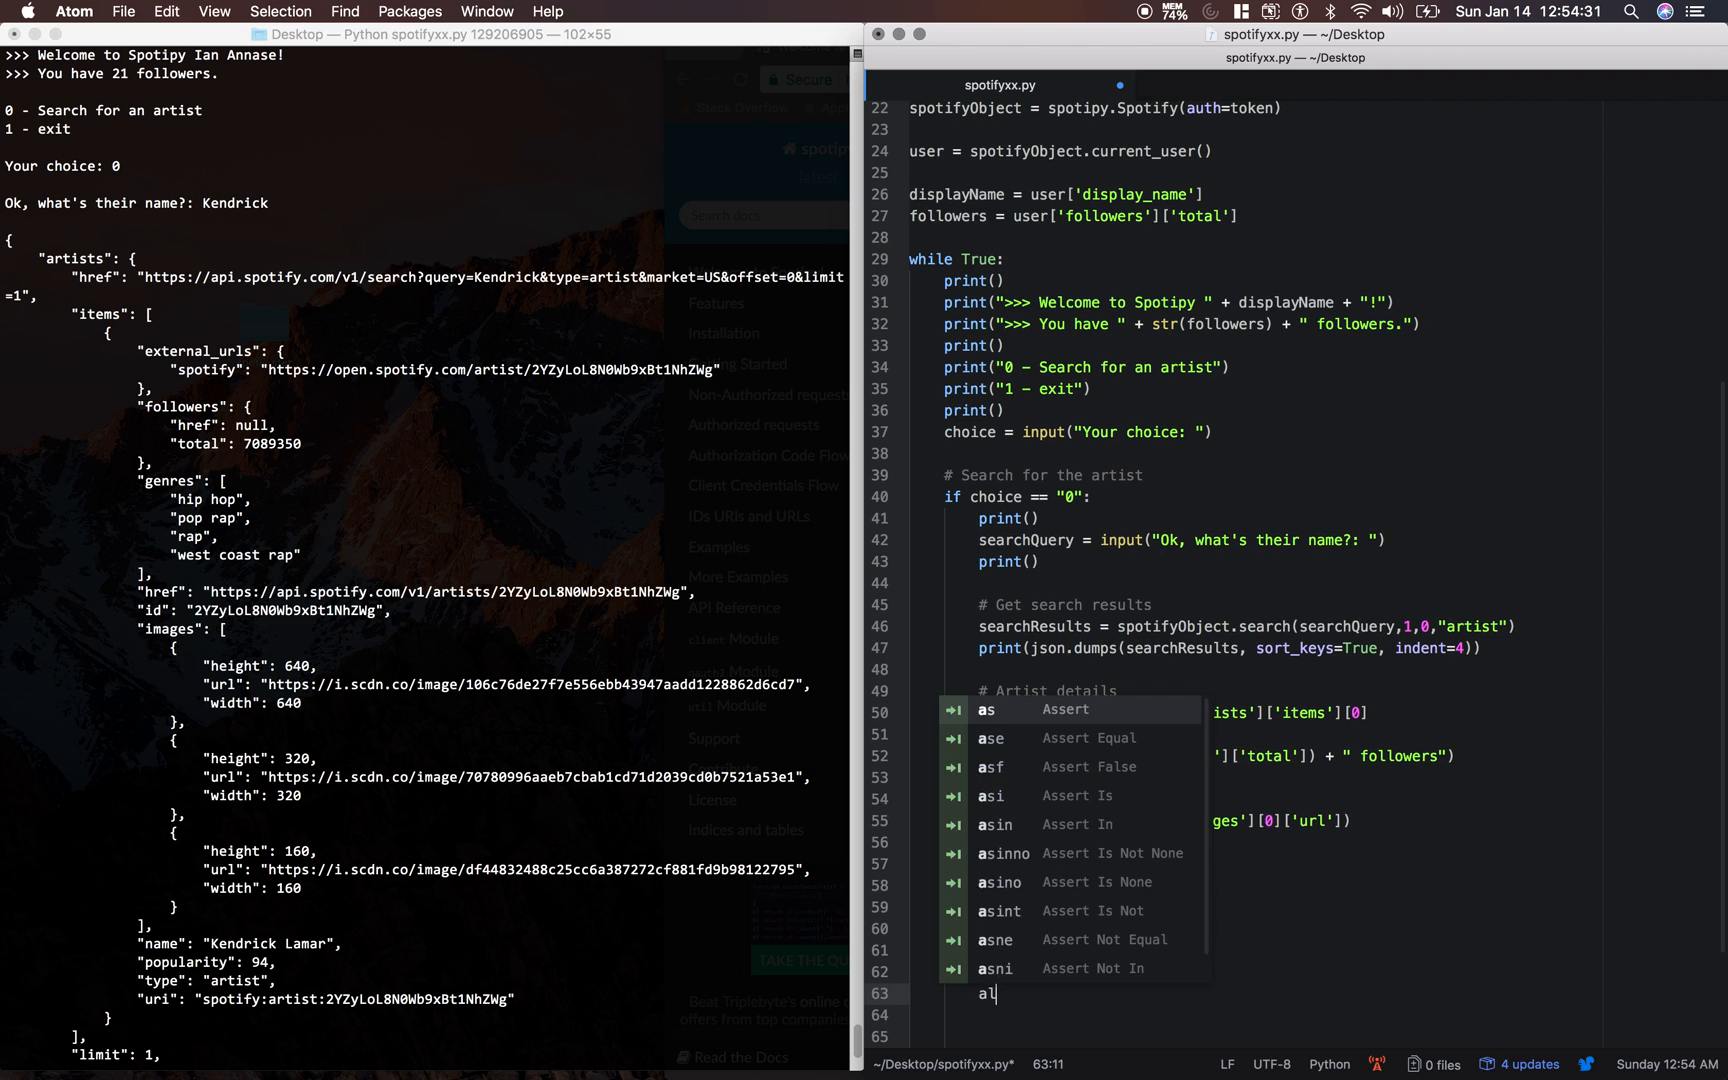
{"action": "type", "text": "albumResul"}
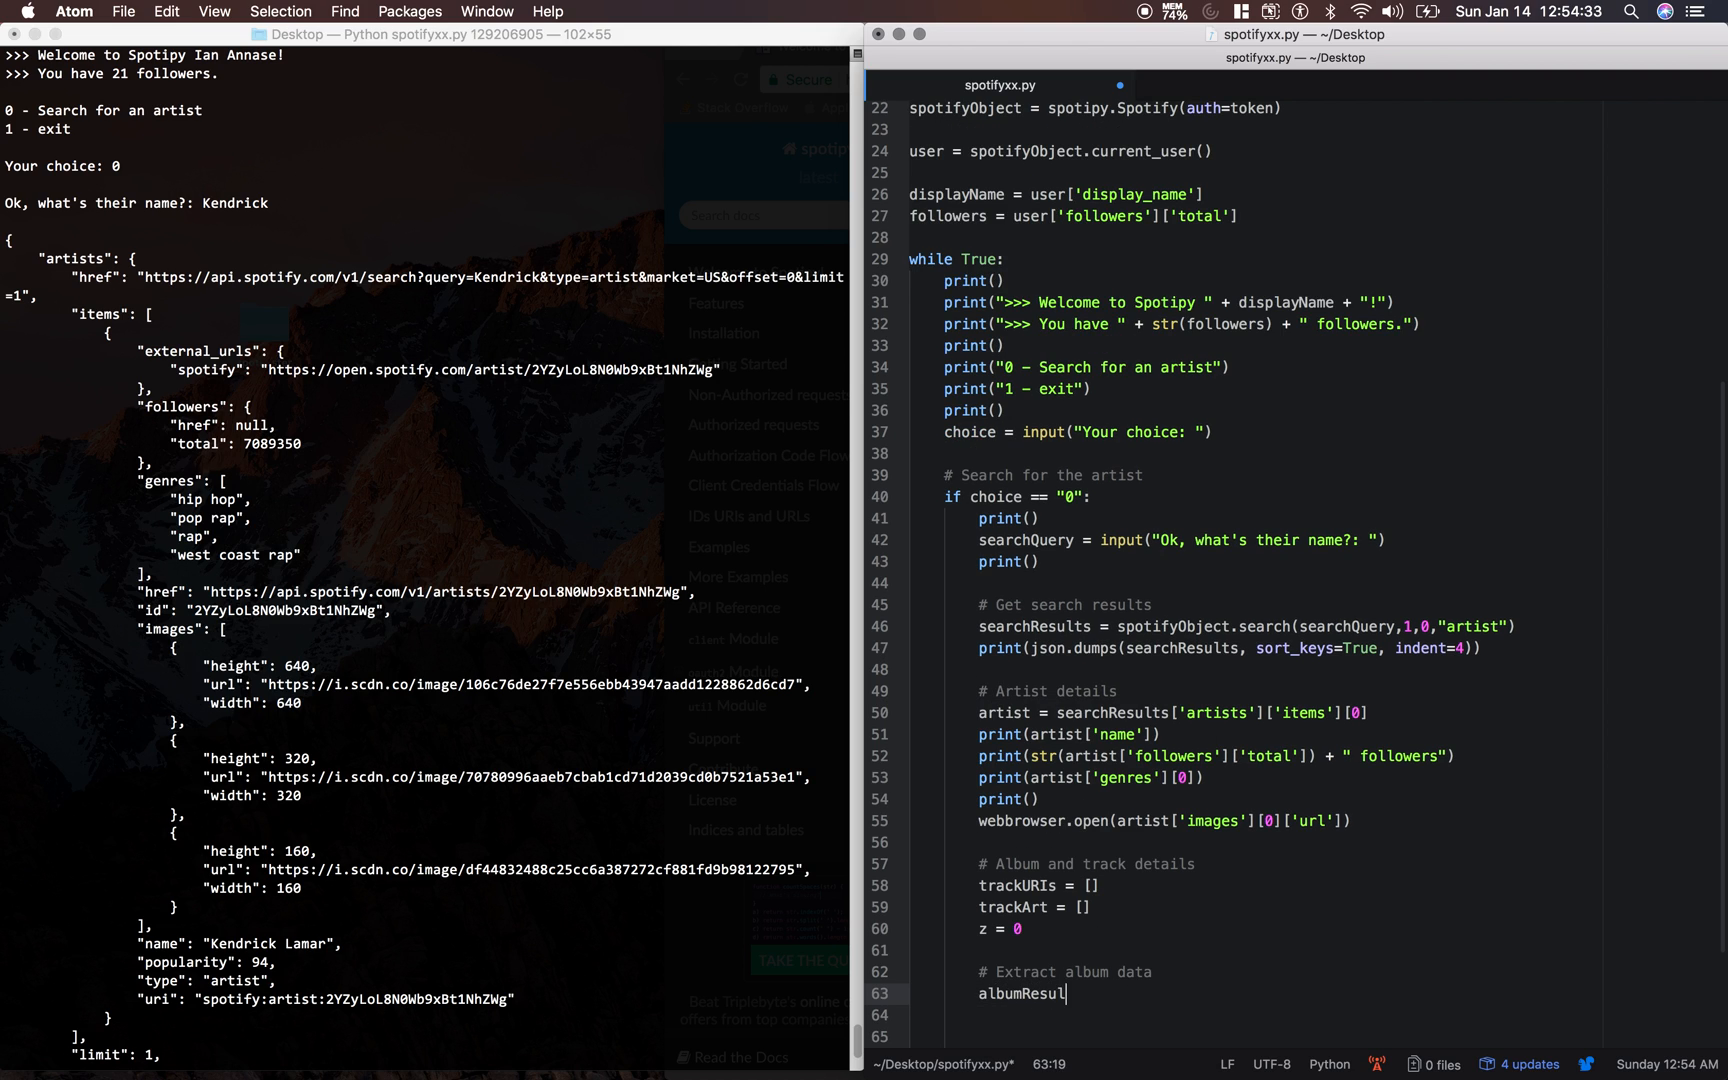
{"action": "type", "text": "ts ="}
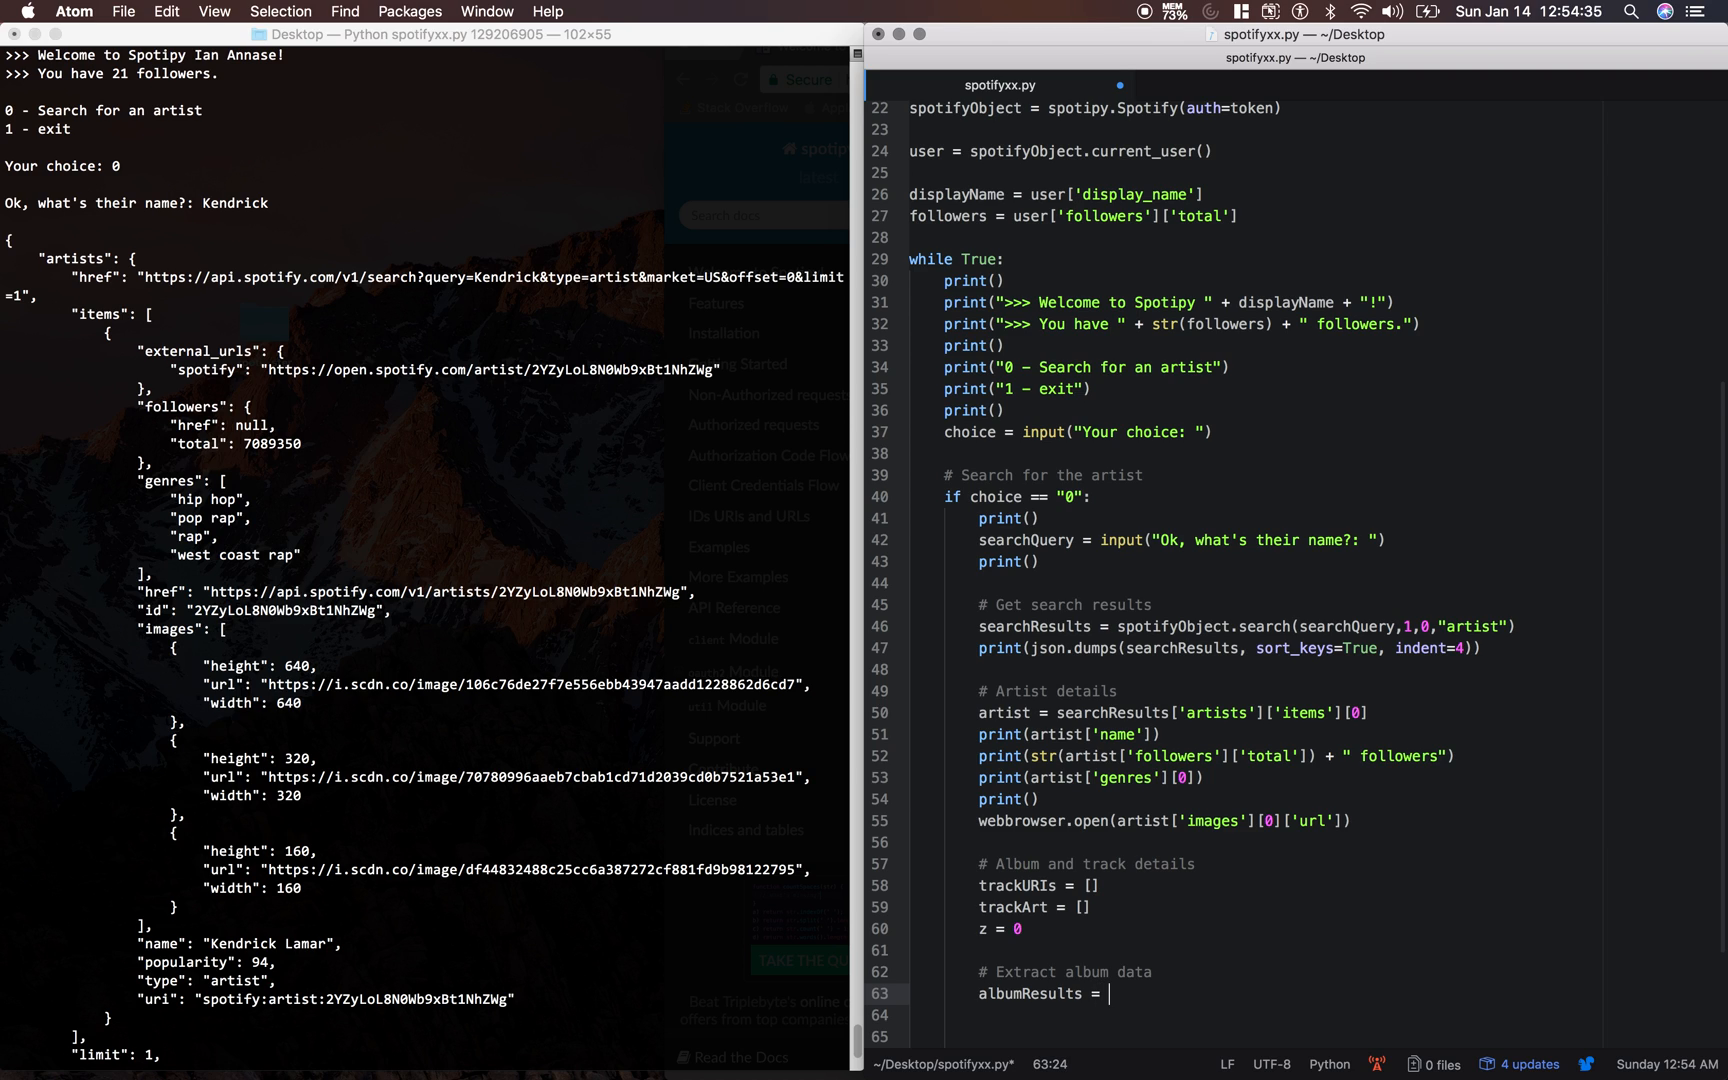
{"action": "type", "text": "spotifyO"}
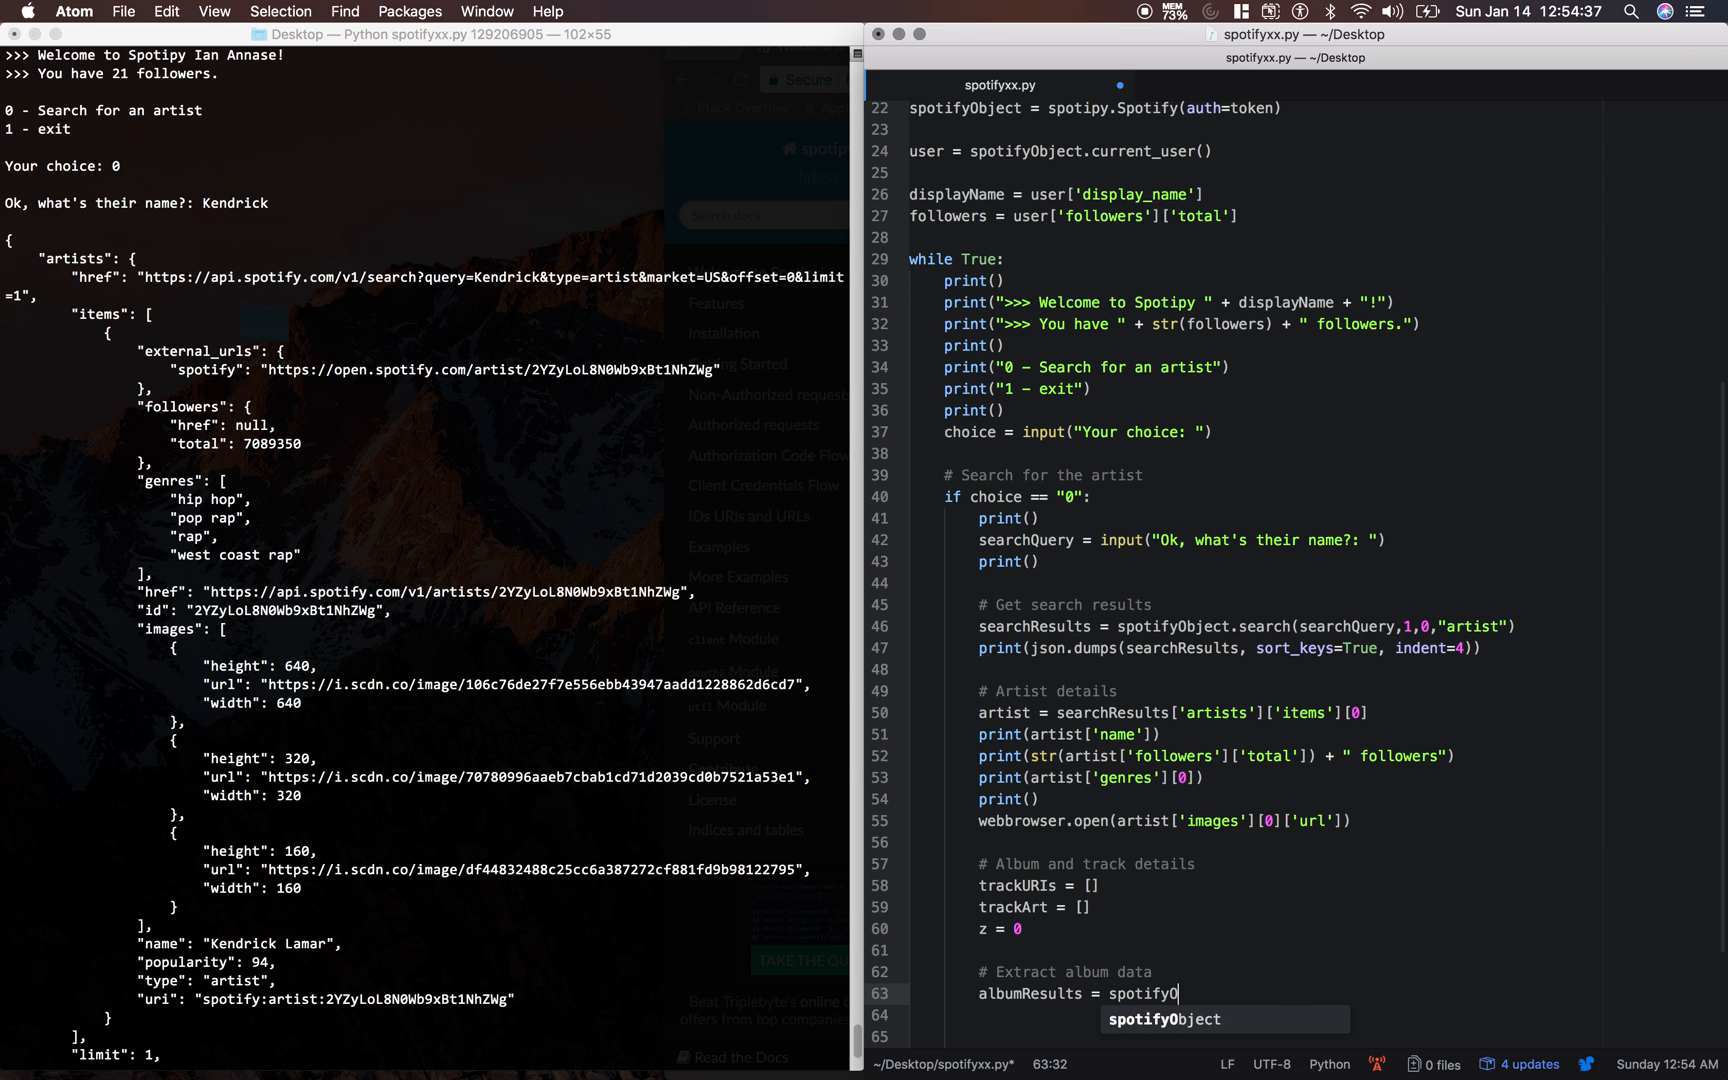
{"action": "key", "text": "Tab"}
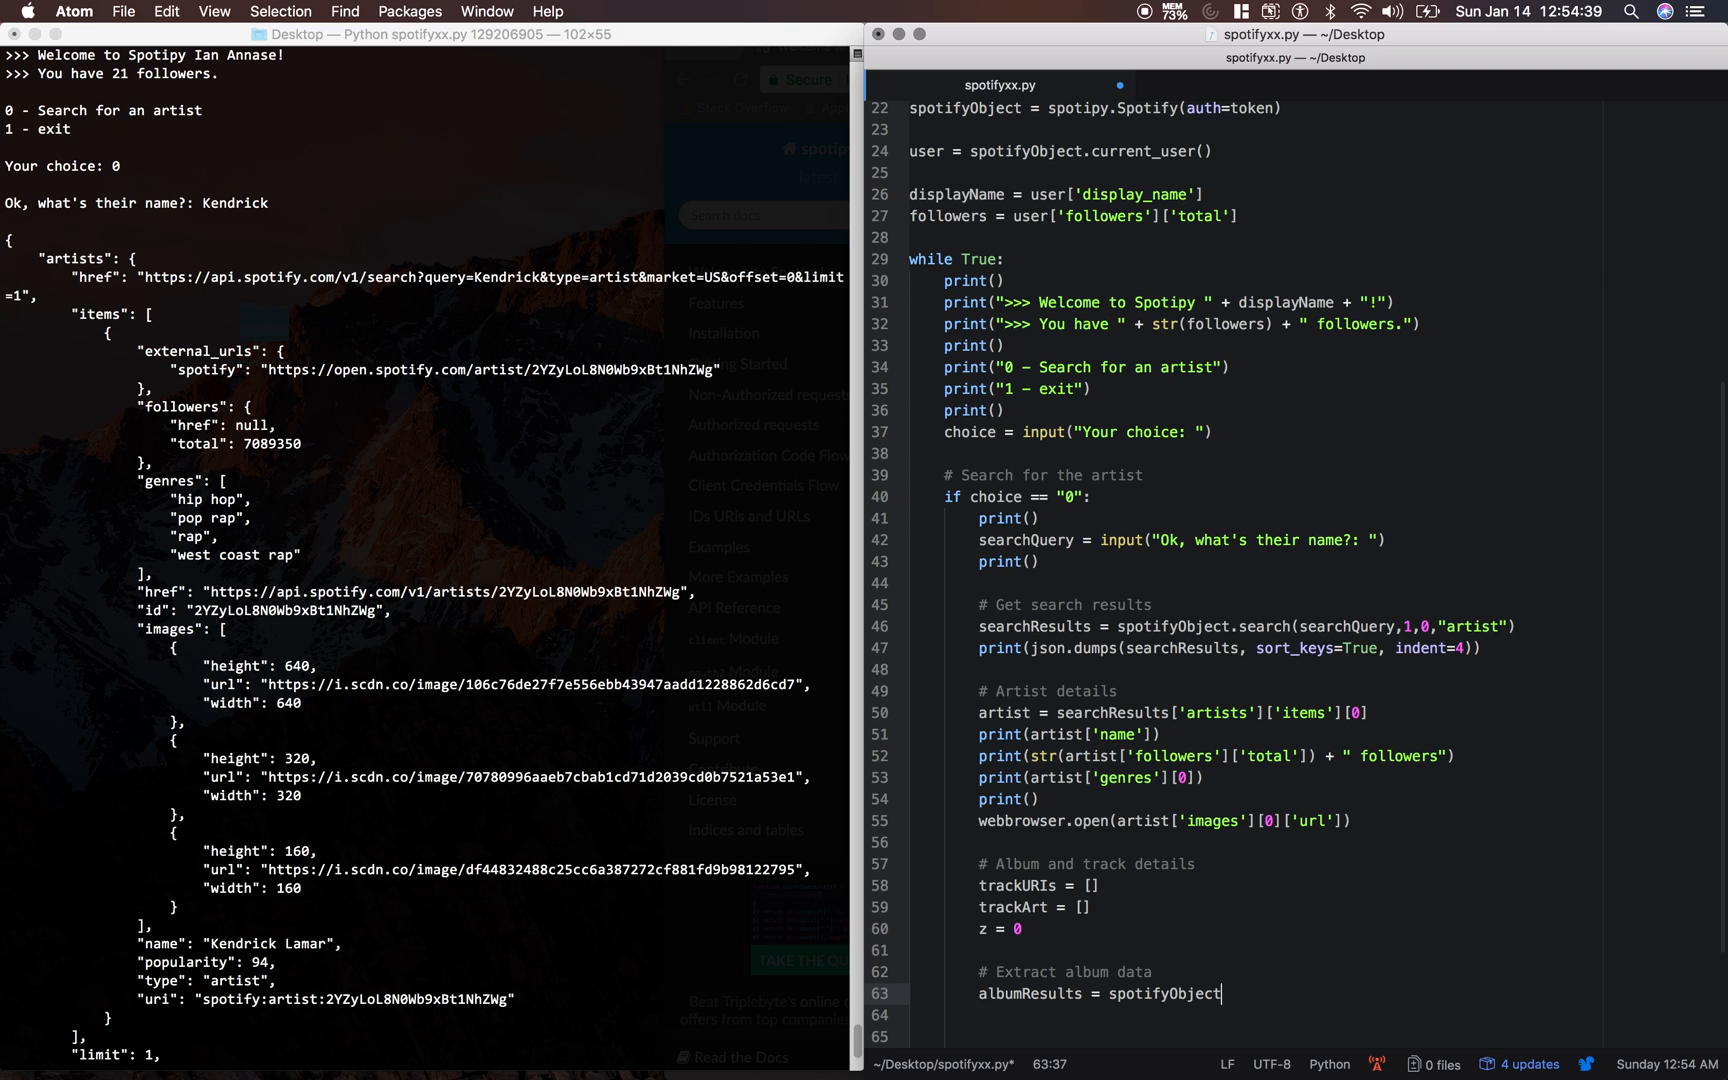
{"action": "type", "text": ".artist"}
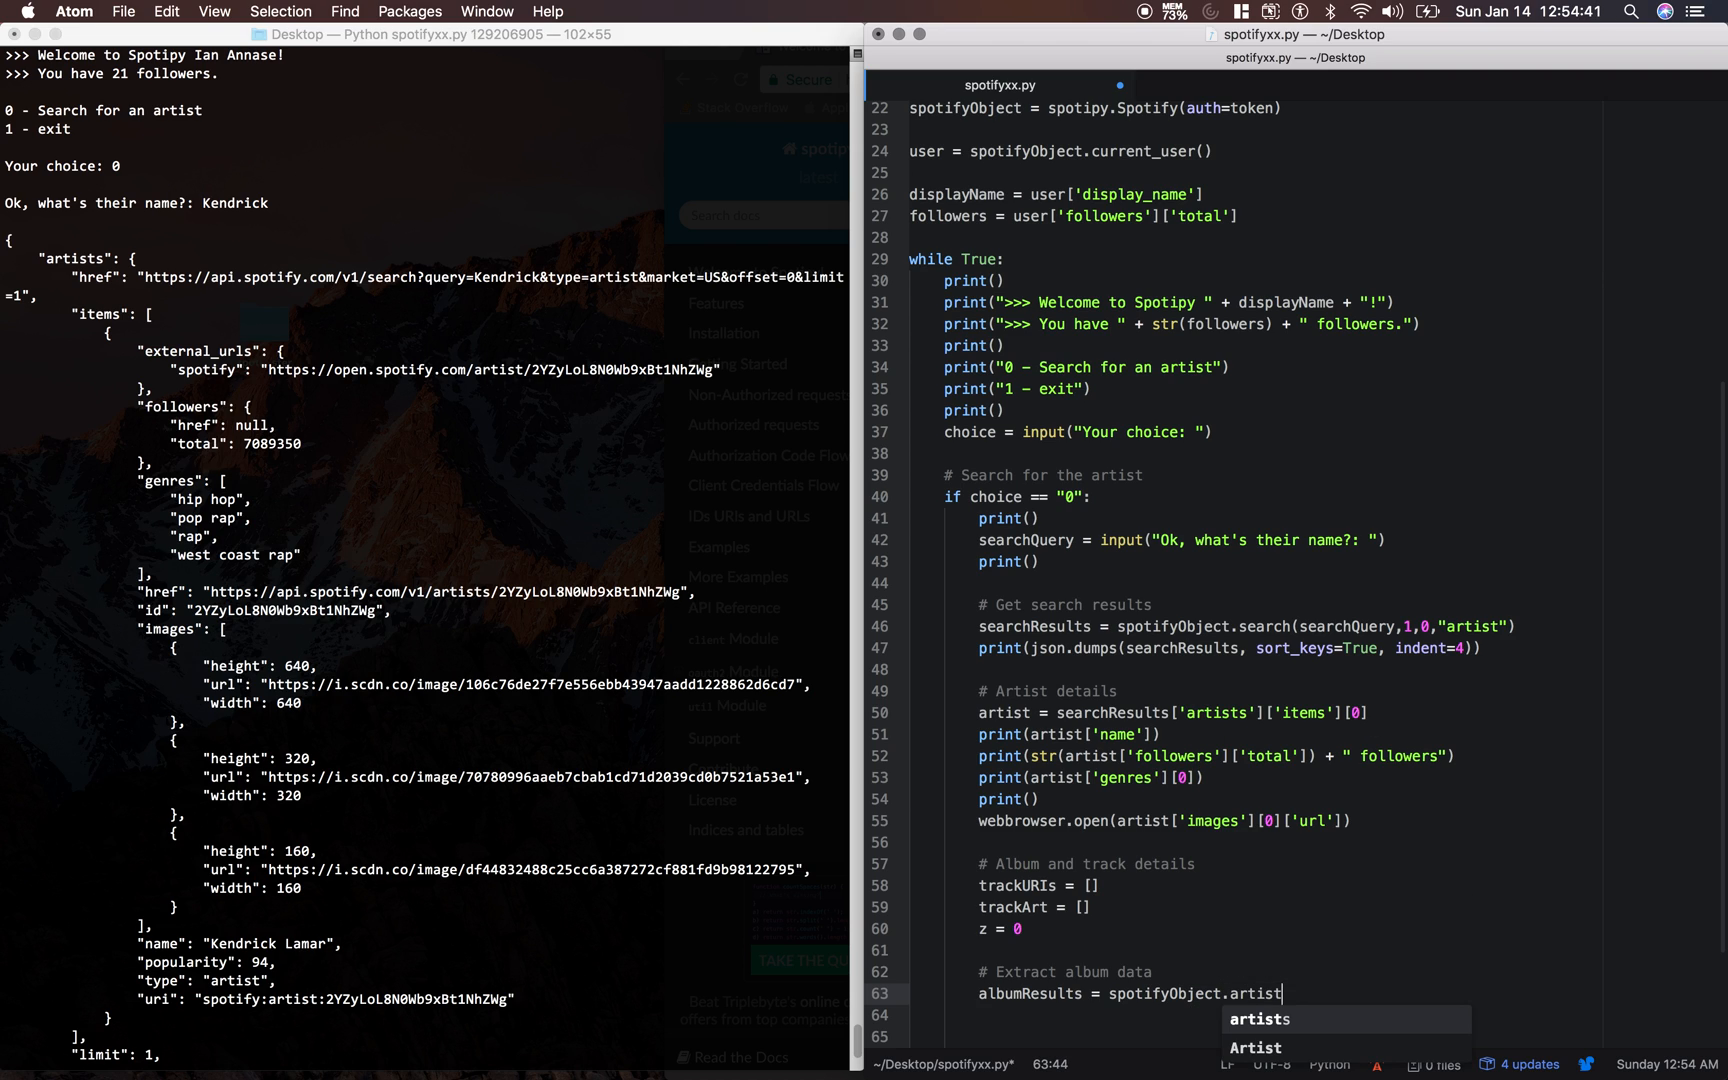
{"action": "type", "text": "_albums"}
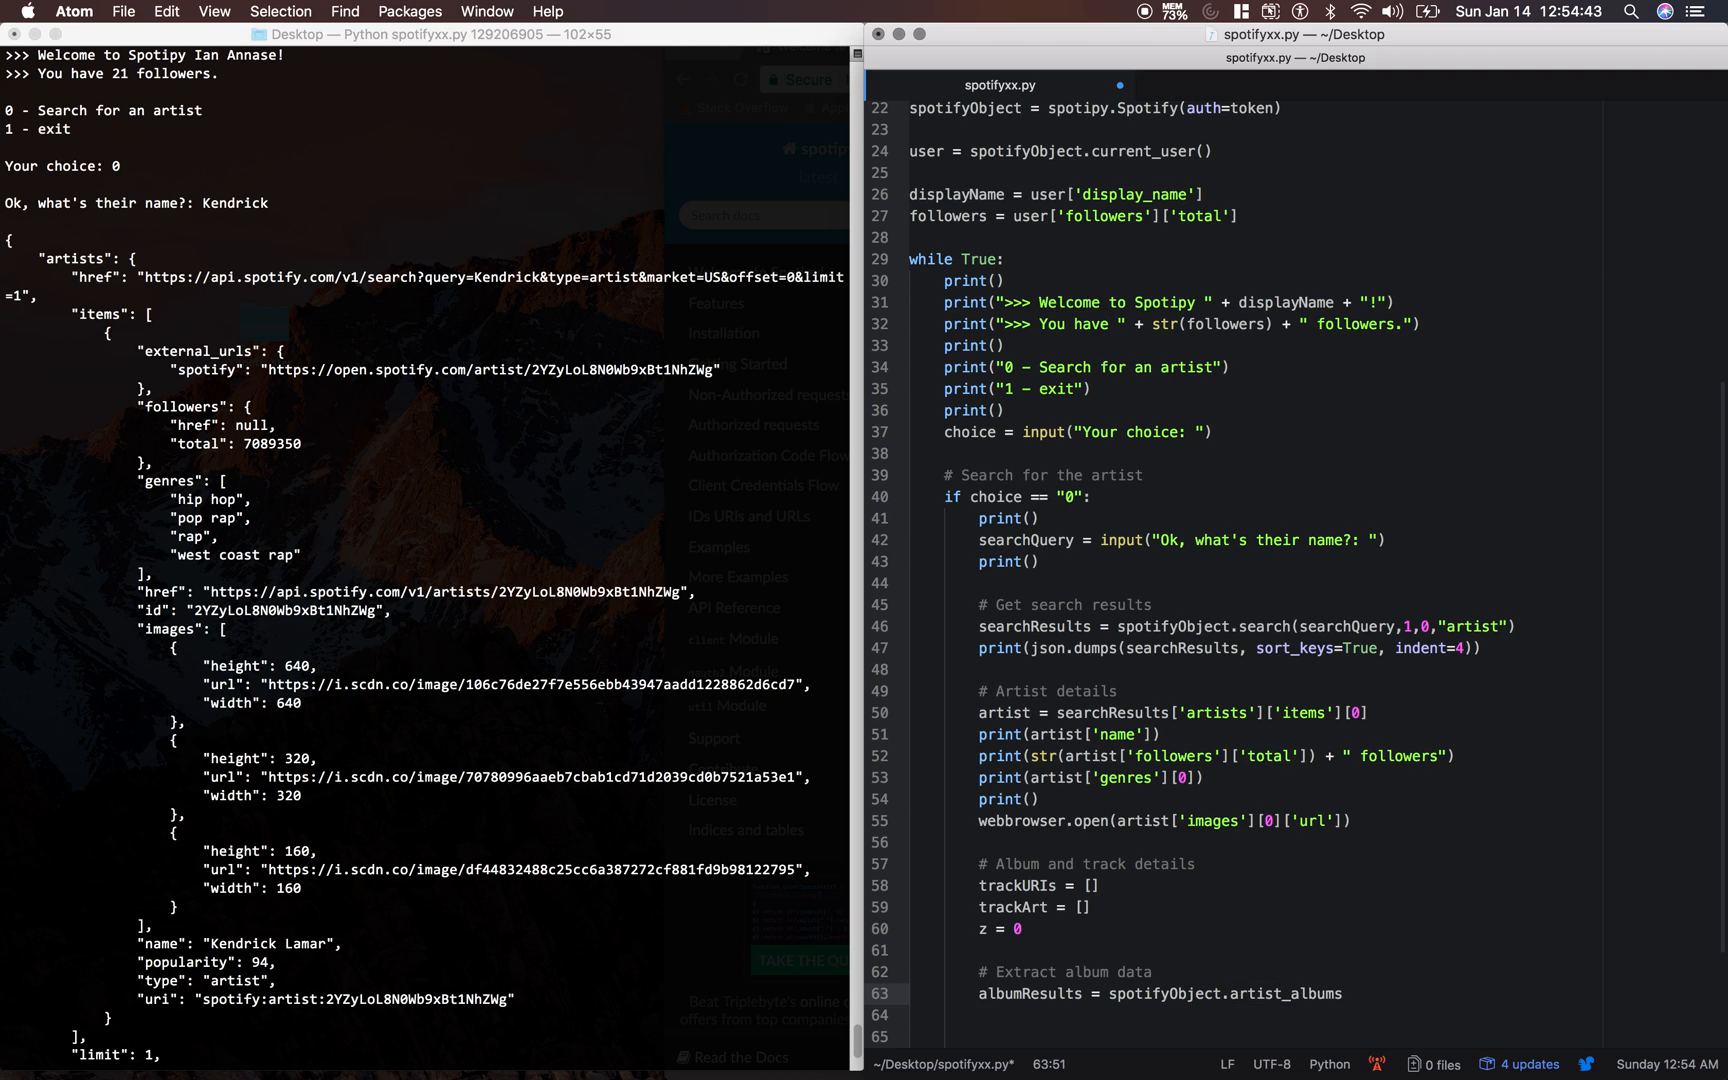
{"action": "type", "text": "artis)"}
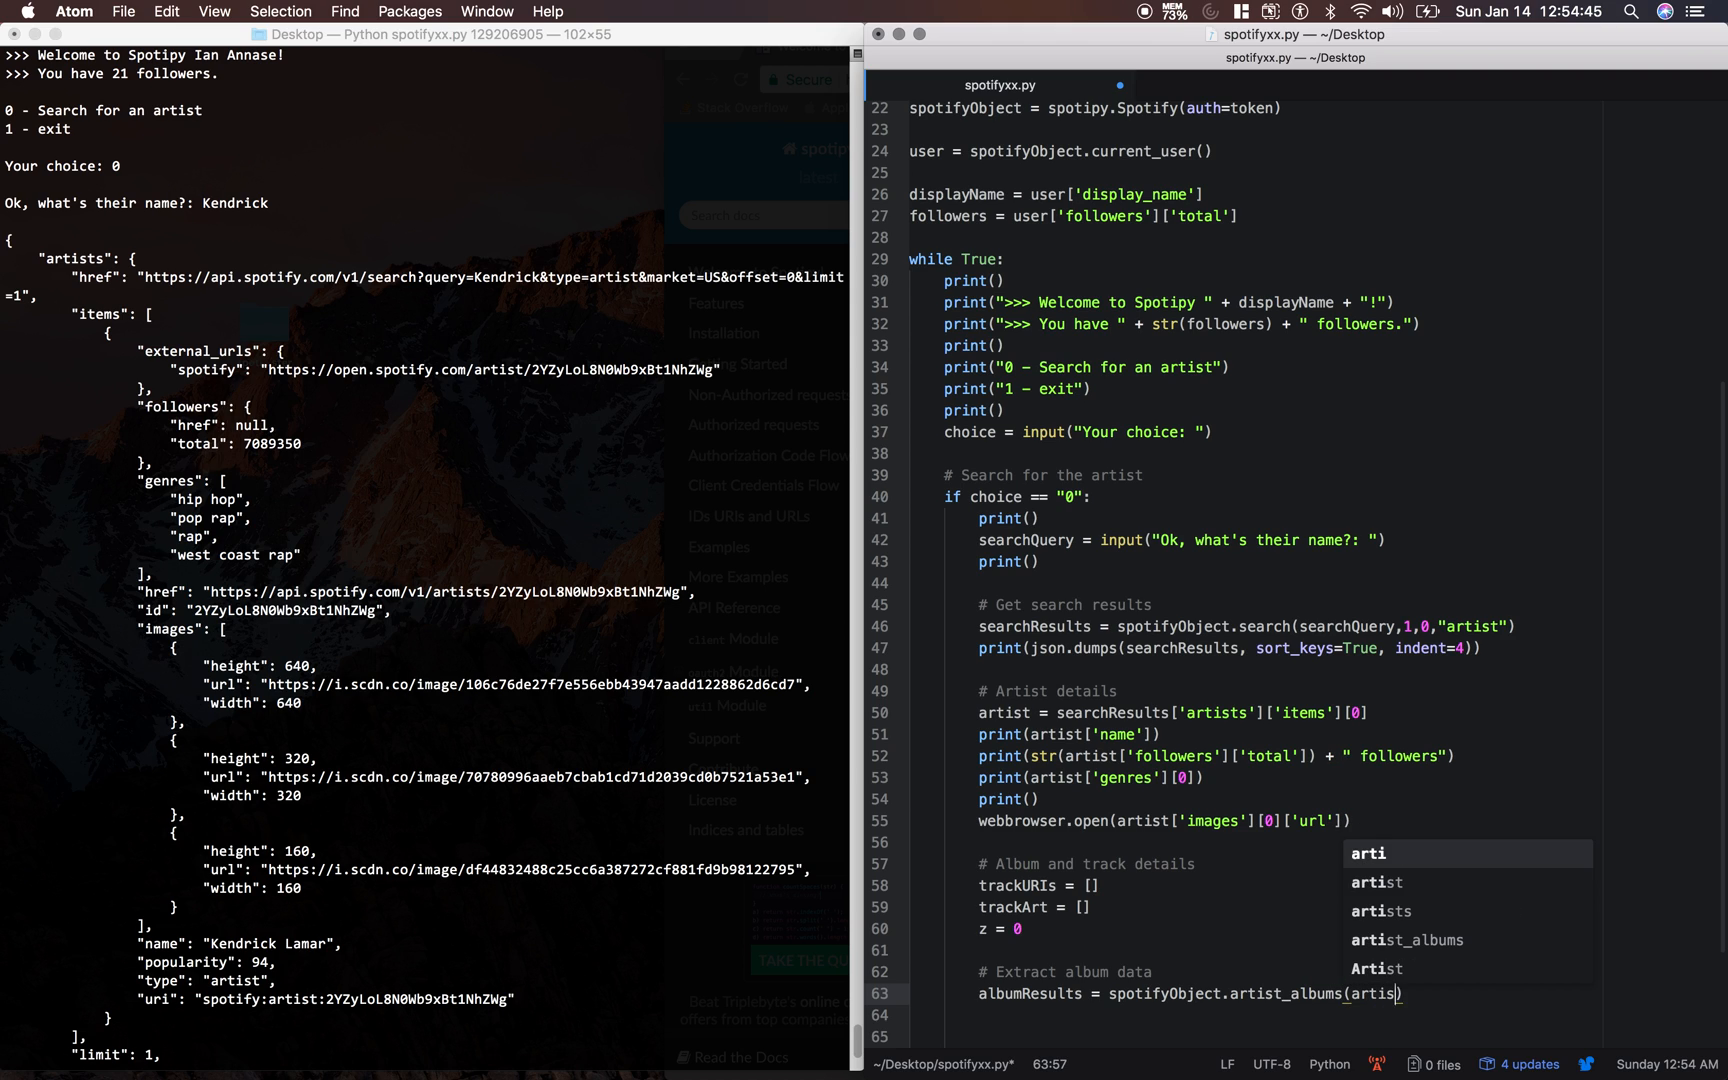
{"action": "type", "text": "ID"}
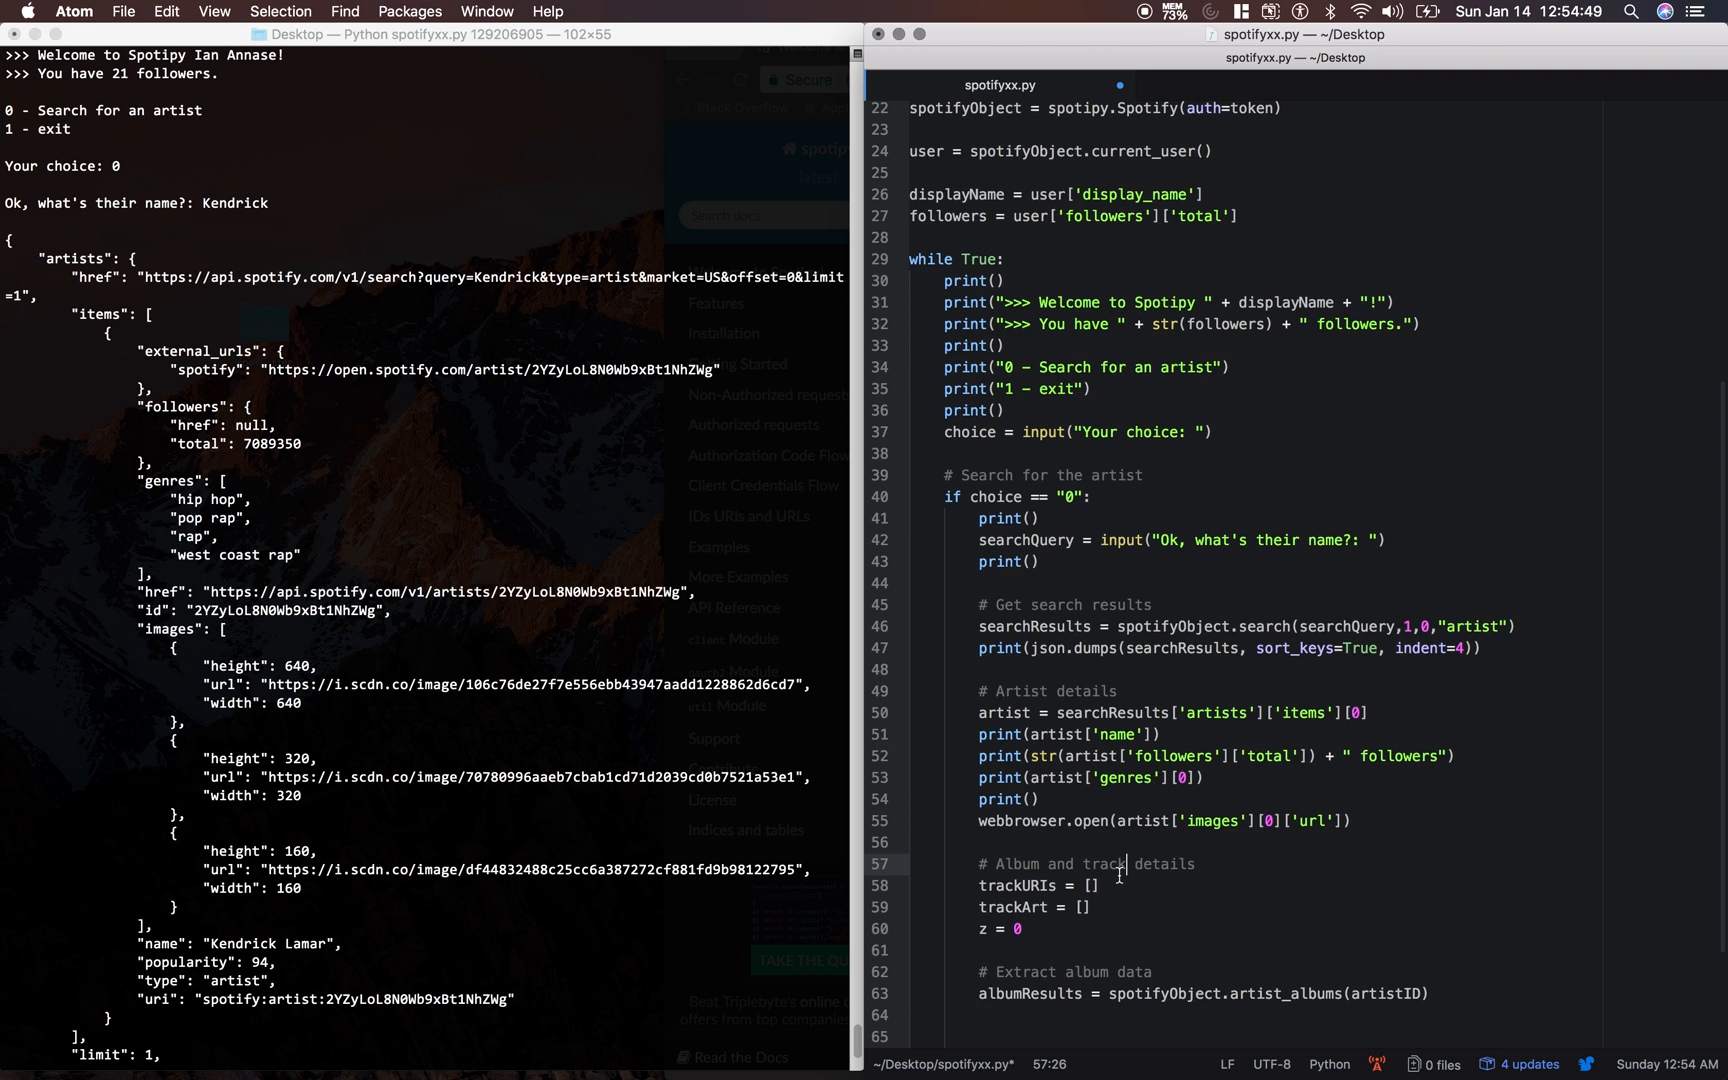
{"action": "mouse_move", "coordinate": [1184, 820]}
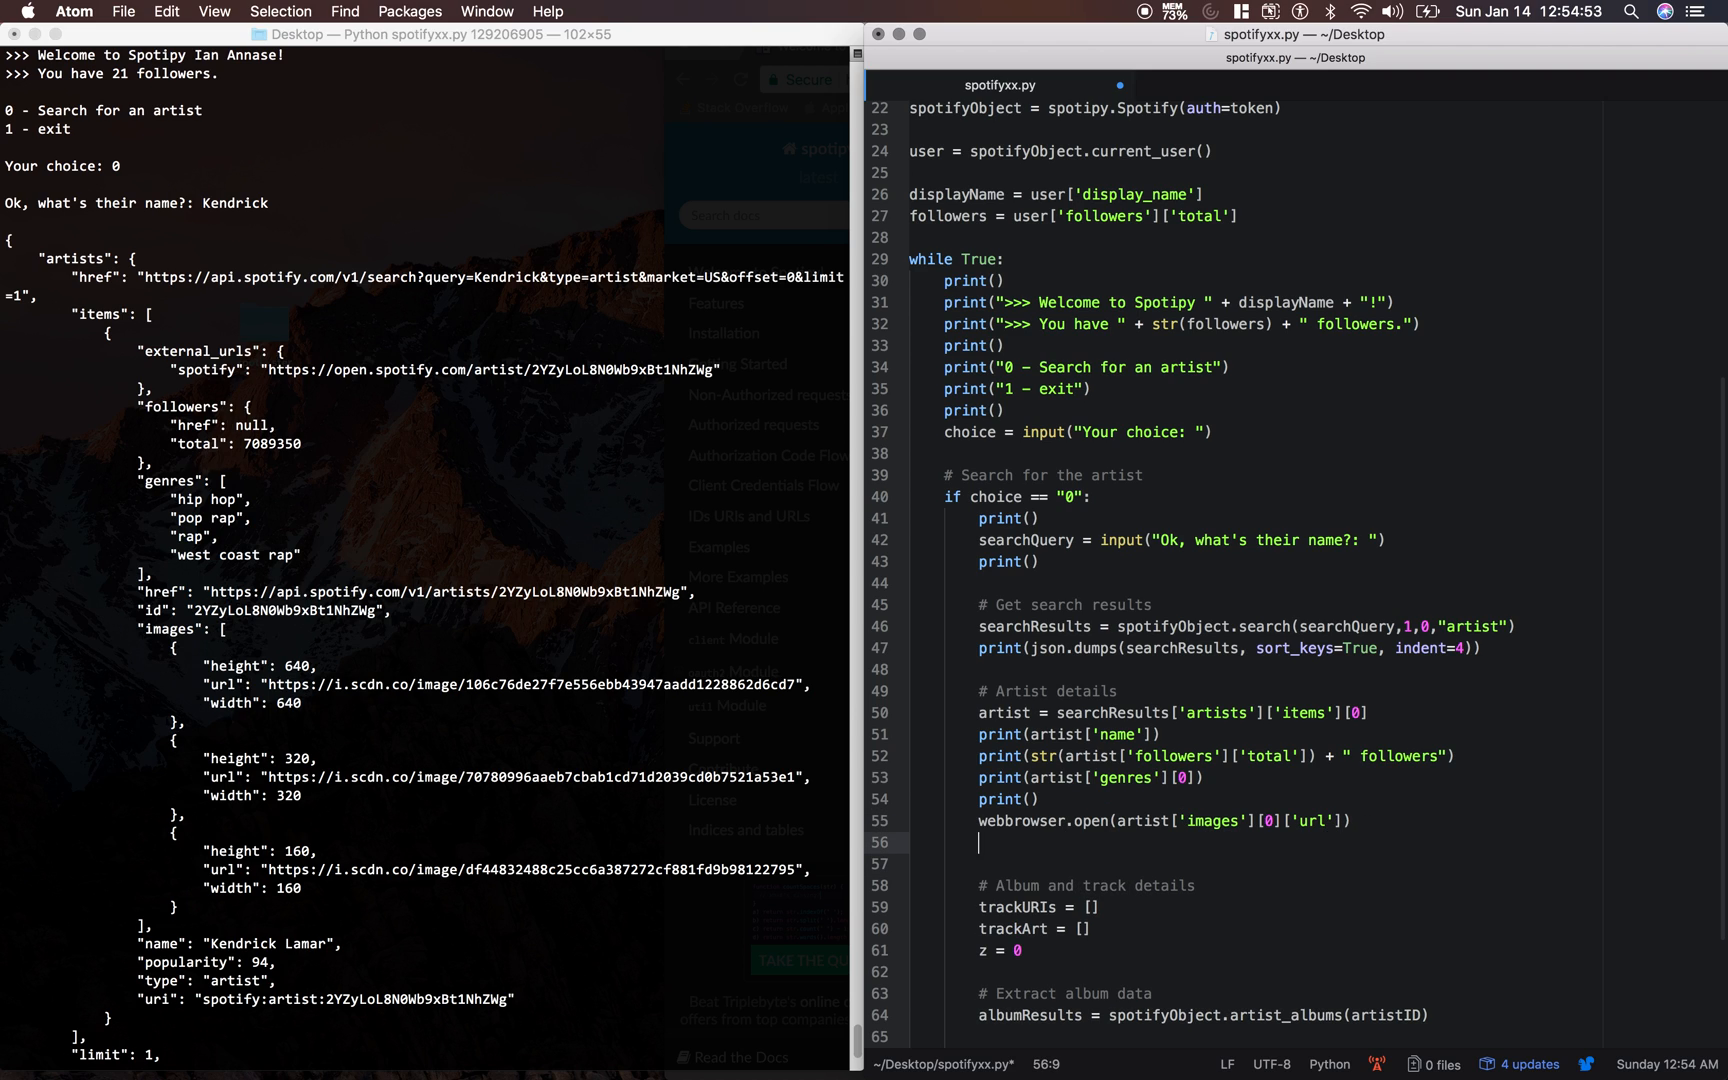
- Write the line artistID = artist['id'] below the webbrowser.open call
{"action": "type", "text": "artist"}
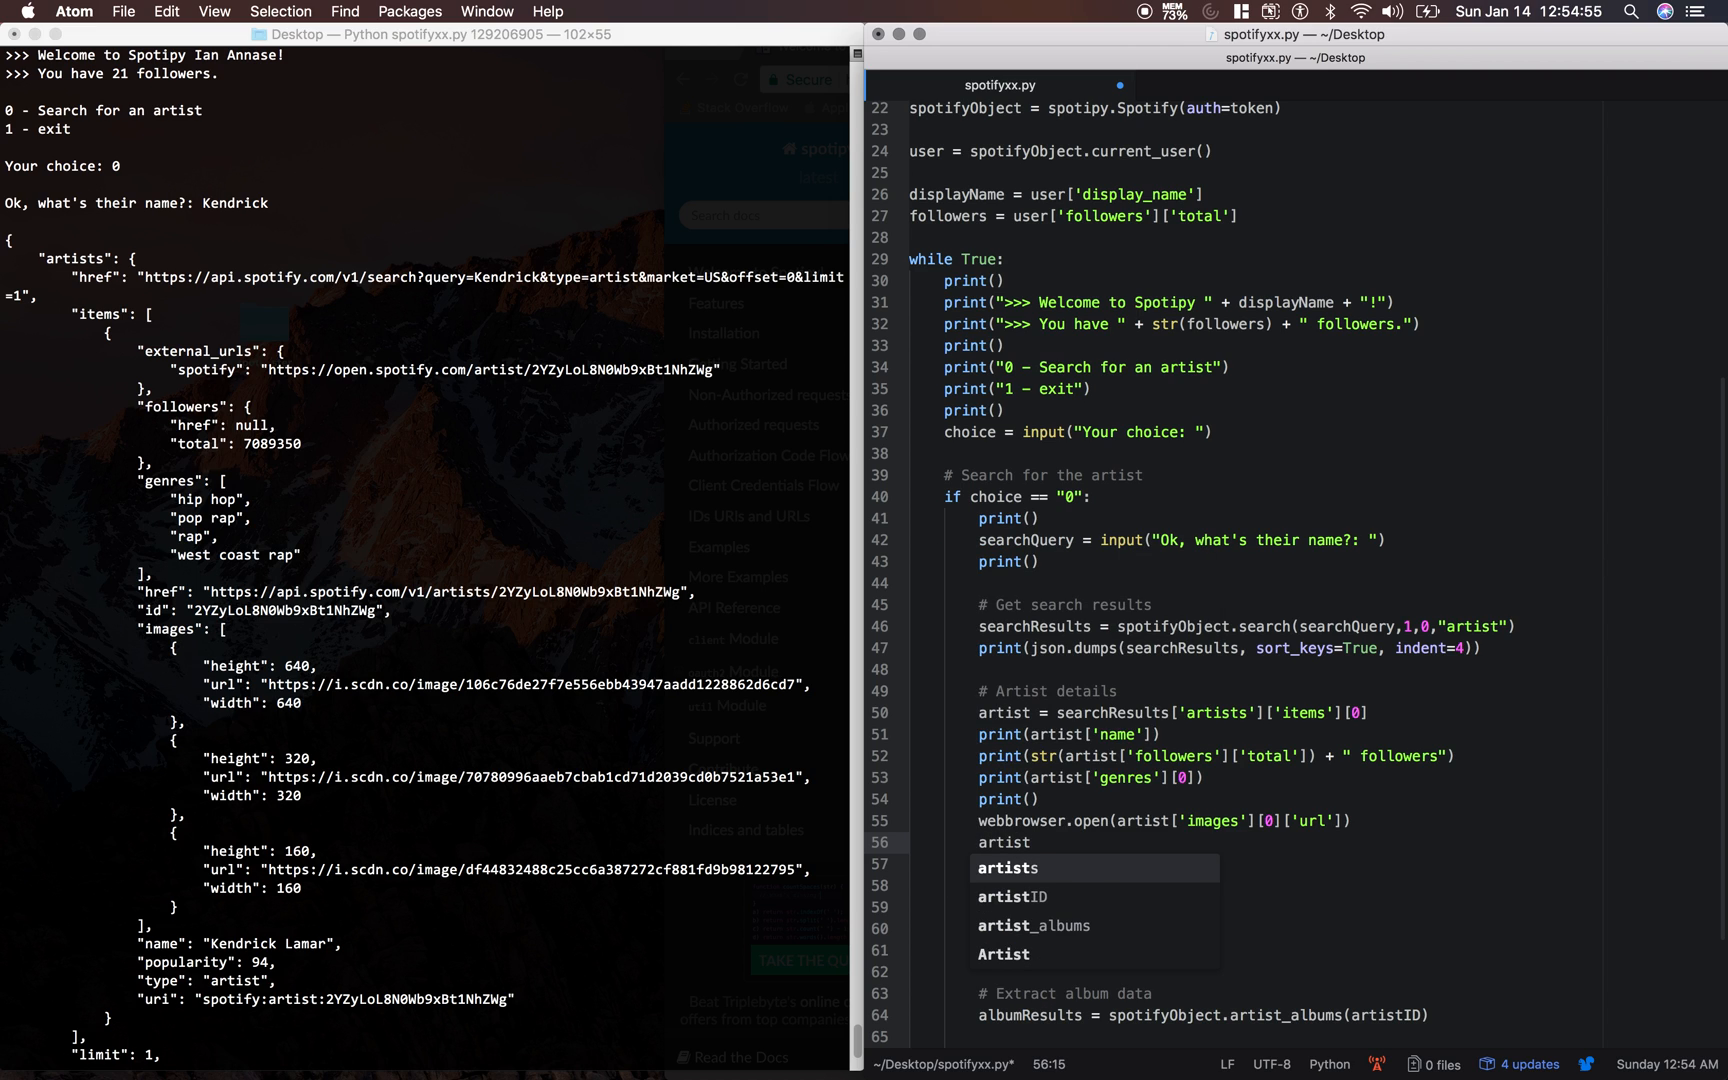
{"action": "type", "text": "ID ="}
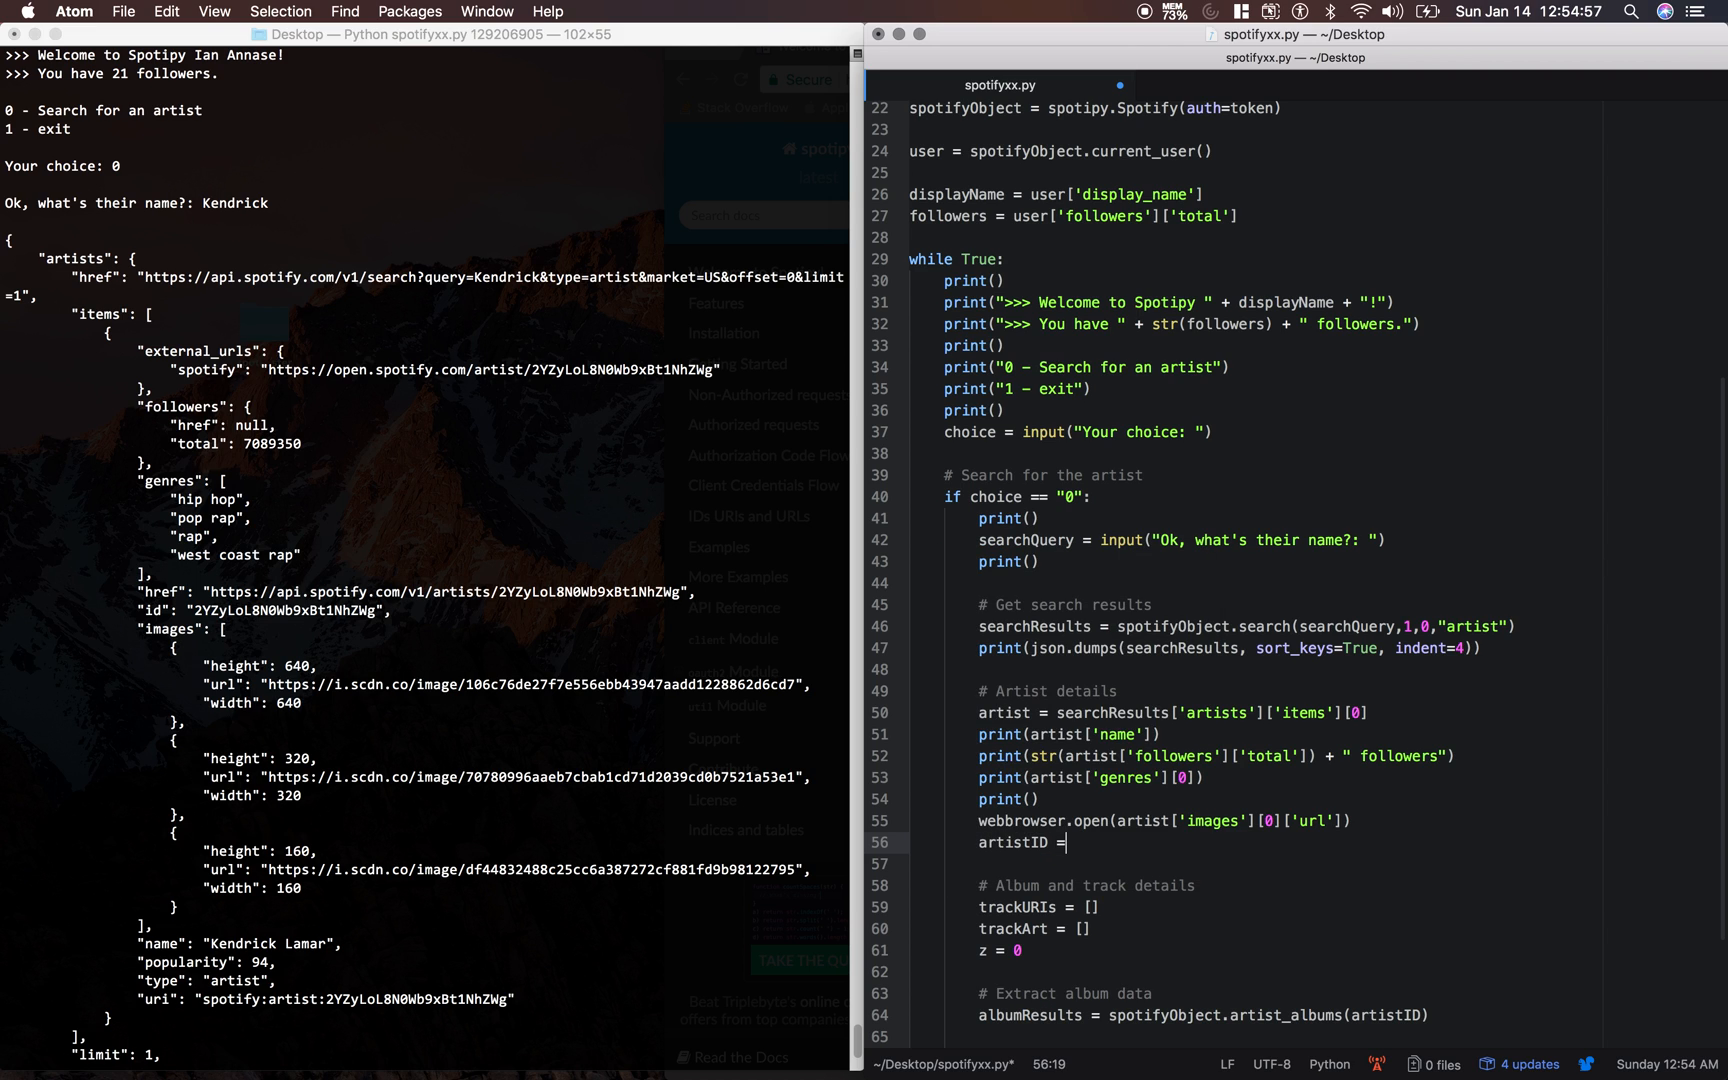
{"action": "type", "text": "artis"}
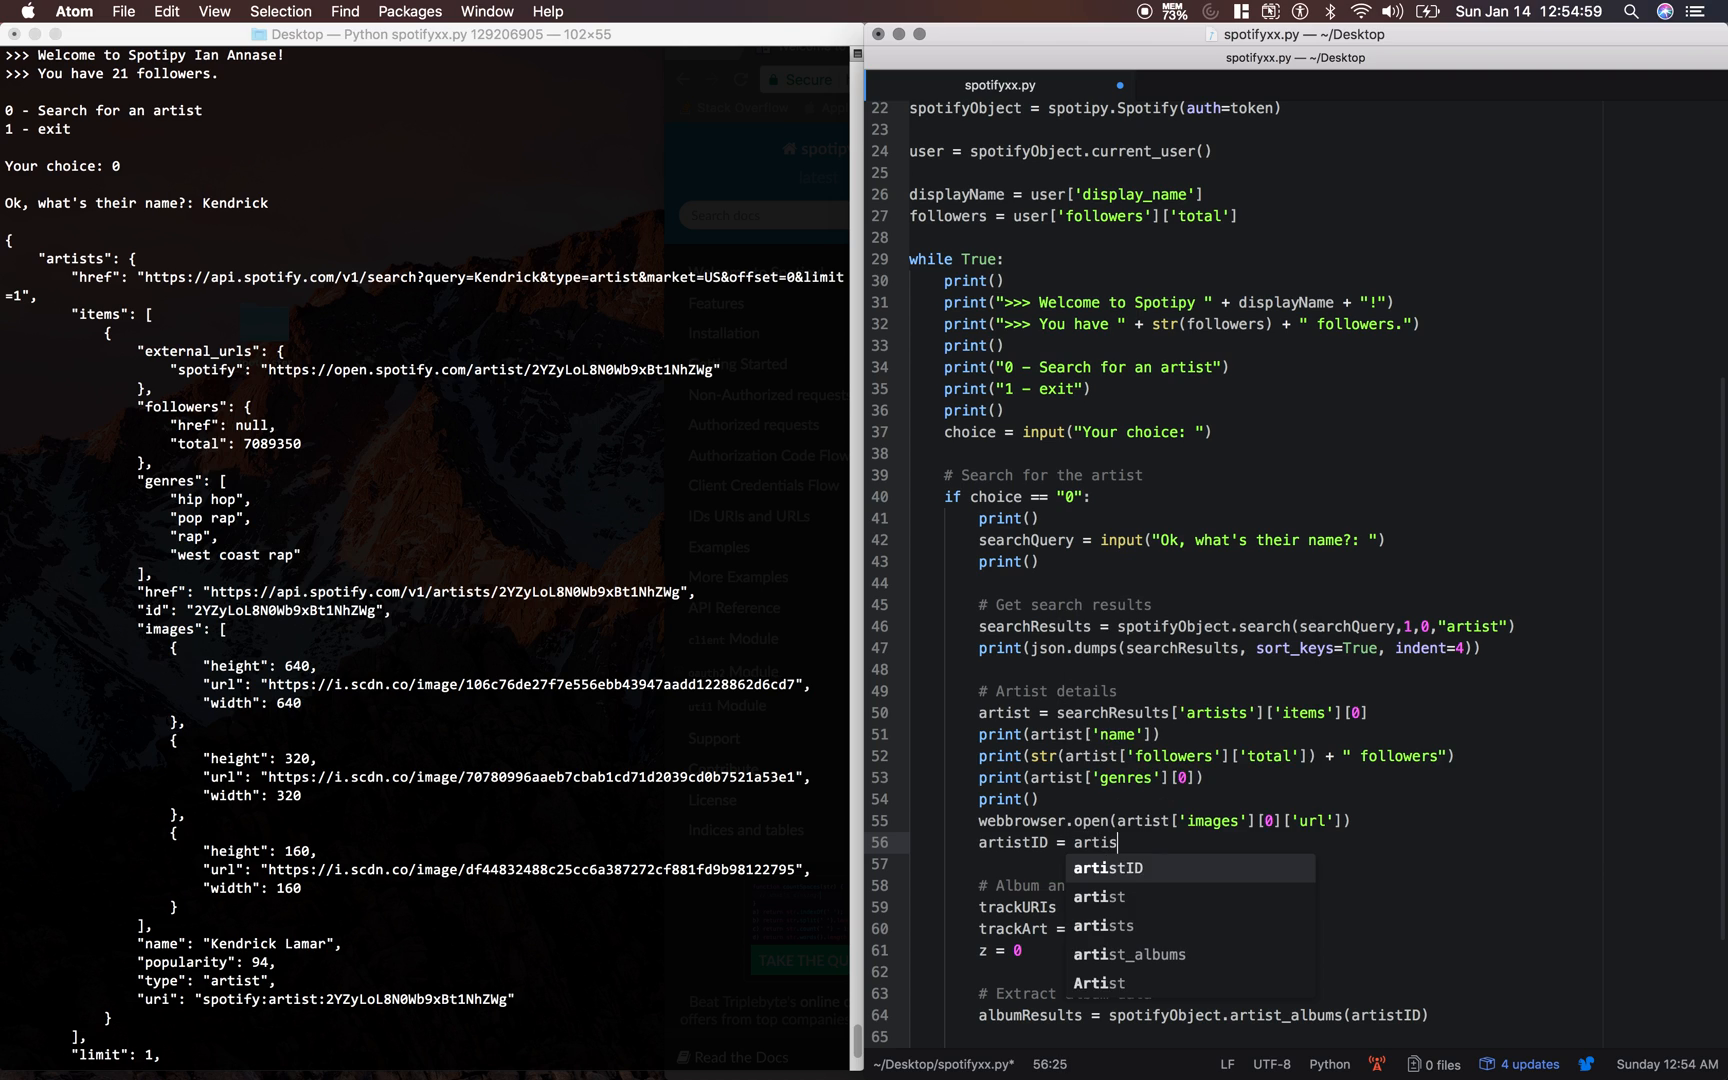
{"action": "type", "text": "['']"}
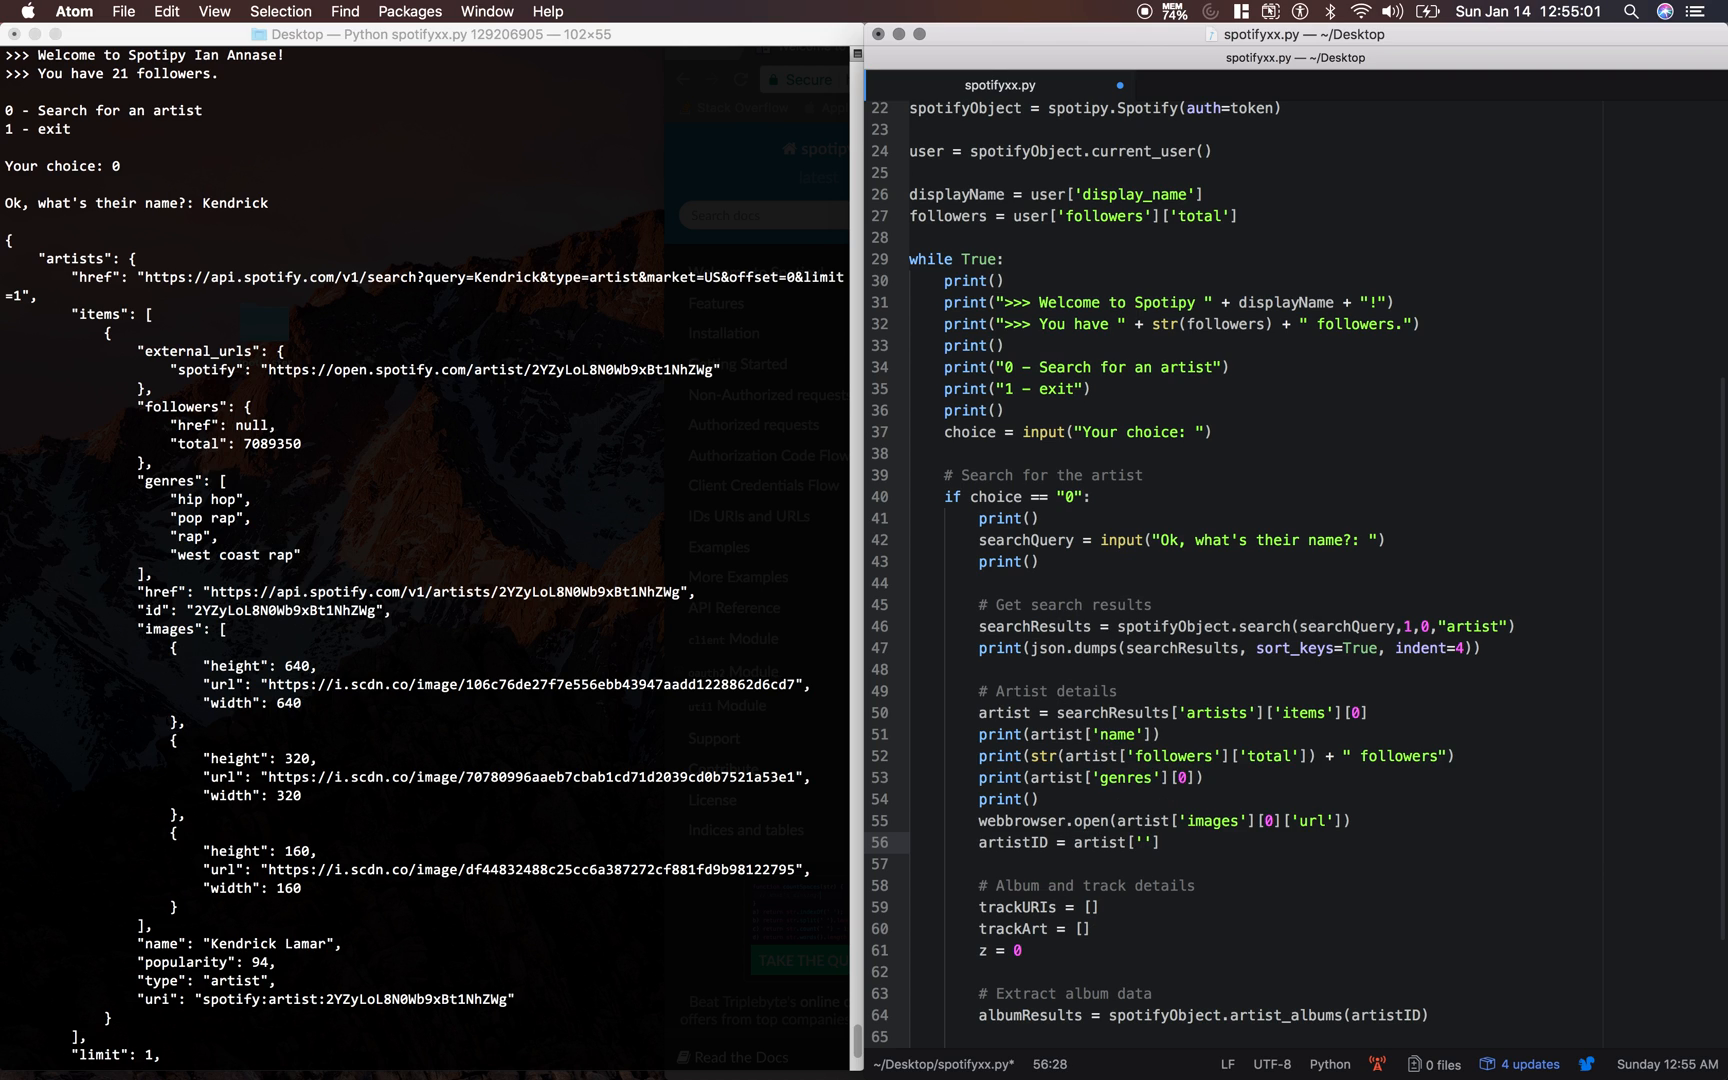
{"action": "type", "text": "id"}
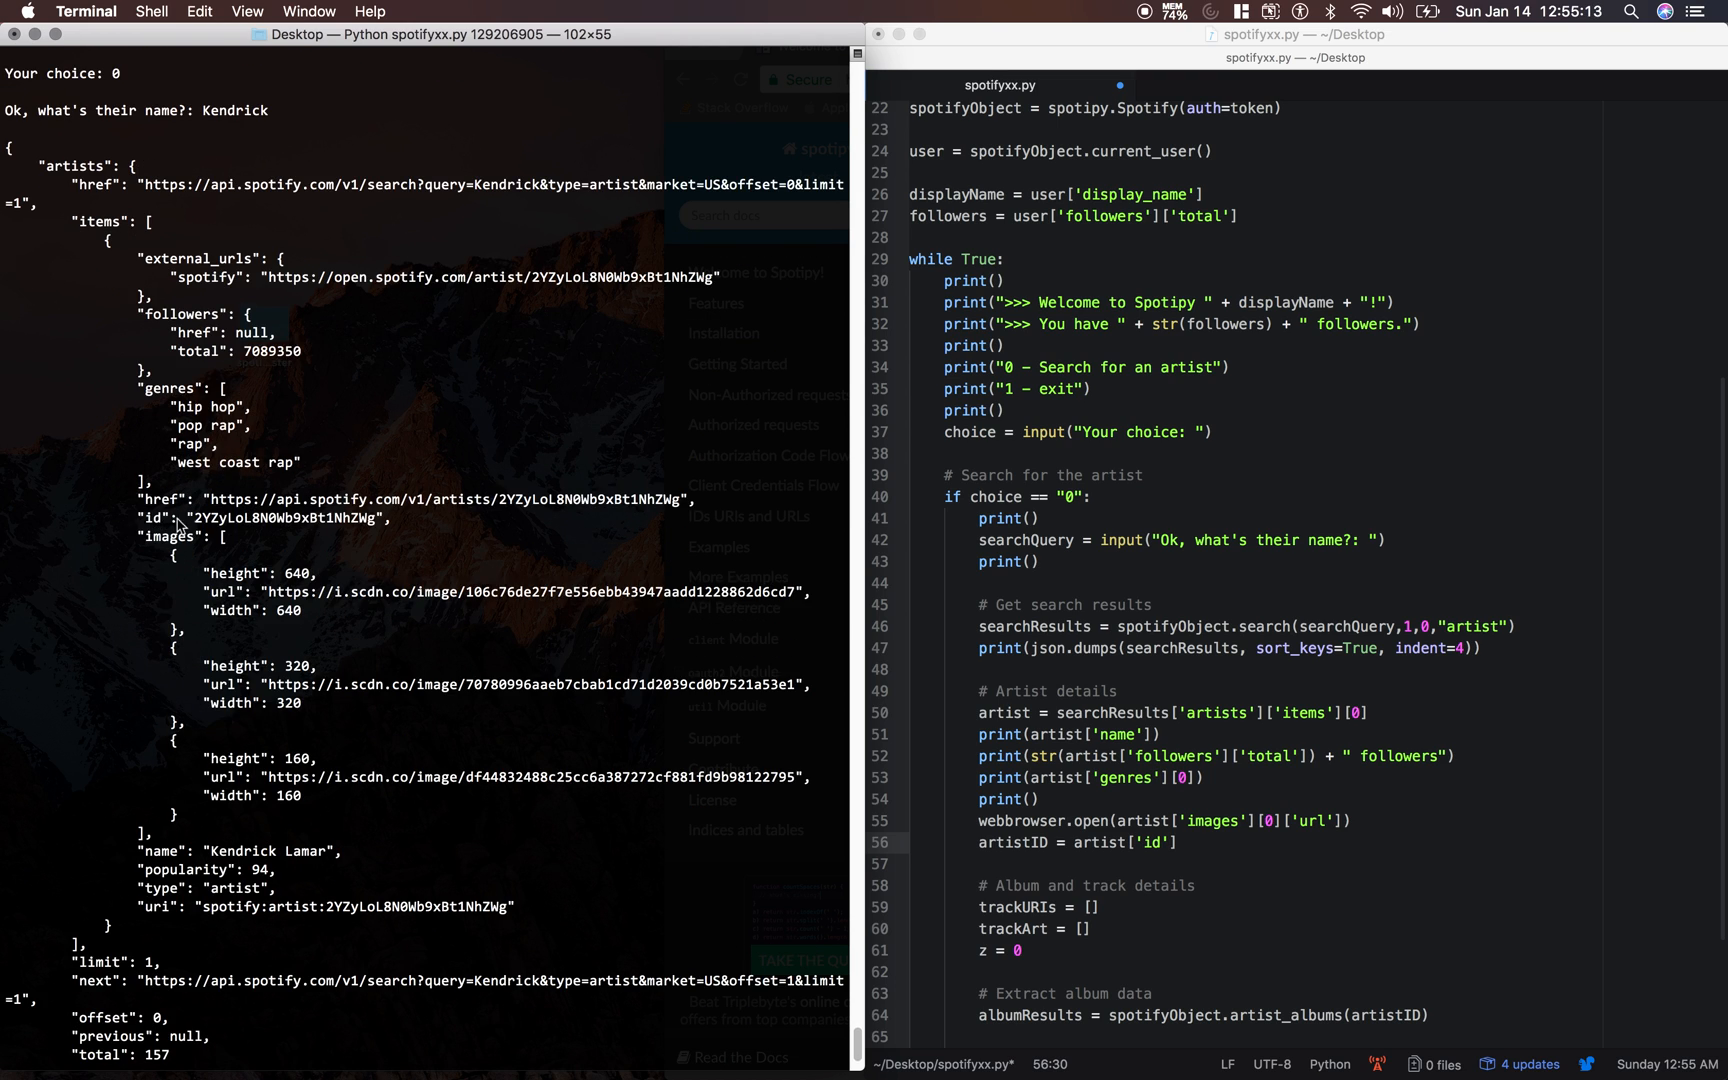
{"action": "mouse_move", "coordinate": [1294, 886]}
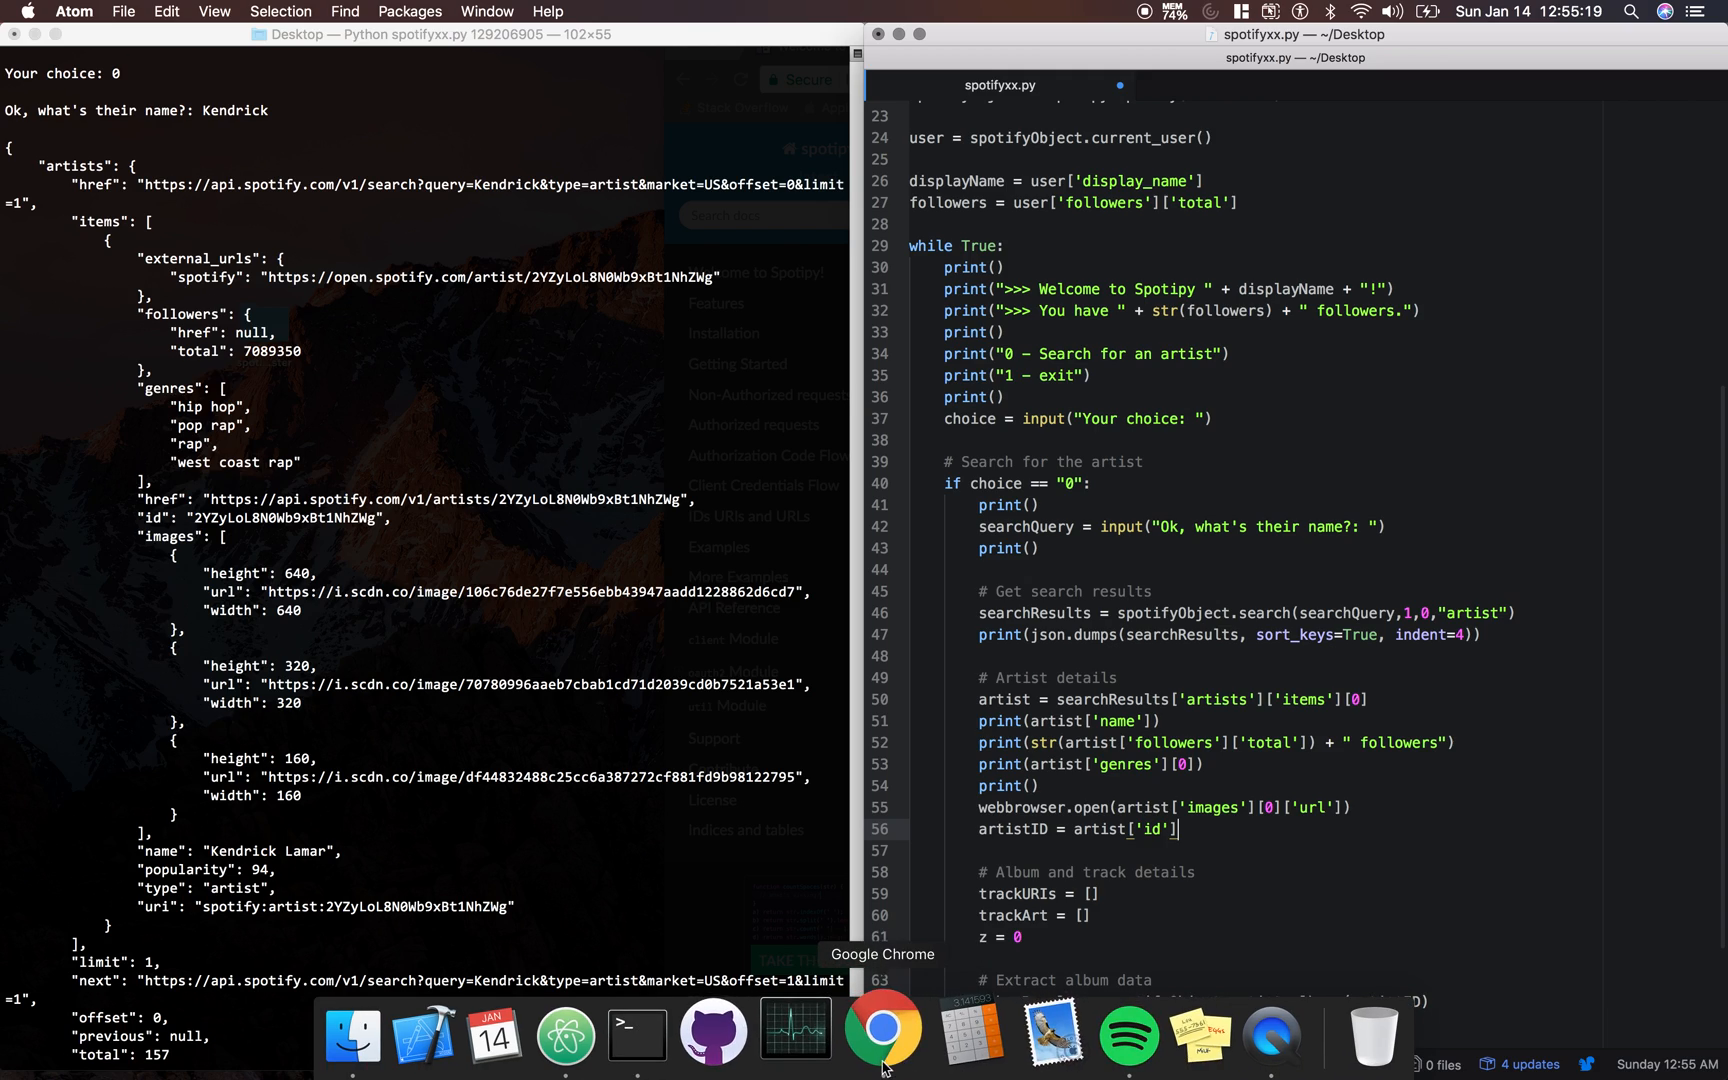
{"action": "left_click", "coordinate": [882, 1036]}
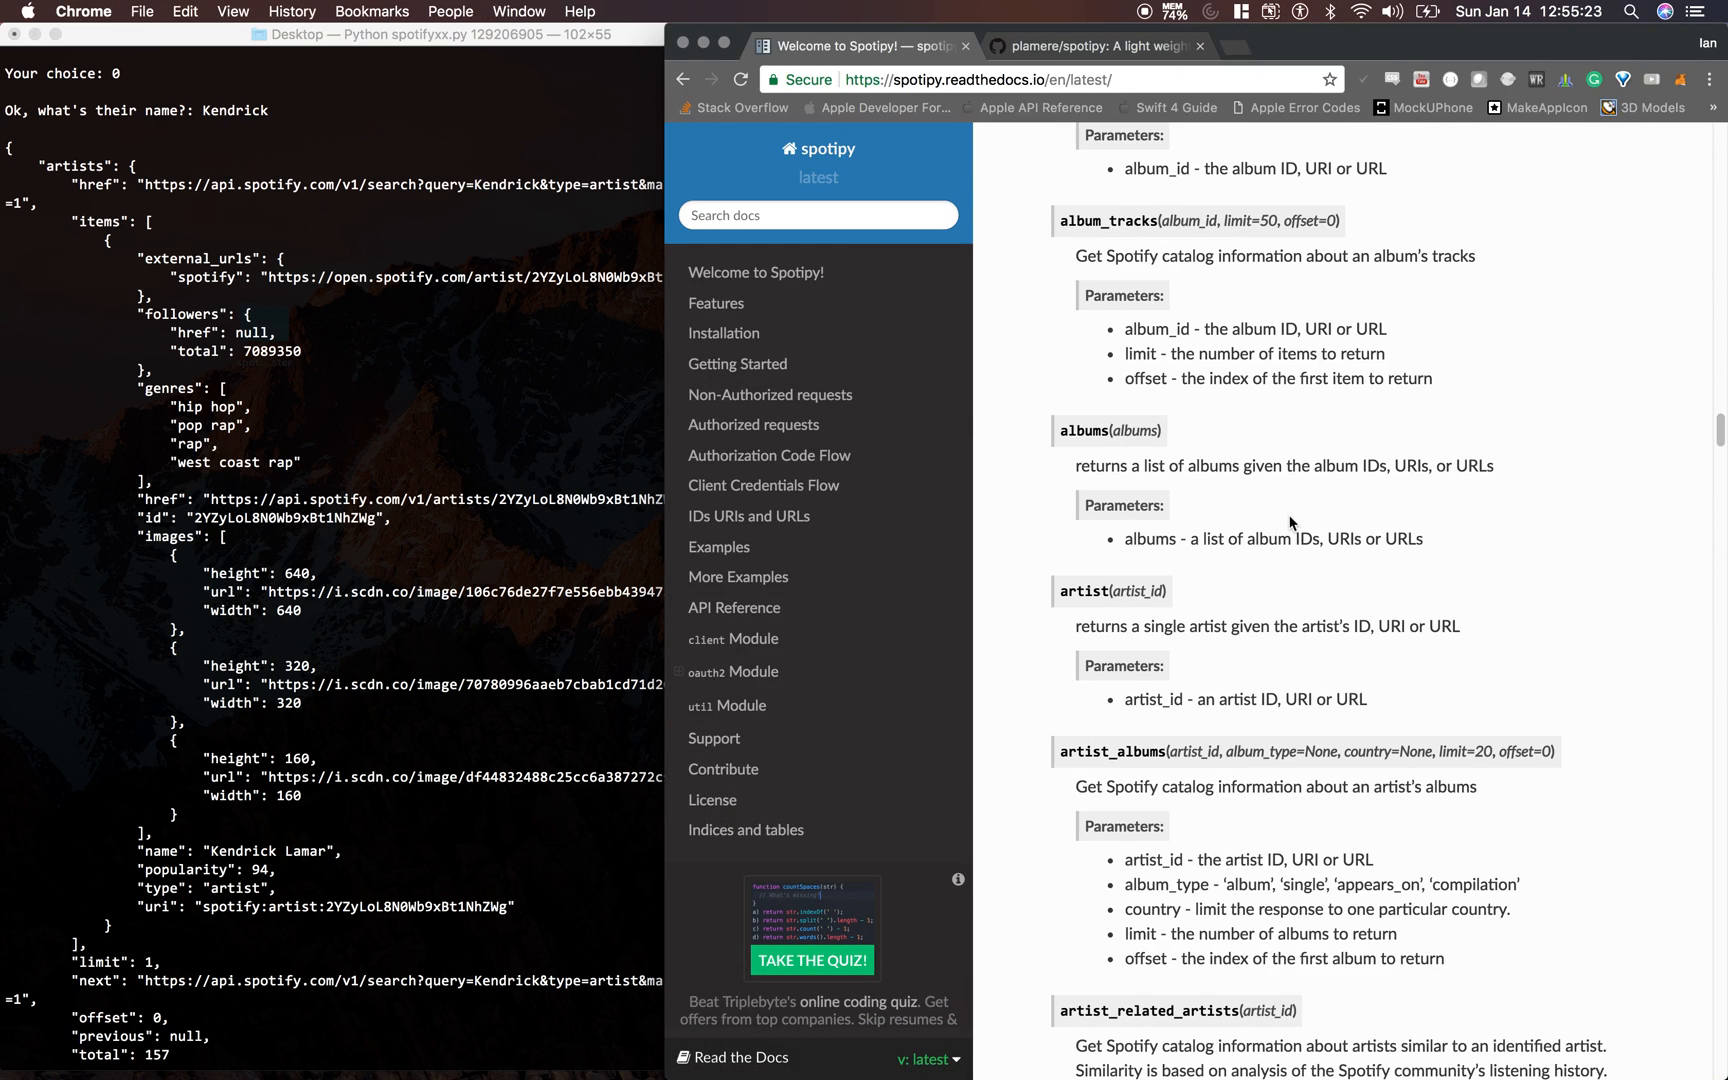
{"action": "scroll", "scroll_direction": "down", "scroll_amount": 3}
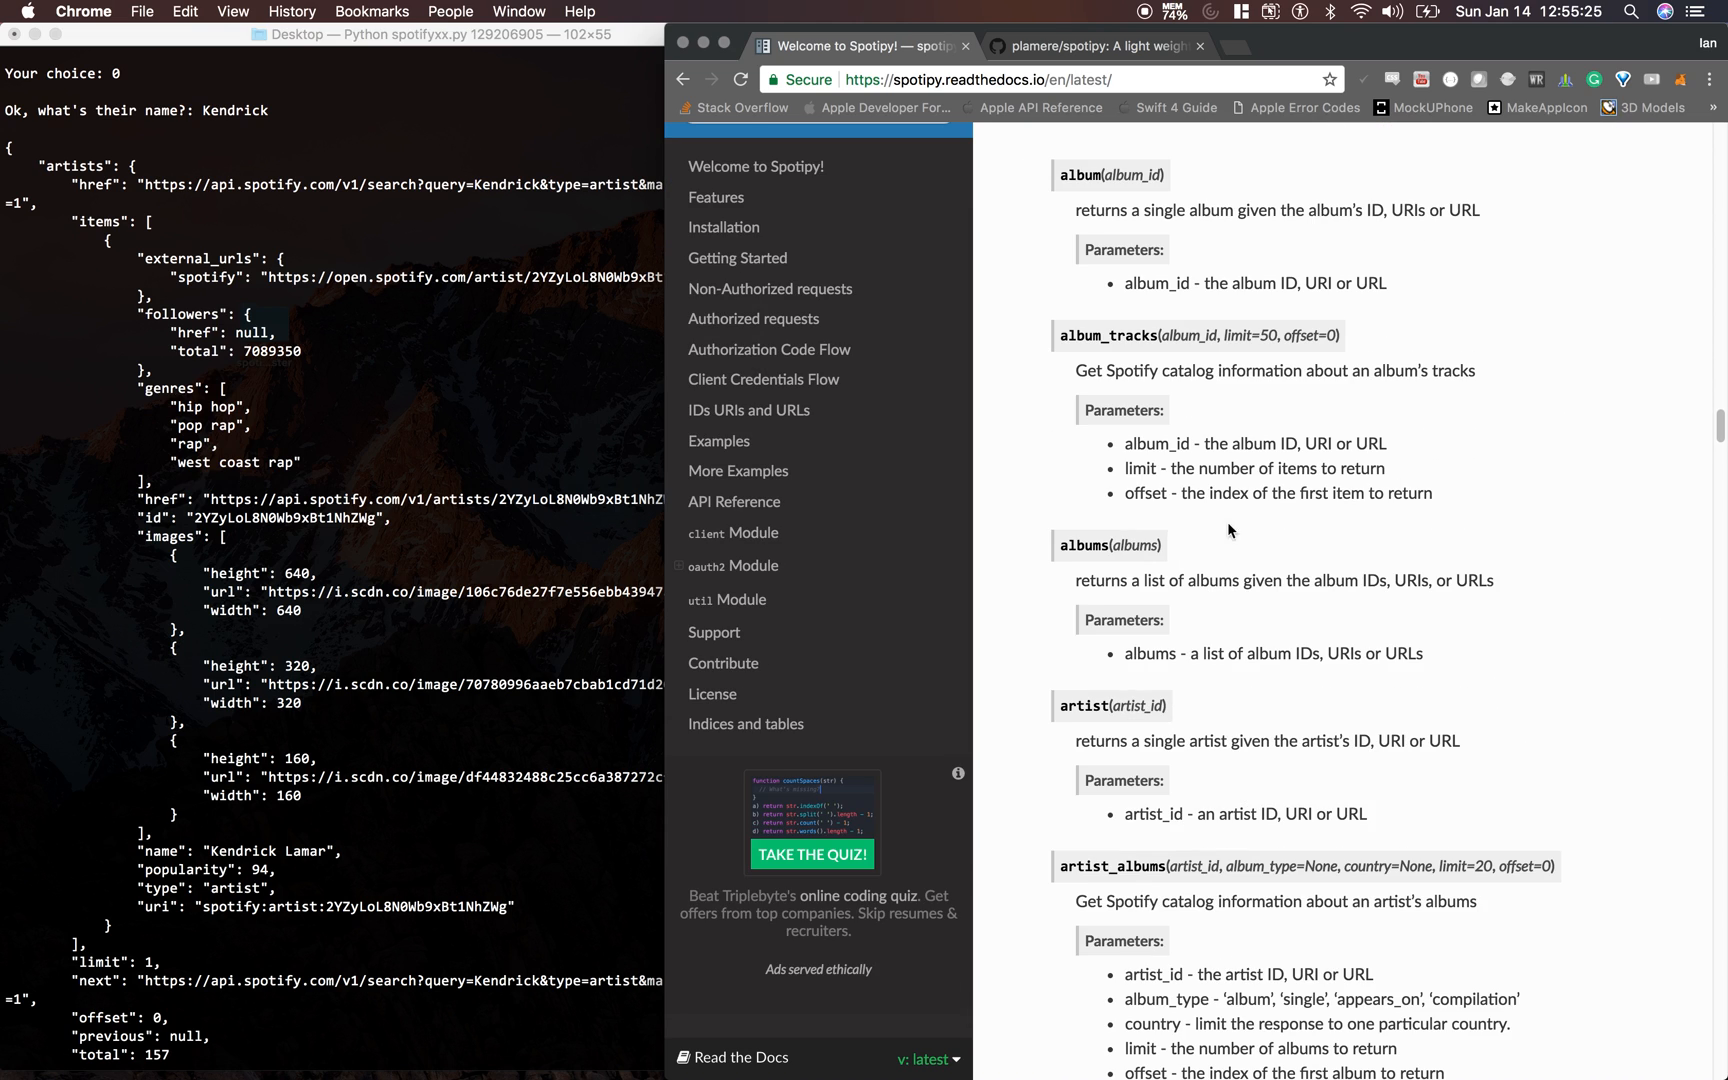
{"action": "scroll", "scroll_direction": "down", "scroll_amount": 3}
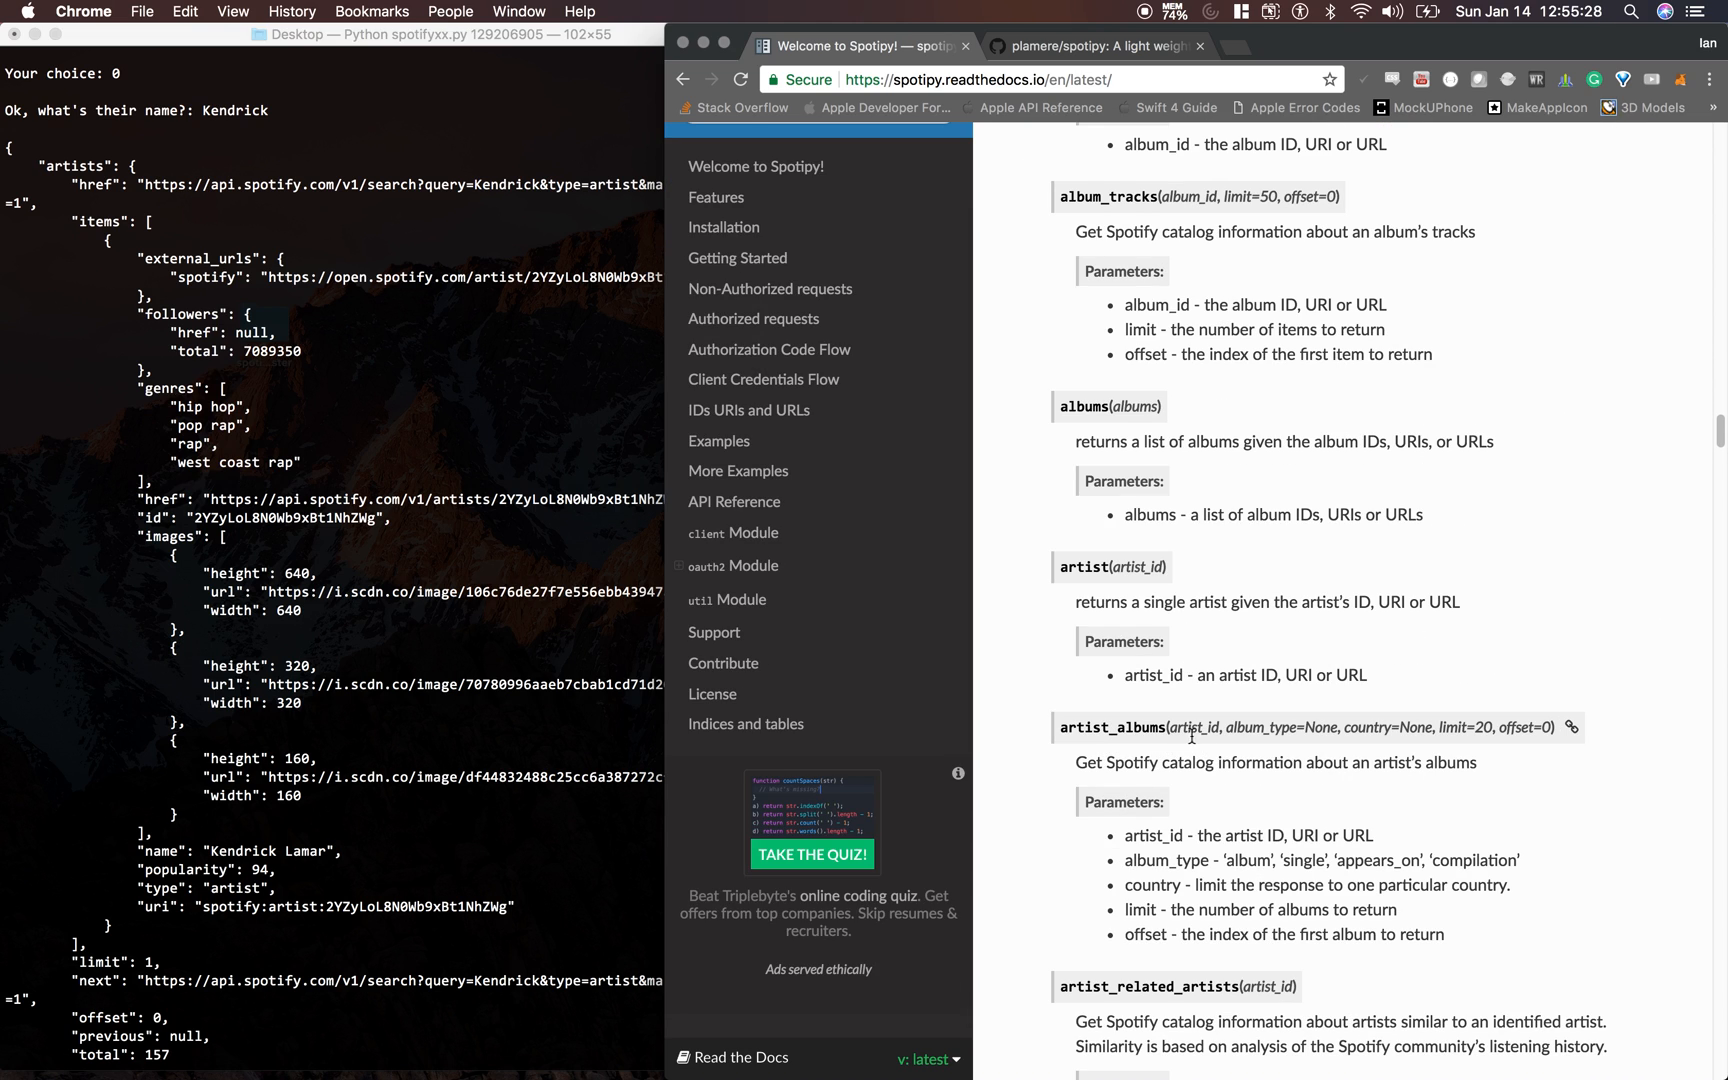
{"action": "mouse_move", "coordinate": [1196, 726]}
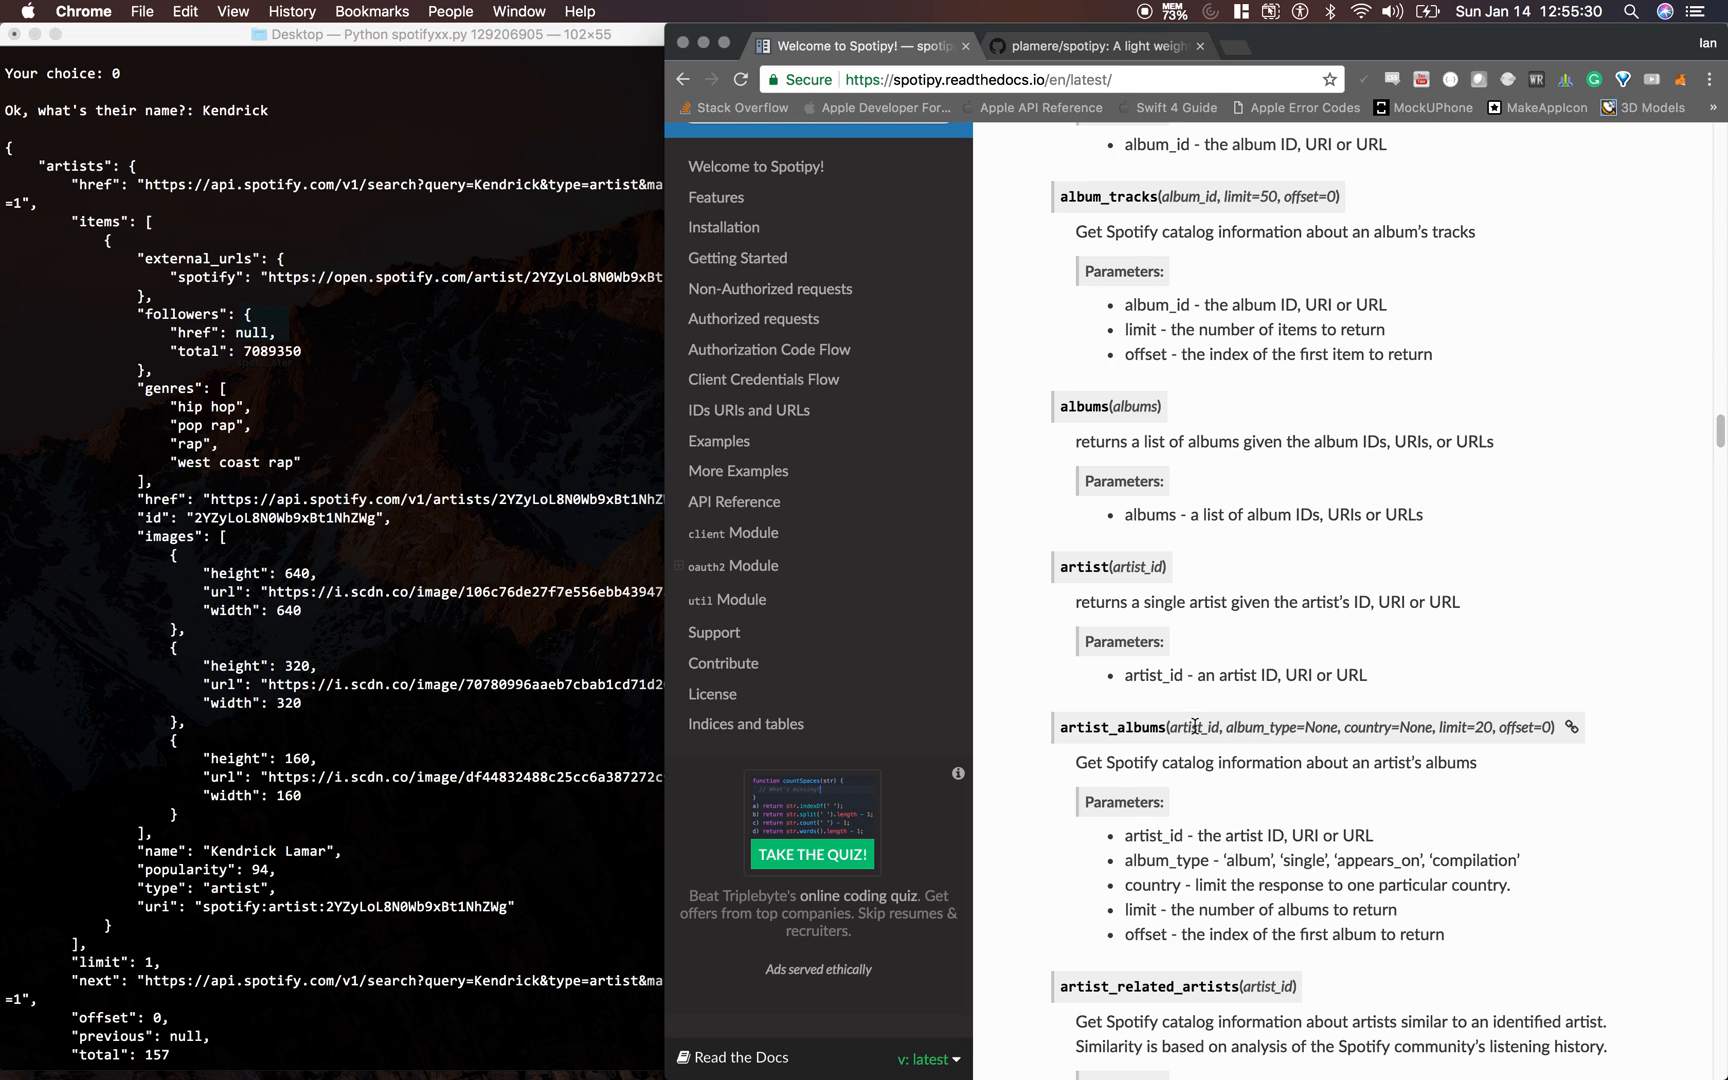
{"action": "mouse_move", "coordinate": [1172, 726]}
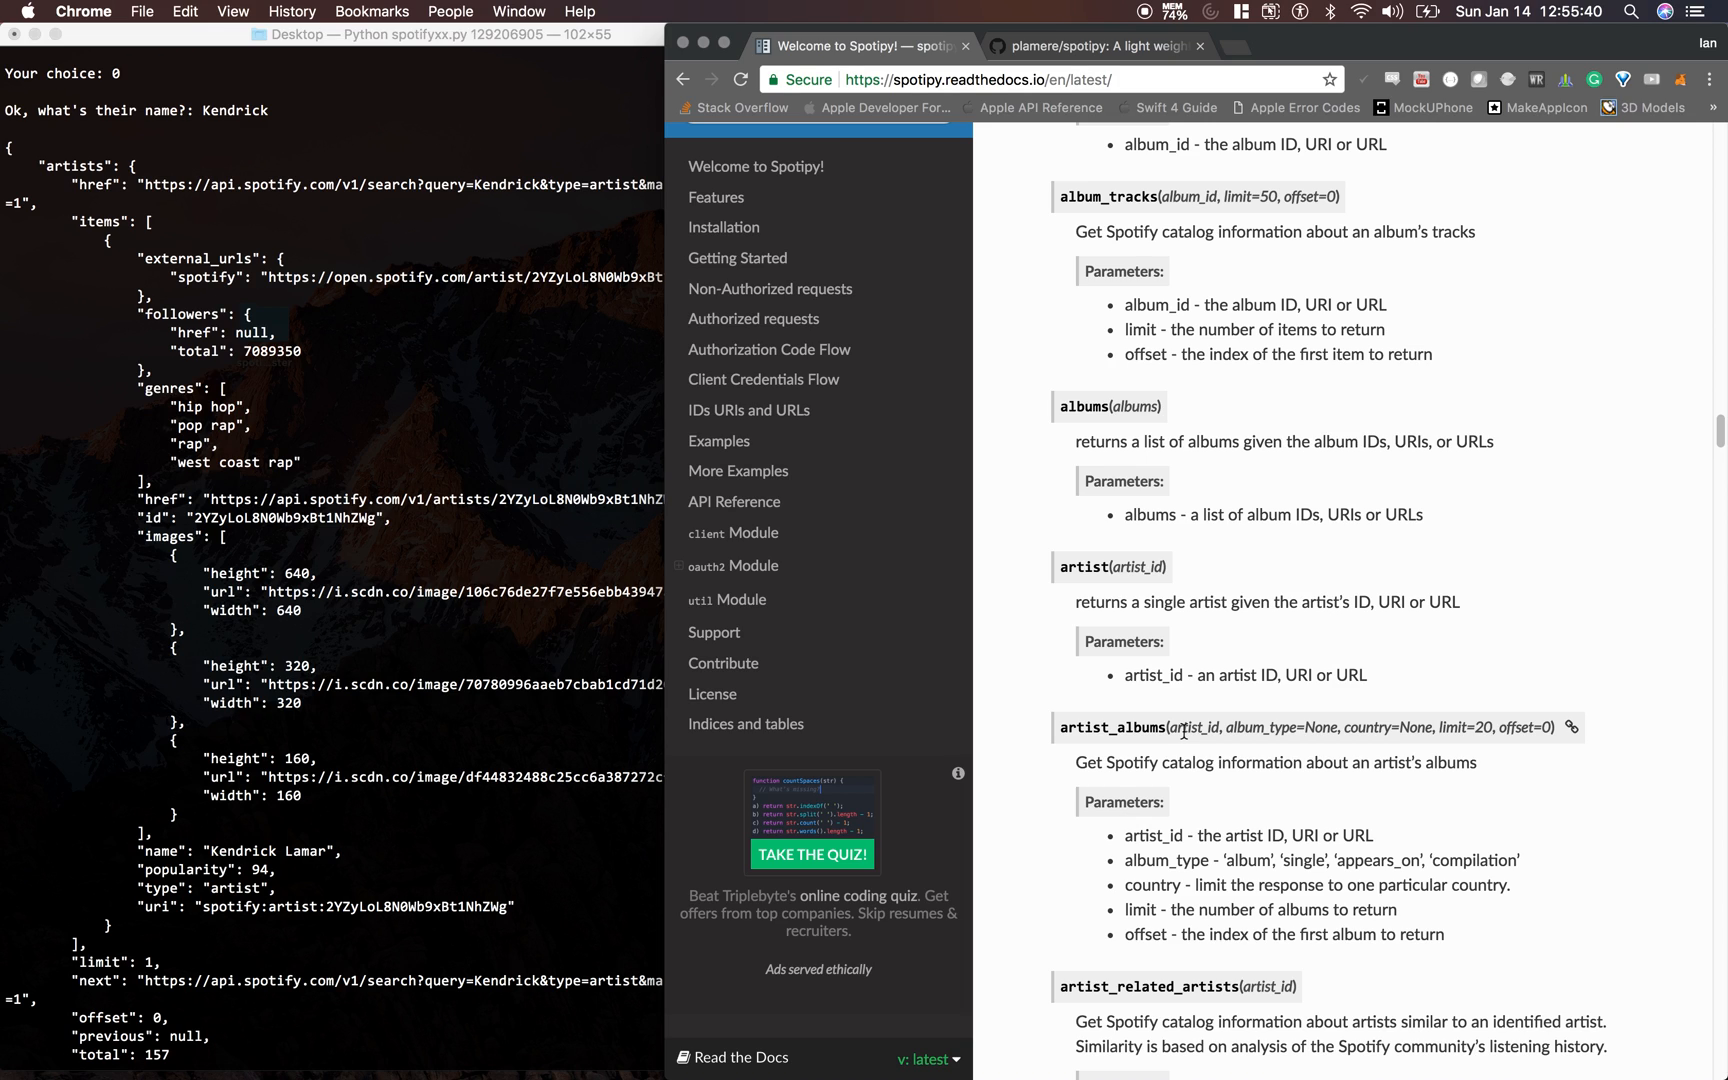
{"action": "mouse_move", "coordinate": [1046, 746]}
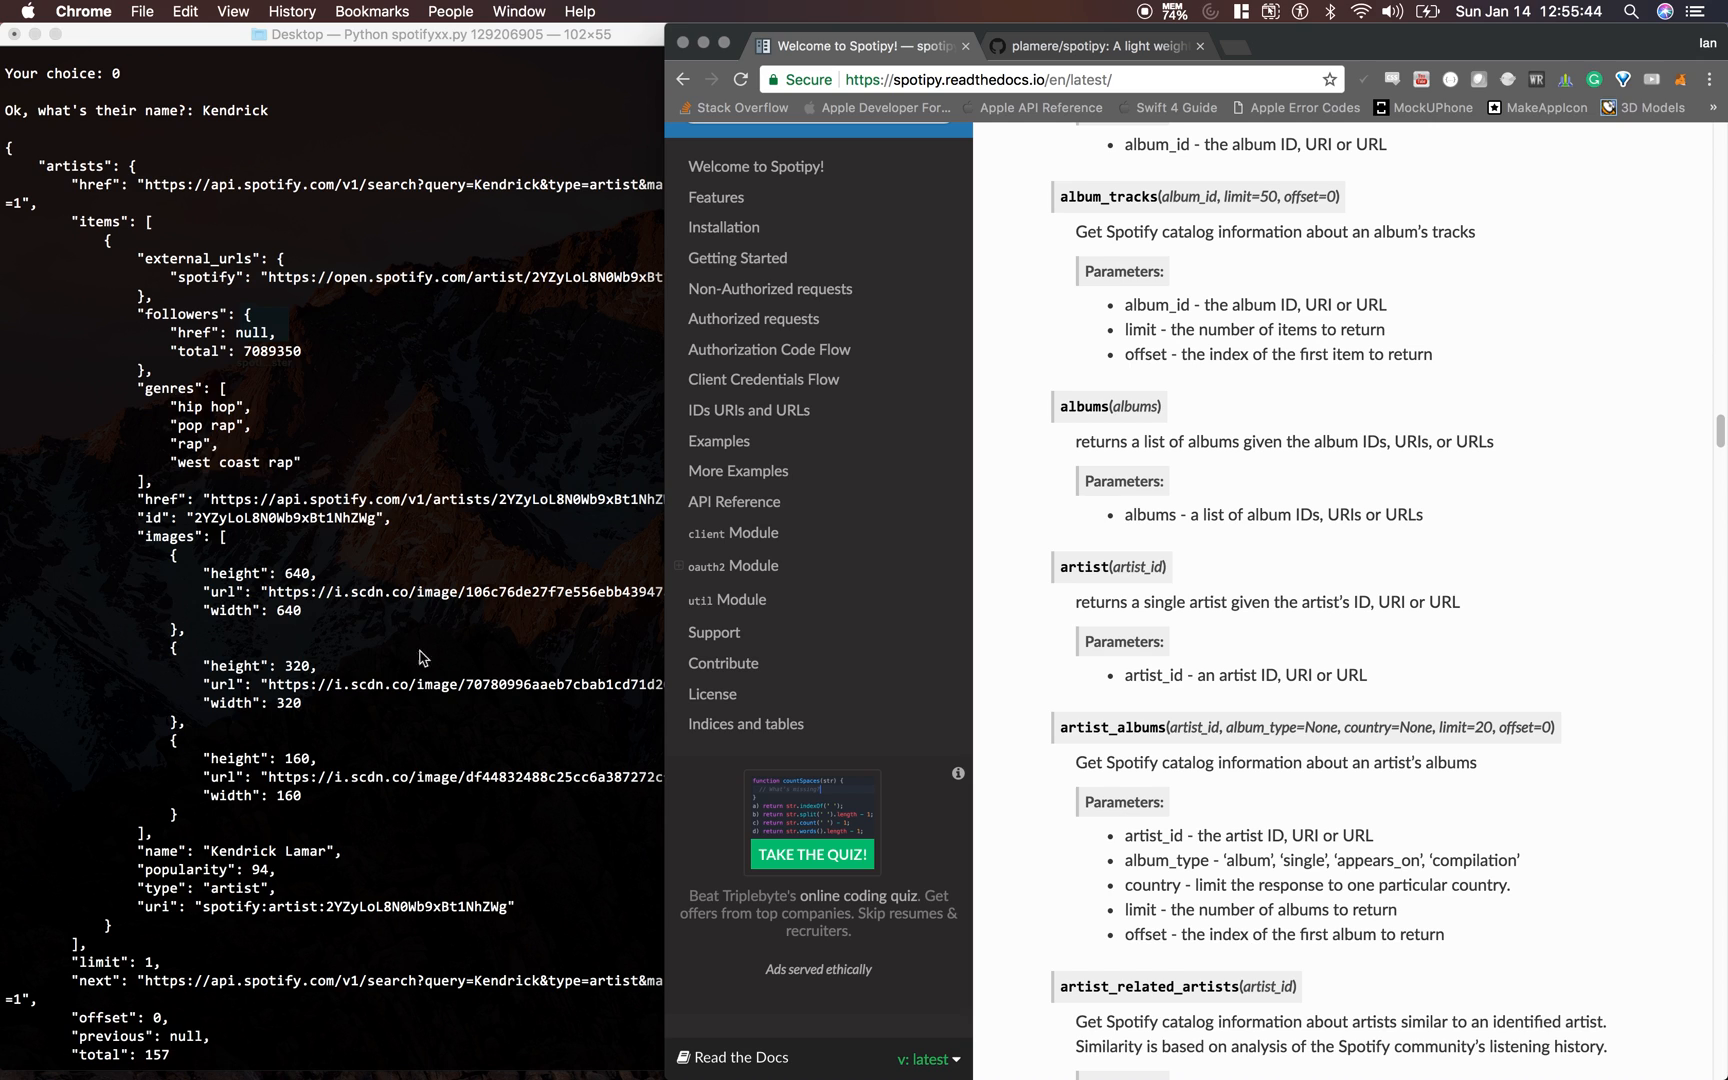
{"action": "mouse_move", "coordinate": [462, 778]}
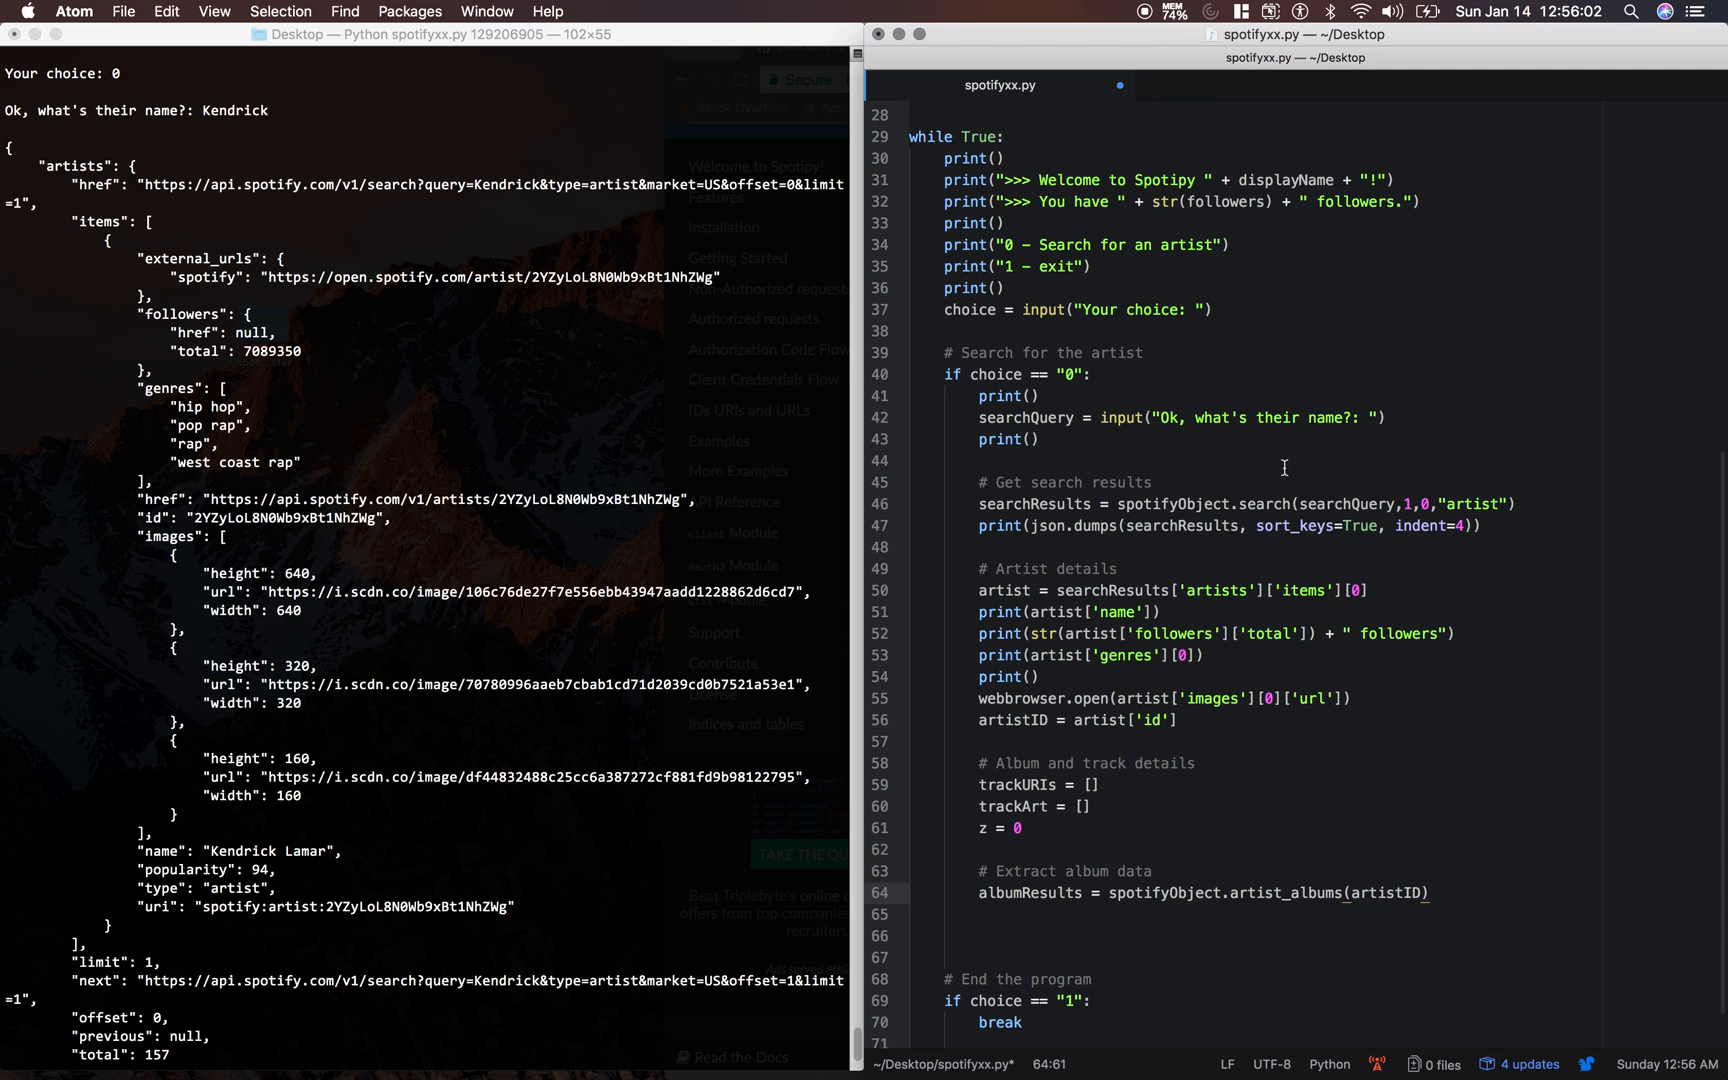
{"action": "mouse_move", "coordinate": [1144, 22]}
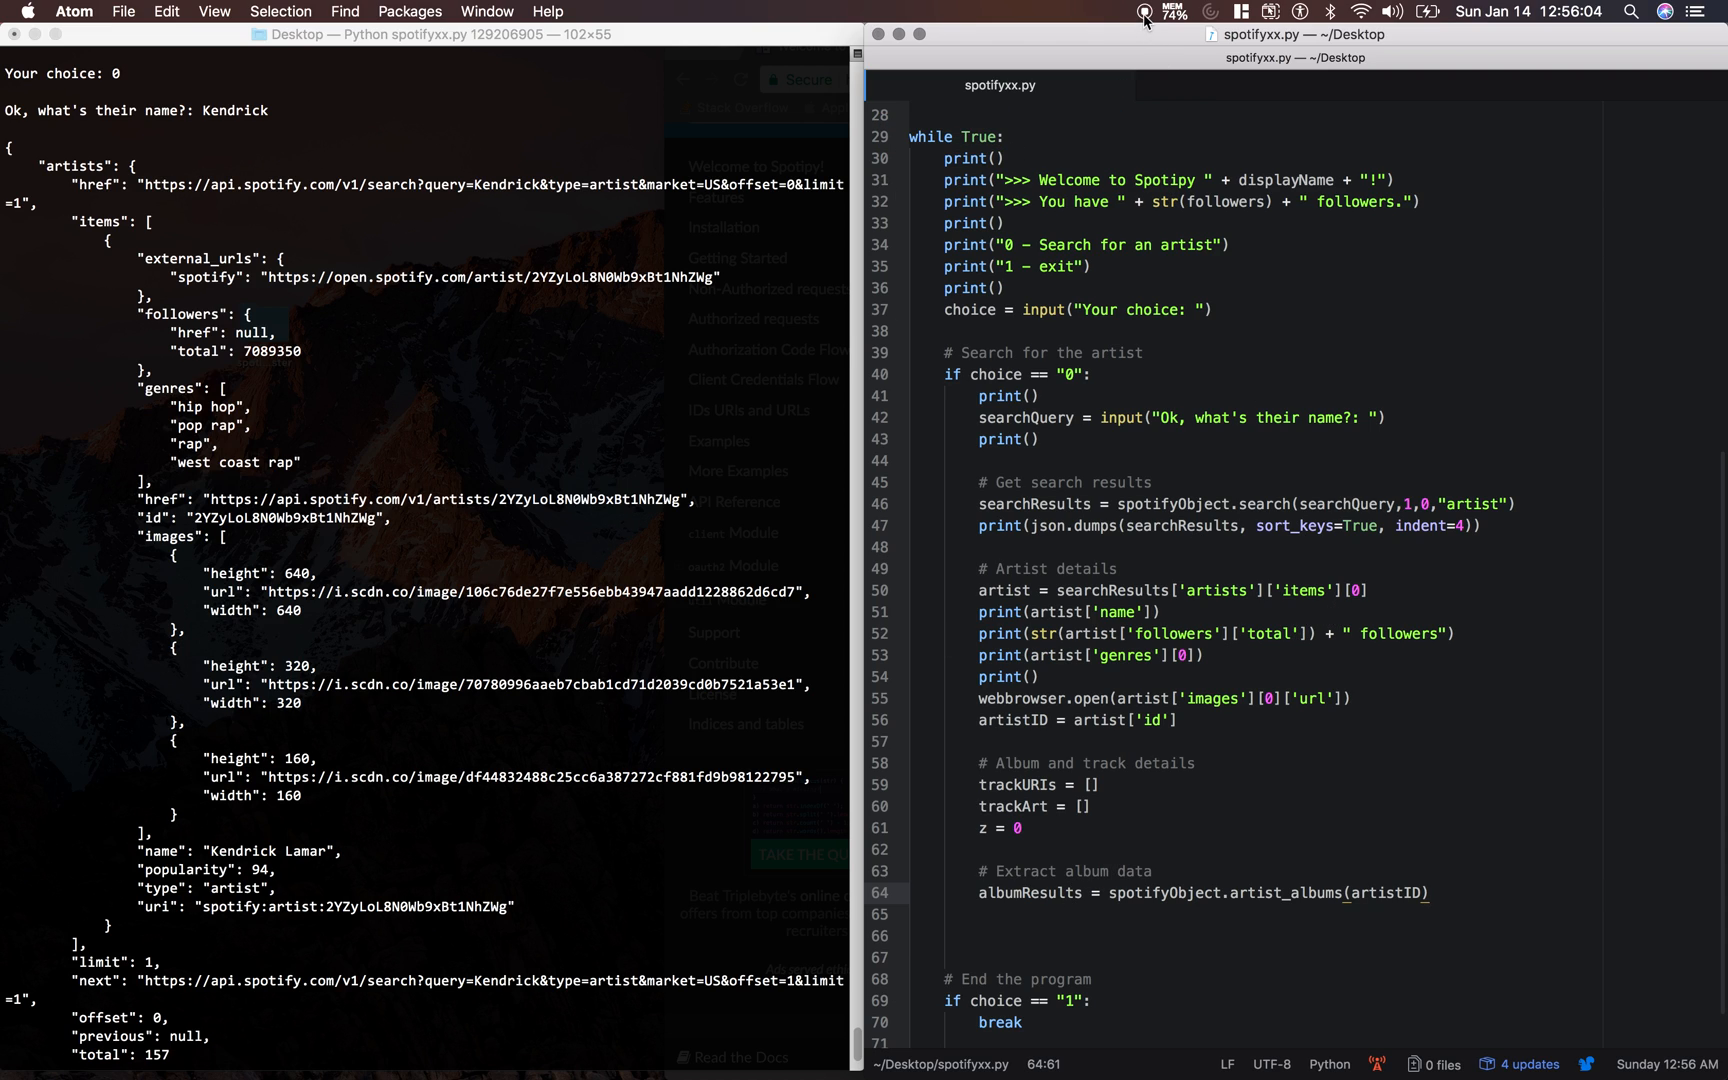